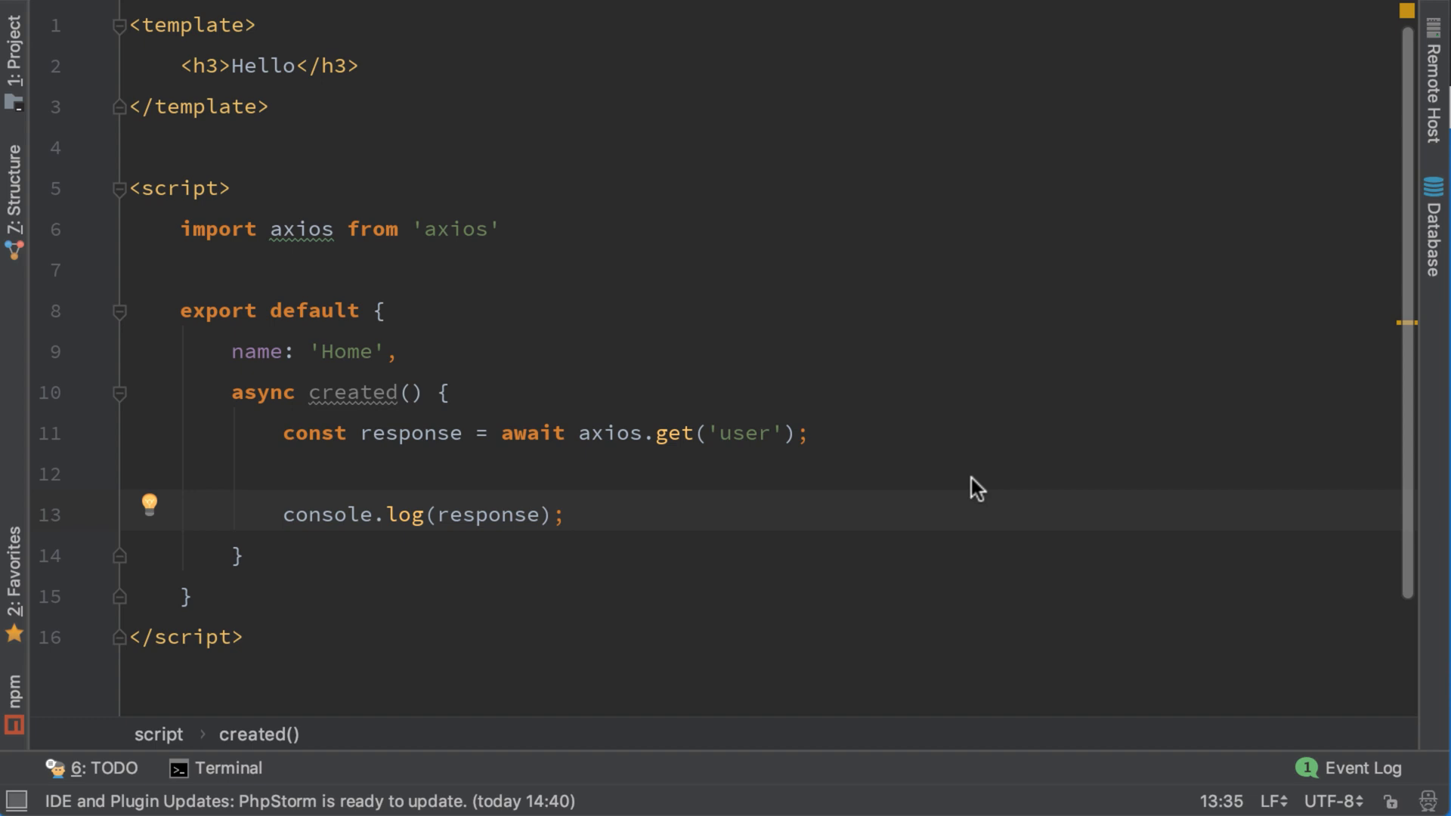
{"action": "mouse_move", "coordinate": [226, 83]}
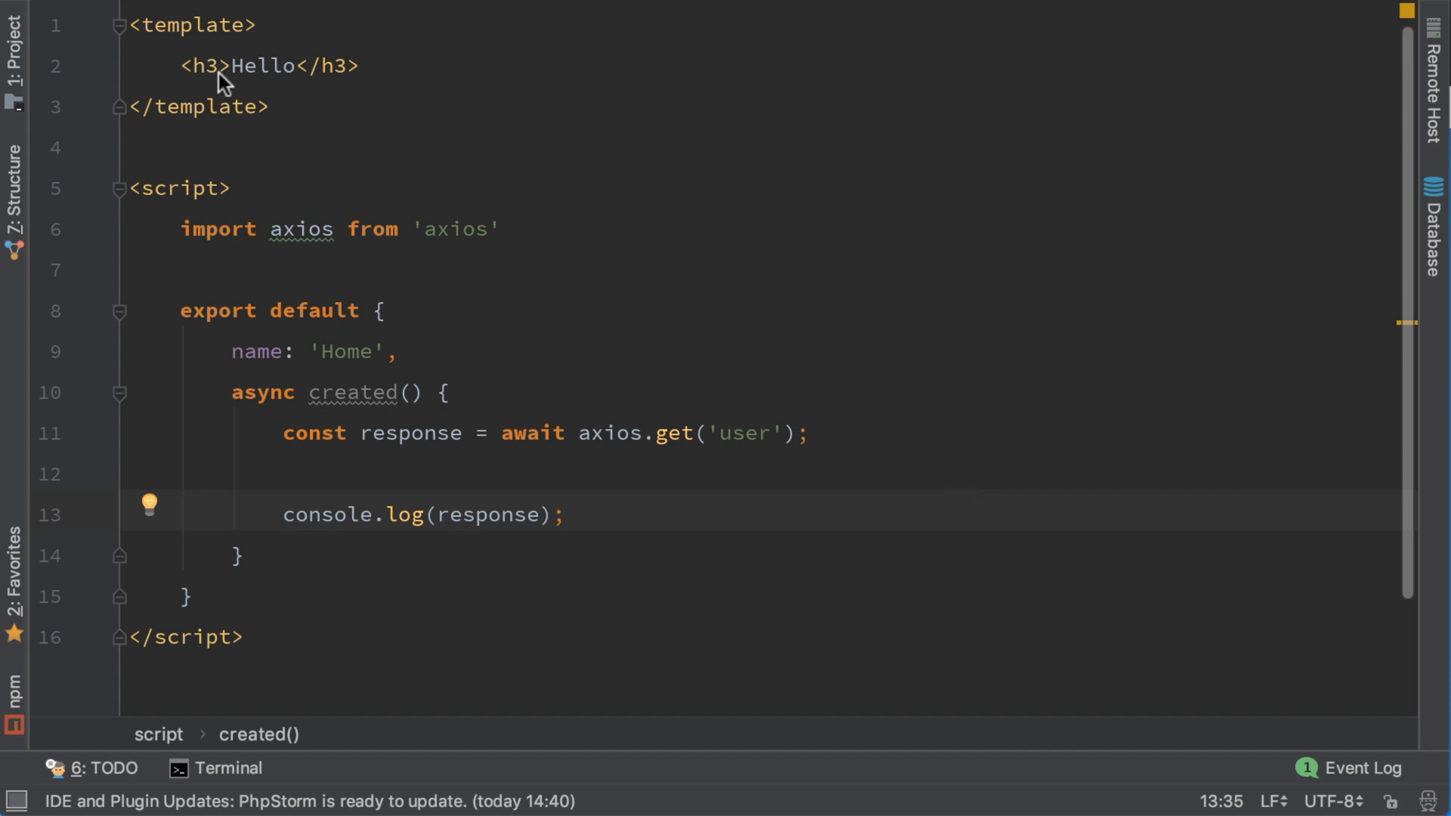
Add a data() function after name returning { user: null }
{"action": "left_click", "coordinate": [564, 514]}
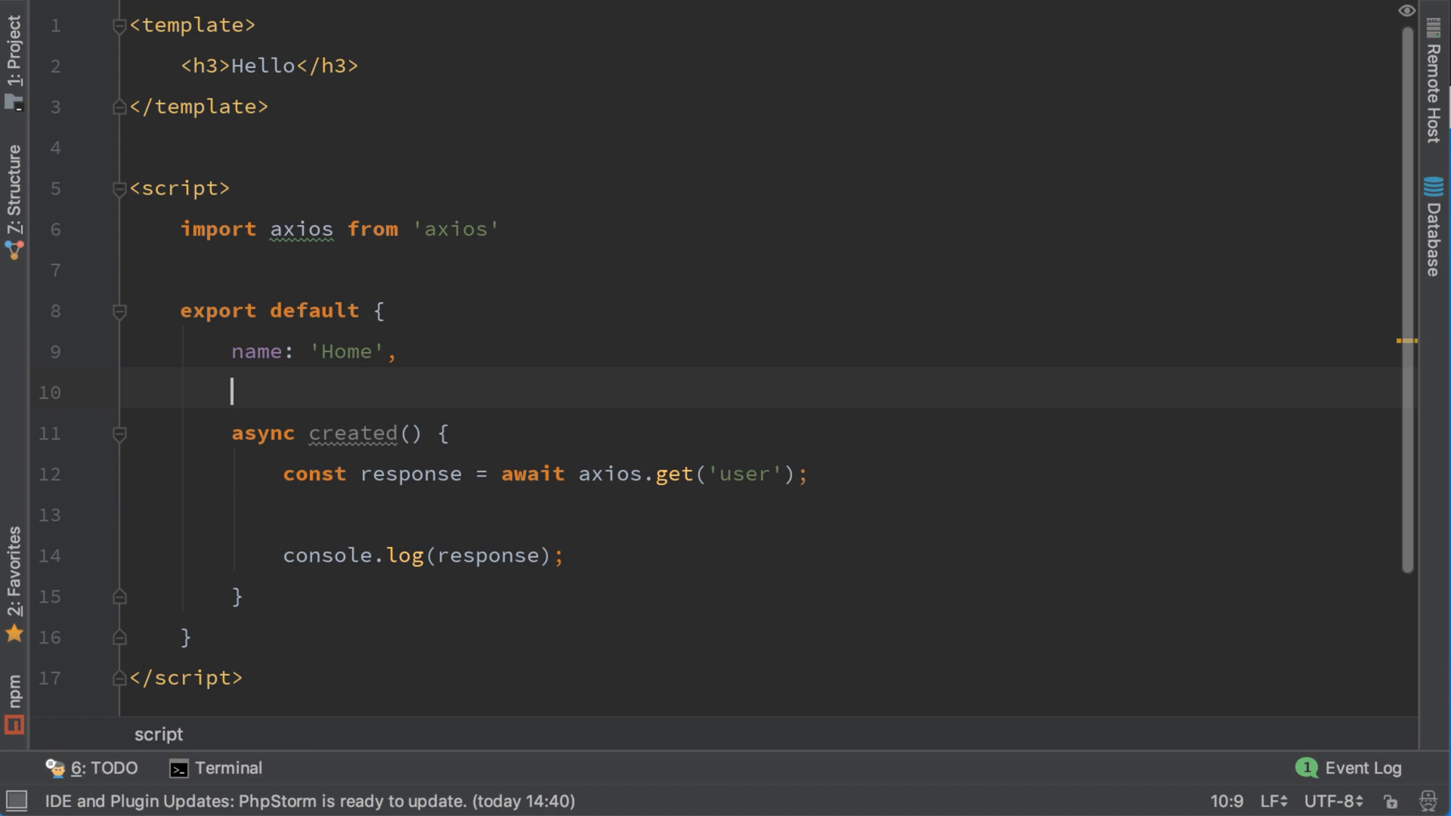
{"action": "type", "text": "da"}
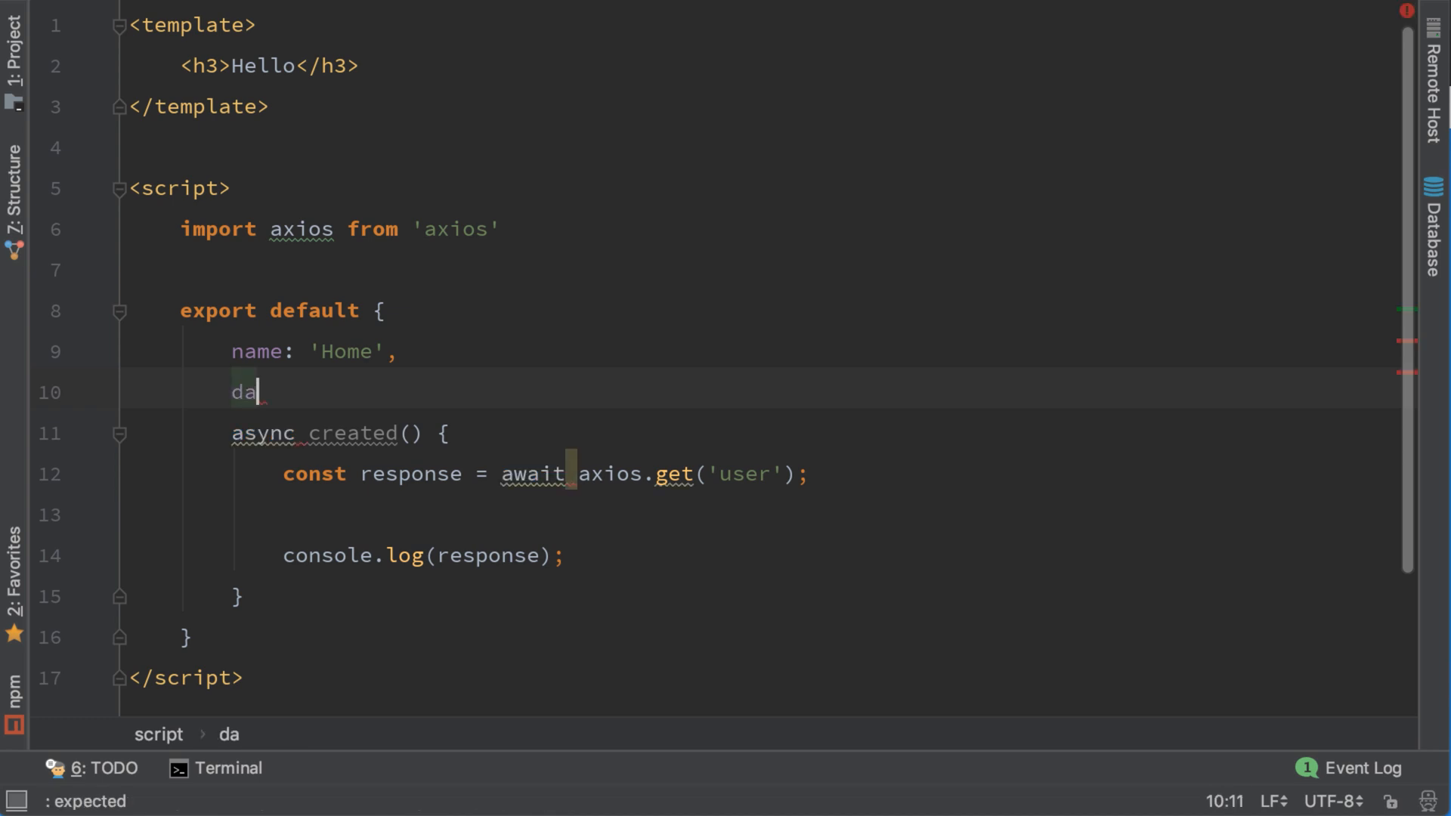
{"action": "type", "text": "ta()"}
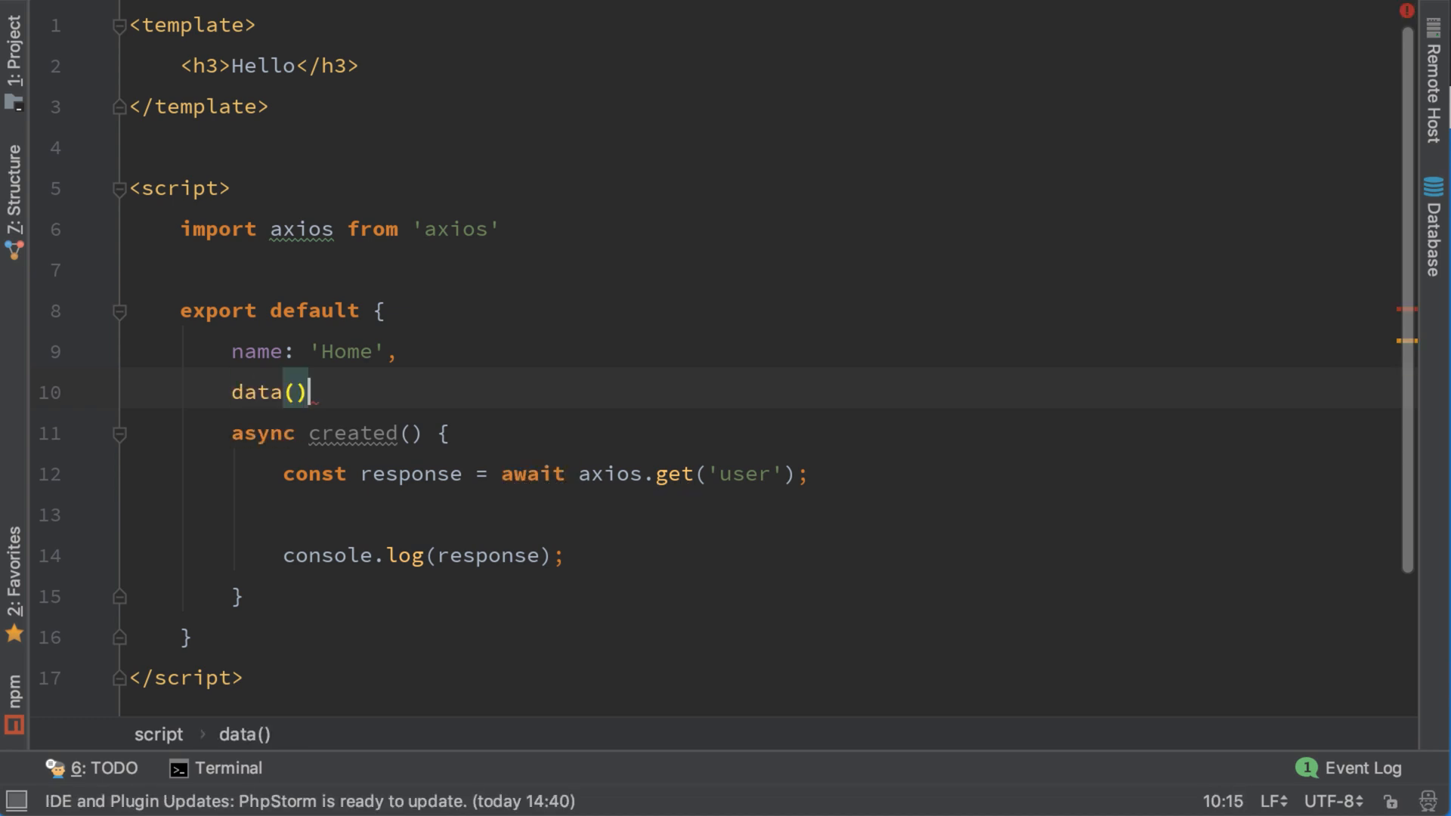
{"action": "type", "text": "{"}
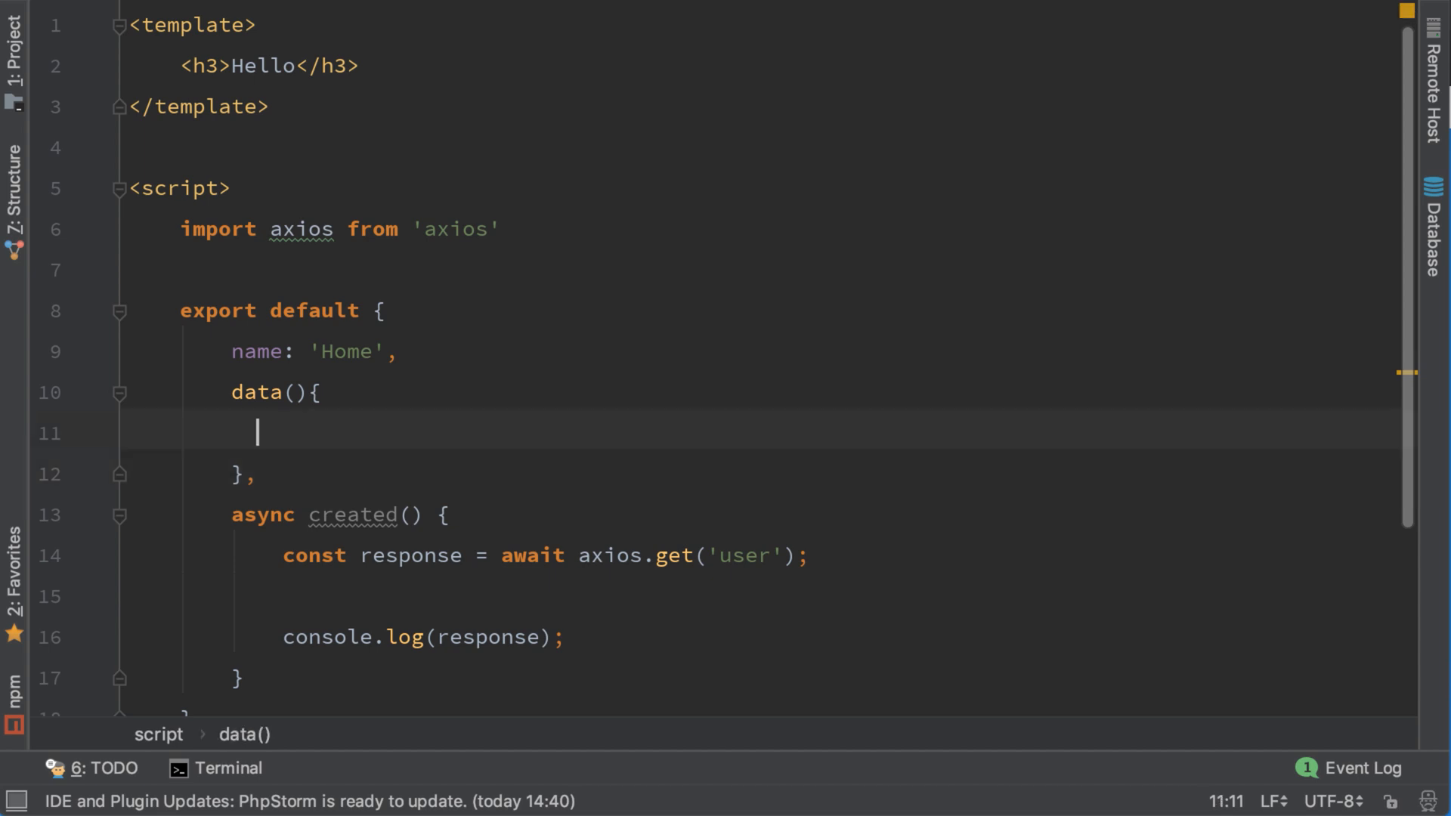
{"action": "type", "text": "return {"}
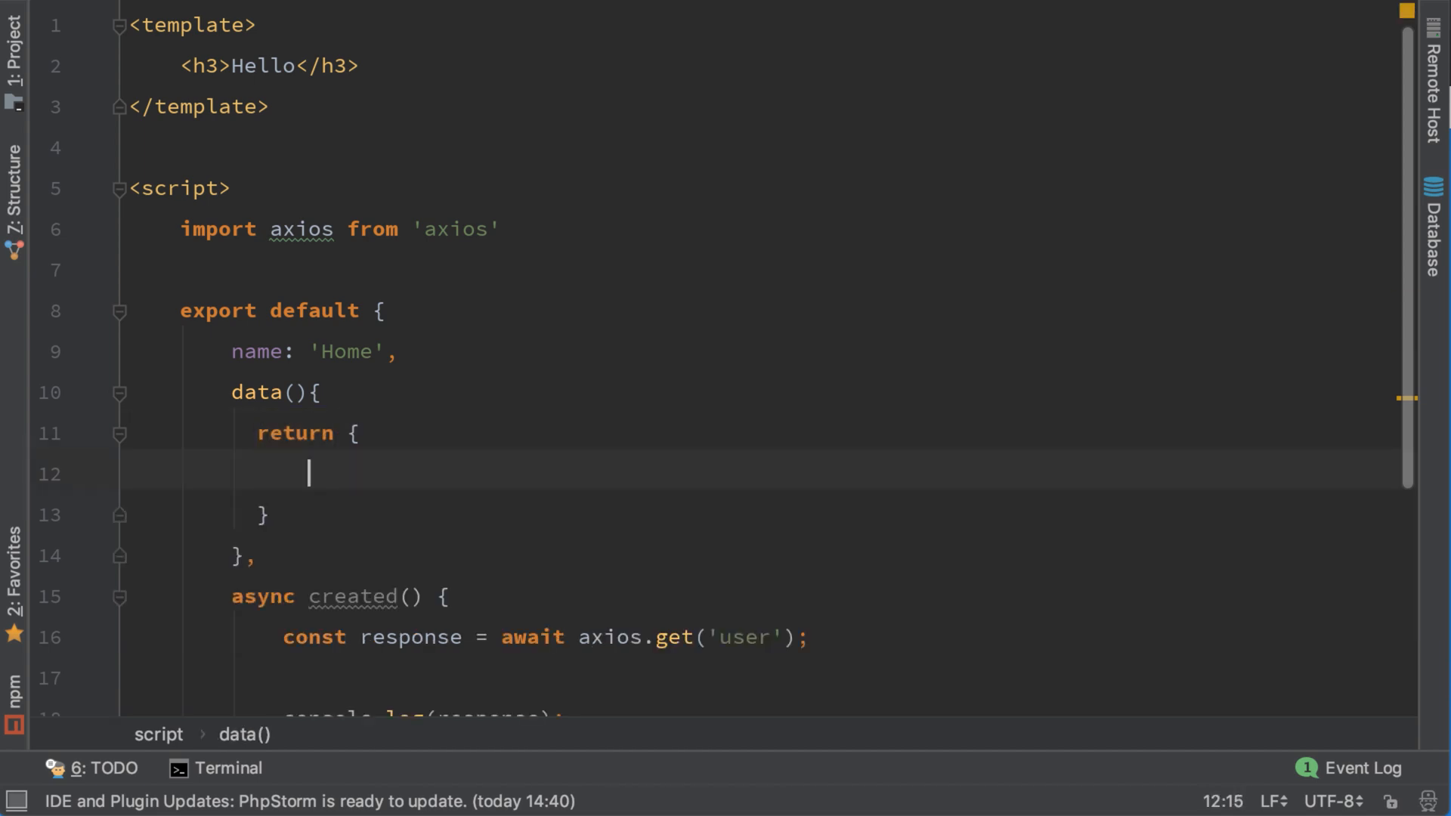
{"action": "type", "text": "user"}
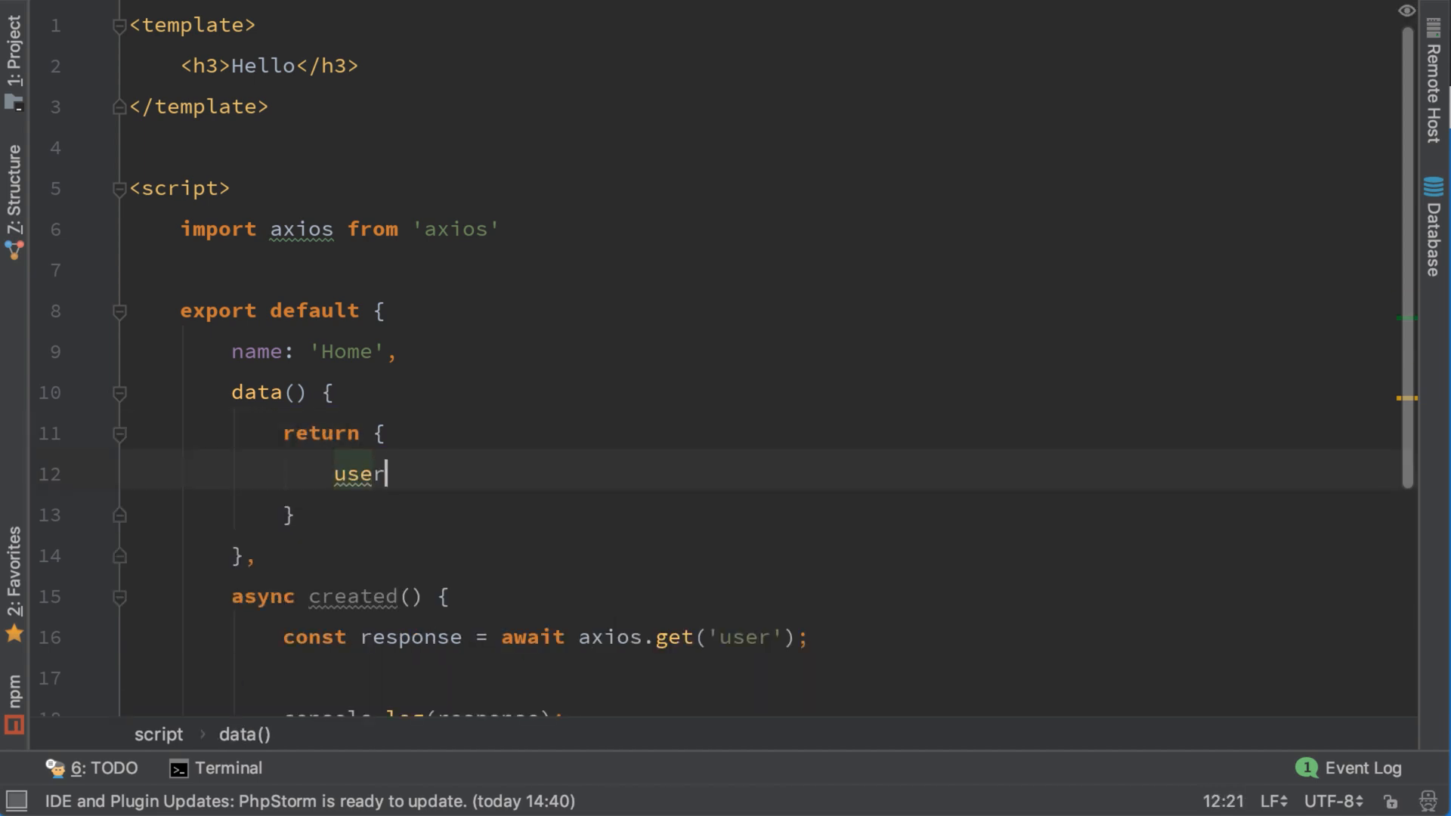
{"action": "type", "text": ": null"}
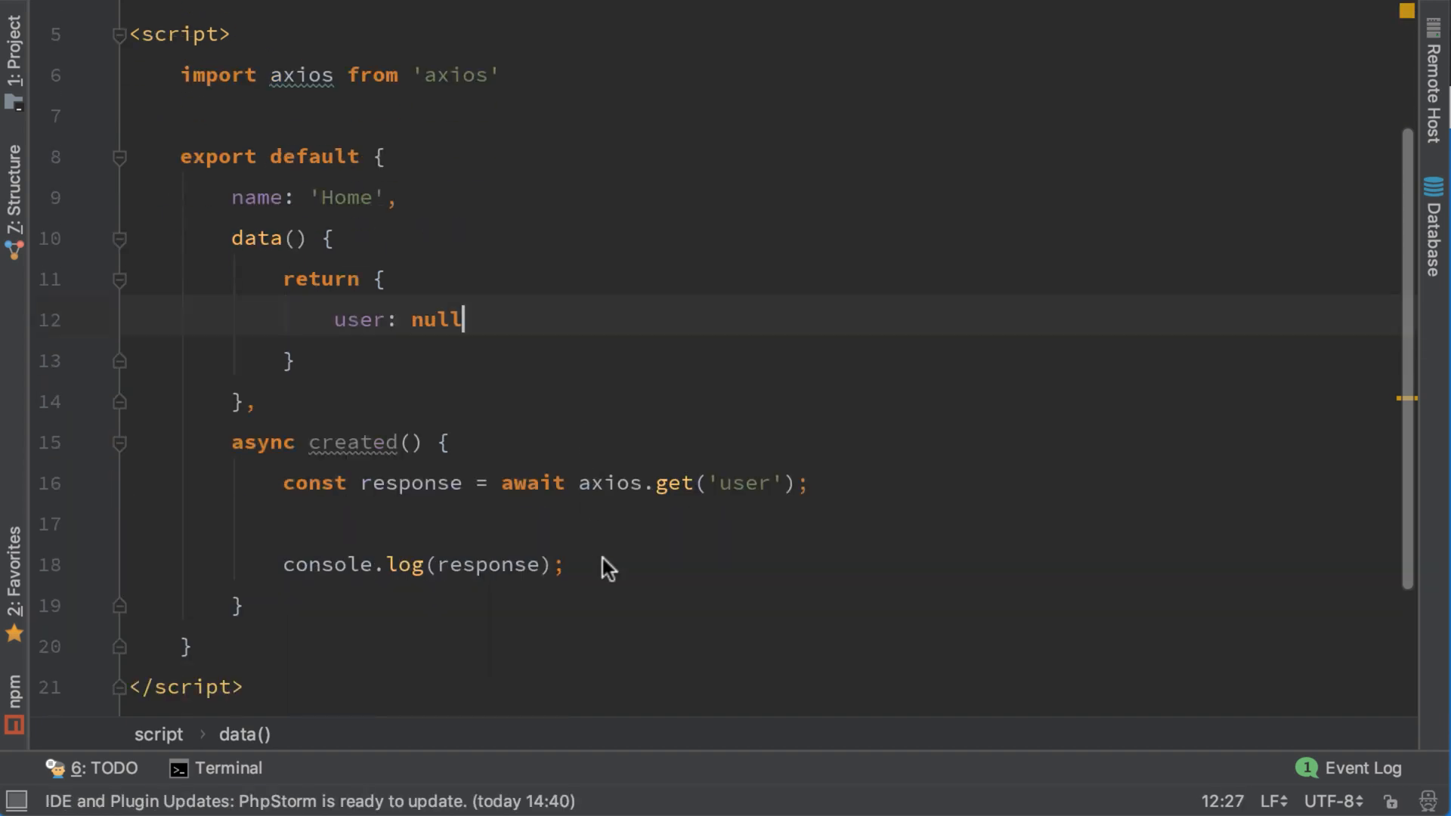
Replace console.log(response) with this.user = response.data in created()
{"action": "left_click_drag", "start_coordinate": [282, 564], "coordinate": [562, 564]}
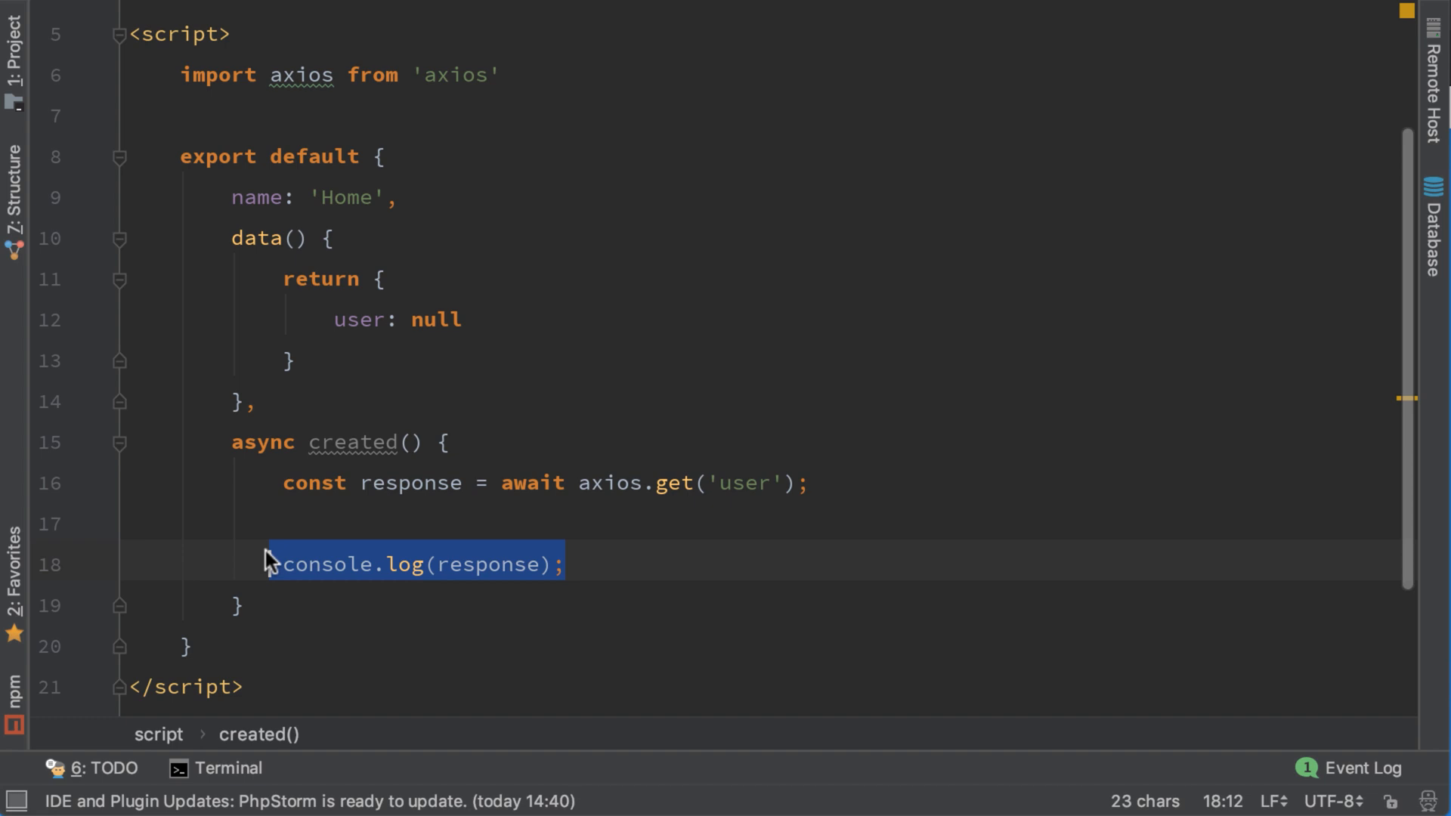
{"action": "type", "text": "this."}
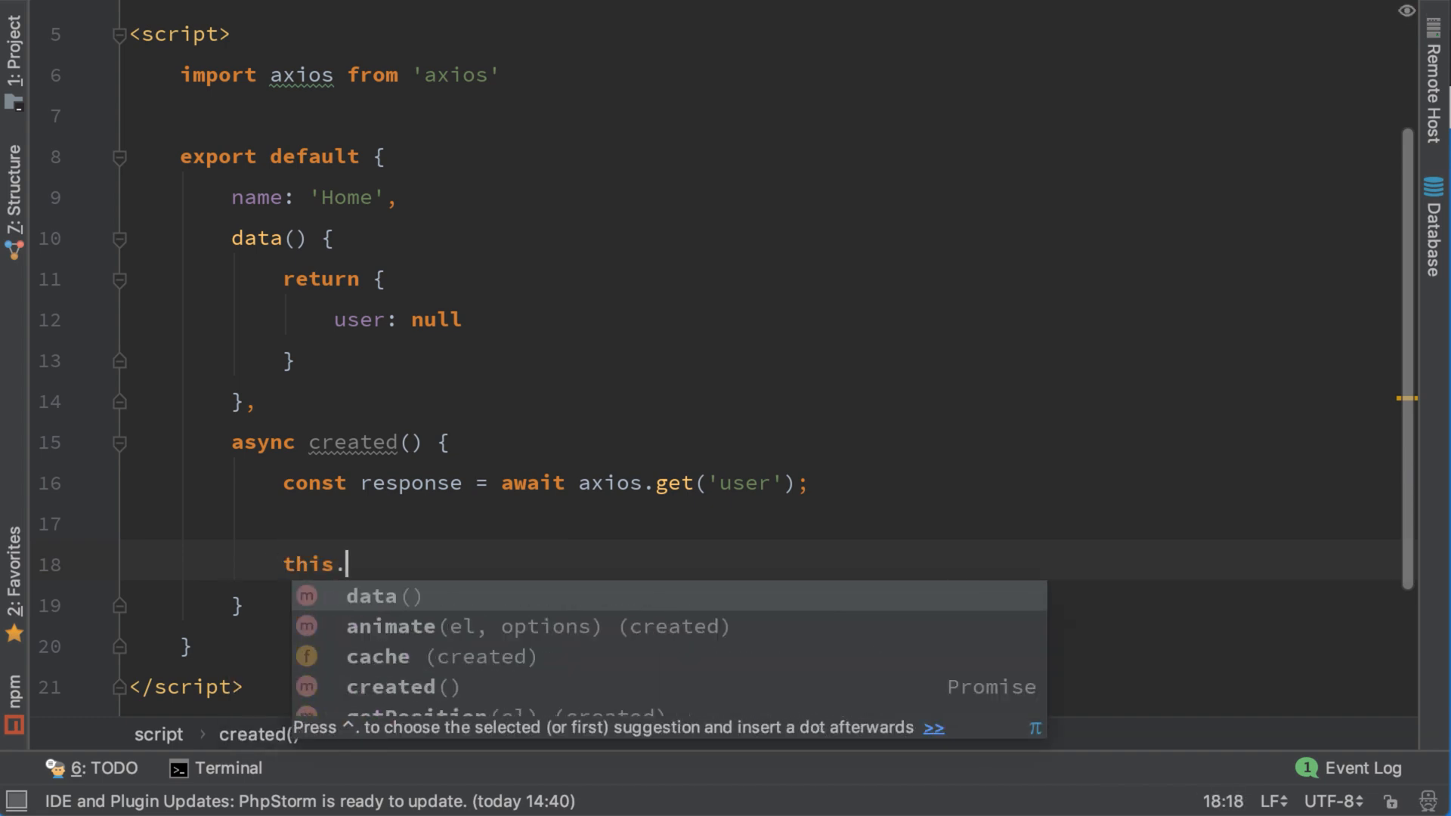
{"action": "type", "text": "user = response.dat"}
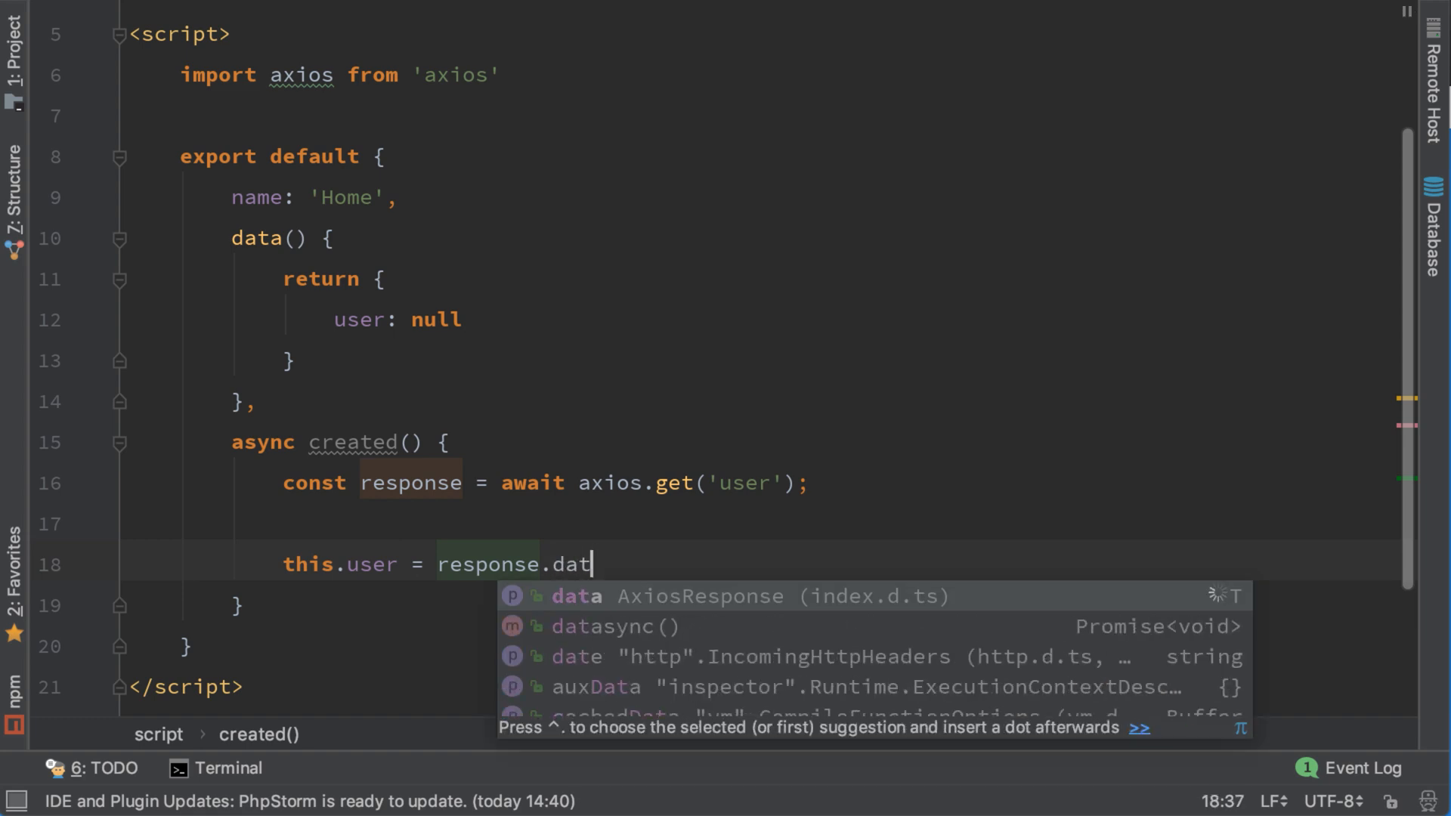
{"action": "key", "text": "Tab"}
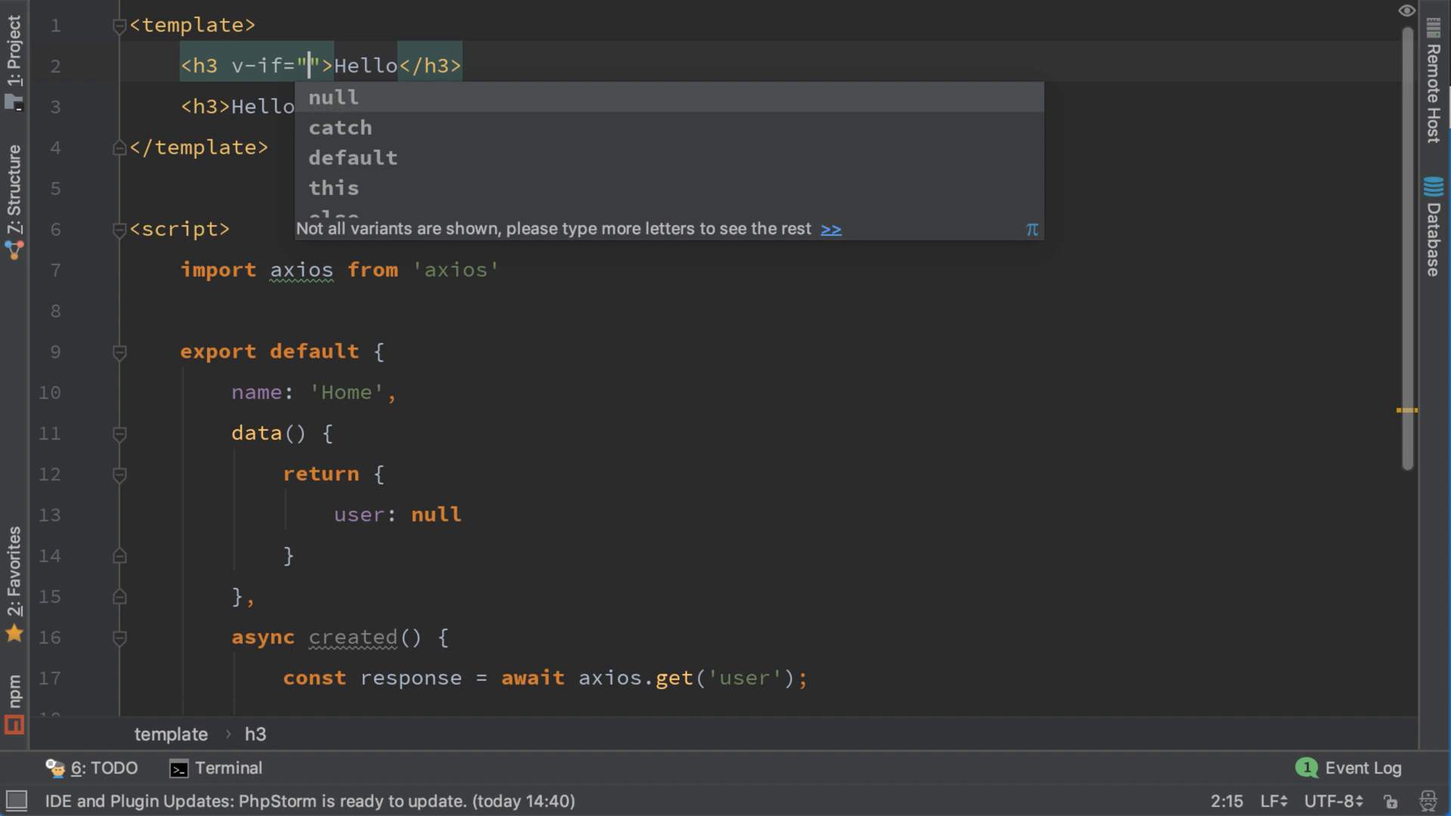
Write the v-if="user" heading reading Hi, {{user.first_name}} {{user.last_name}}
{"action": "type", "text": "u"}
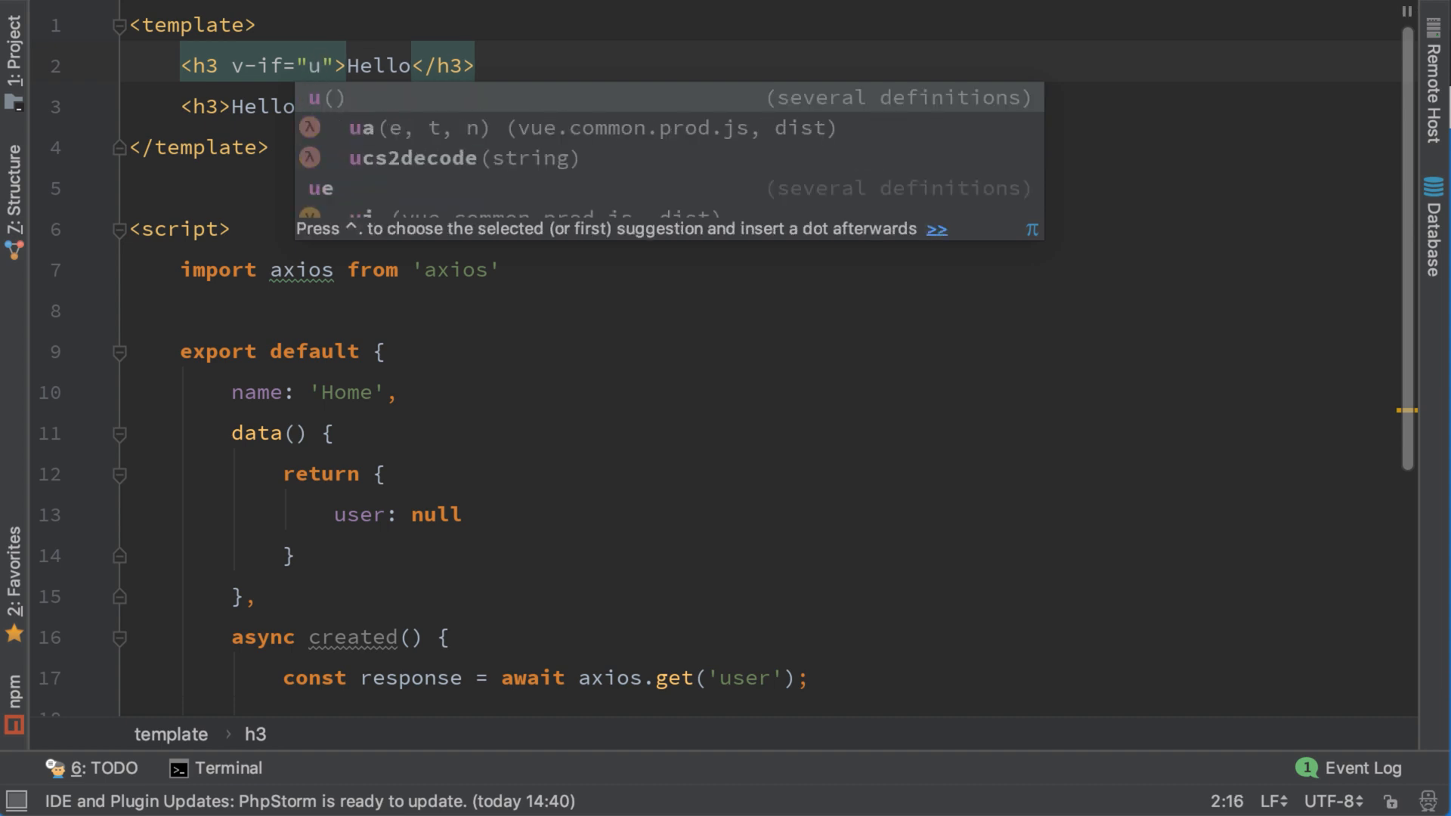
{"action": "type", "text": "ser"}
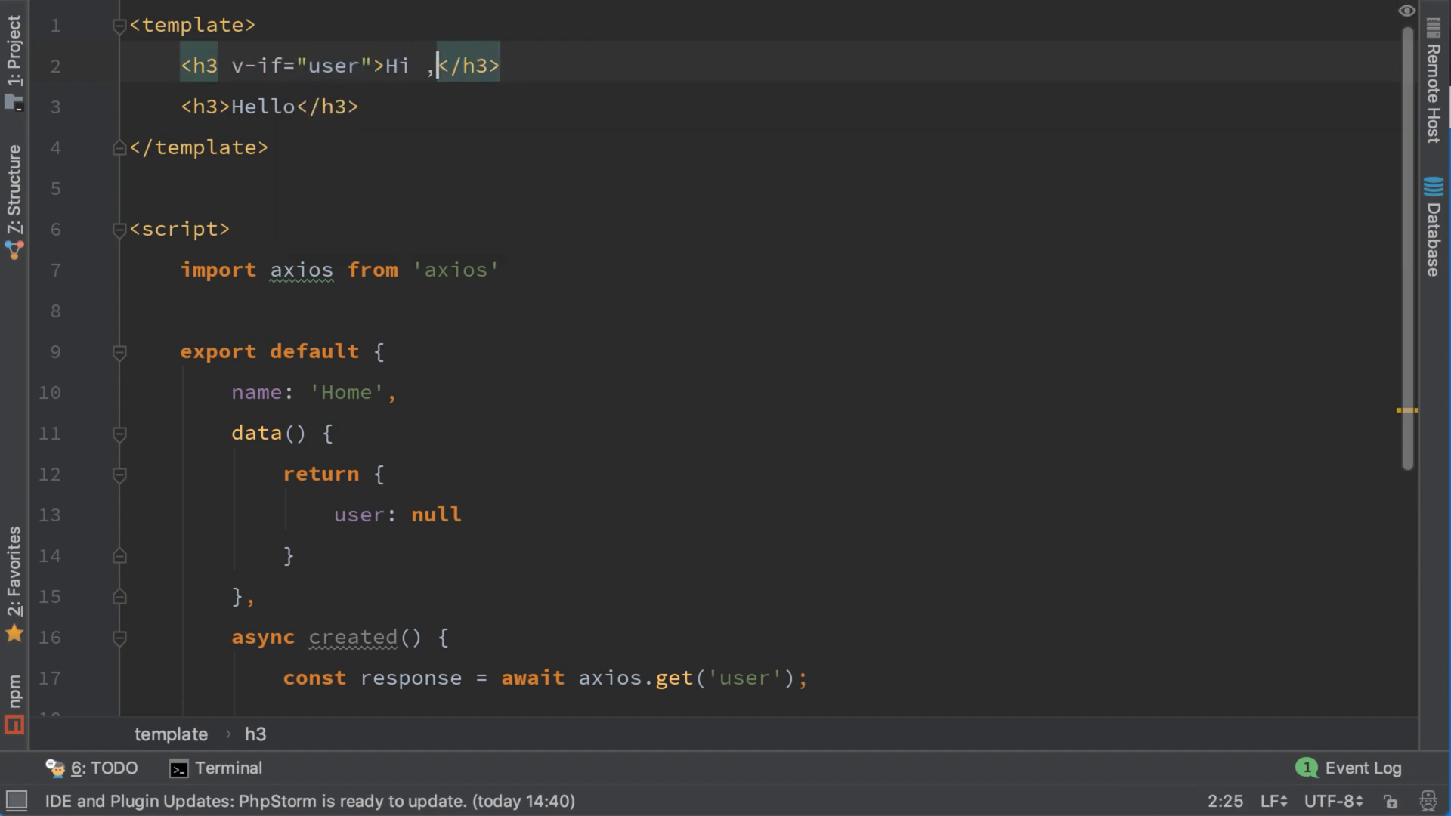
{"action": "type", "text": "{{"}
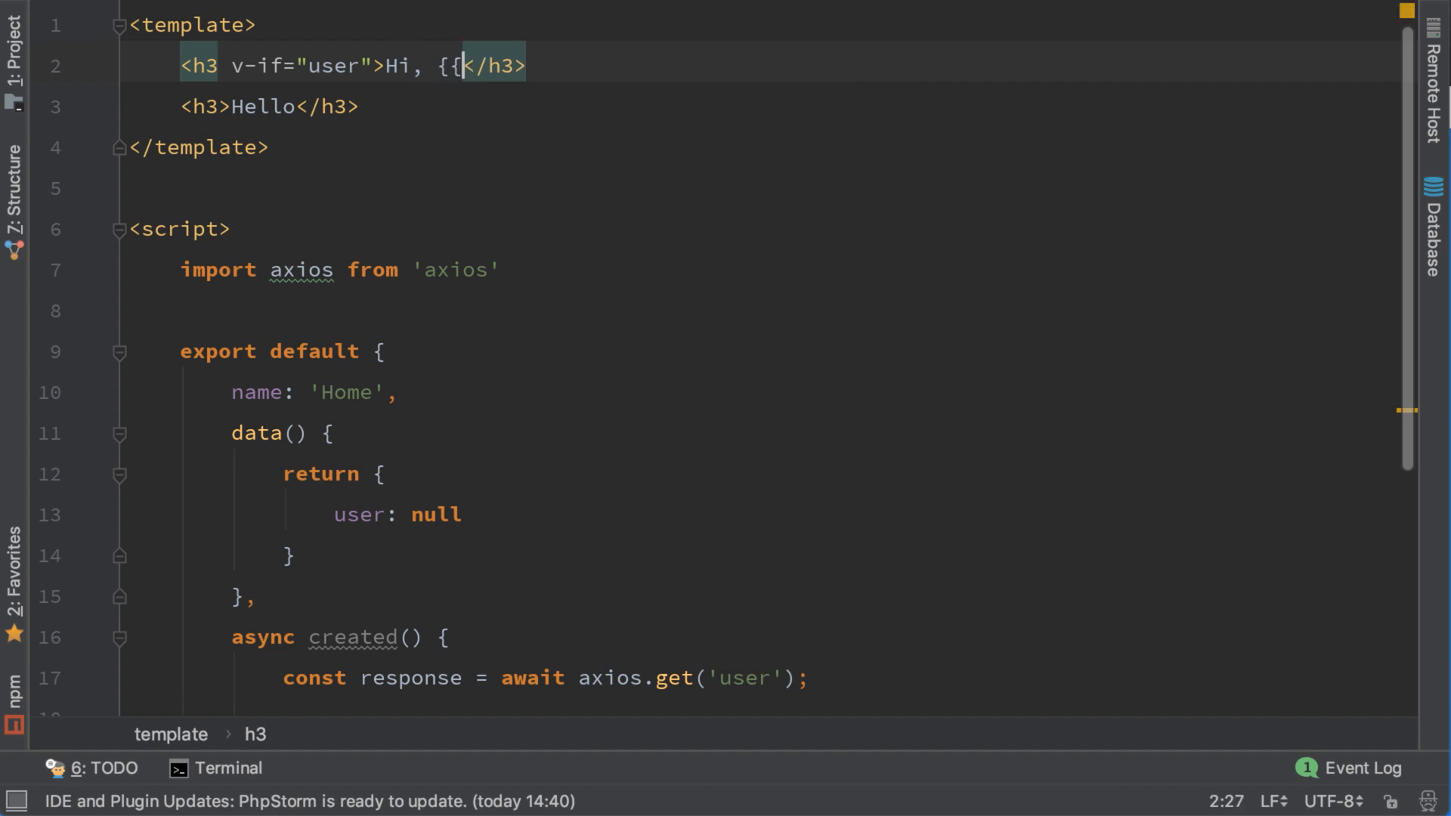
{"action": "type", "text": "user.first_name"}
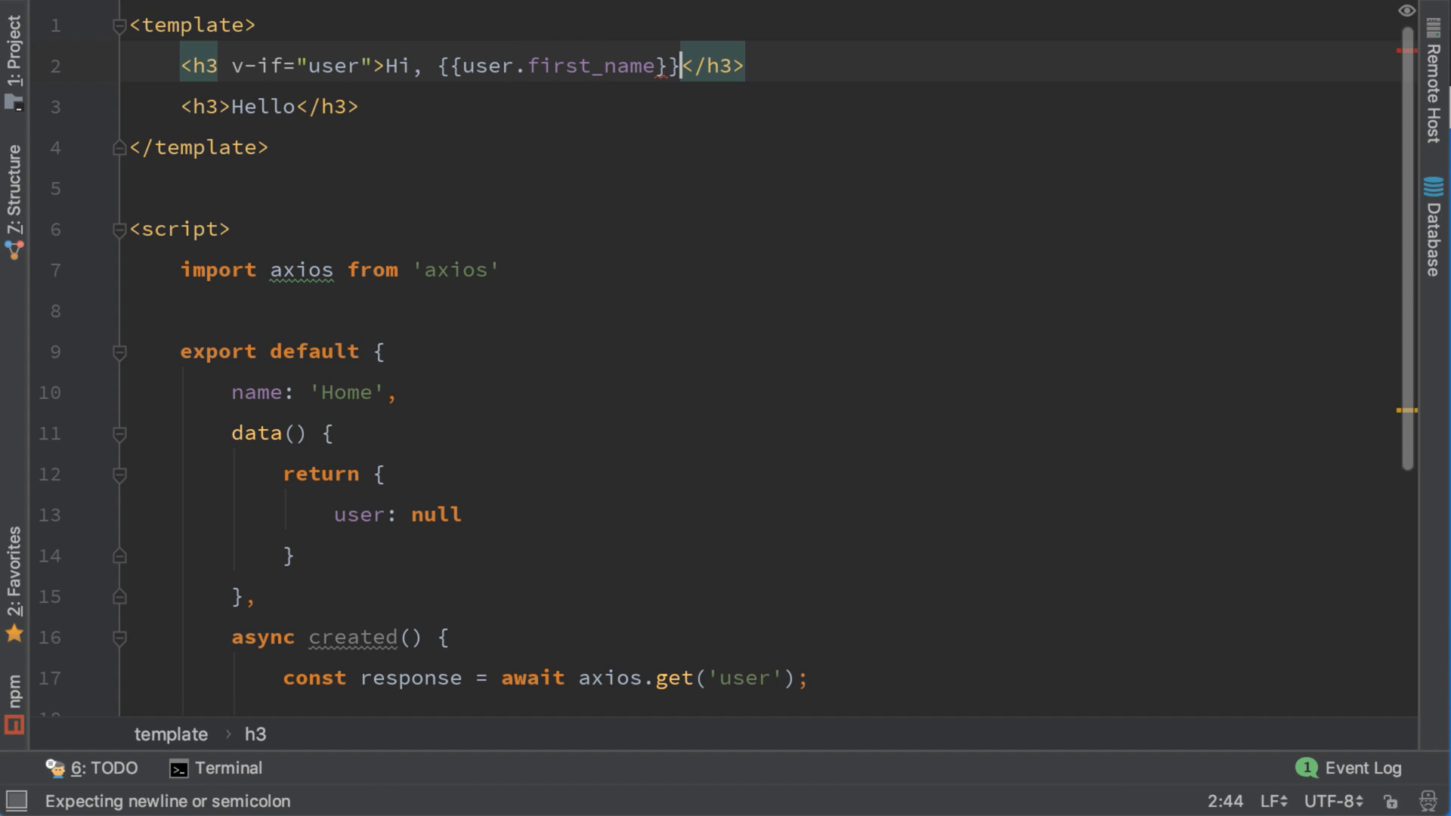
{"action": "type", "text": "{{user"}
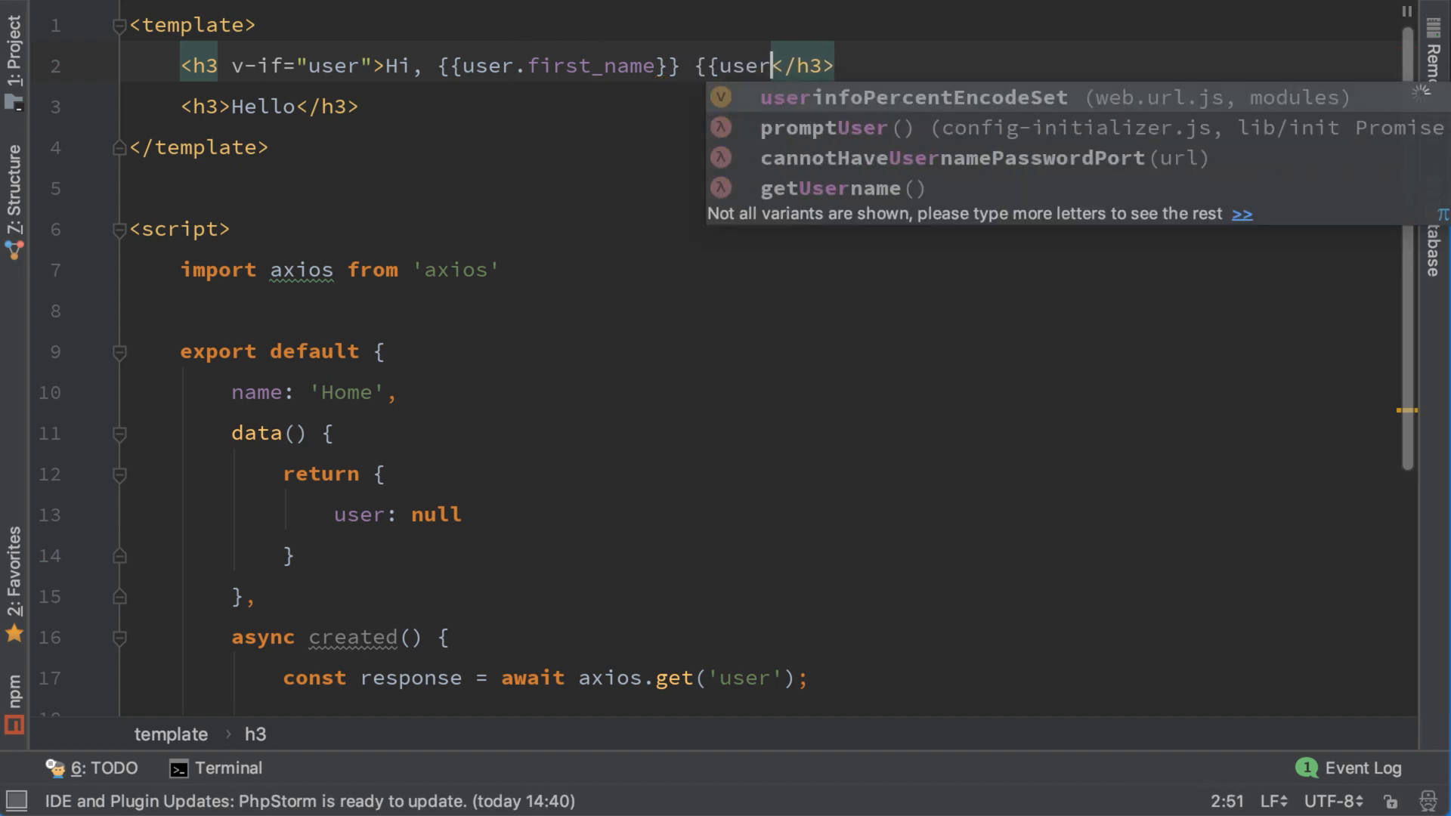
{"action": "type", "text": ".last"}
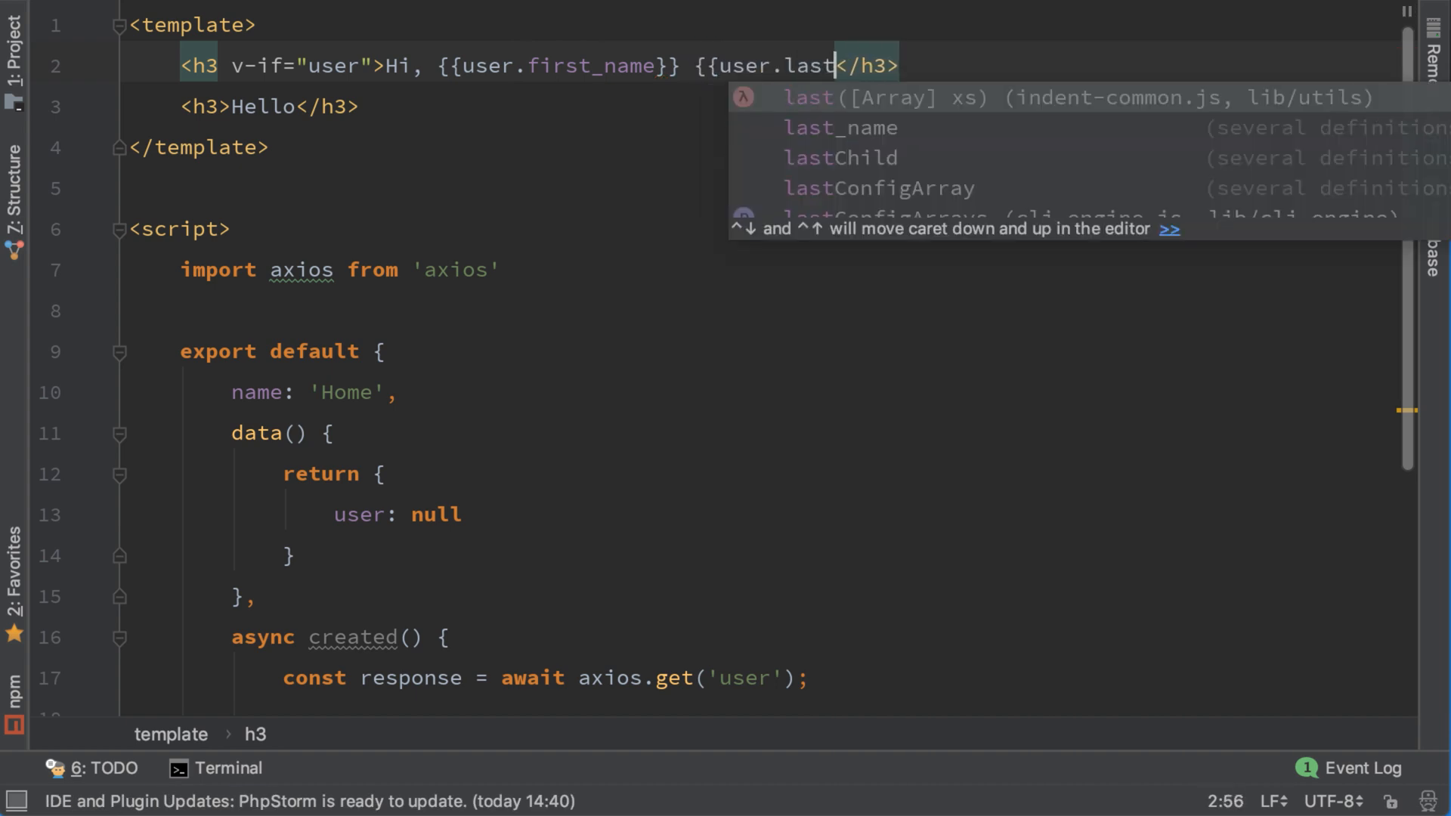
{"action": "type", "text": "_"}
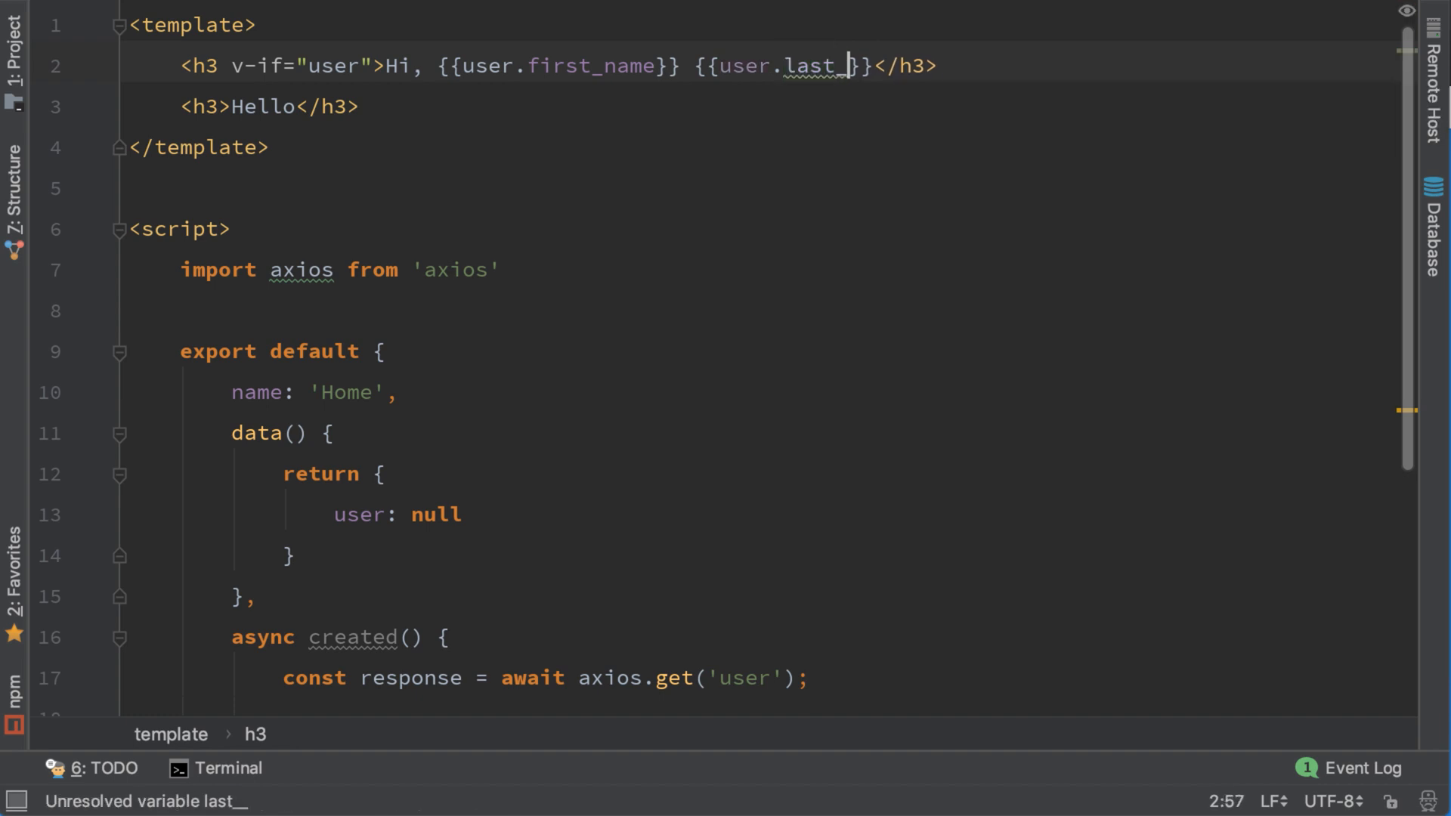
{"action": "type", "text": "name"}
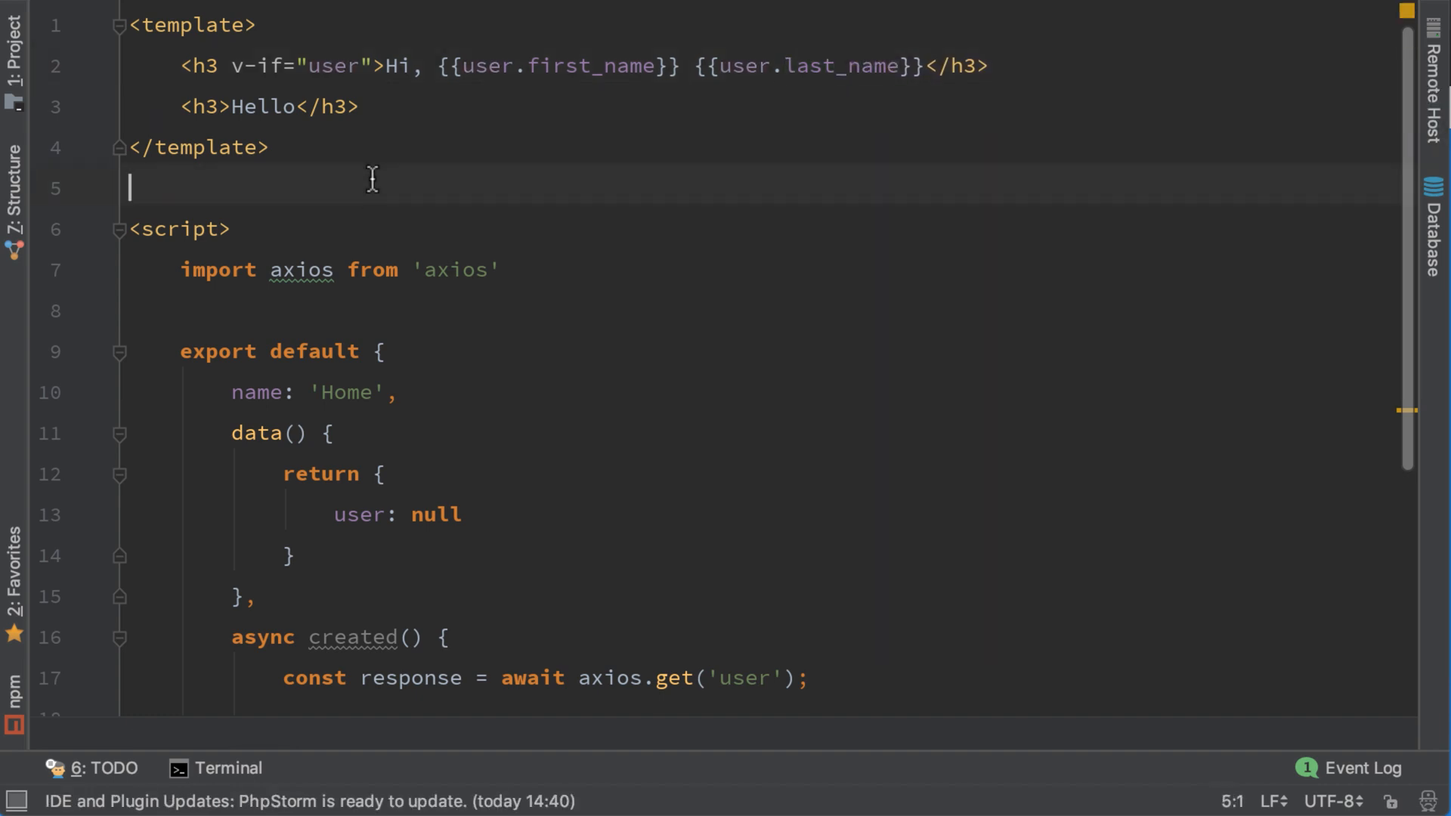
Review the greeting heading line and move into the plain Hello heading tag to edit it
{"action": "double_click", "coordinate": [257, 65]}
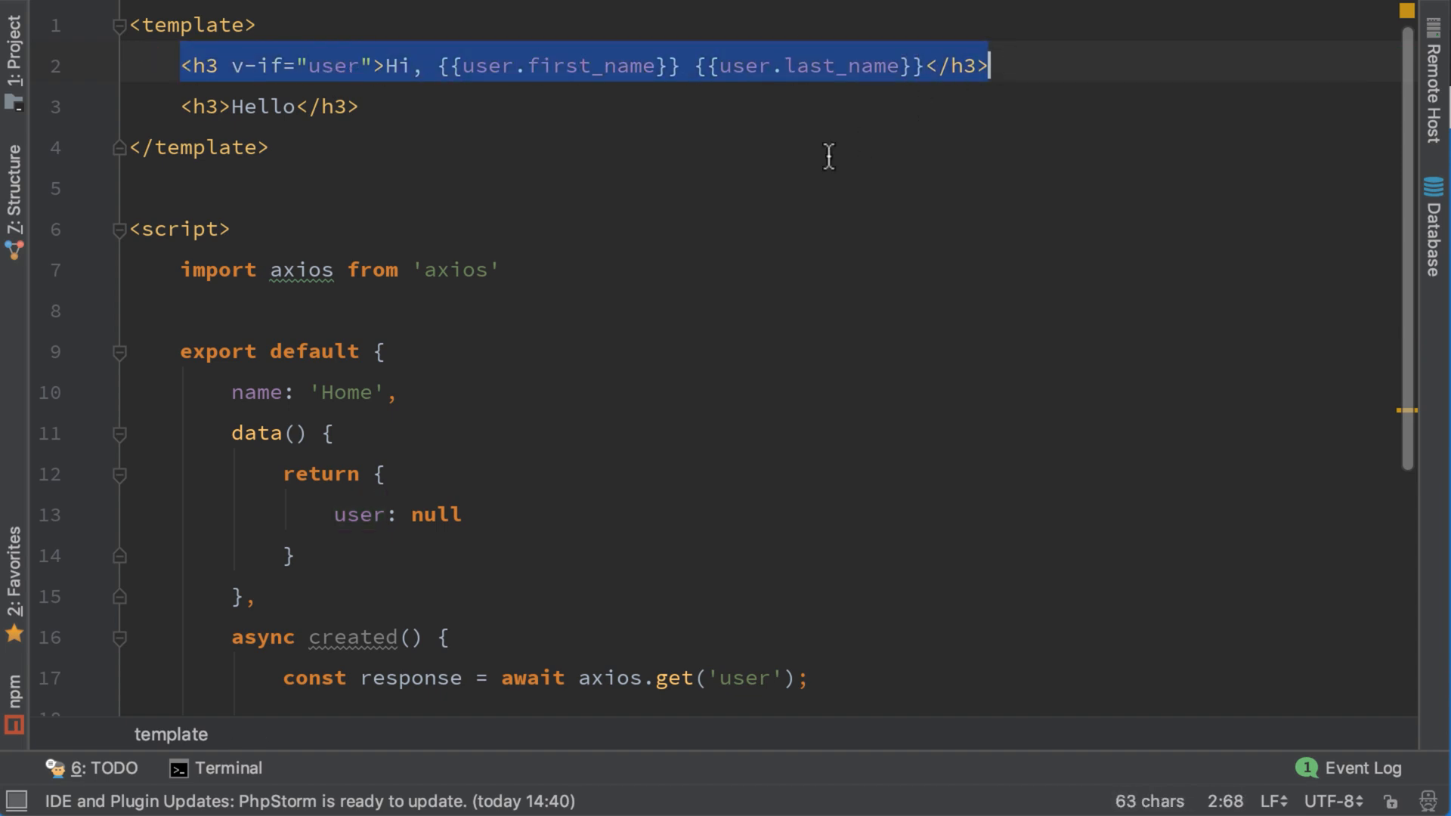
{"action": "left_click", "coordinate": [336, 65]}
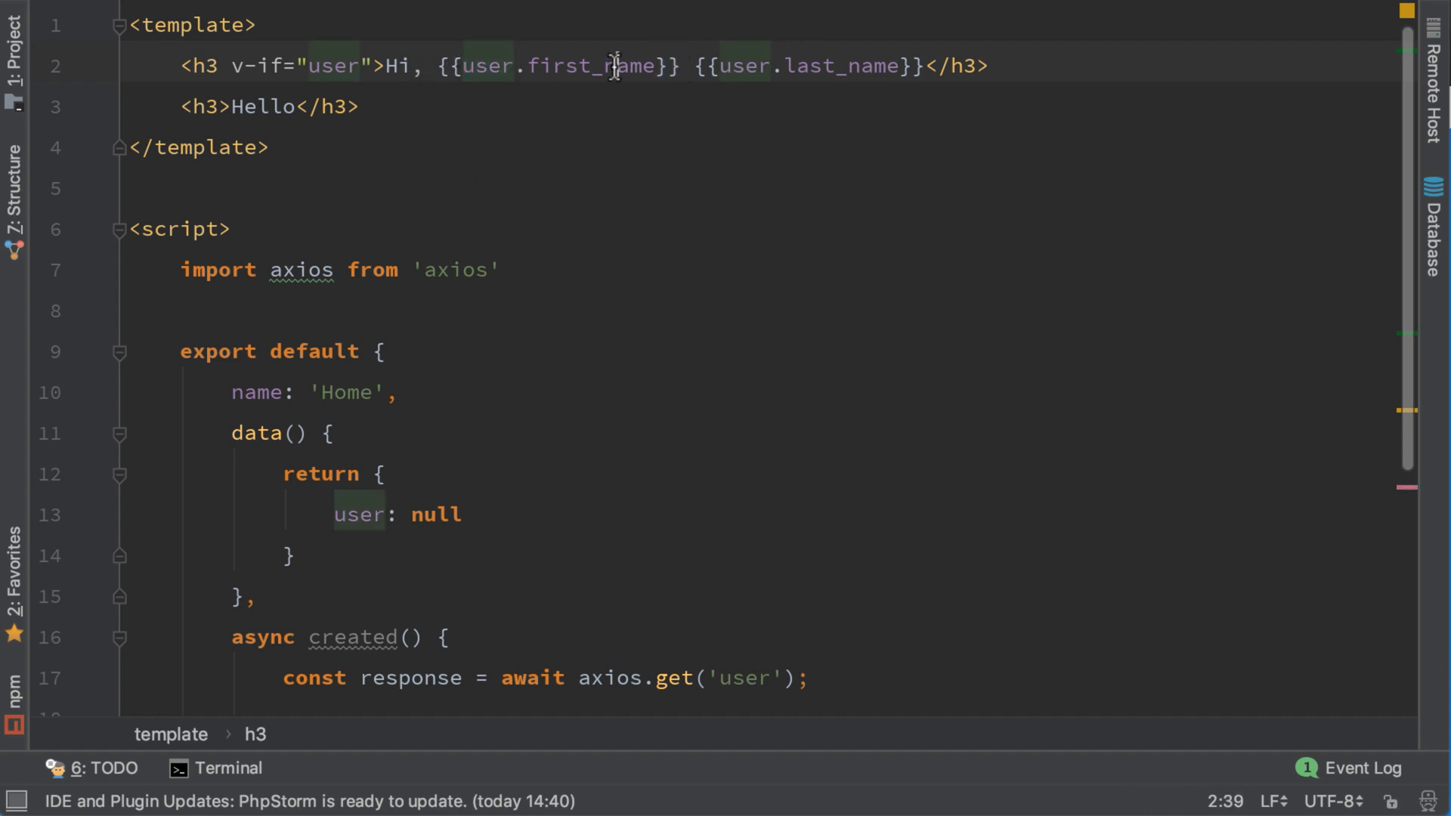
{"action": "double_click", "coordinate": [589, 65]}
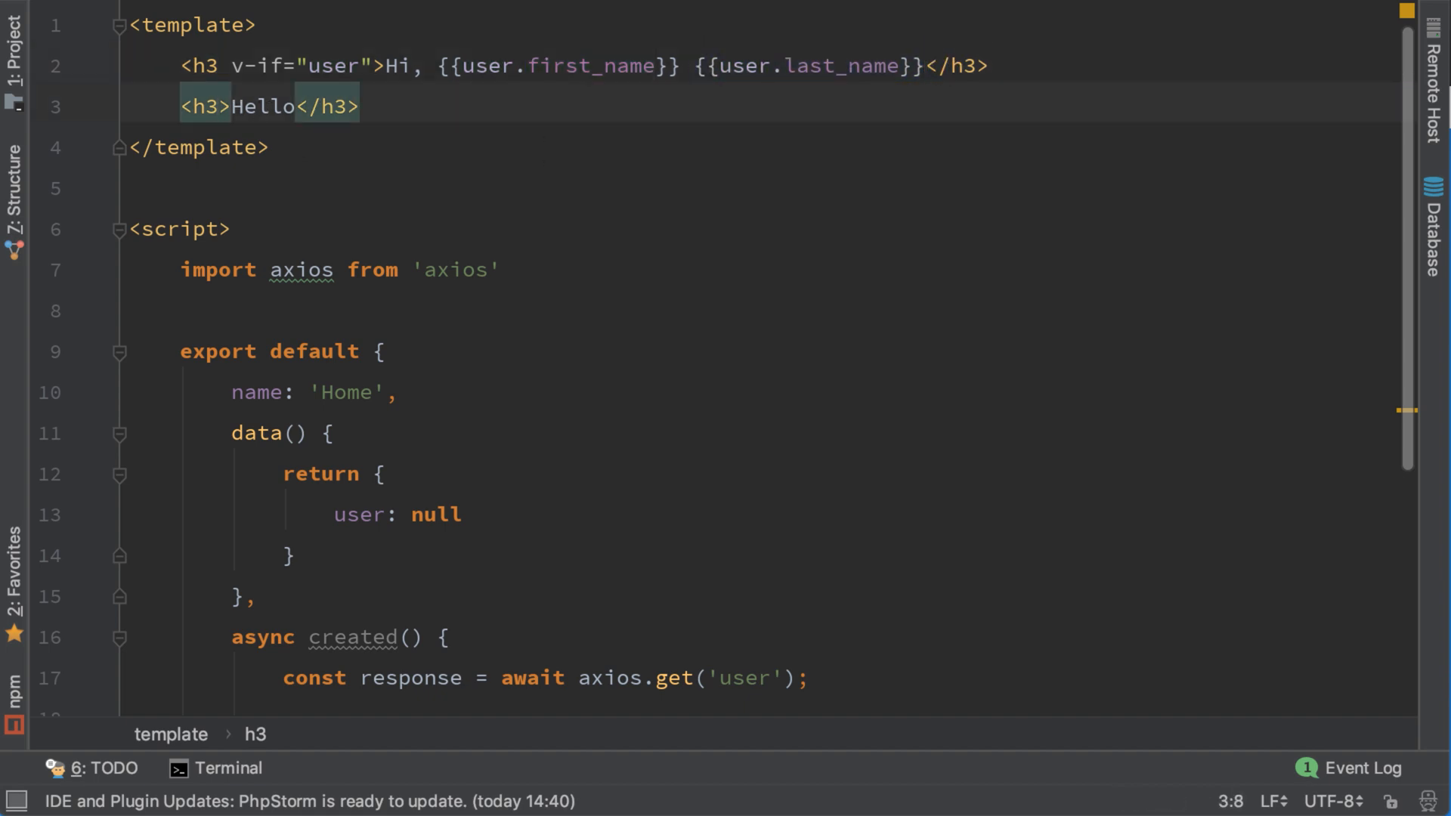
Add v-if="!user" to the second h3 so it shows only for logged-out visitors
{"action": "type", "text": "v-if=\"\""}
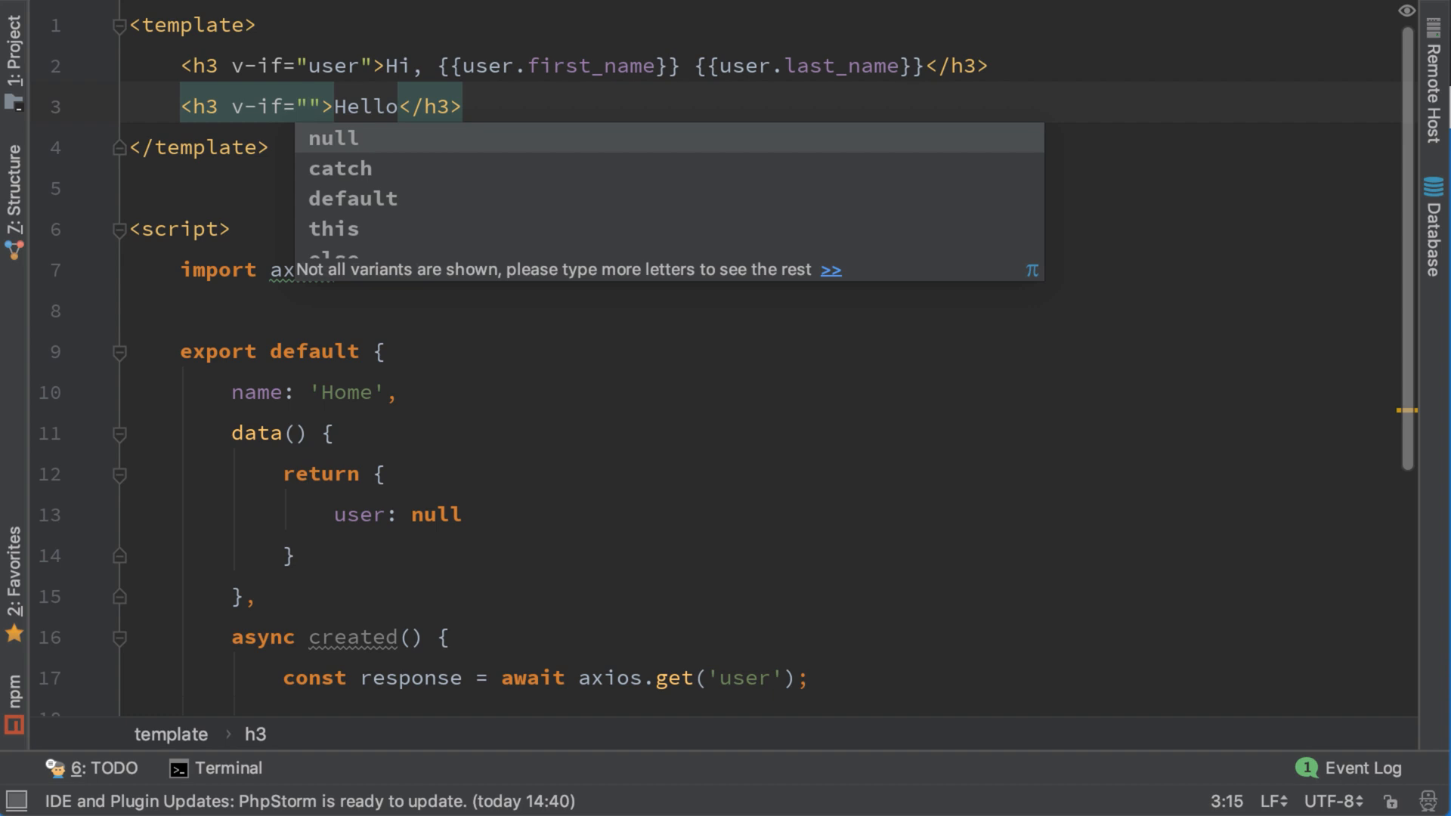
{"action": "type", "text": "!user"}
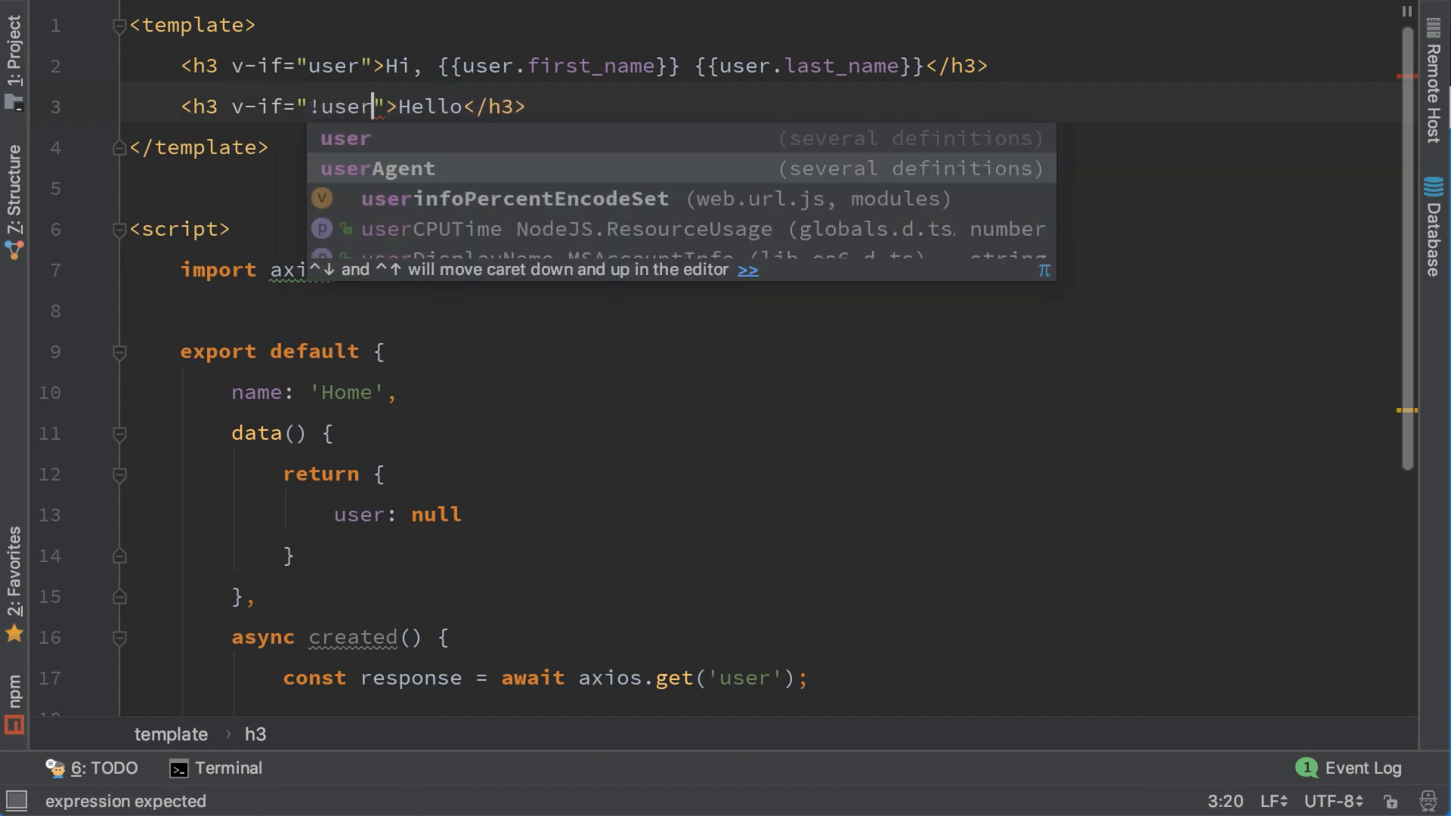
{"action": "key", "text": "Escape"}
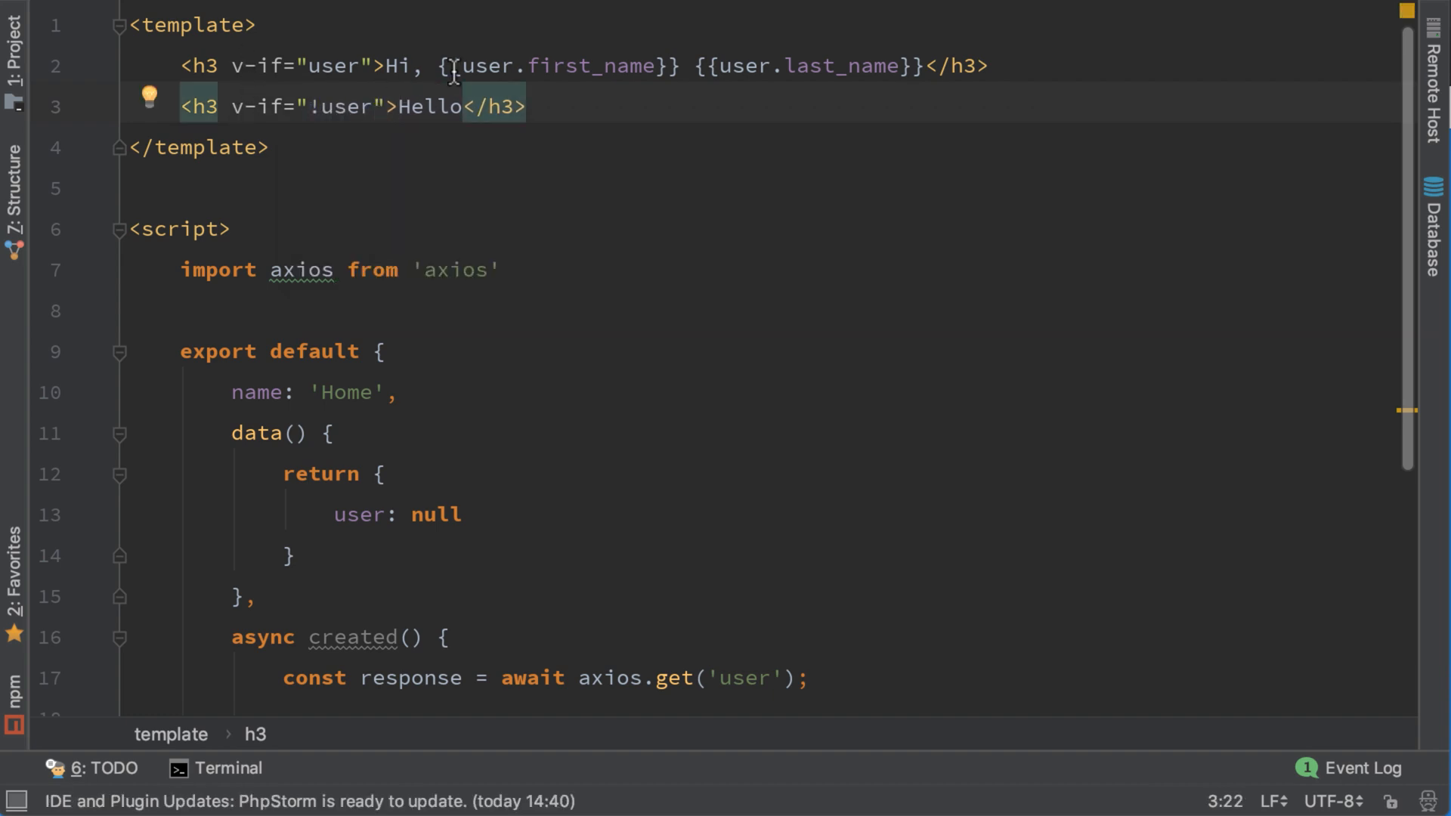
{"action": "left_click", "coordinate": [313, 106]}
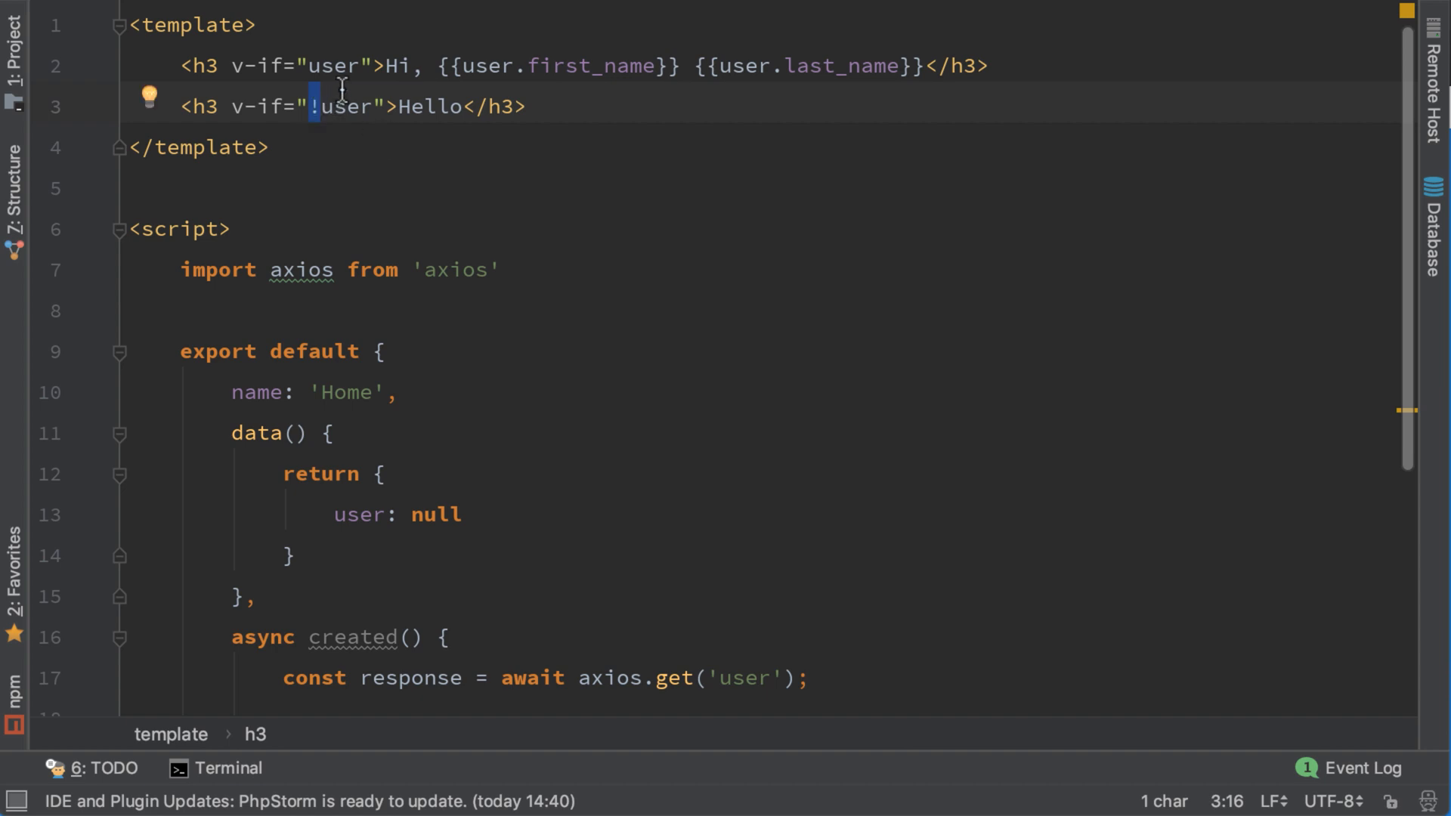
Replace Hello in that heading with You are not logged in!
{"action": "double_click", "coordinate": [428, 105]}
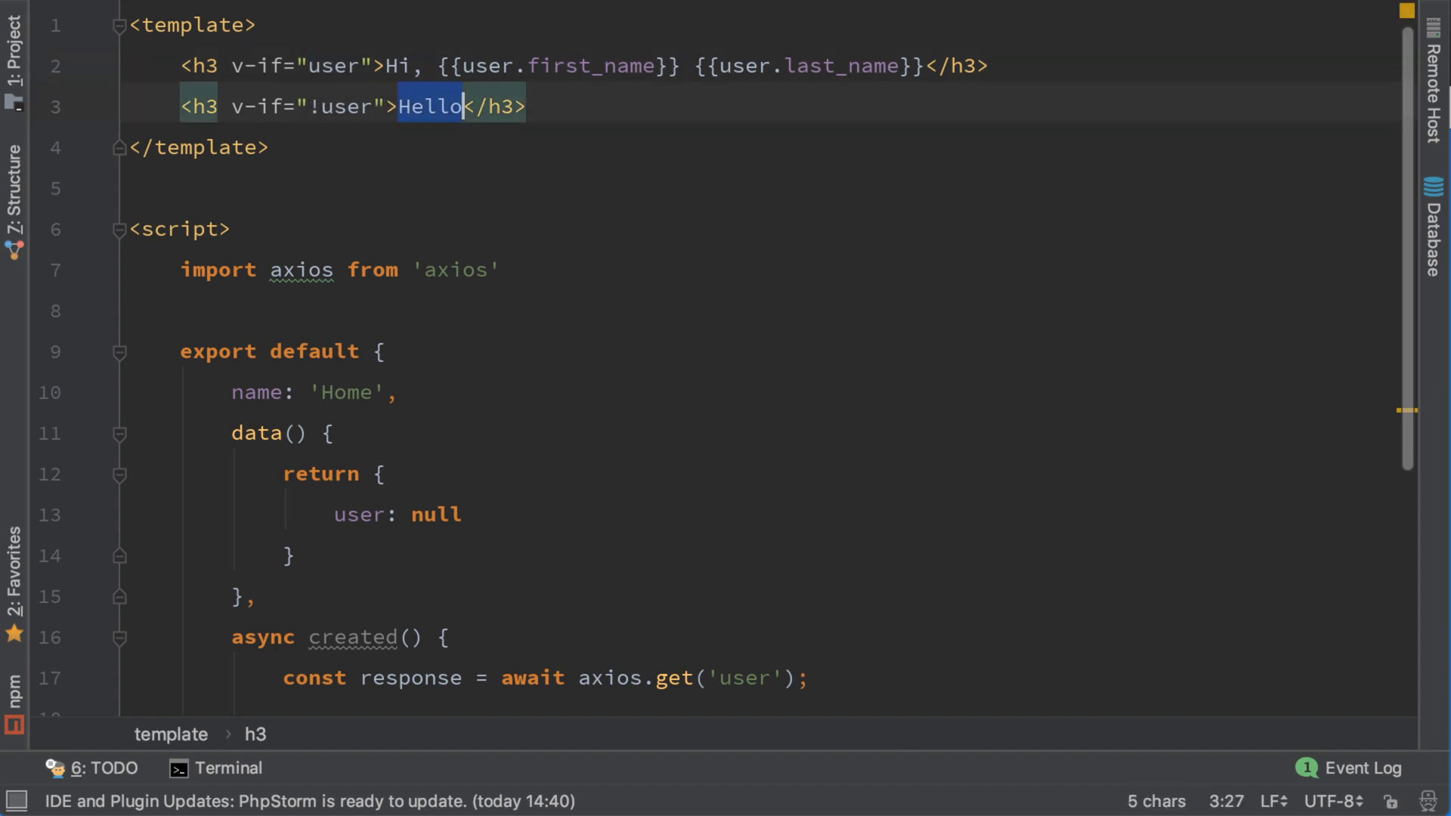
{"action": "mouse_move", "coordinate": [646, 123]}
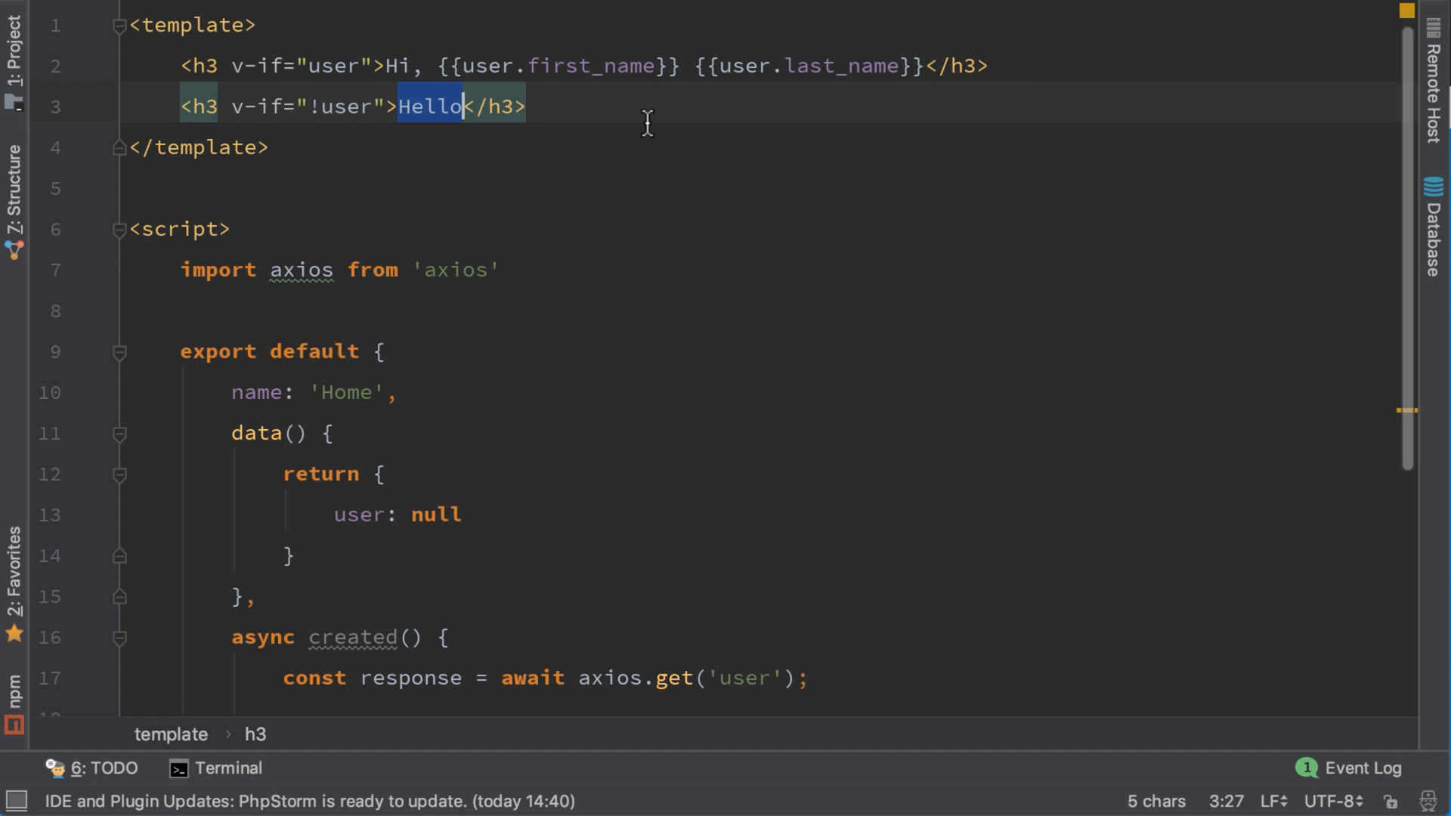
{"action": "type", "text": "You are not l"}
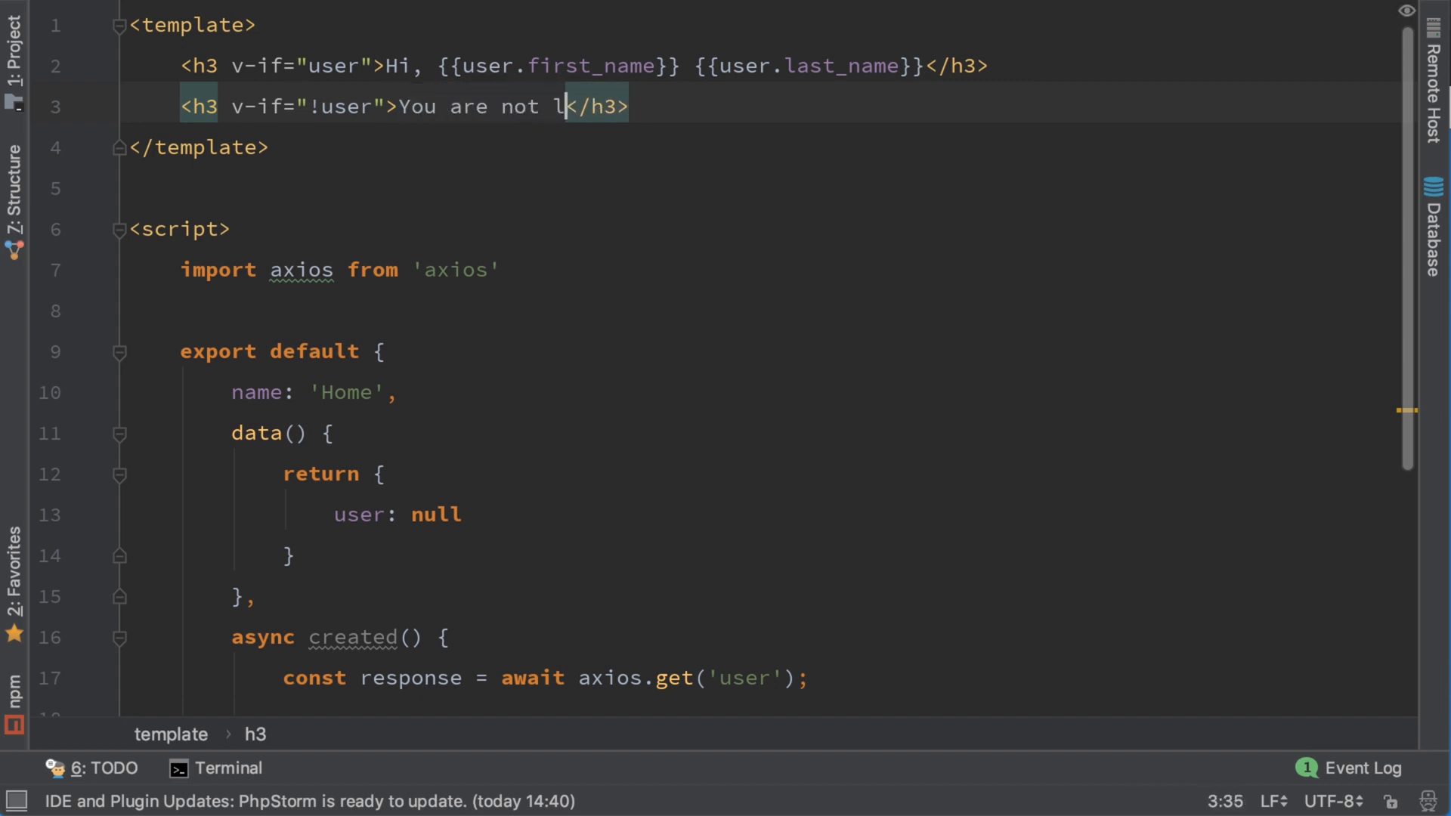
{"action": "type", "text": "ogged in!"}
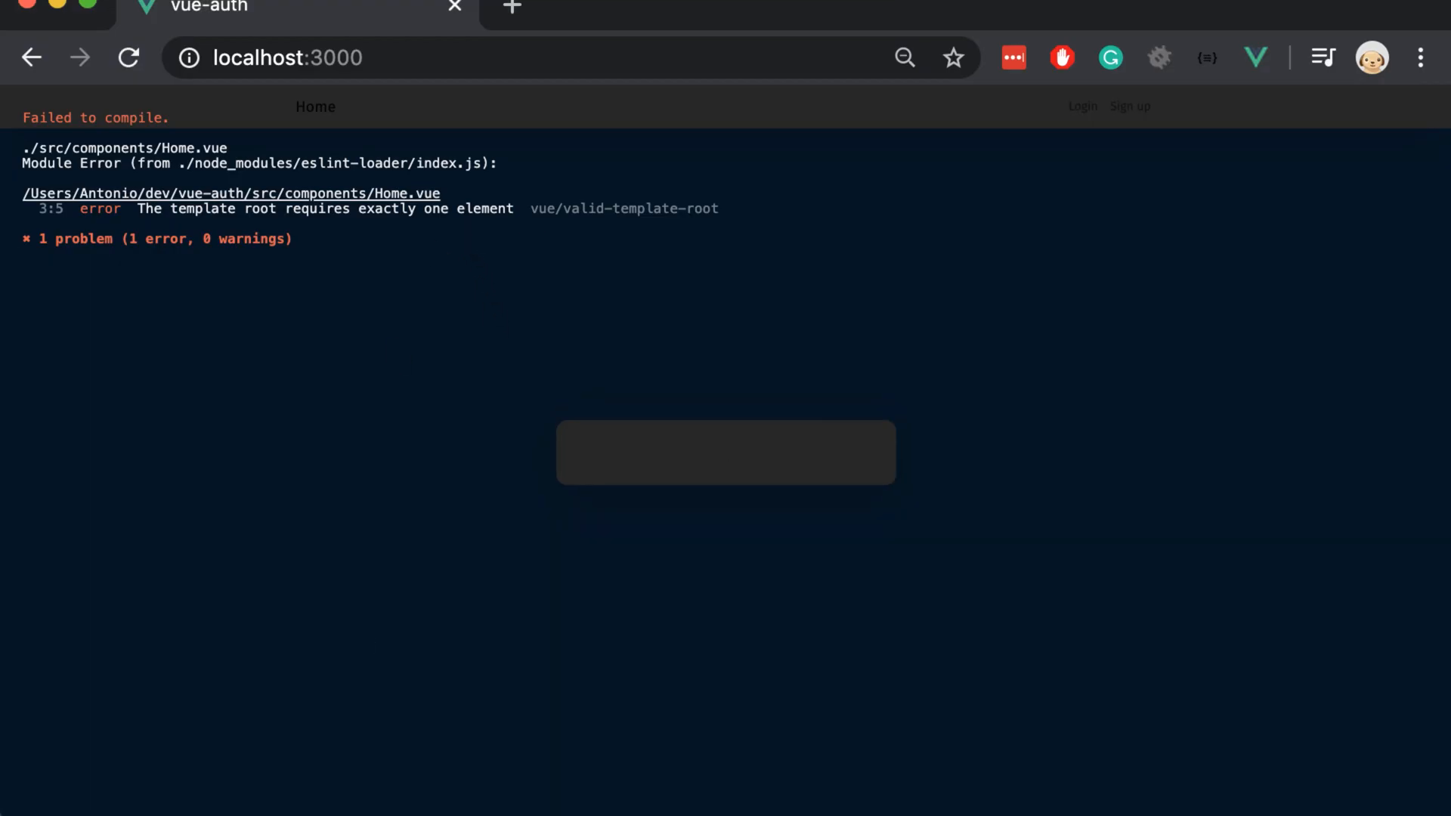
{"action": "mouse_move", "coordinate": [309, 226]}
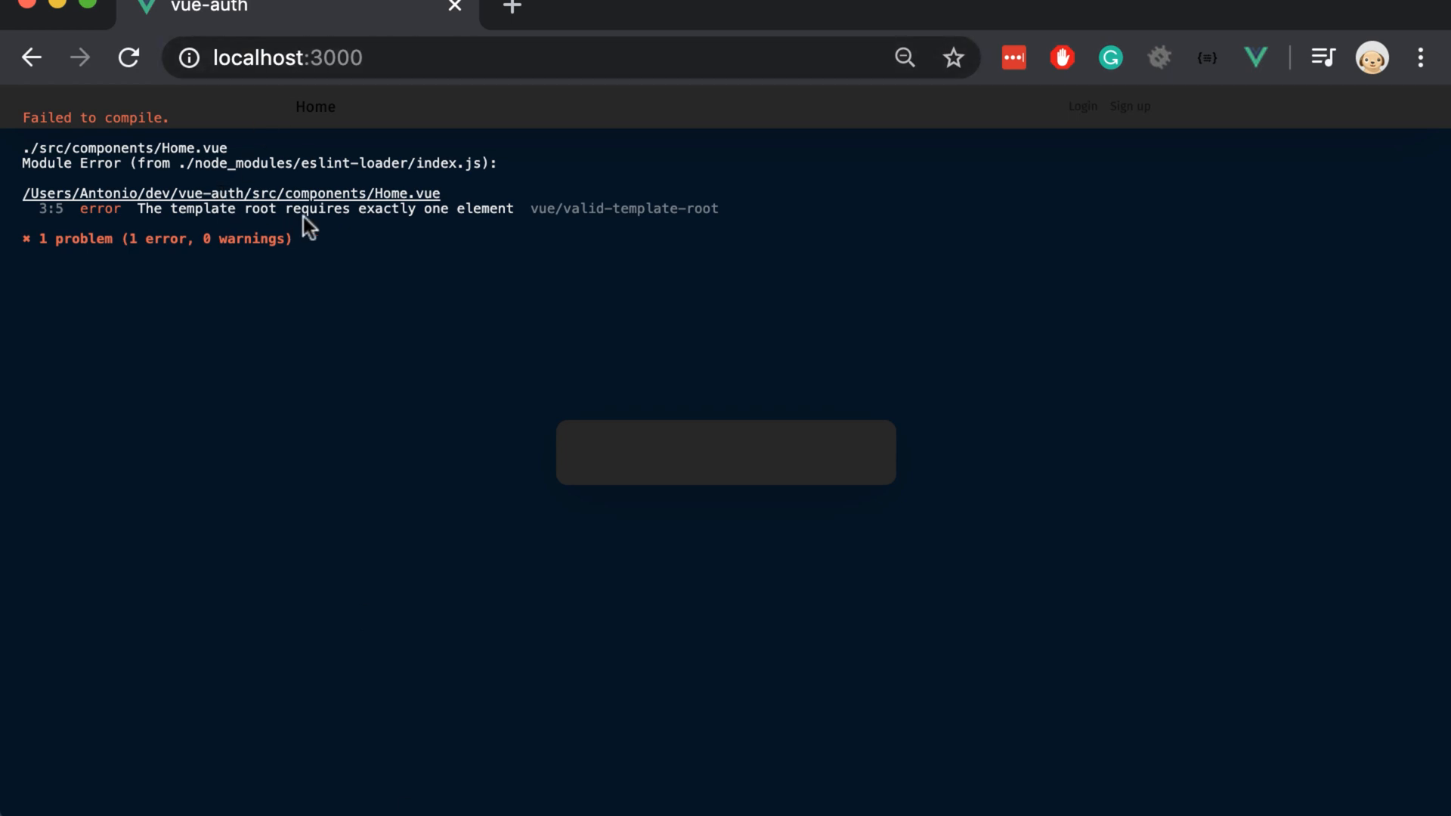
Note the one-root-element error in Chrome and add a wrapping <div> after <template>
{"action": "left_click_drag", "start_coordinate": [171, 208], "coordinate": [514, 208]}
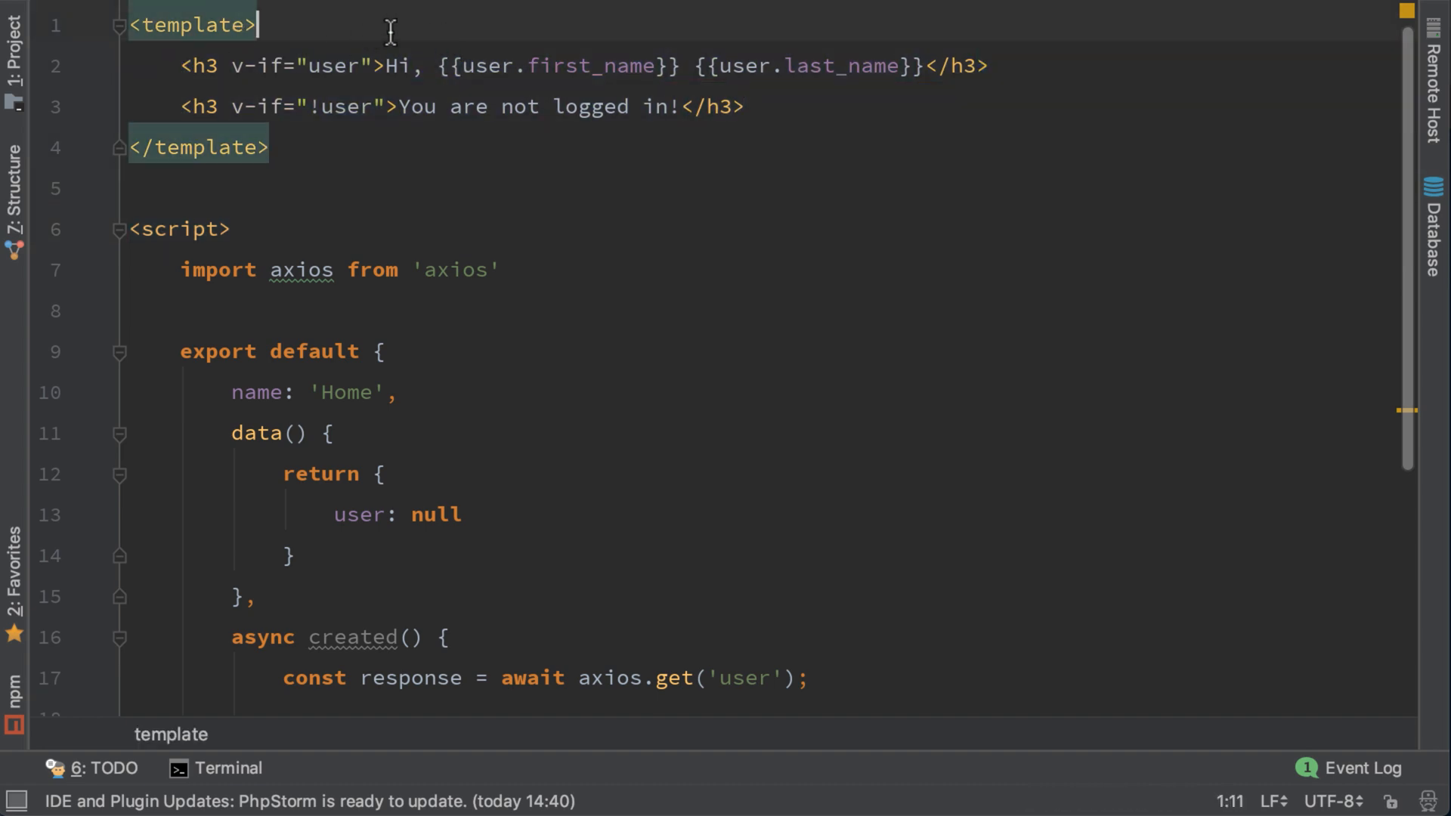
{"action": "type", "text": "<div"}
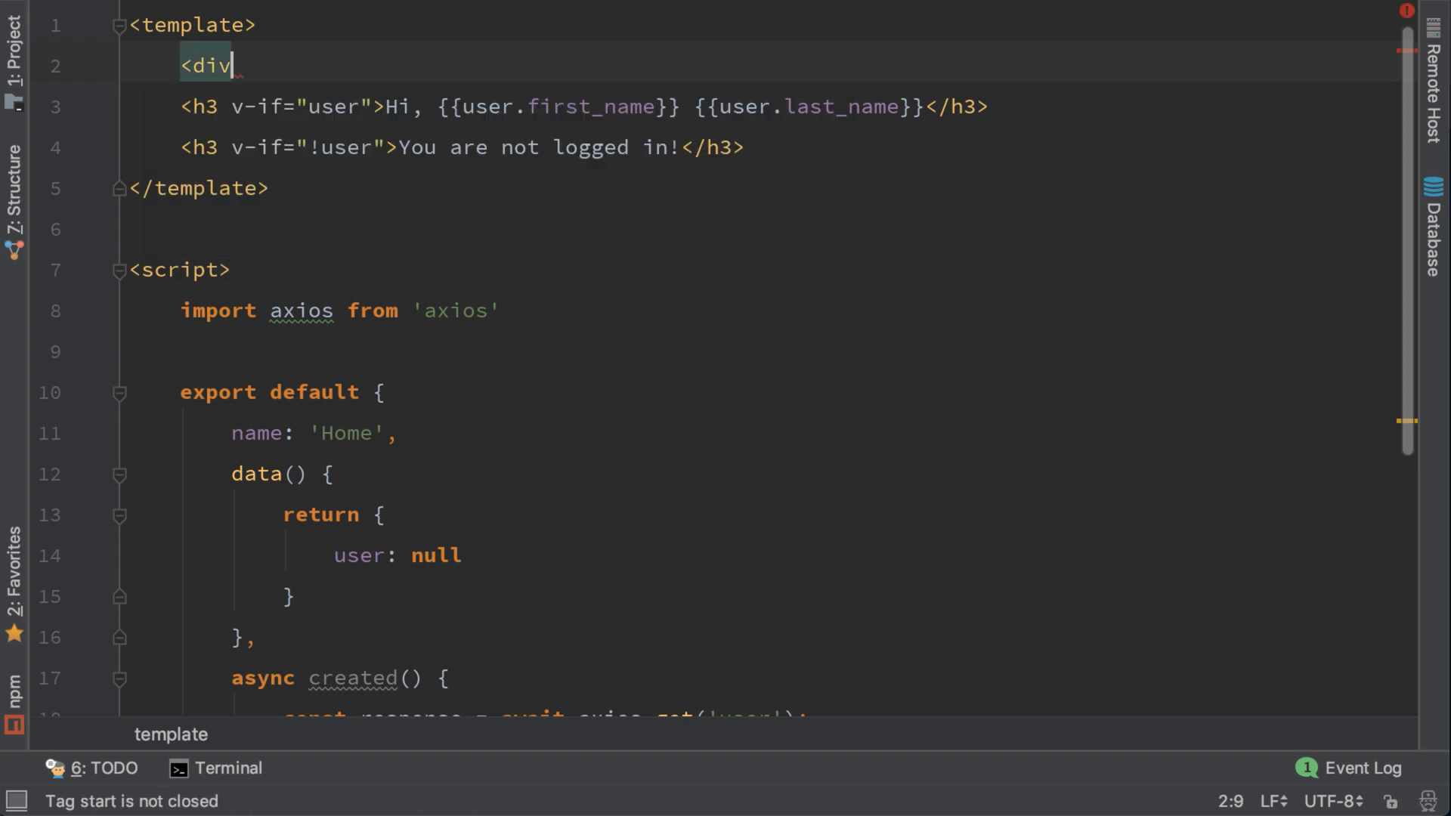
{"action": "type", "text": ">"}
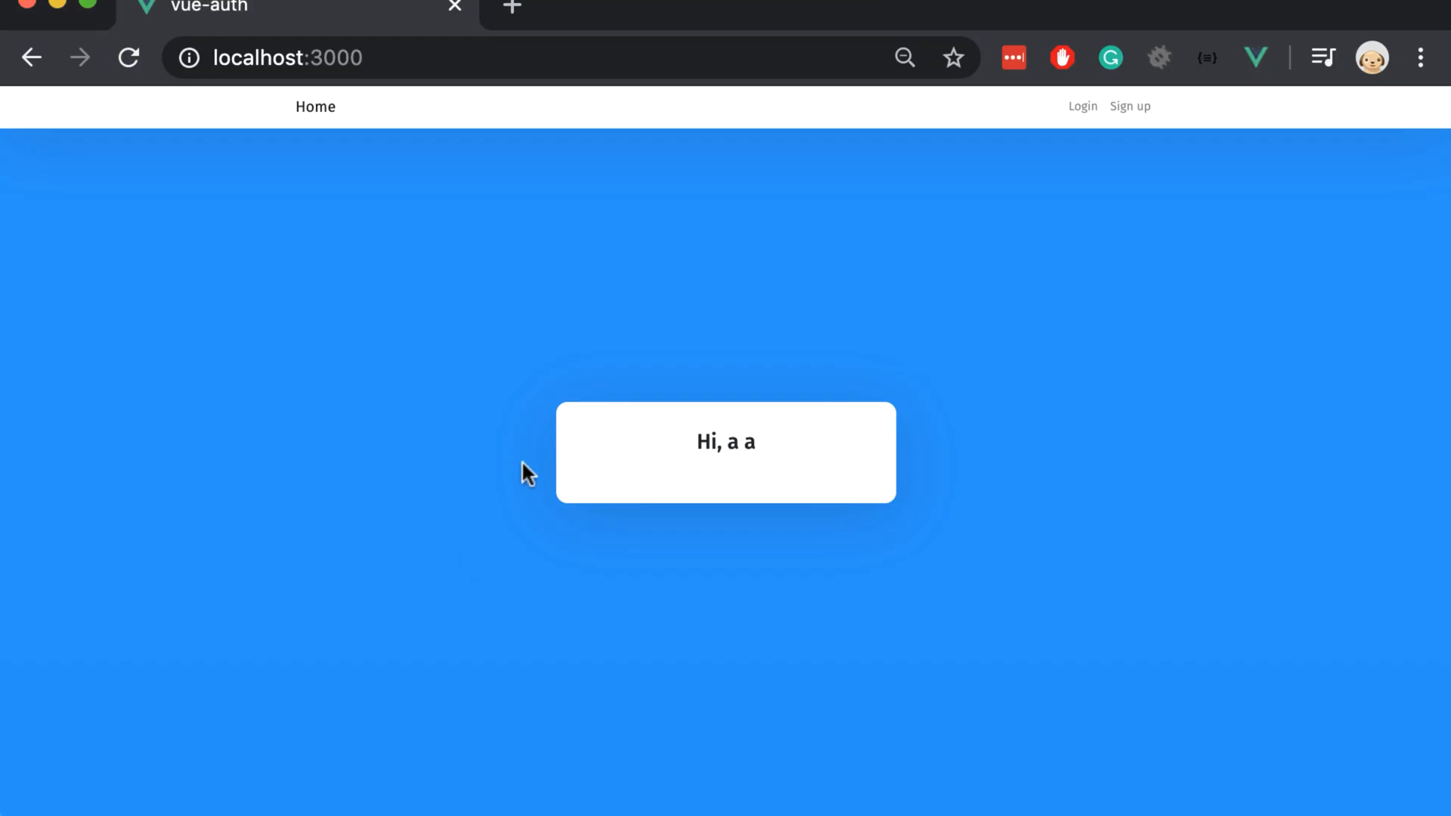
{"action": "mouse_move", "coordinate": [546, 387]}
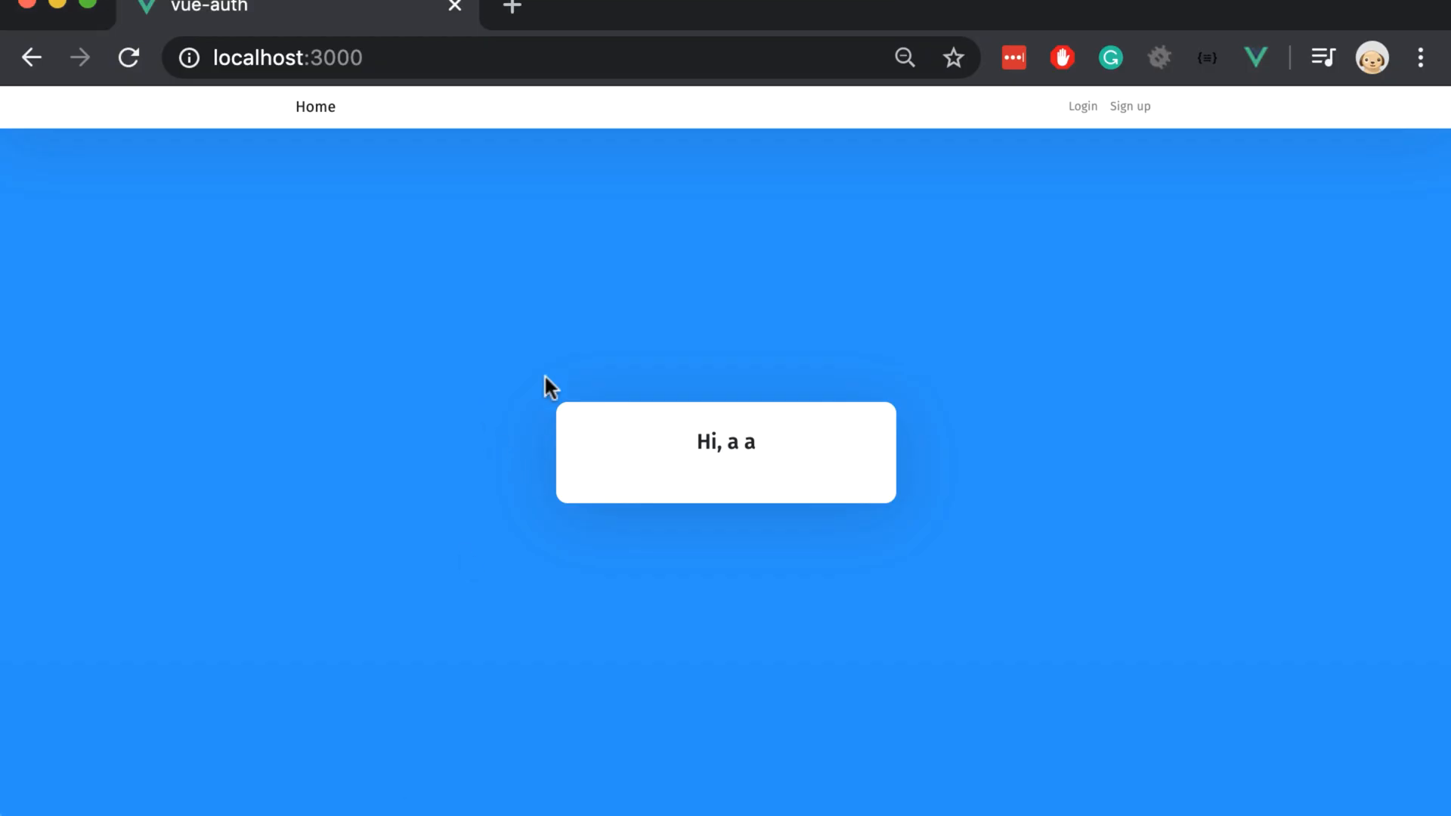
Check in Chrome that the home page compiles and greets the user with Hi, a a
{"action": "double_click", "coordinate": [706, 441]}
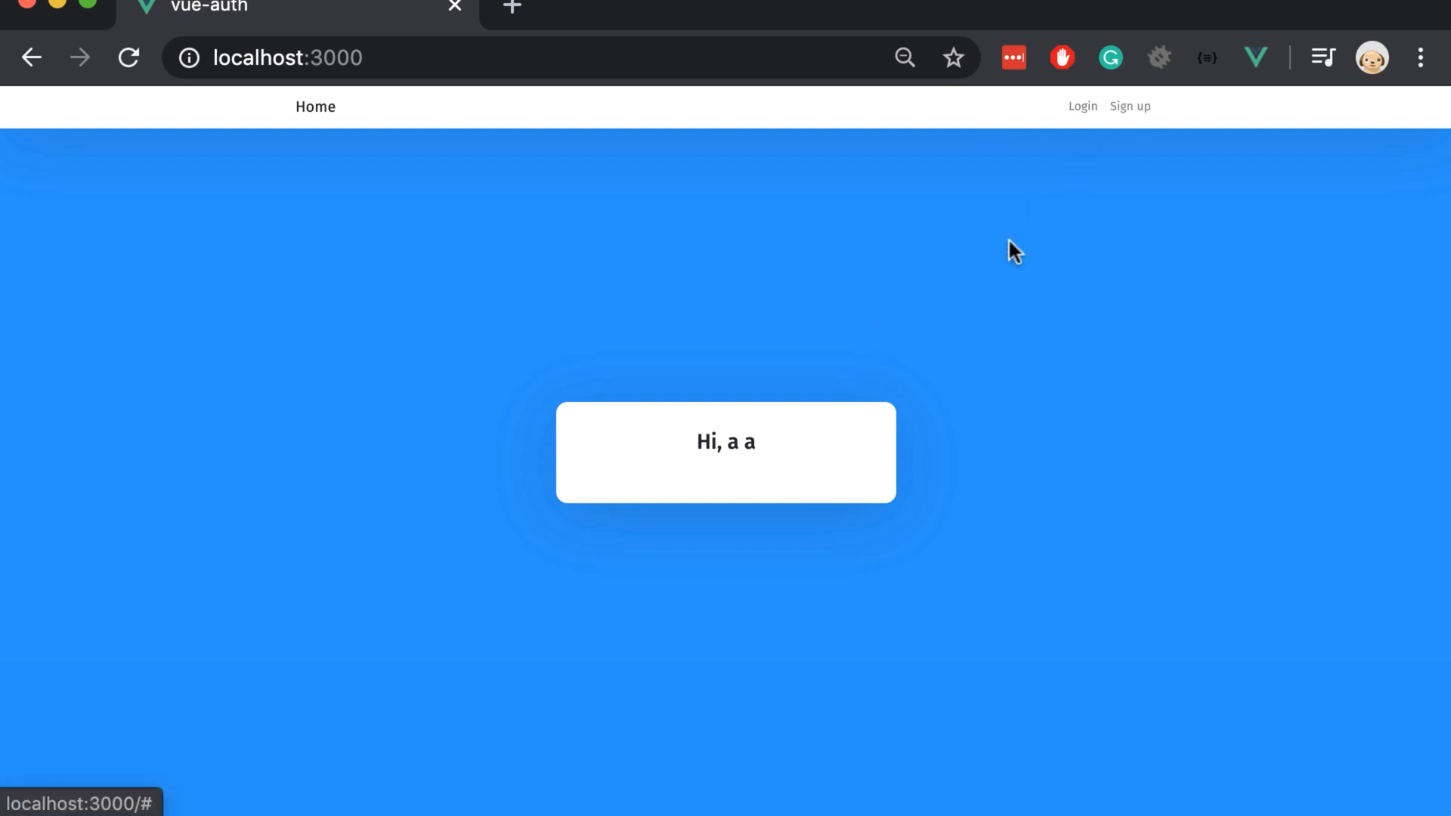
{"action": "mouse_move", "coordinate": [1068, 184]}
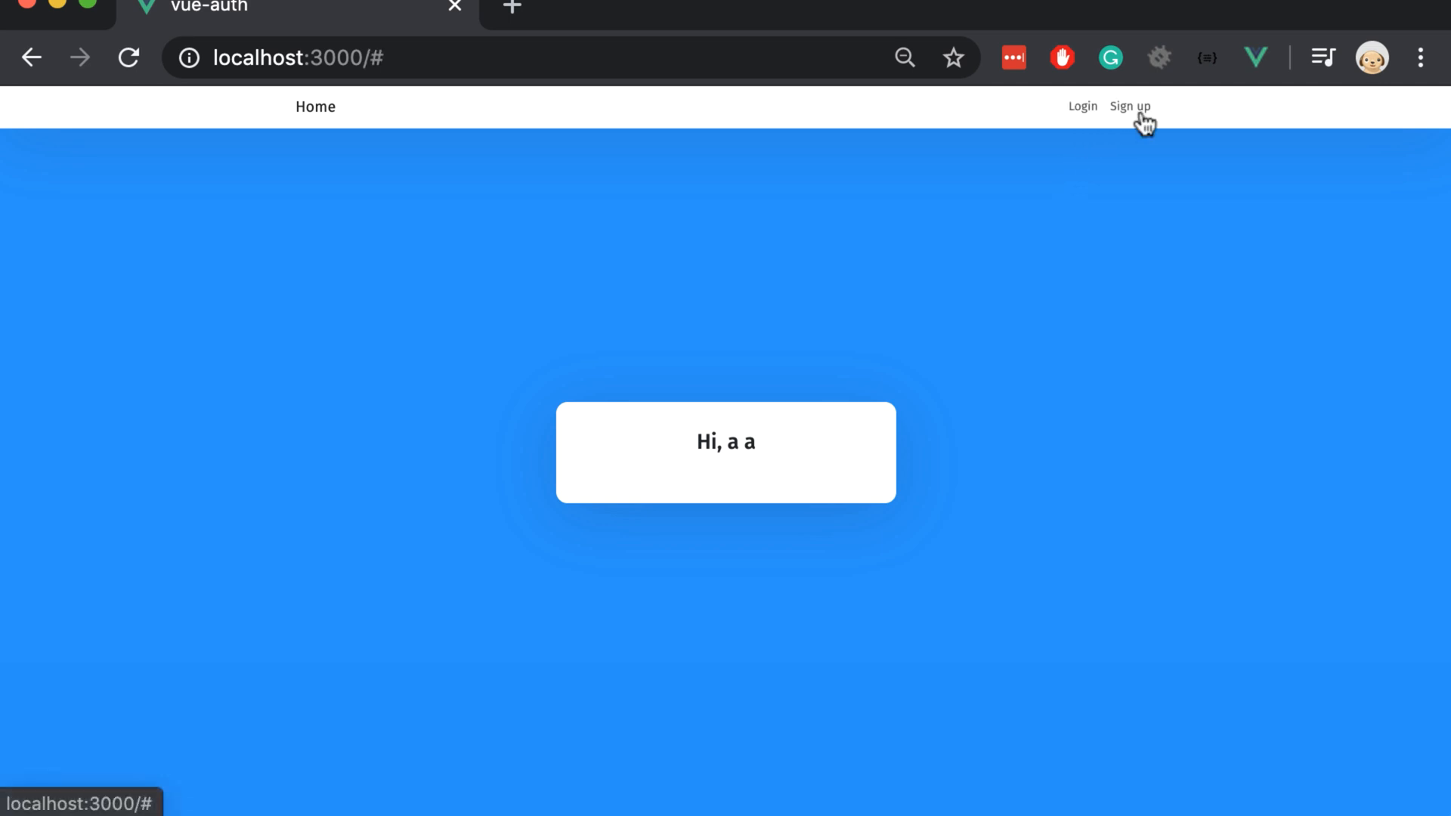
{"action": "mouse_move", "coordinate": [1083, 115]}
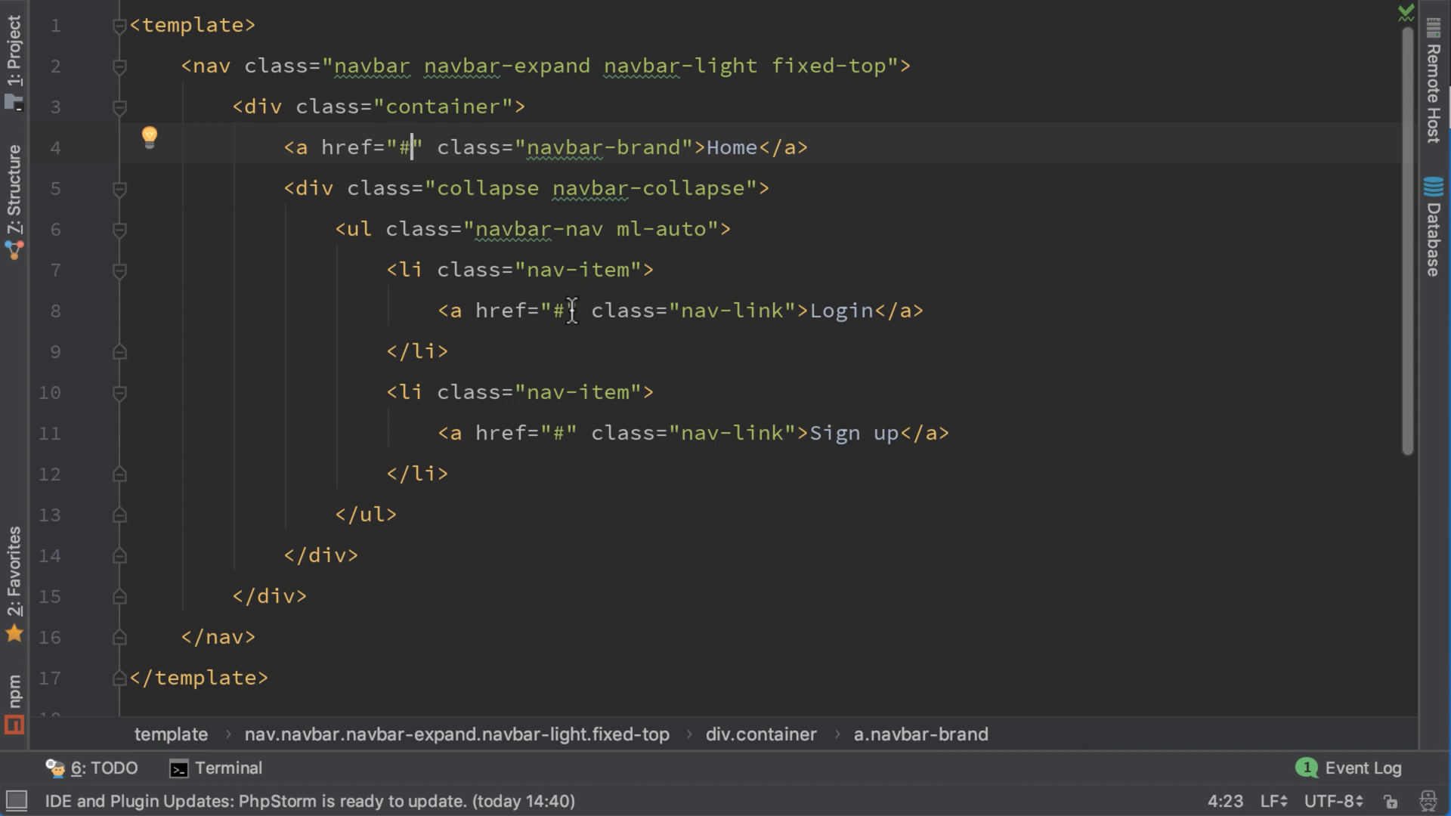
Change the Login anchor's href from # to /login
{"action": "type", "text": "/"}
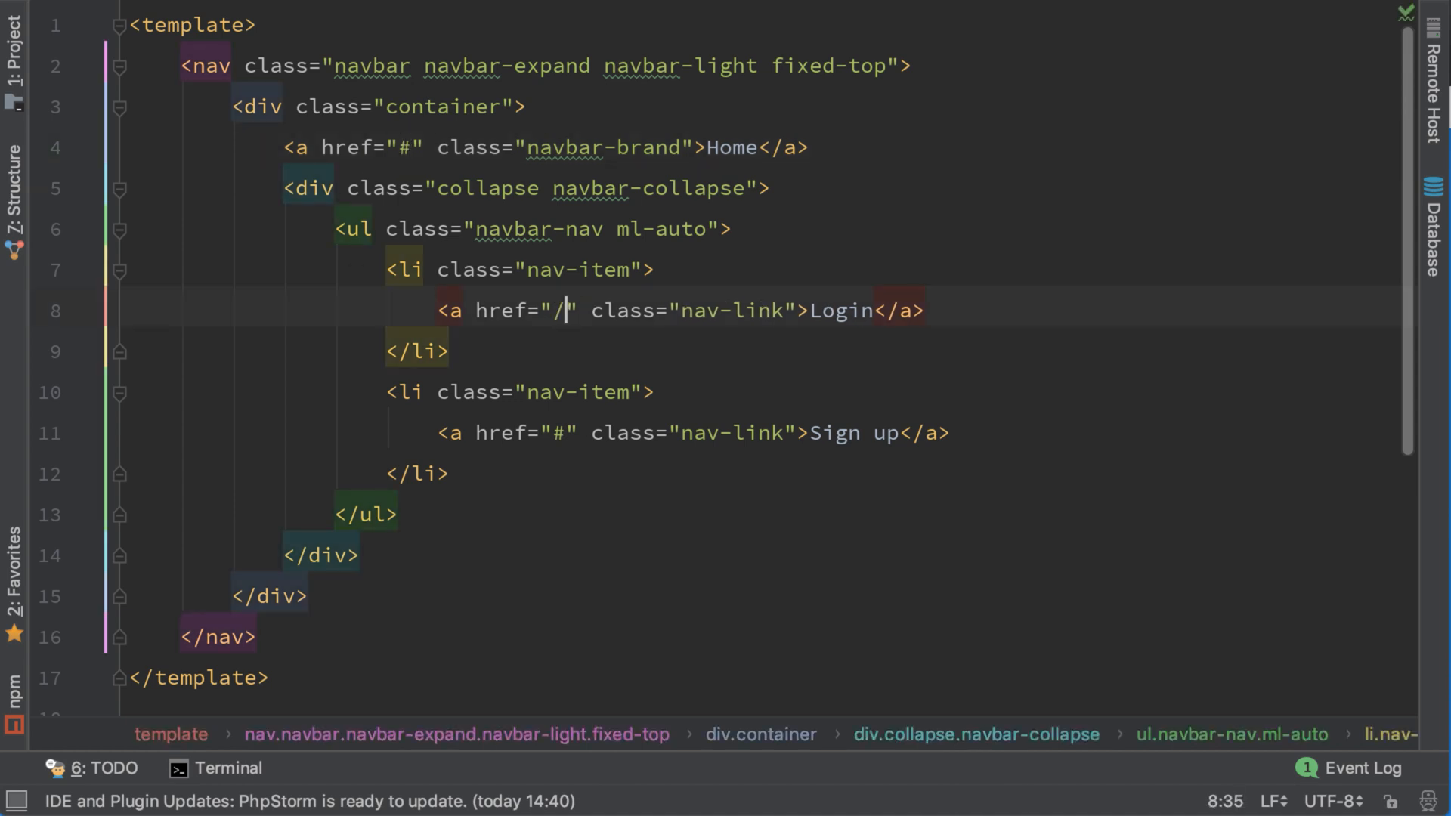
{"action": "type", "text": "login"}
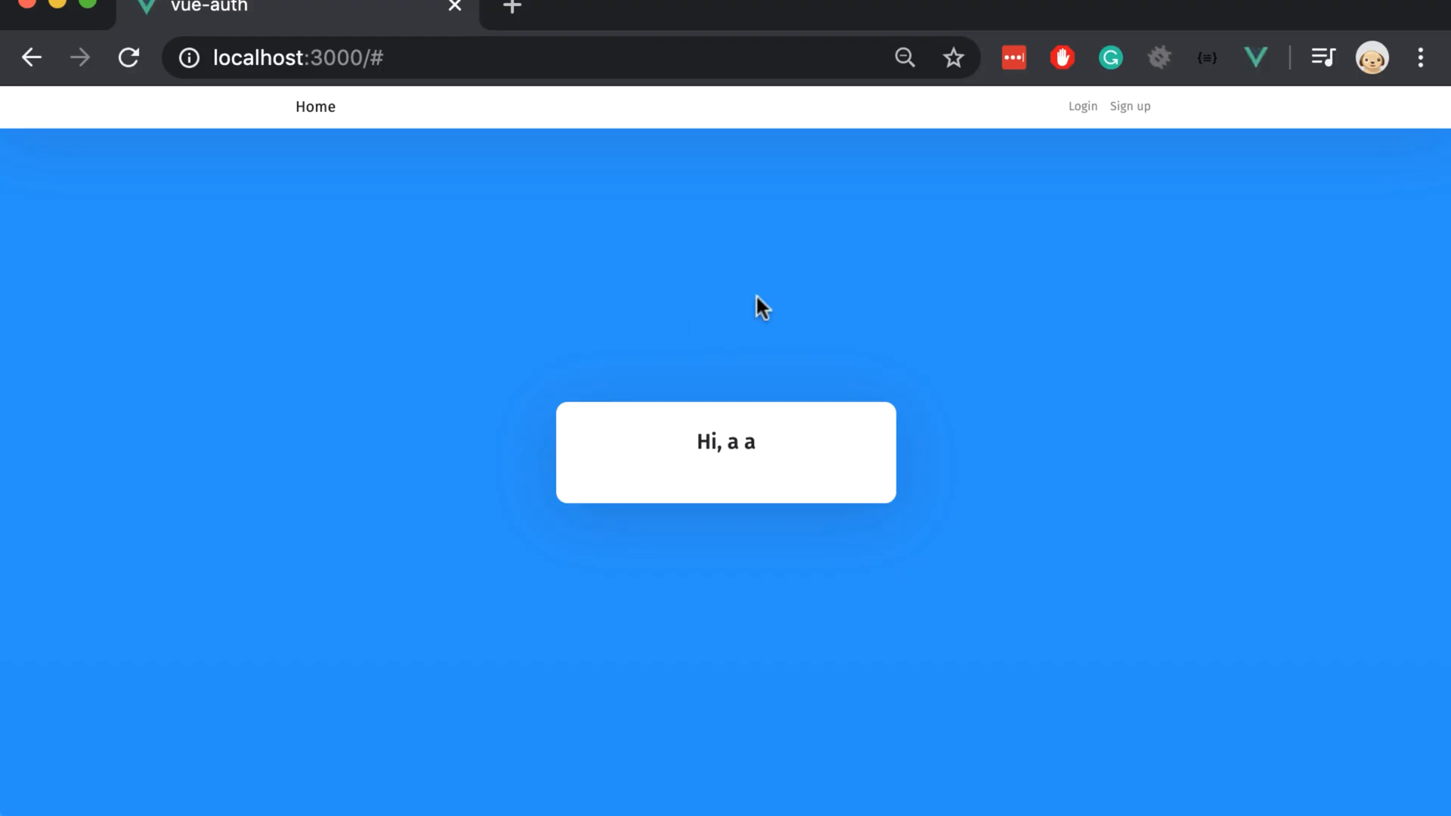
Follow the navbar Login link to localhost:3000/login with its Email and Password form
{"action": "left_click", "coordinate": [1082, 106]}
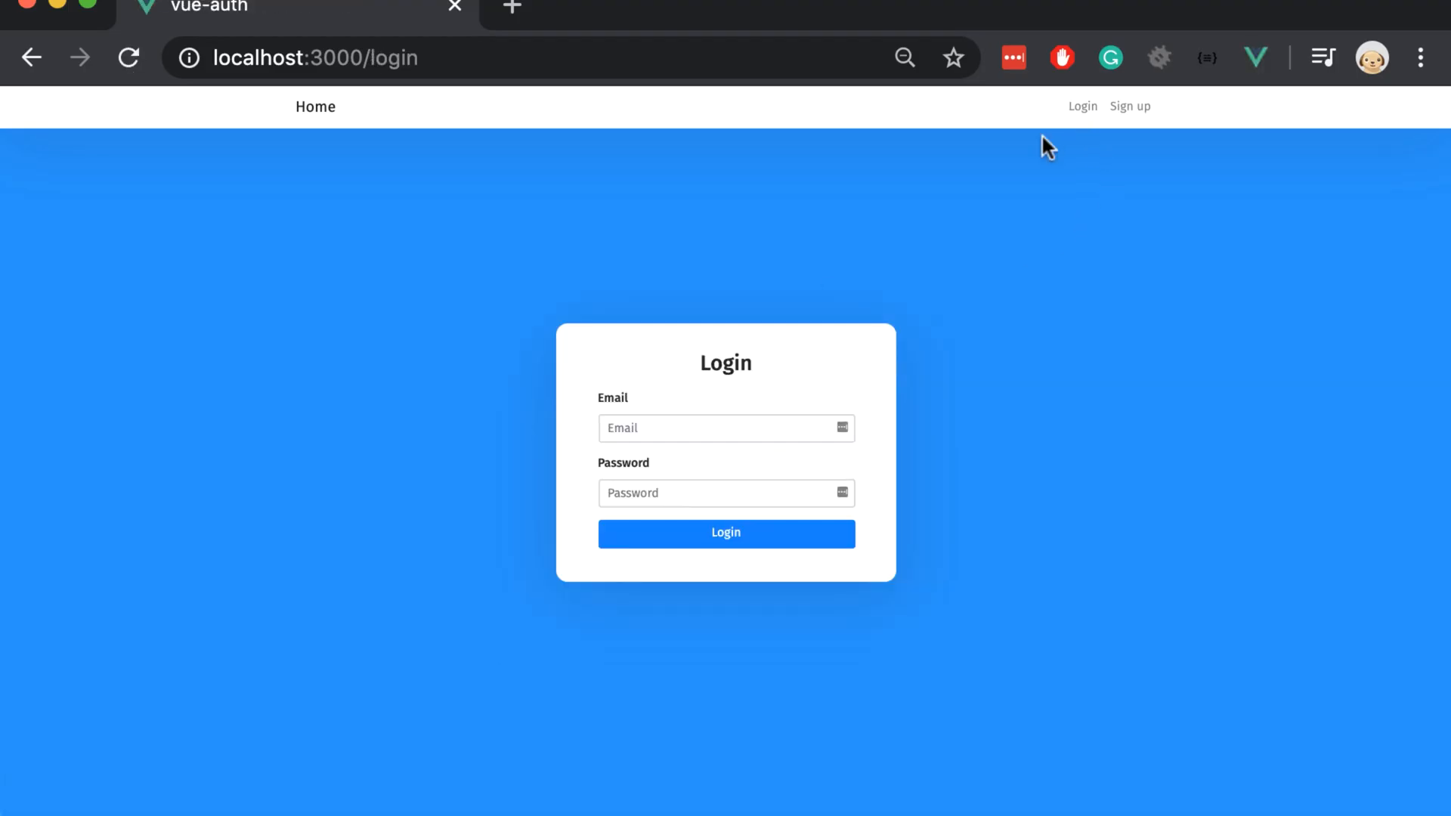
{"action": "mouse_move", "coordinate": [735, 282]}
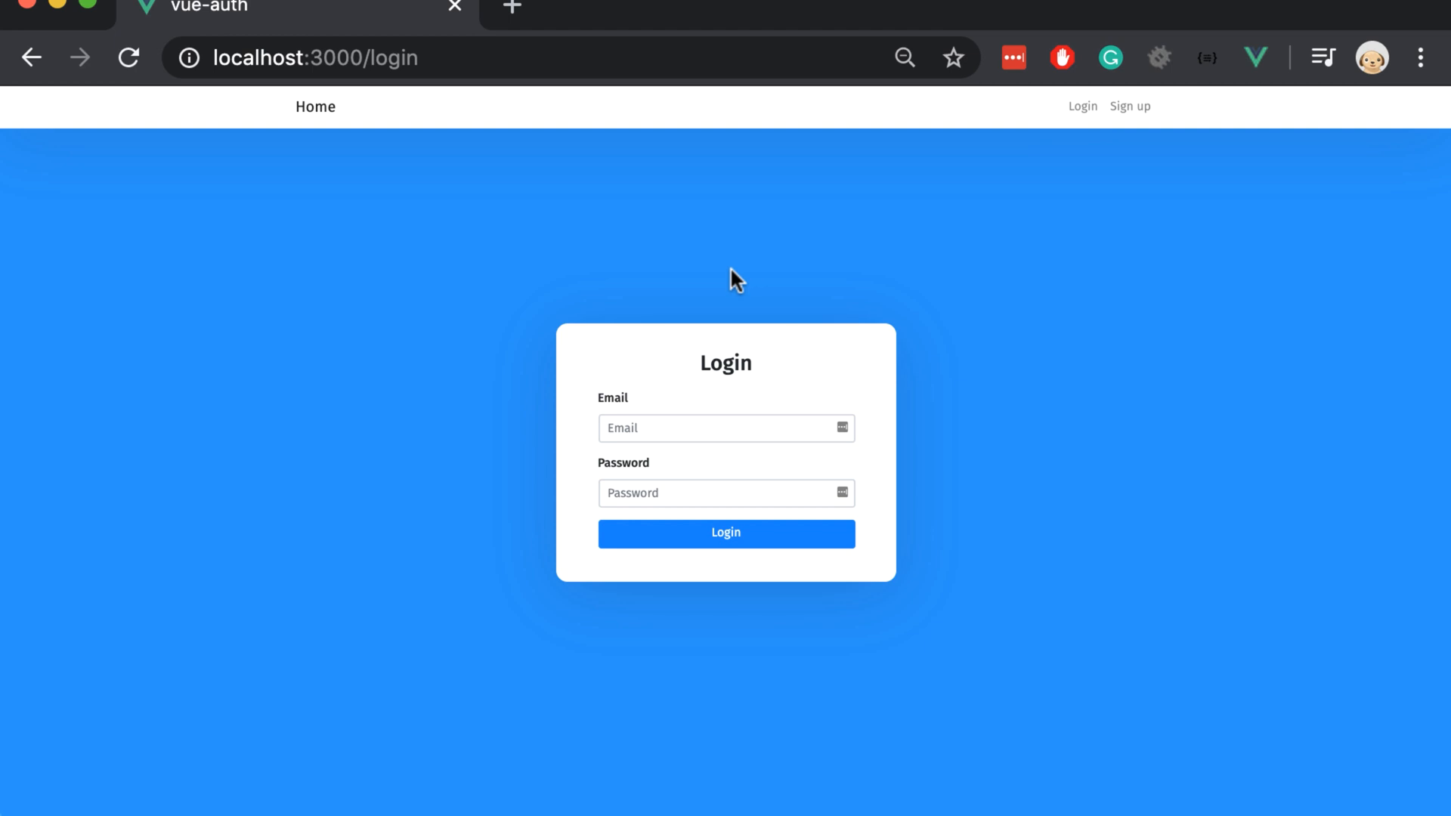
{"action": "mouse_move", "coordinate": [387, 104]}
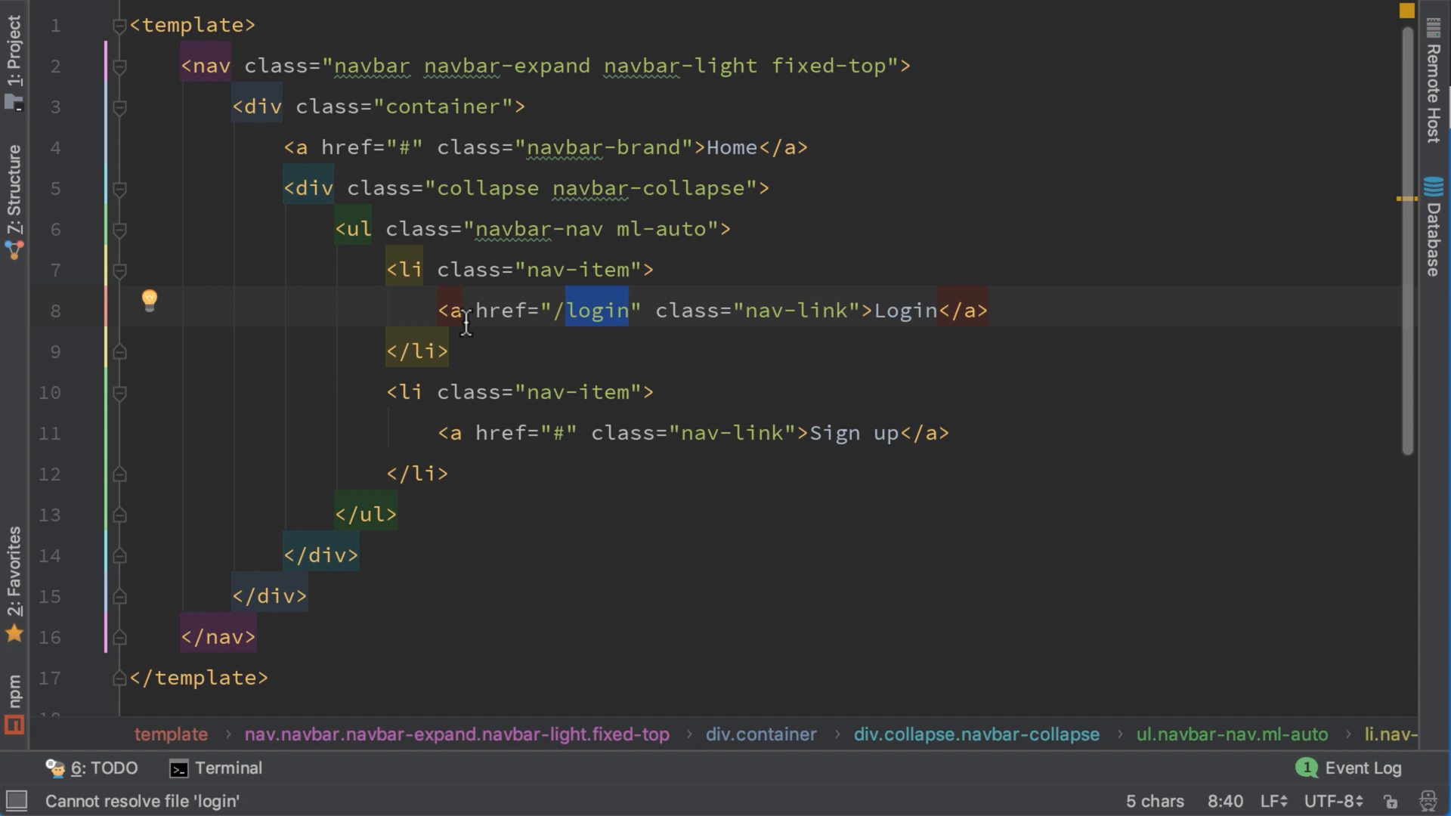
Turn the Login and Sign up anchors into router-links with to="/login" and to="/register"
{"action": "type", "text": "r"}
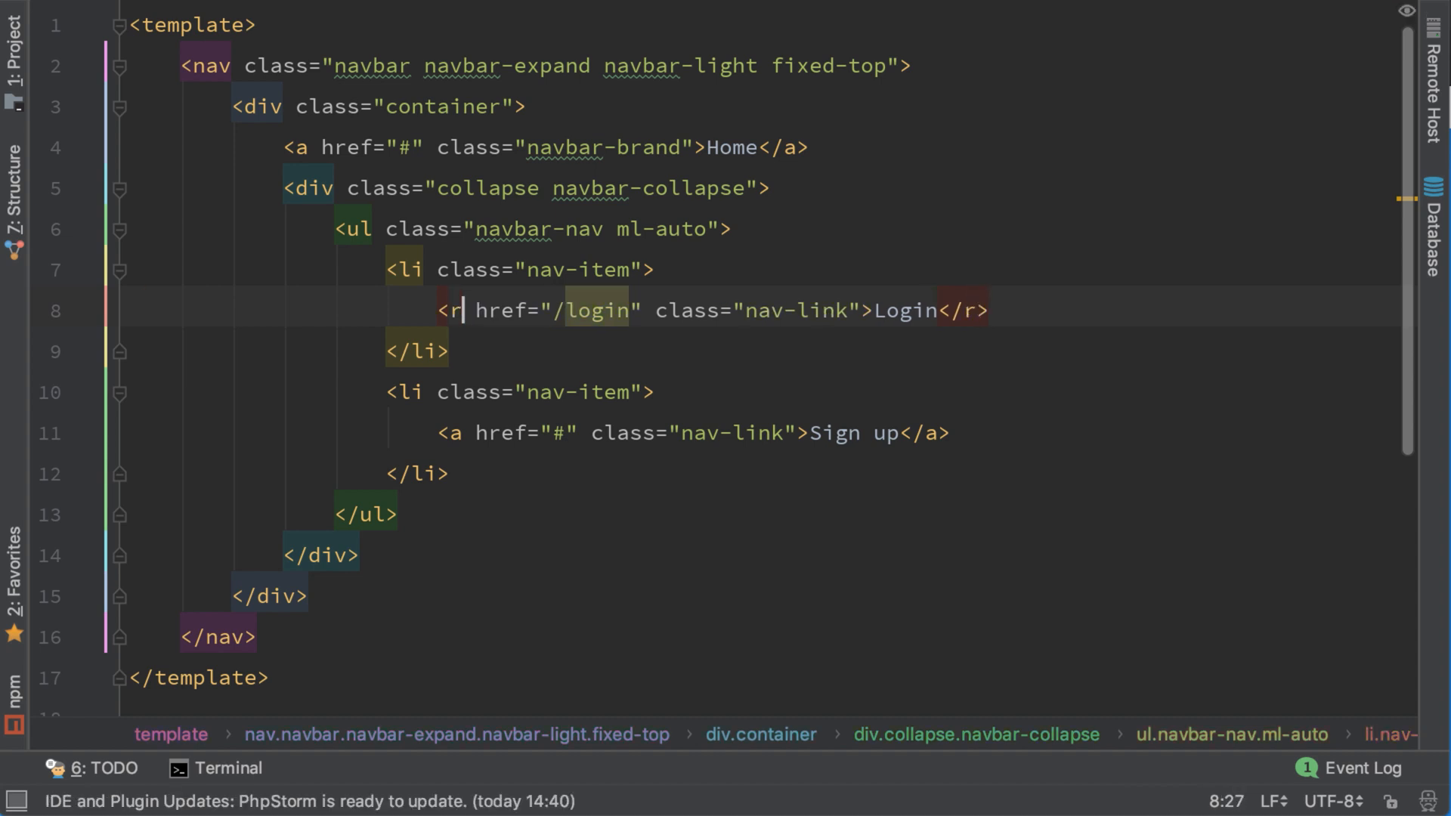
{"action": "type", "text": "outer-link"}
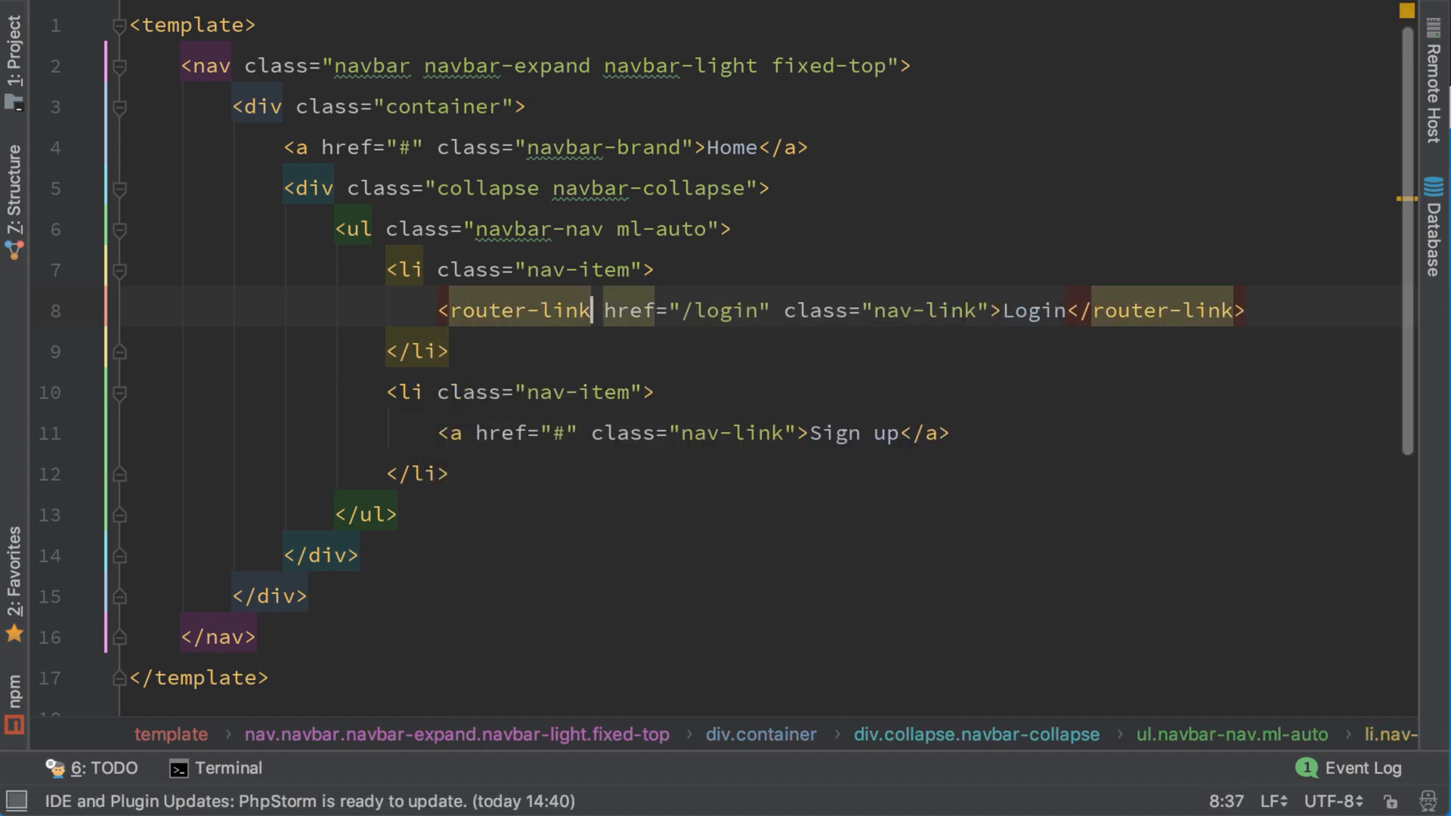
{"action": "double_click", "coordinate": [627, 310]}
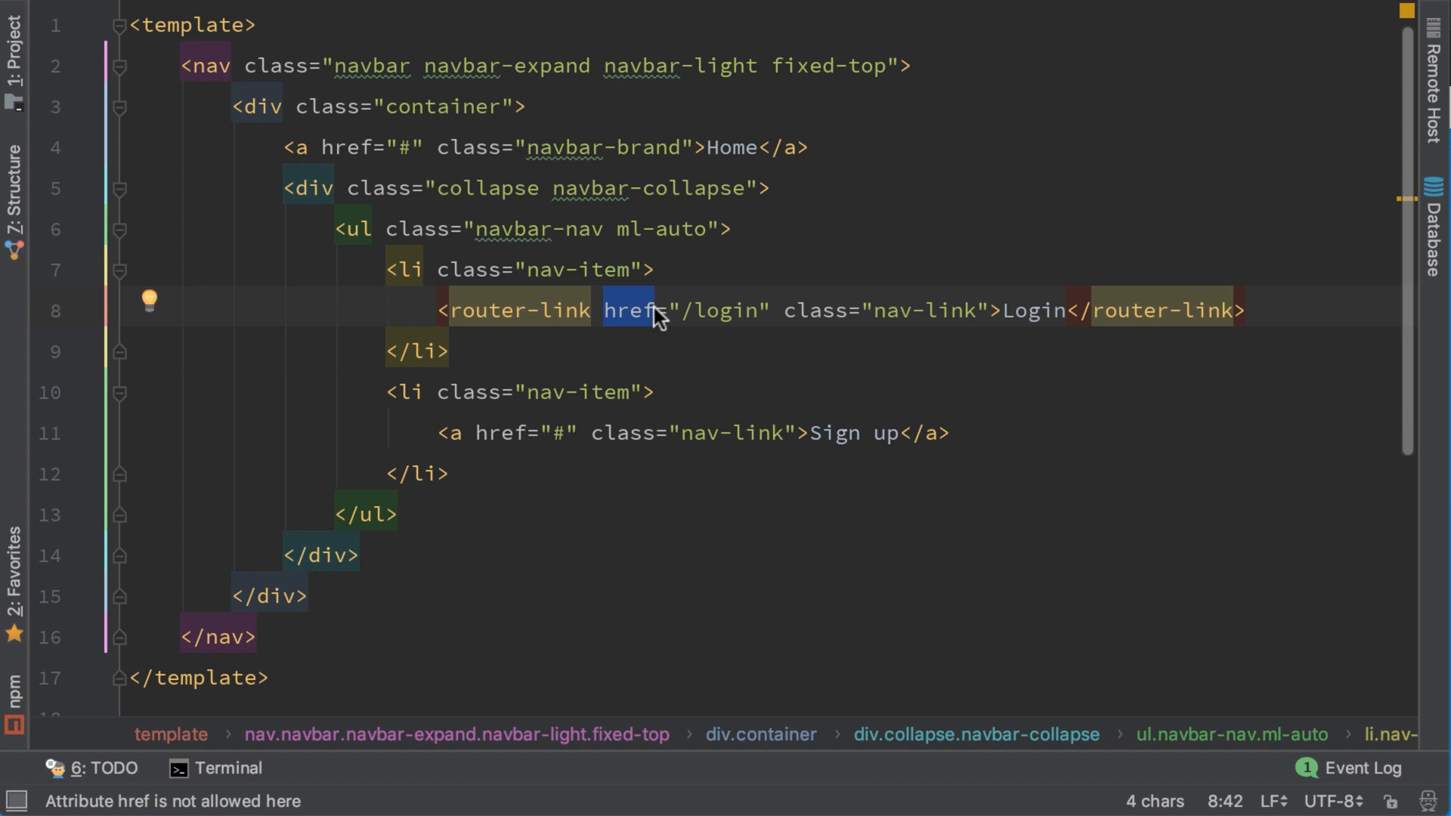
{"action": "type", "text": "to"}
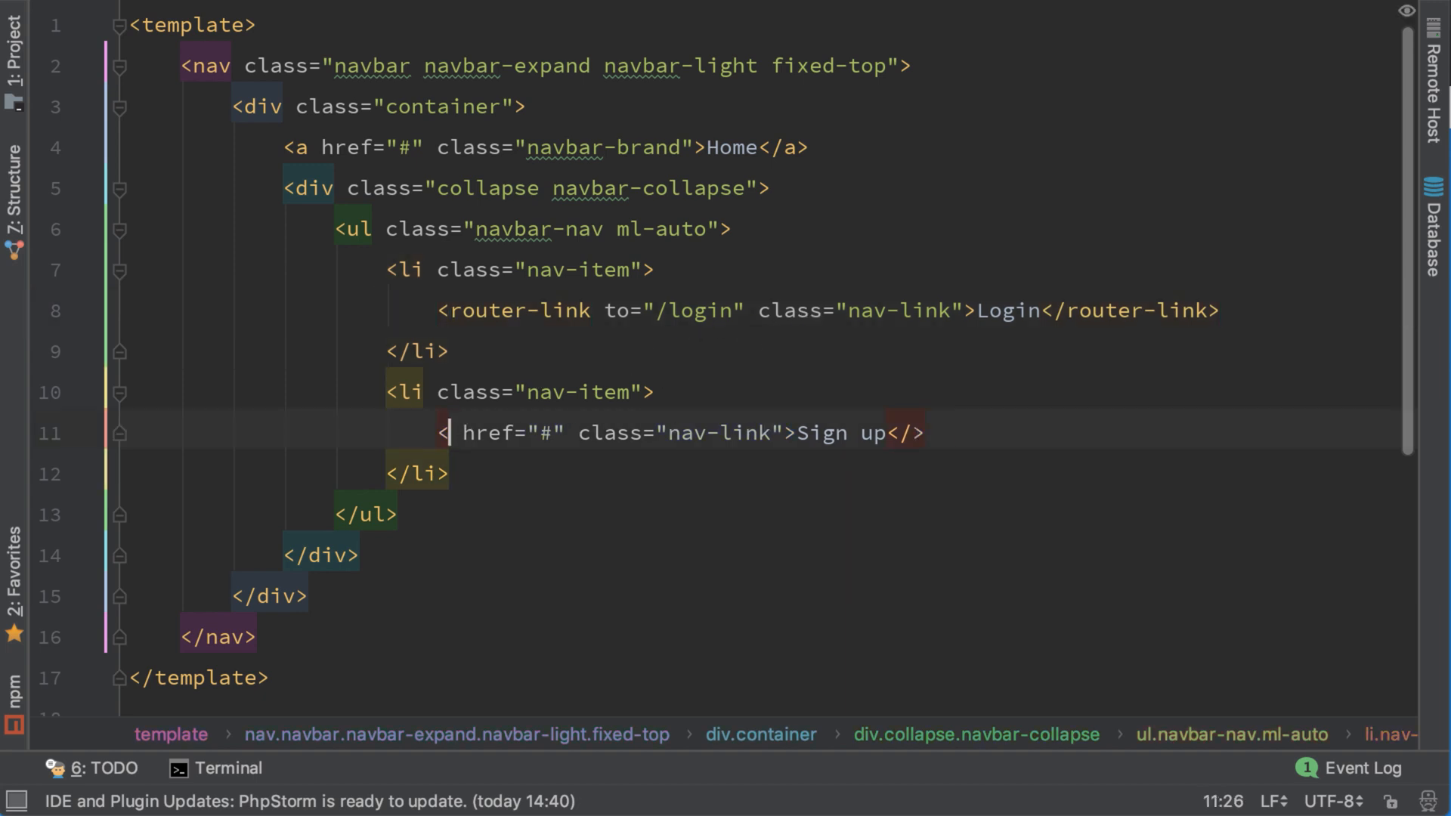
{"action": "type", "text": "router-link"}
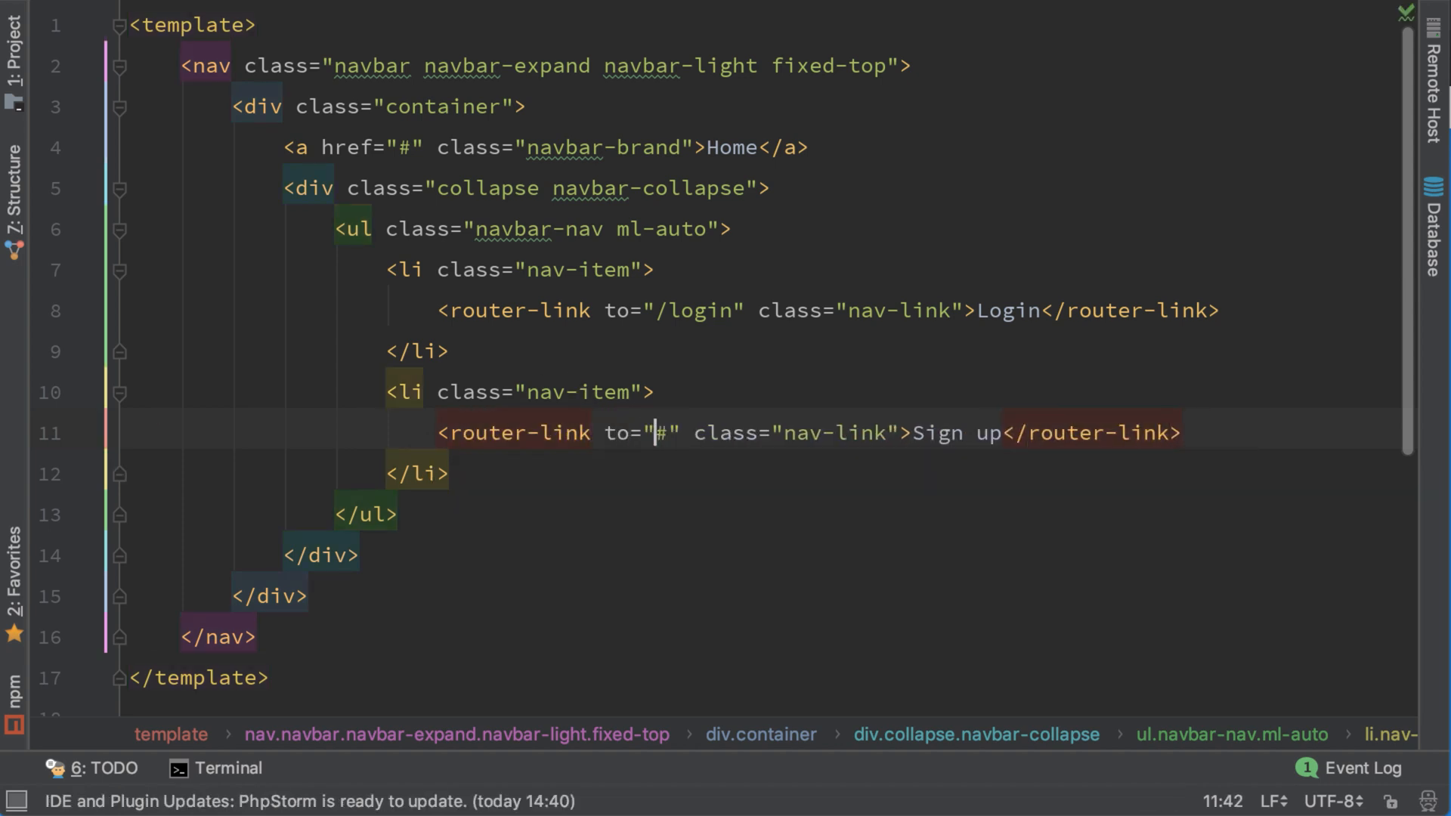
{"action": "type", "text": "/register"}
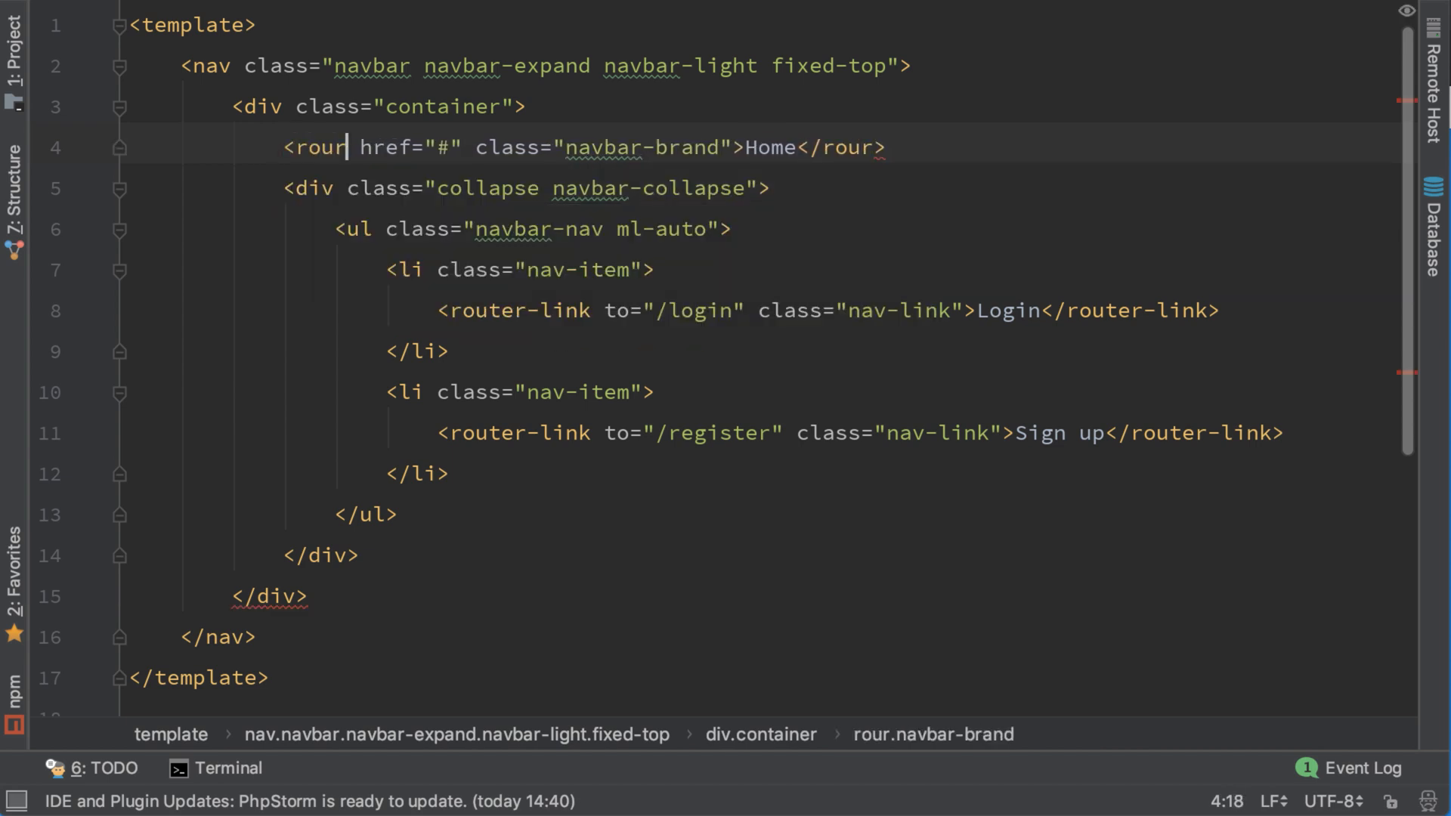
Make the Home entry a router-link with to="/"
{"action": "key", "text": "Backspace"}
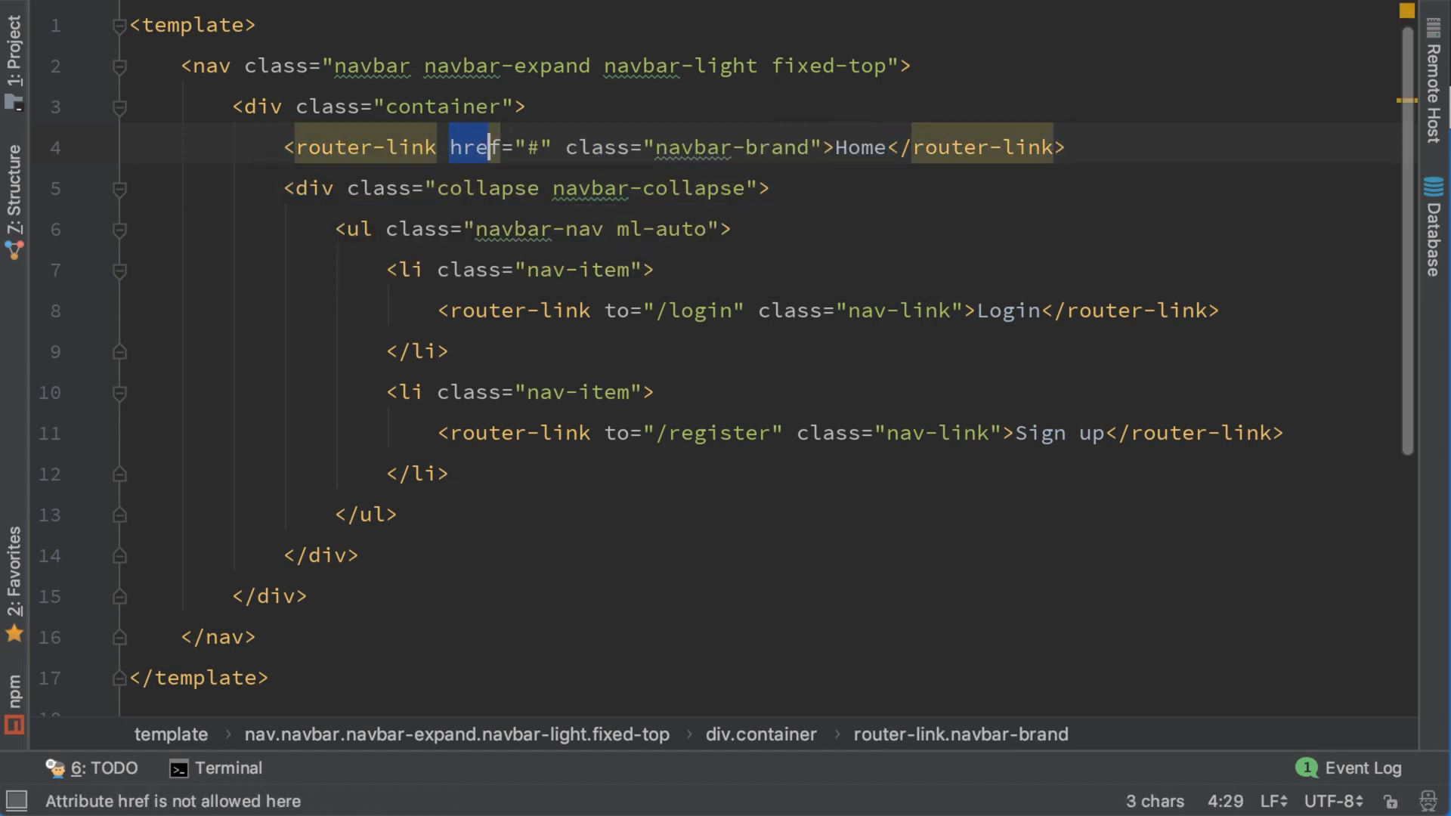
{"action": "type", "text": "to=\"\""}
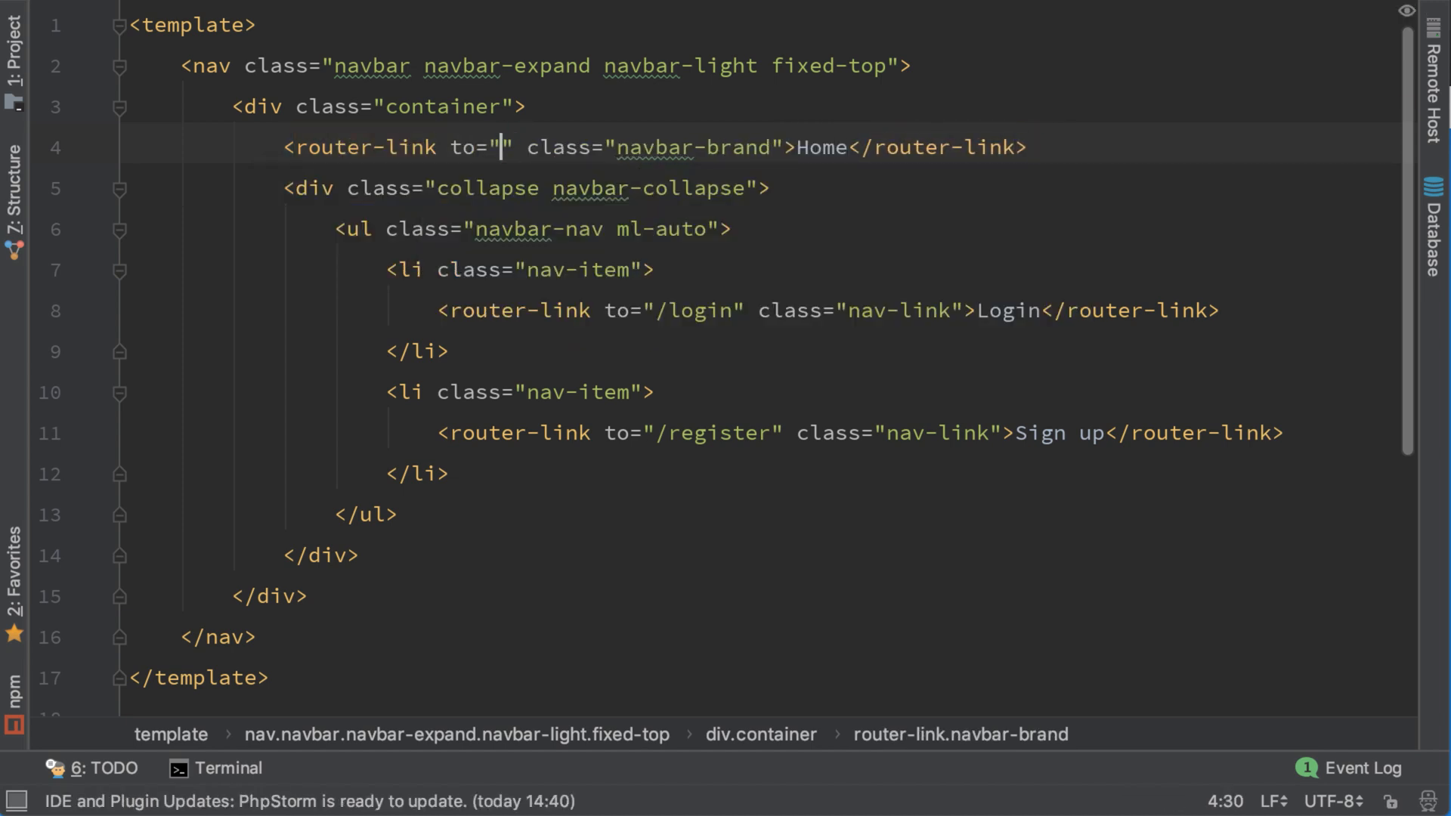
{"action": "type", "text": "/"}
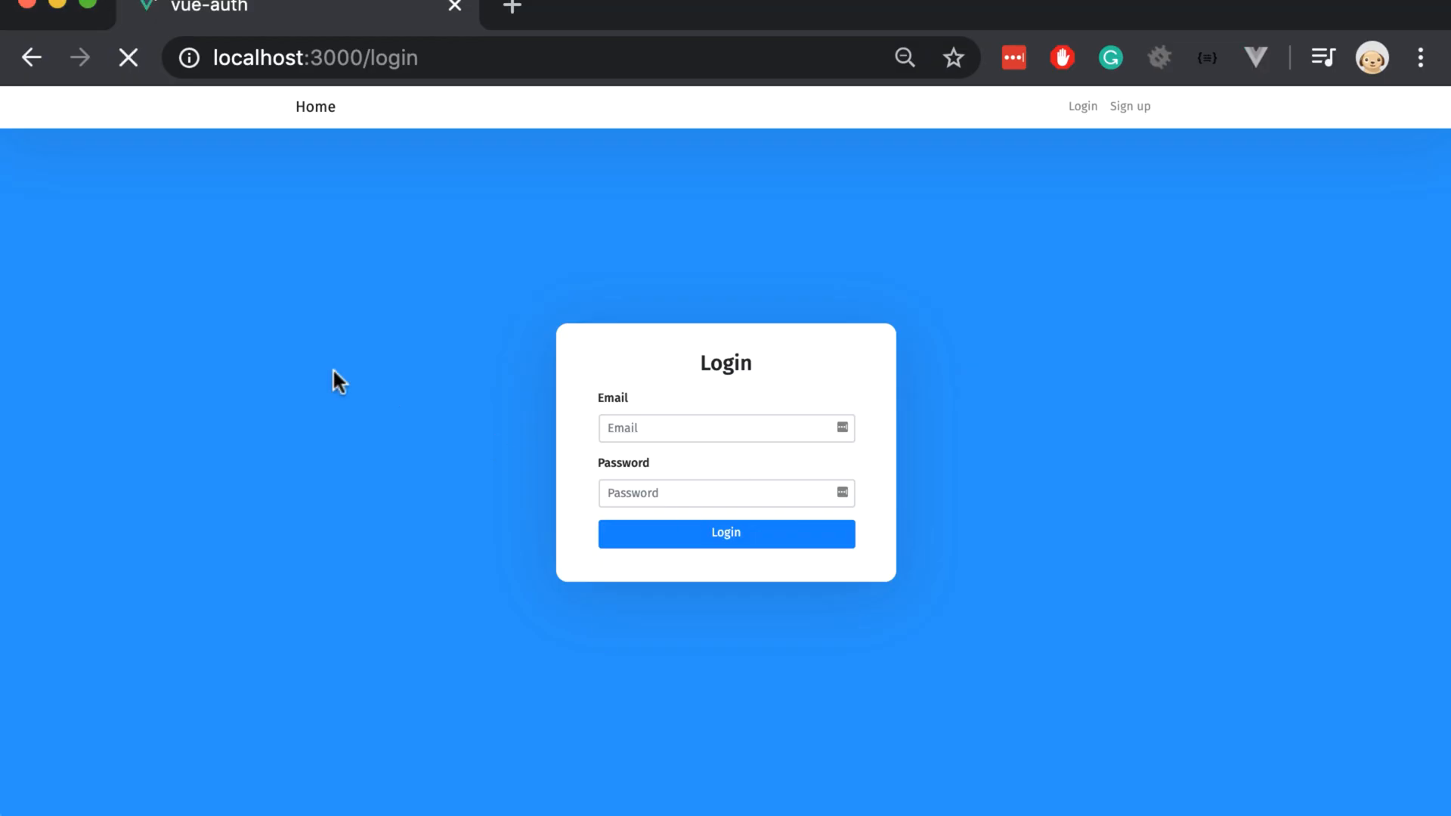
Navigate via the navbar between Sign up, Login and Home pages to confirm routing works
{"action": "left_click", "coordinate": [1129, 106]}
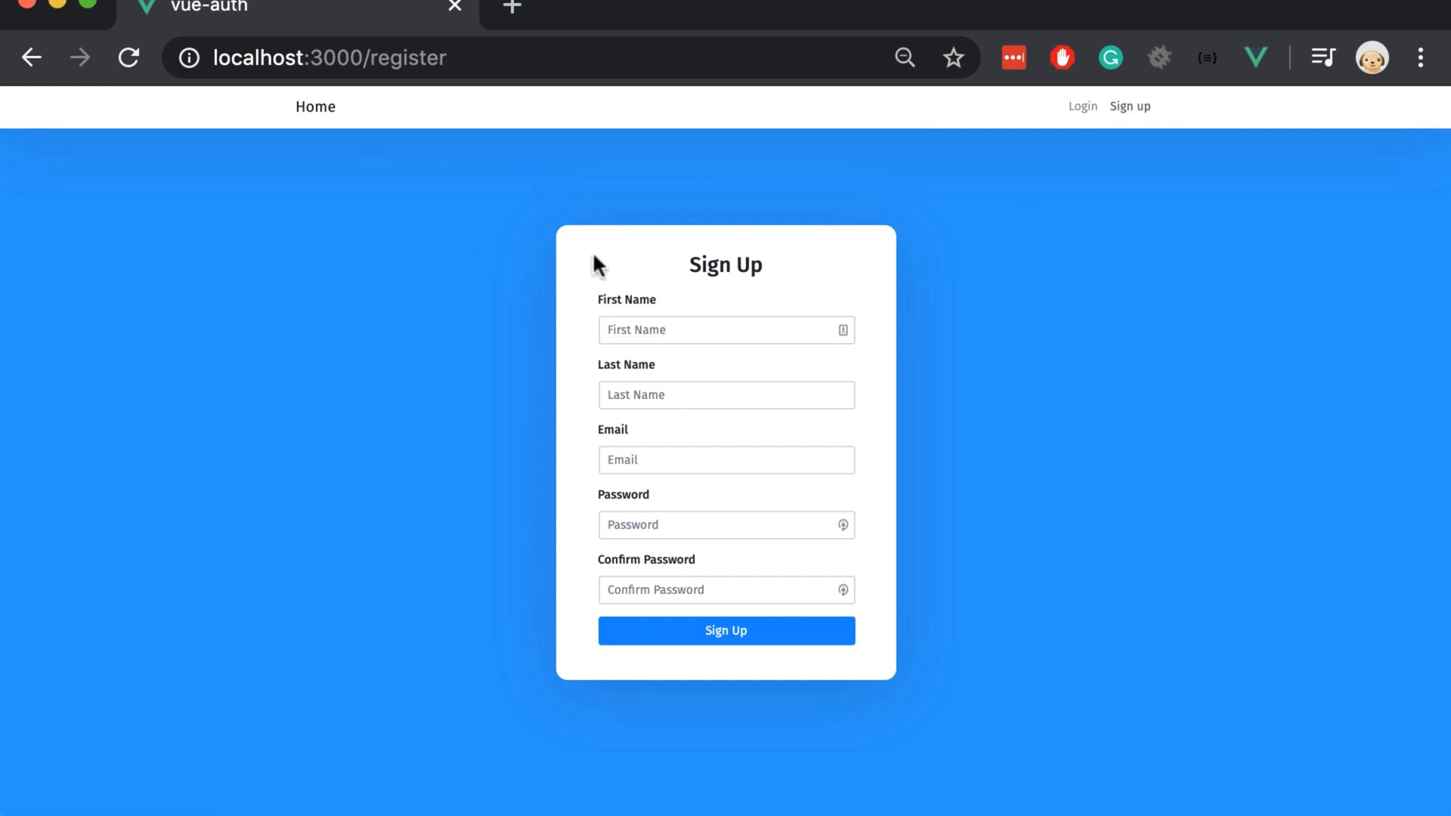
{"action": "left_click", "coordinate": [1081, 106]}
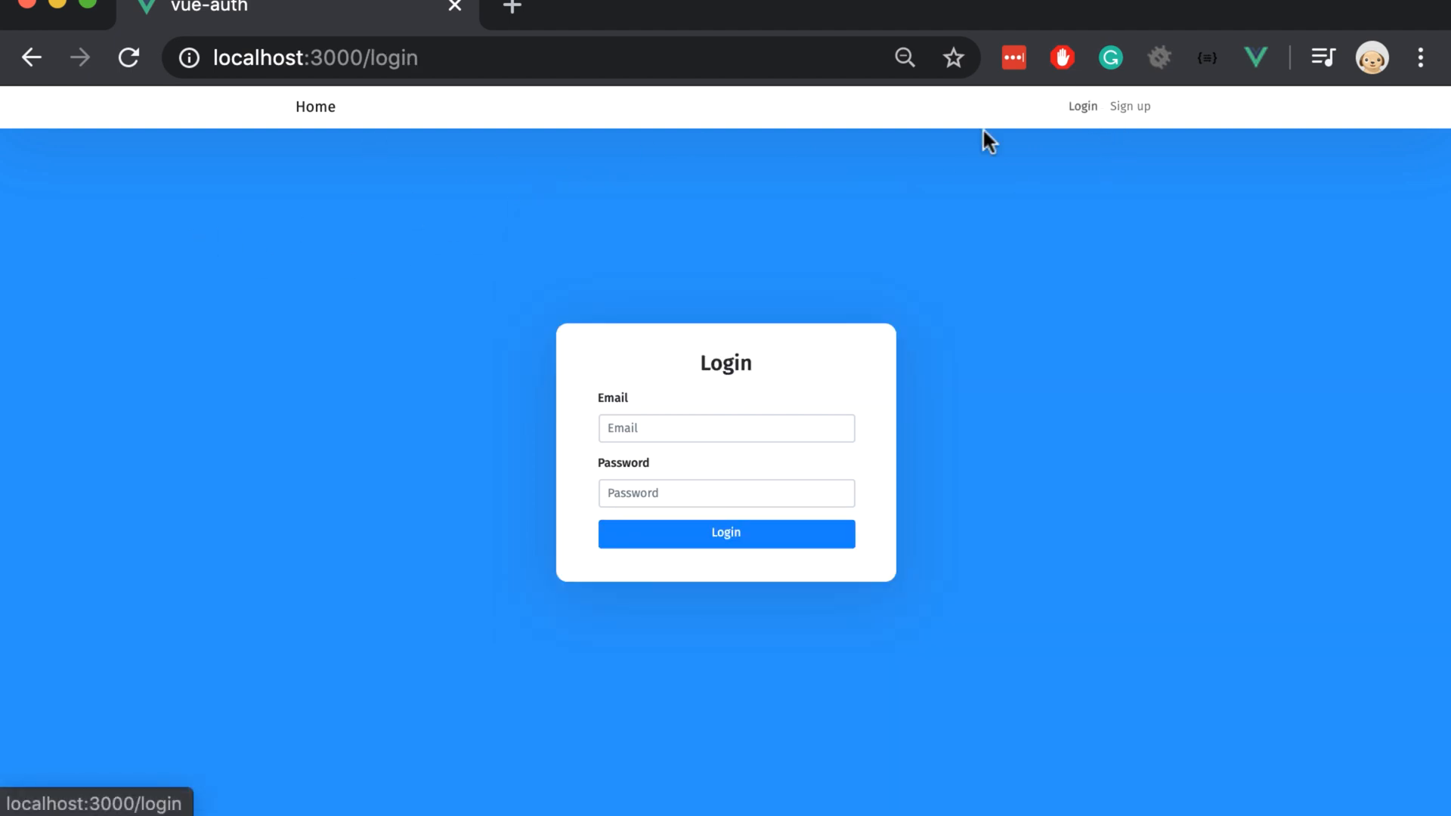
{"action": "left_click", "coordinate": [725, 533]}
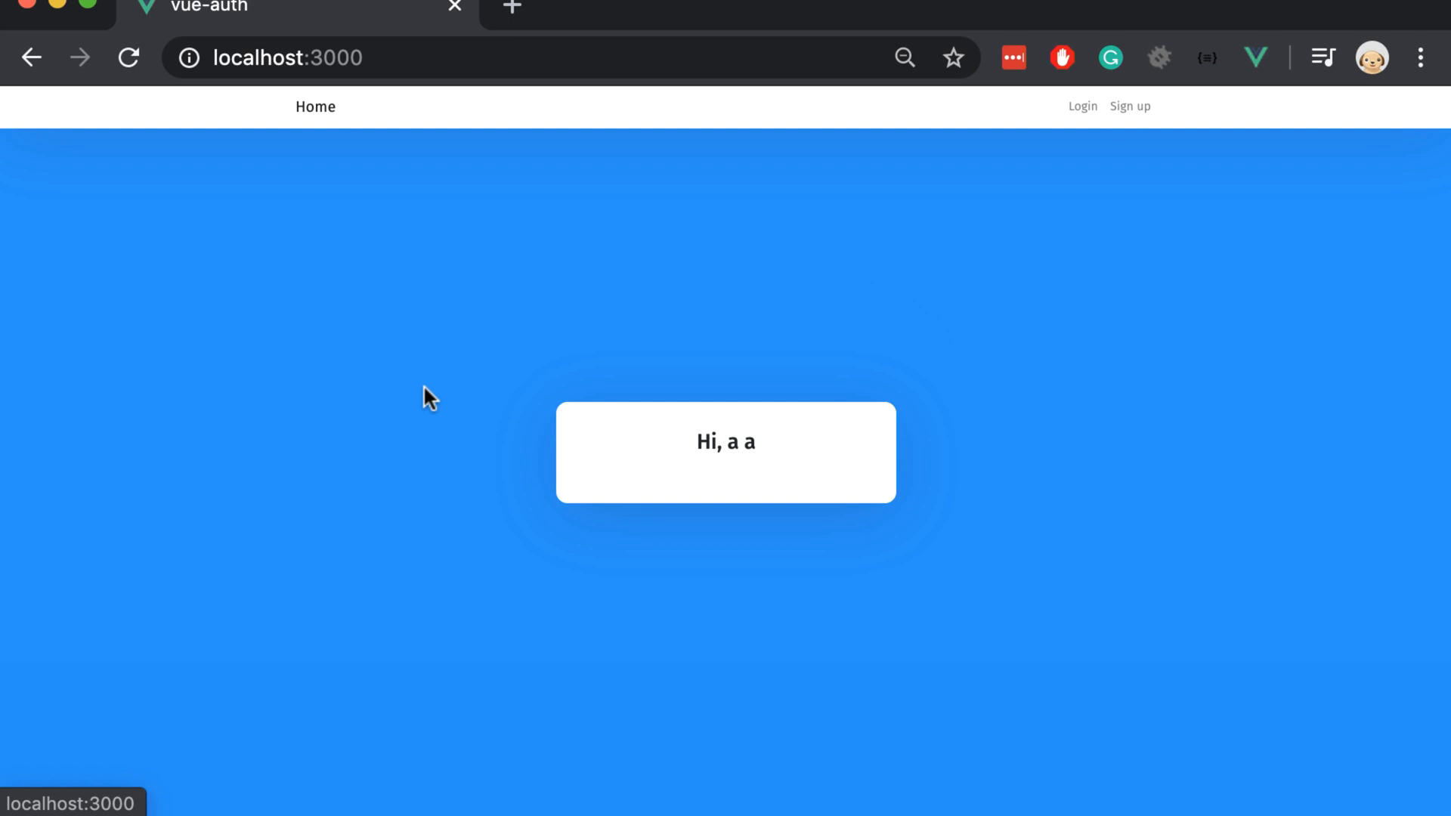
{"action": "mouse_move", "coordinate": [555, 386]}
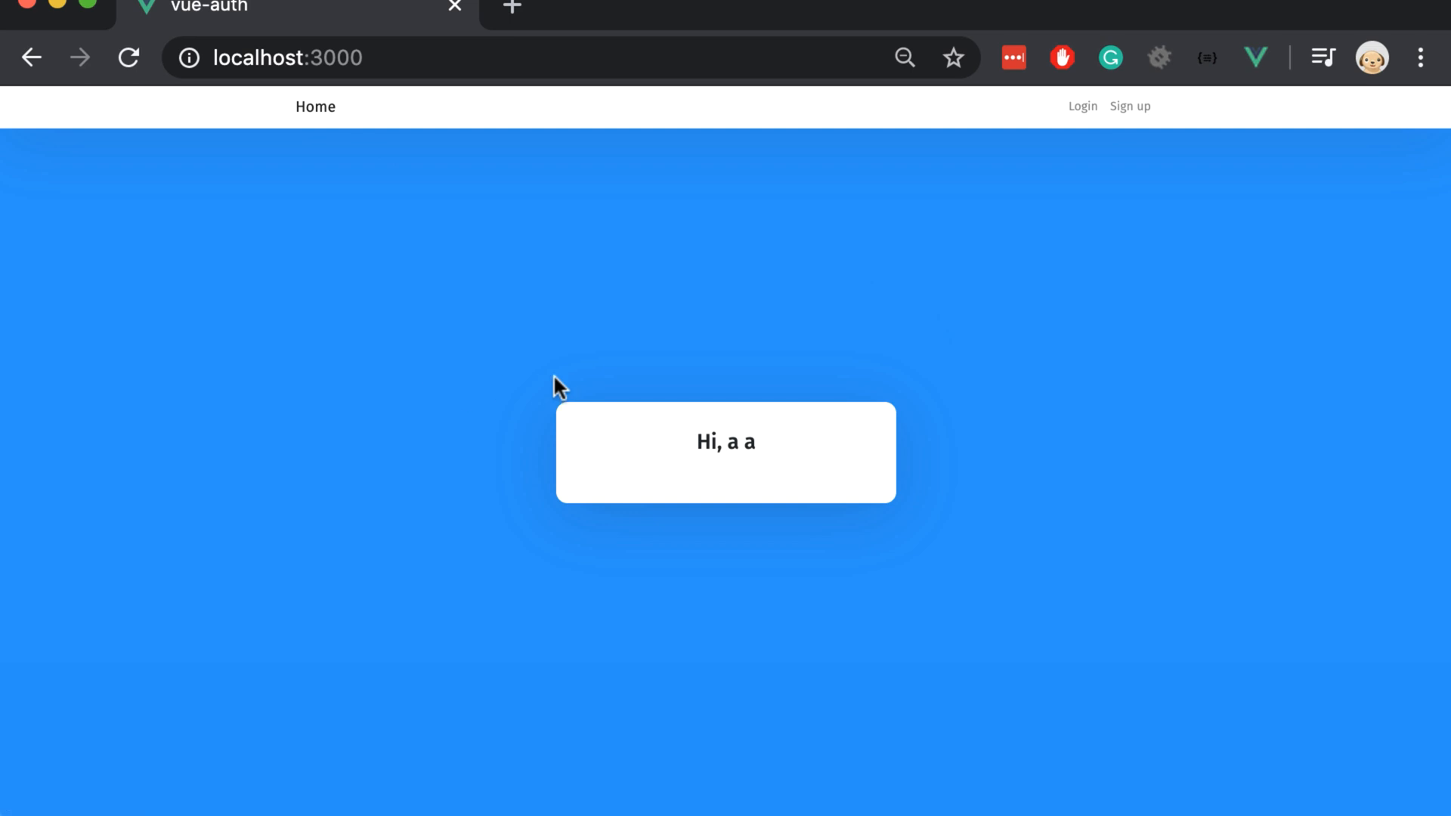
{"action": "mouse_move", "coordinate": [759, 285]}
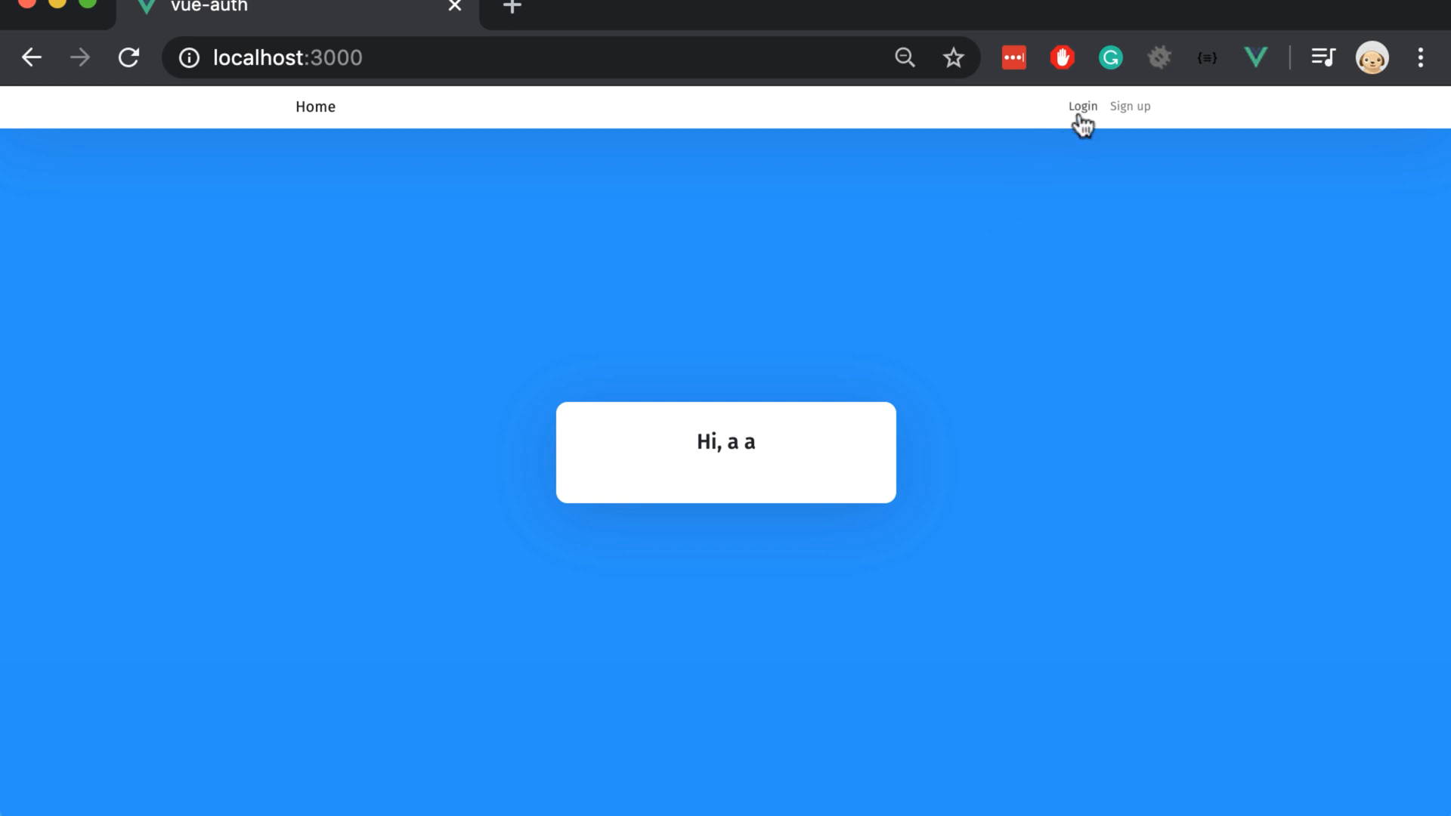
{"action": "left_click", "coordinate": [1083, 106]}
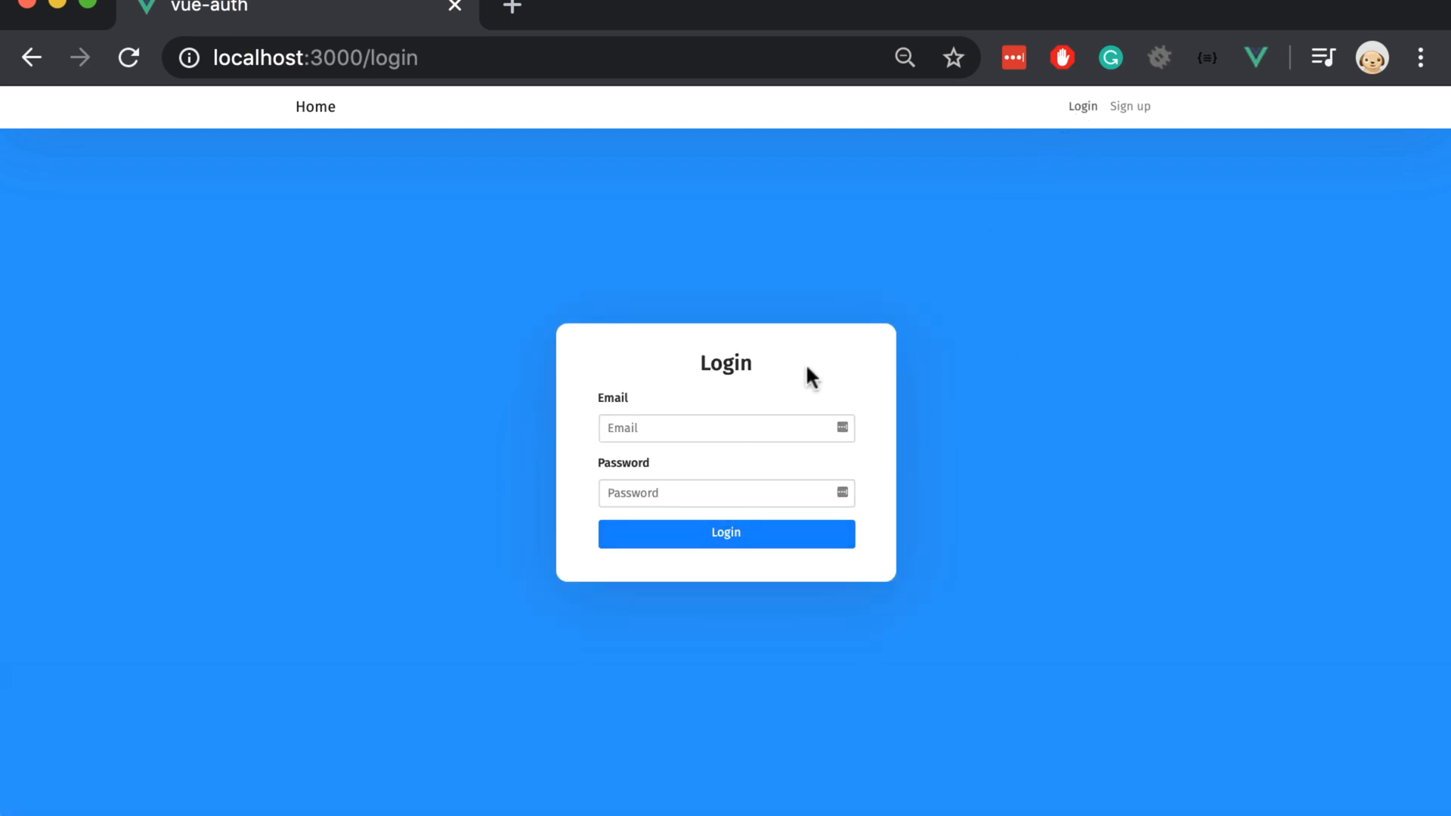
{"action": "mouse_move", "coordinate": [292, 121]}
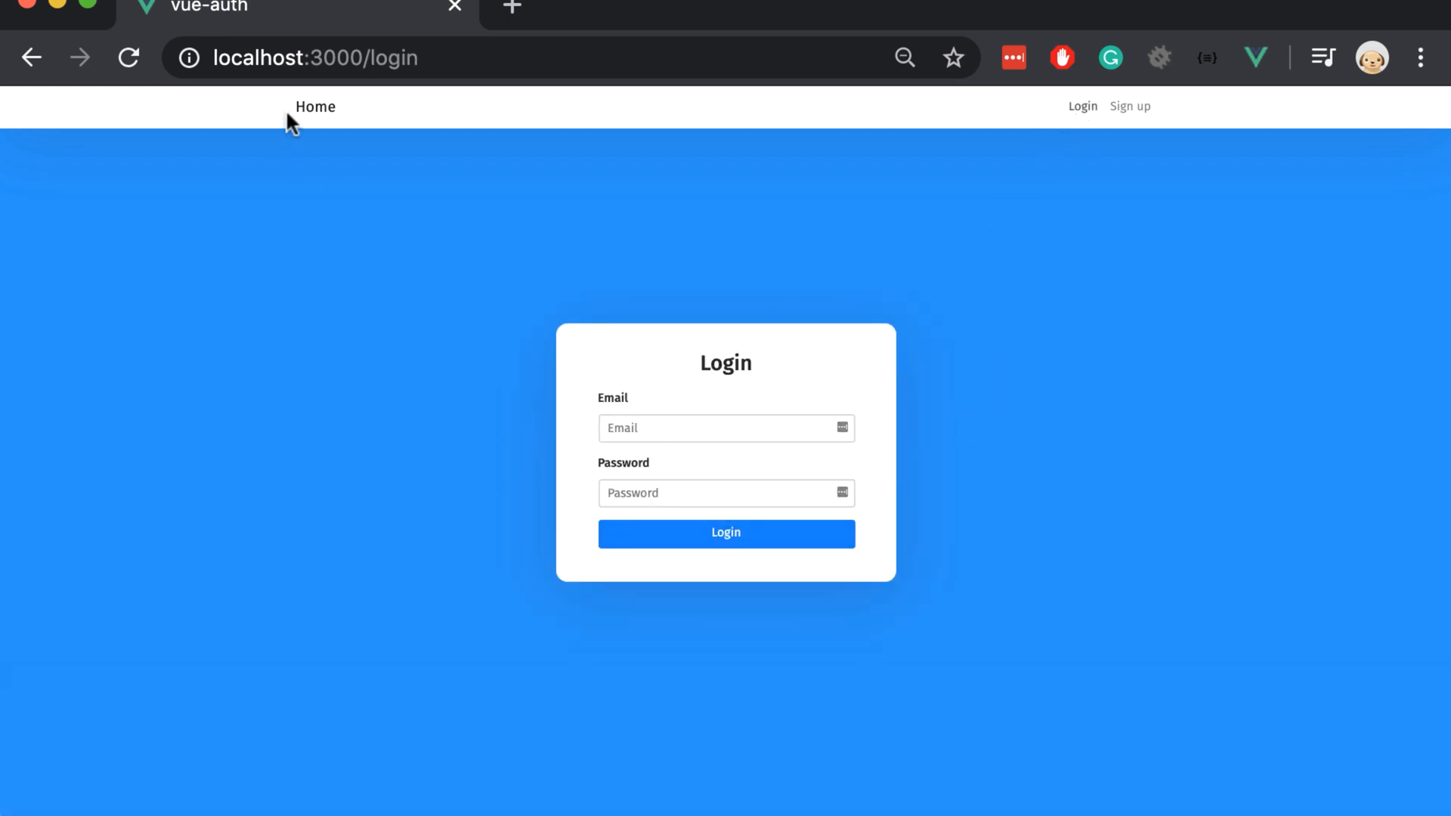
{"action": "left_click", "coordinate": [726, 534]}
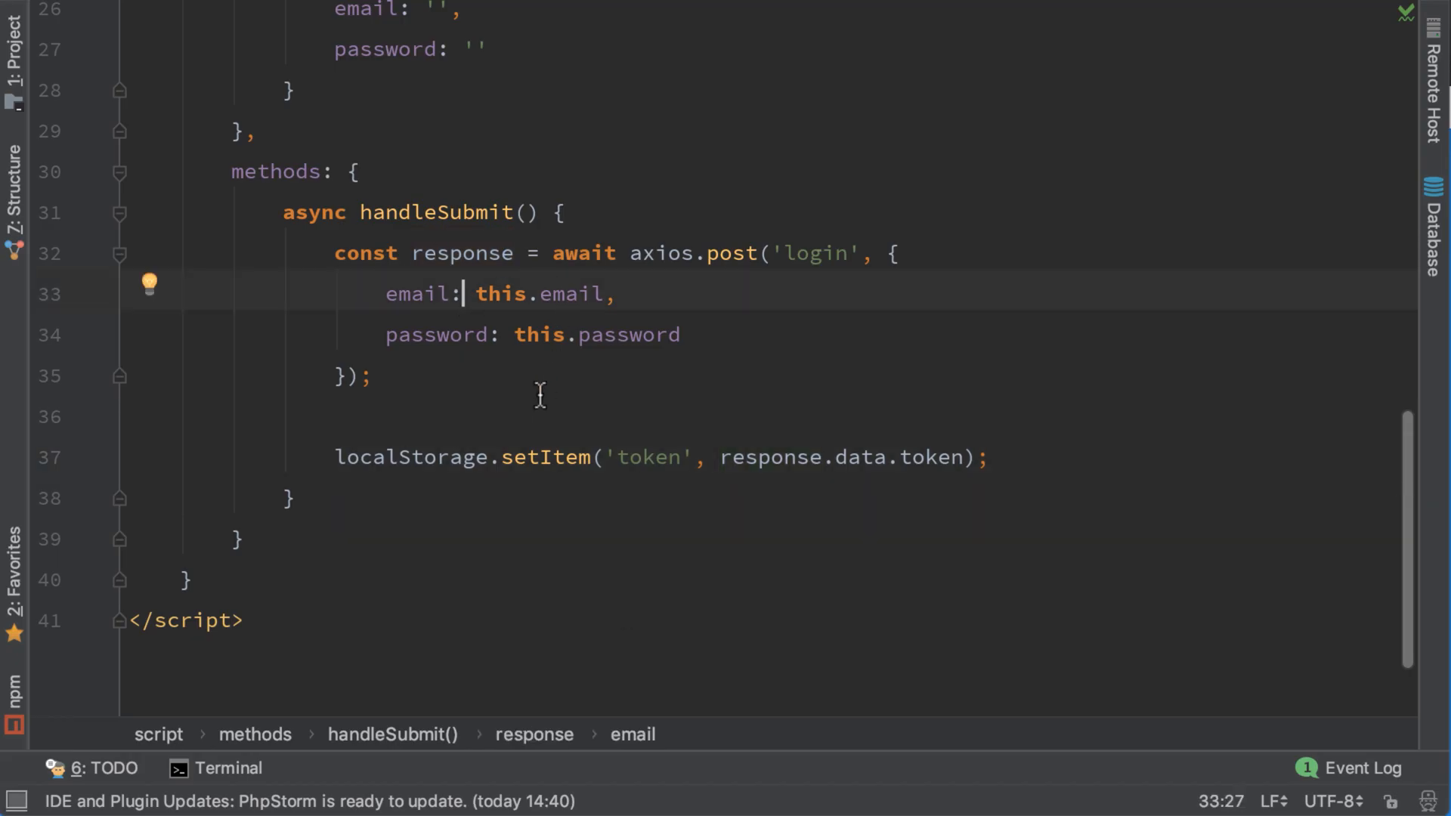
Add this.$router.push('/') after localStorage.setItem in Login's handleSubmit
{"action": "key", "text": "Enter"}
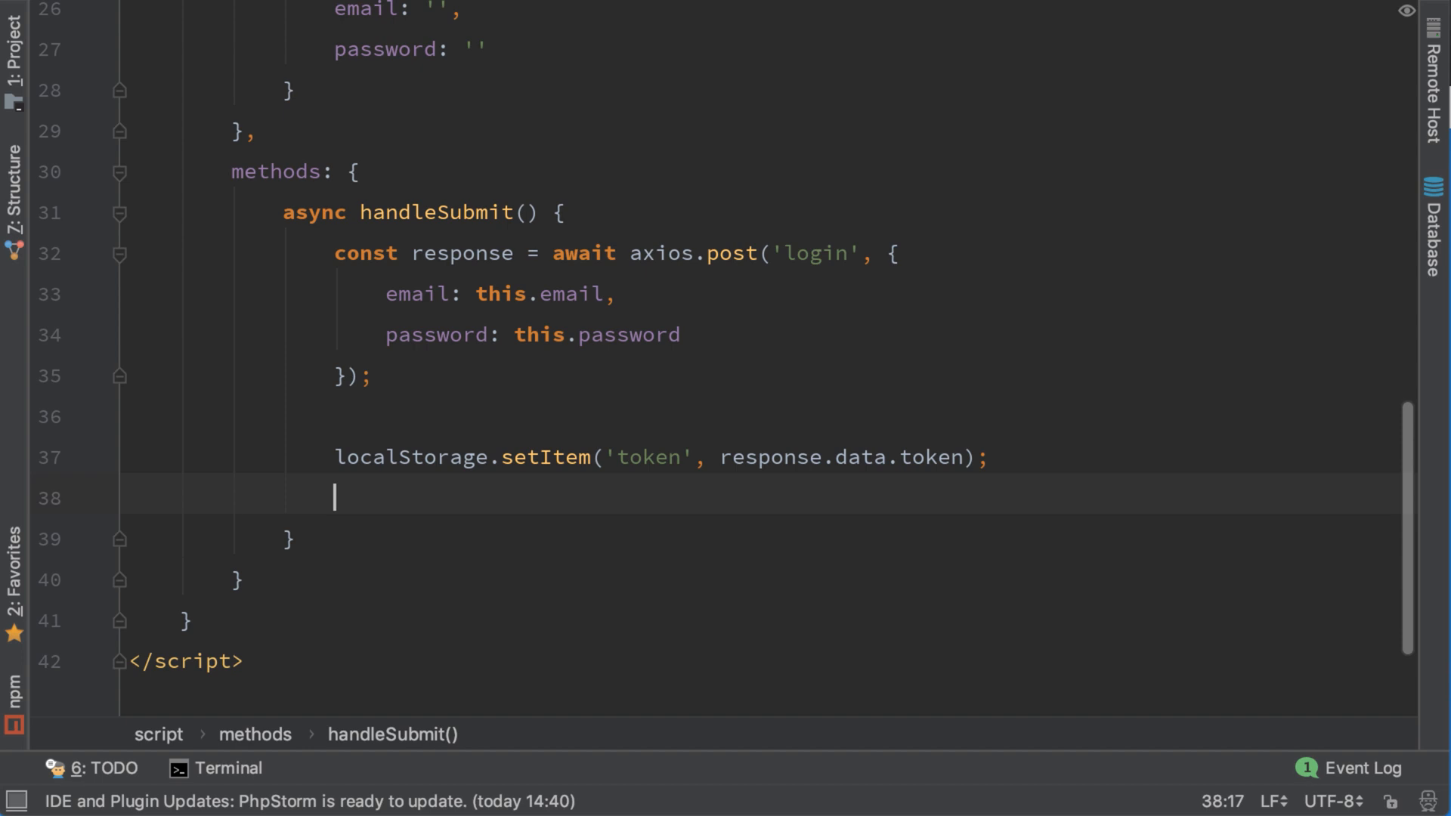
{"action": "type", "text": "this.$router."}
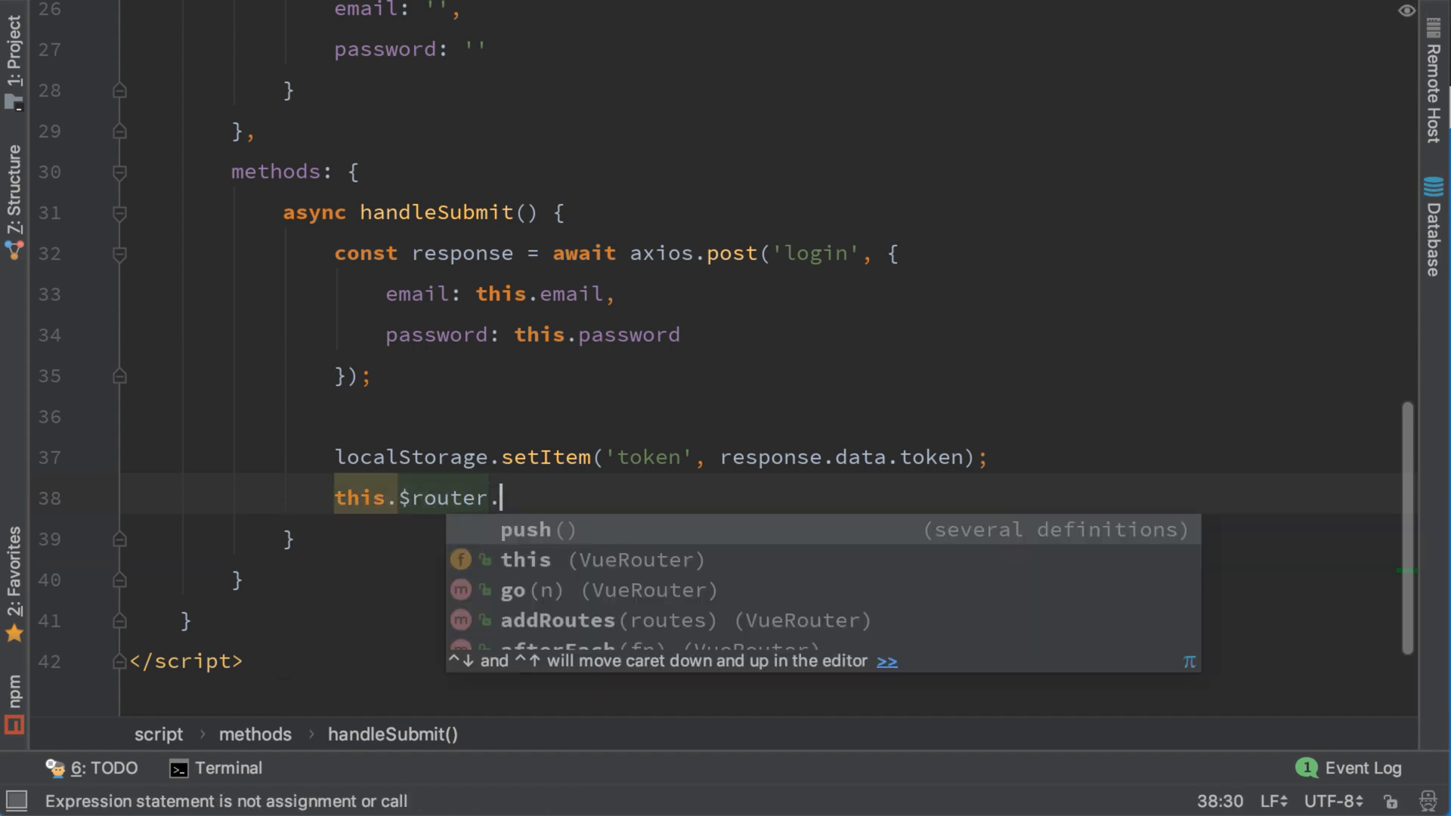
{"action": "type", "text": "push('/'"}
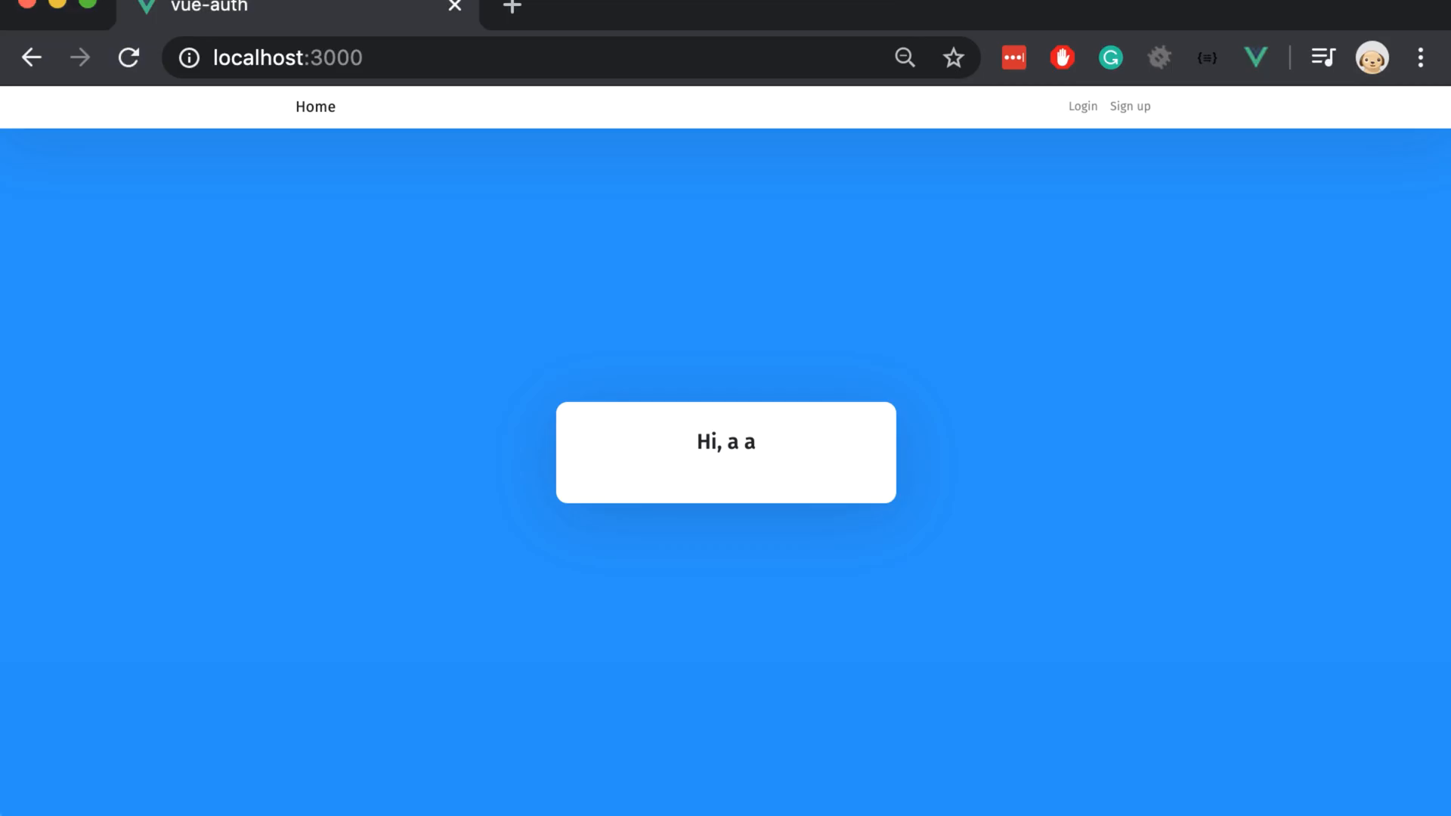
{"action": "left_click", "coordinate": [1081, 106]}
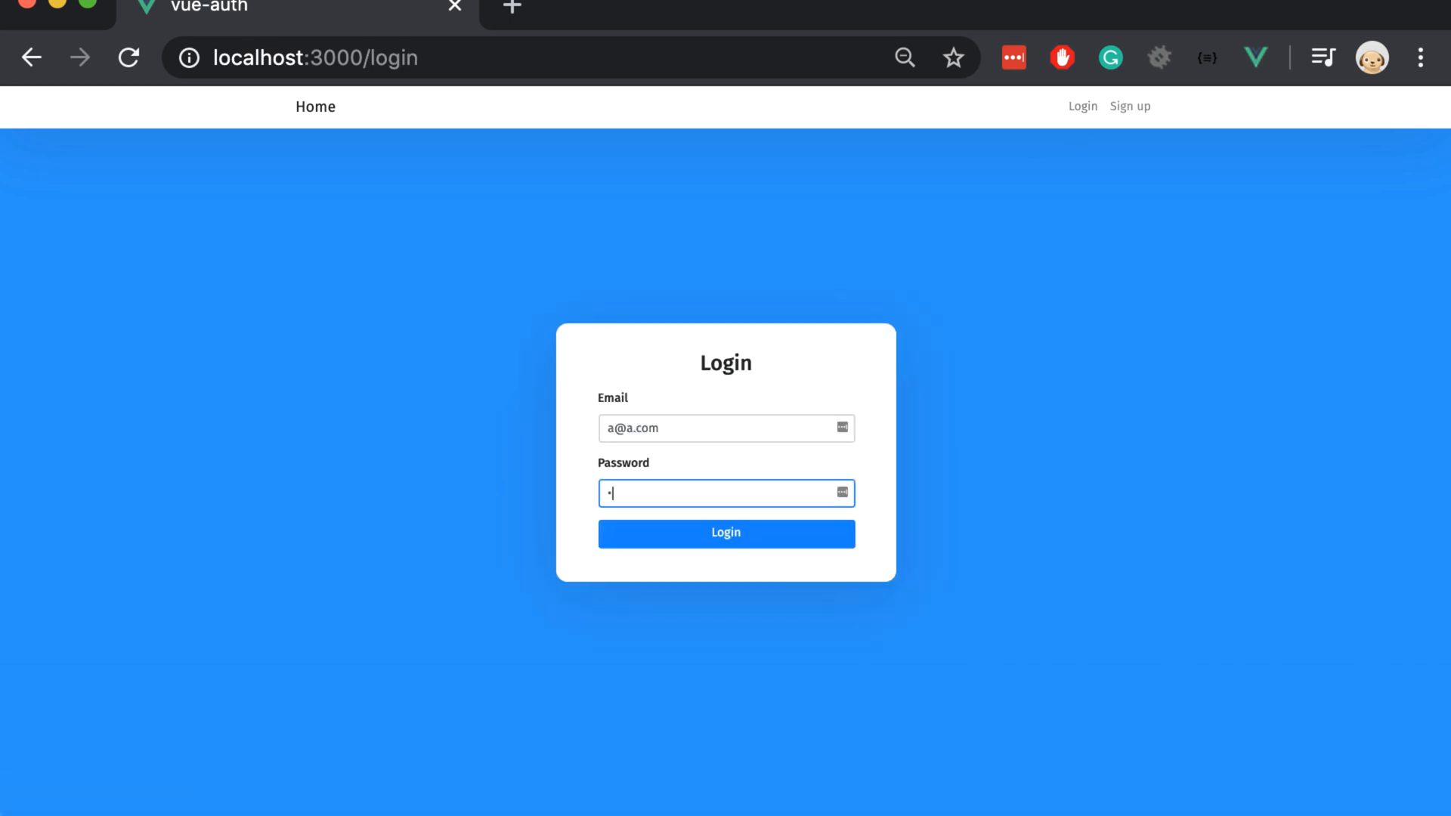
{"action": "left_click", "coordinate": [726, 533]}
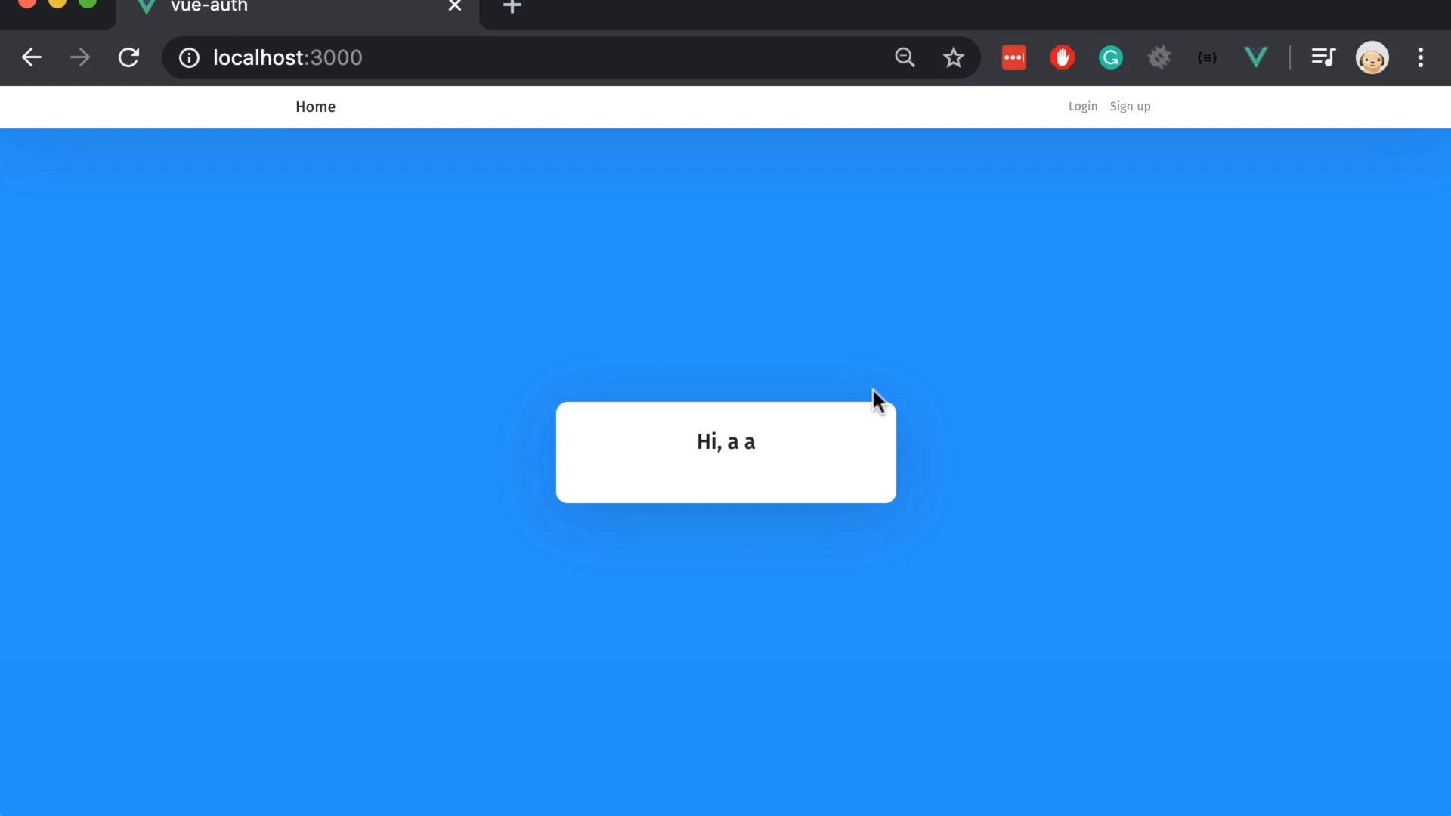
{"action": "mouse_move", "coordinate": [616, 450]}
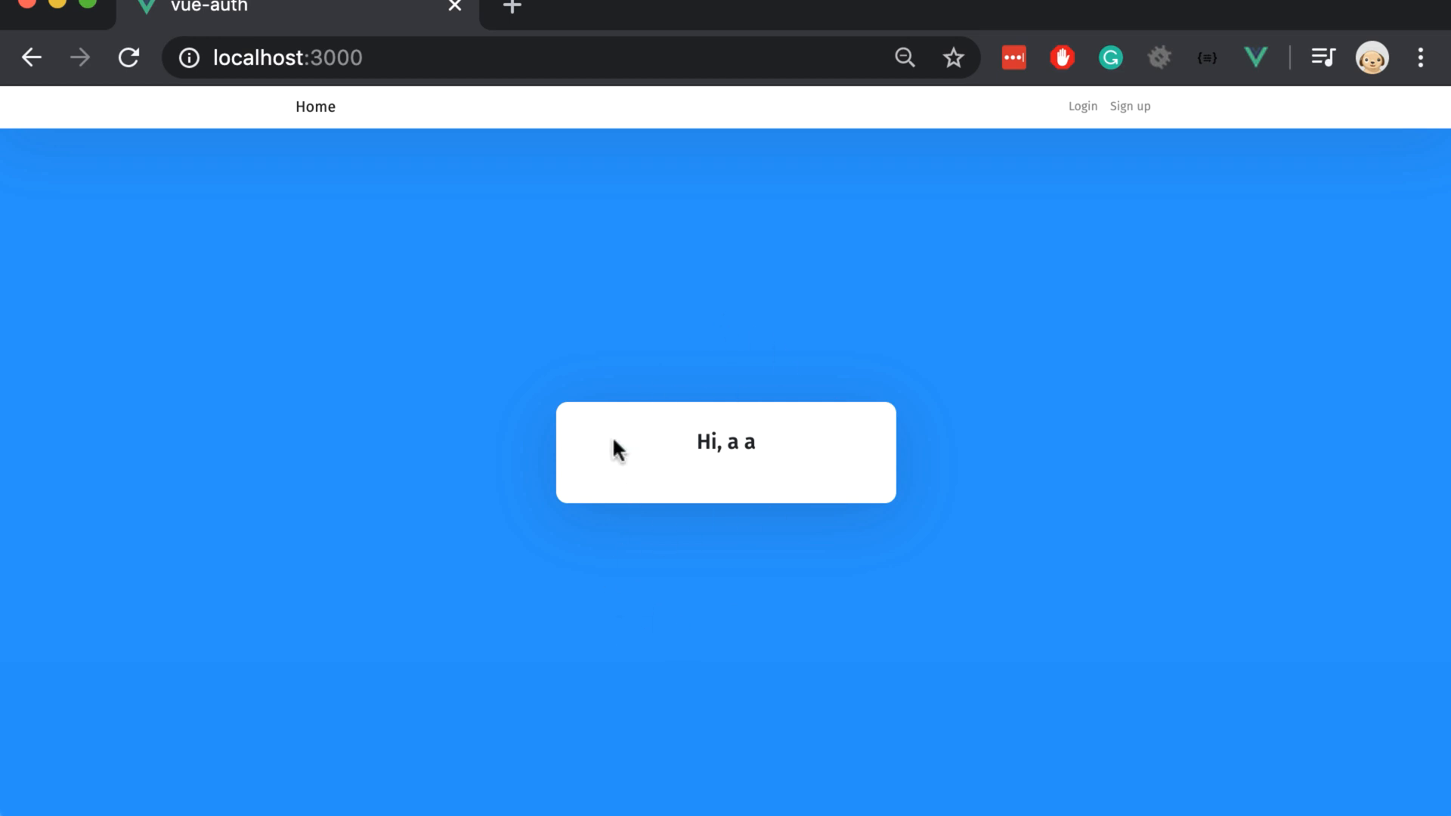
{"action": "mouse_move", "coordinate": [995, 211]}
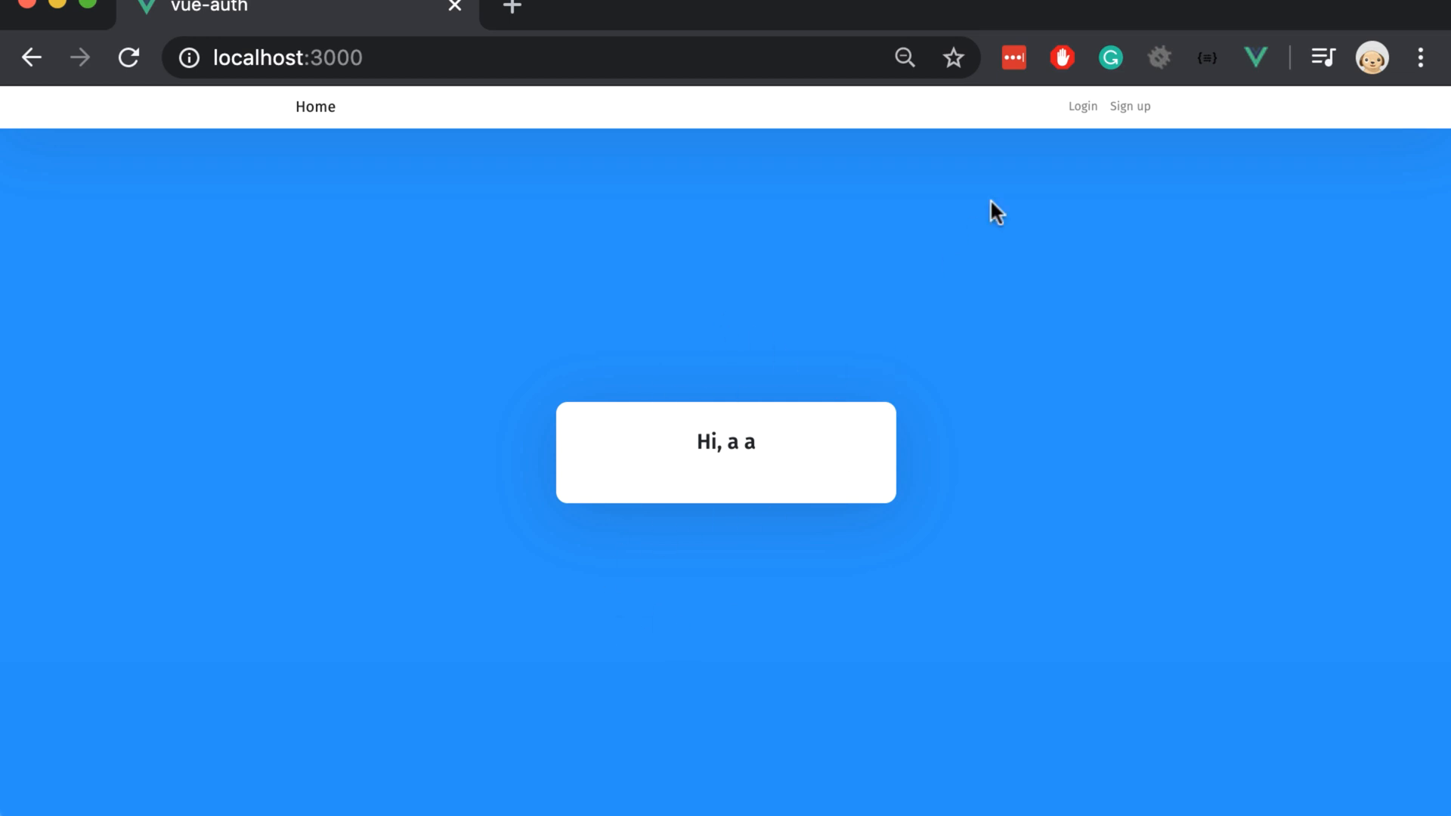
{"action": "mouse_move", "coordinate": [1433, 32]}
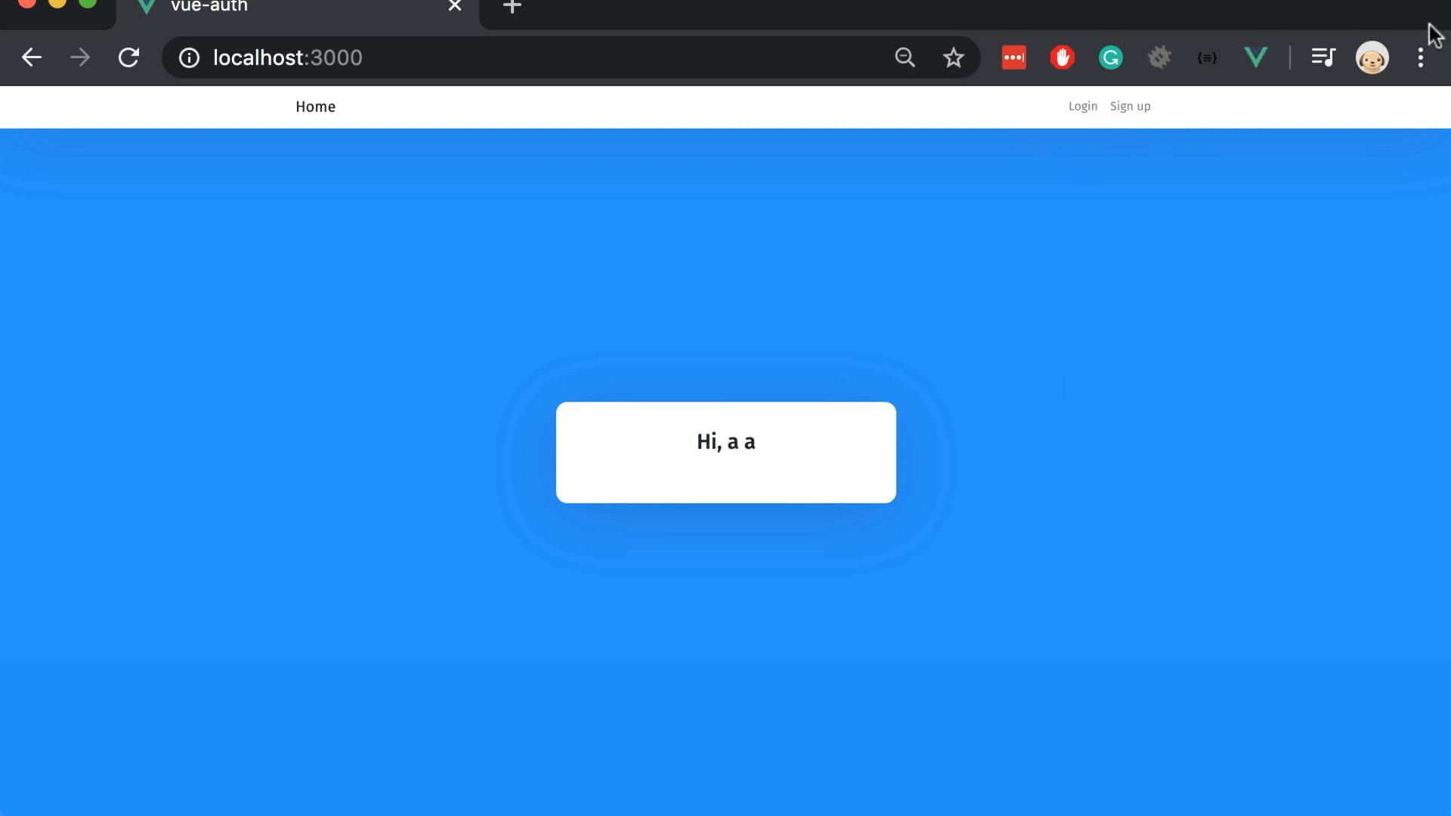
{"action": "mouse_move", "coordinate": [1109, 163]}
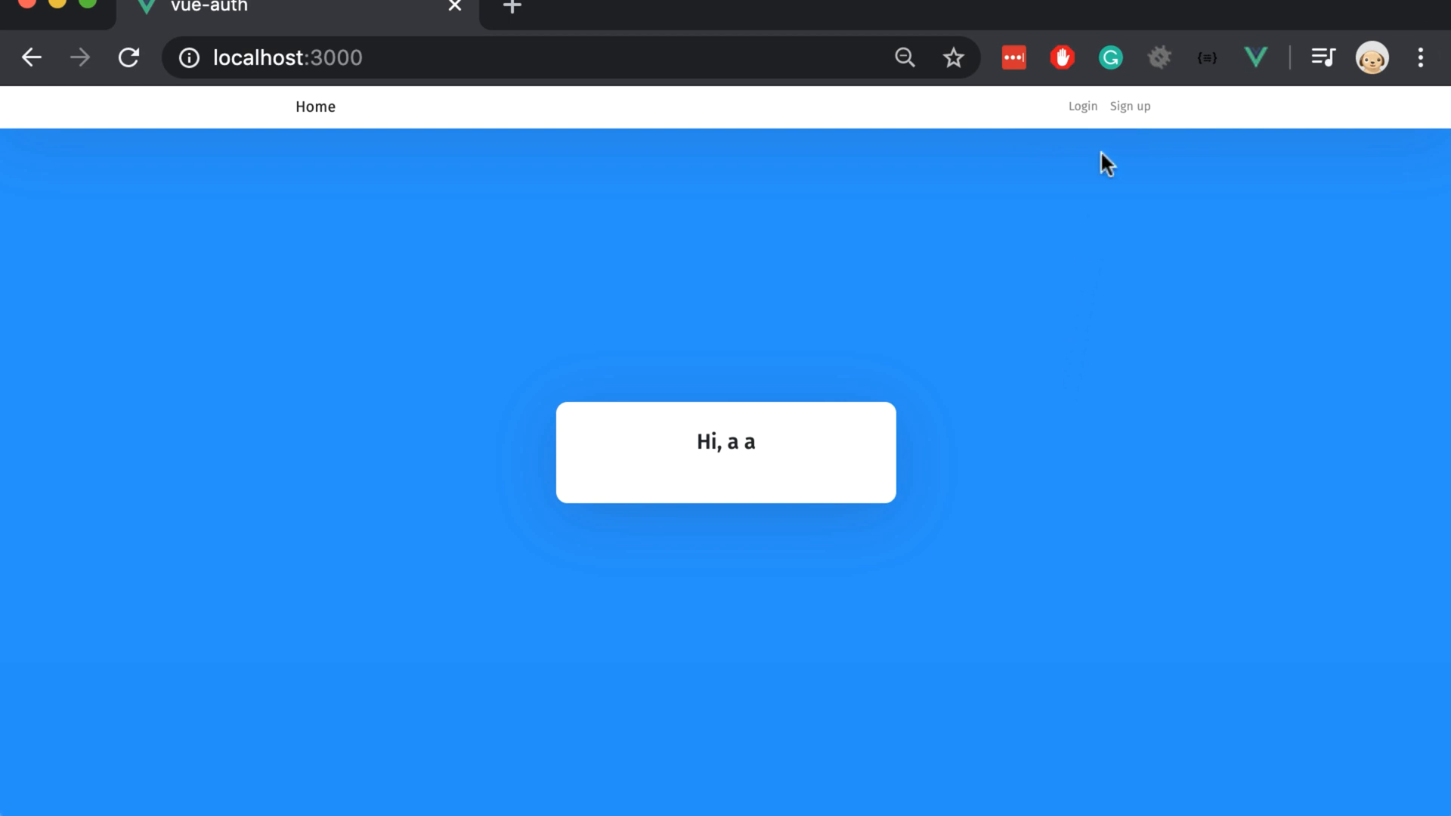
{"action": "mouse_move", "coordinate": [1128, 106]}
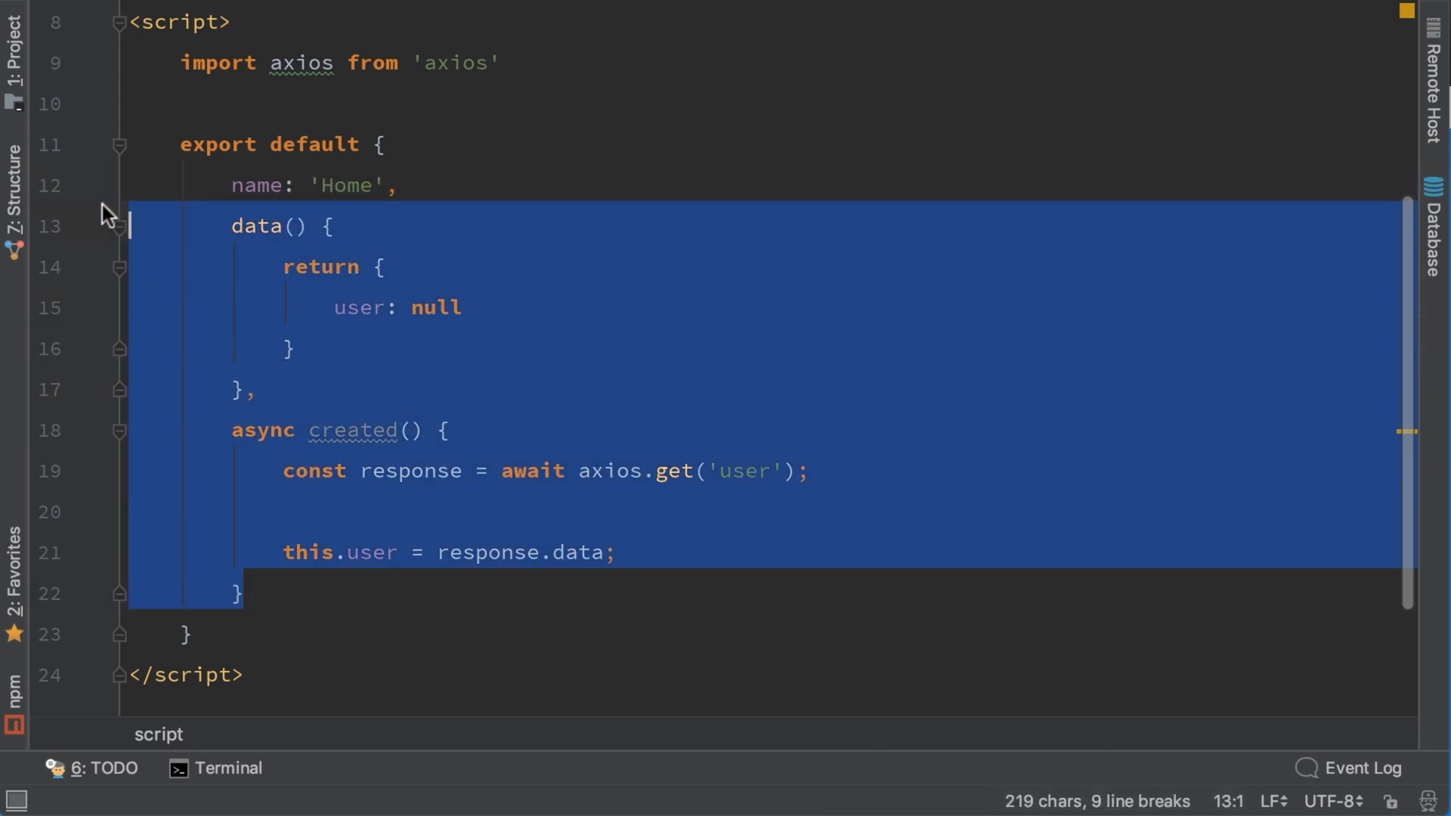
Review Nav.vue via recent files, then return to Home.vue and scroll through its user-fetching code
{"action": "key", "text": "ctrl+e"}
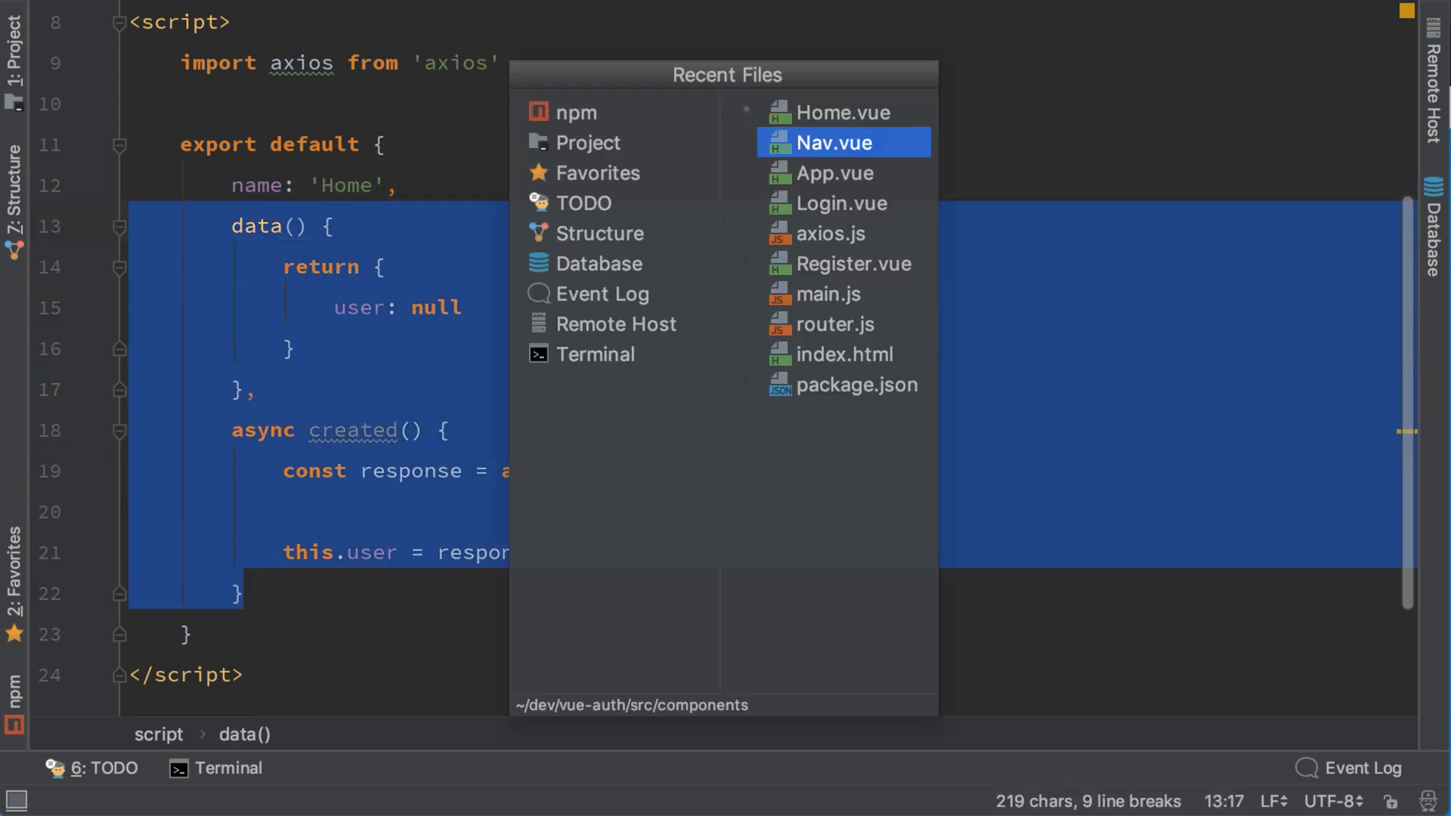
{"action": "left_click", "coordinate": [830, 142]}
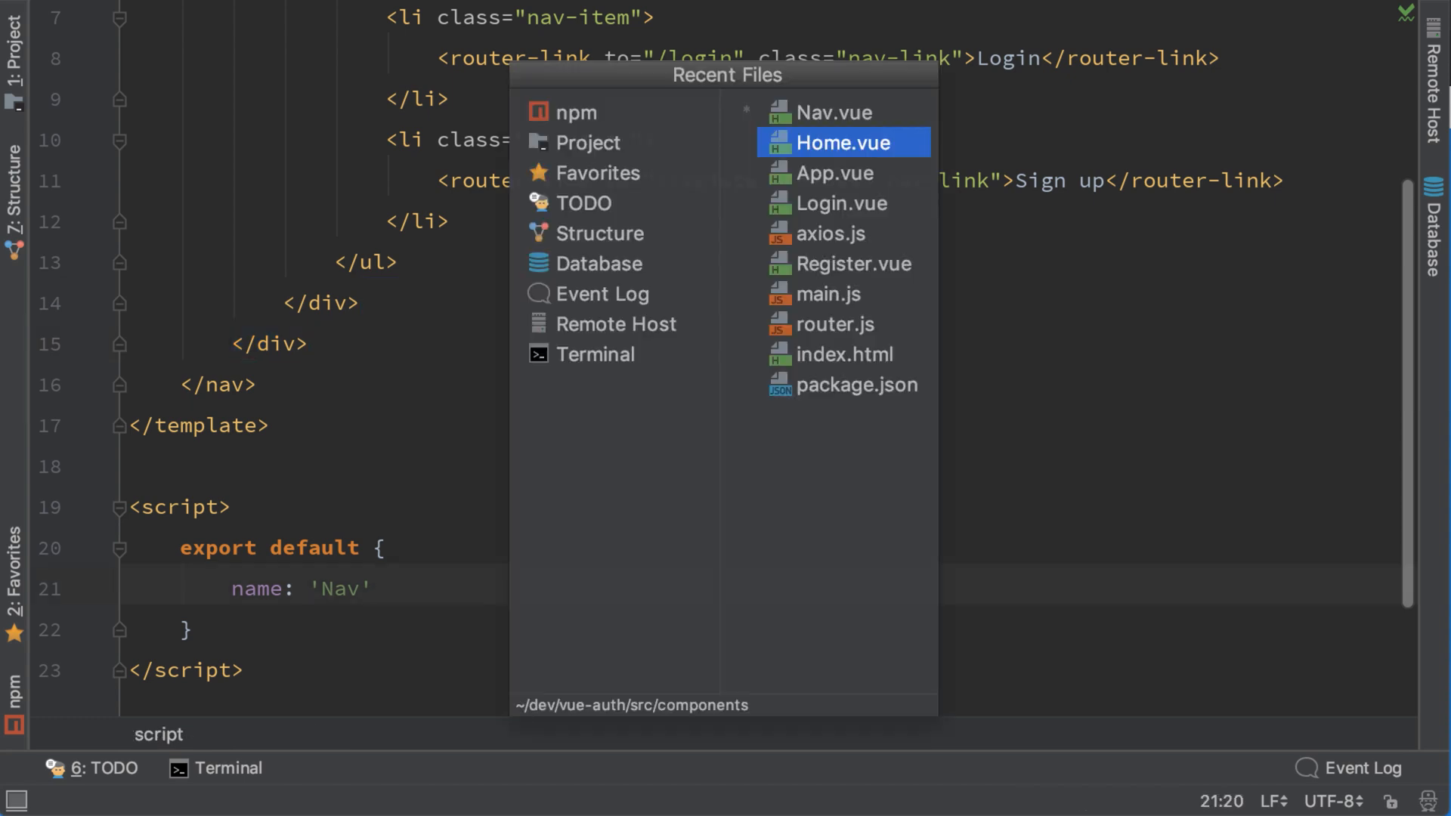
{"action": "left_click", "coordinate": [840, 142]}
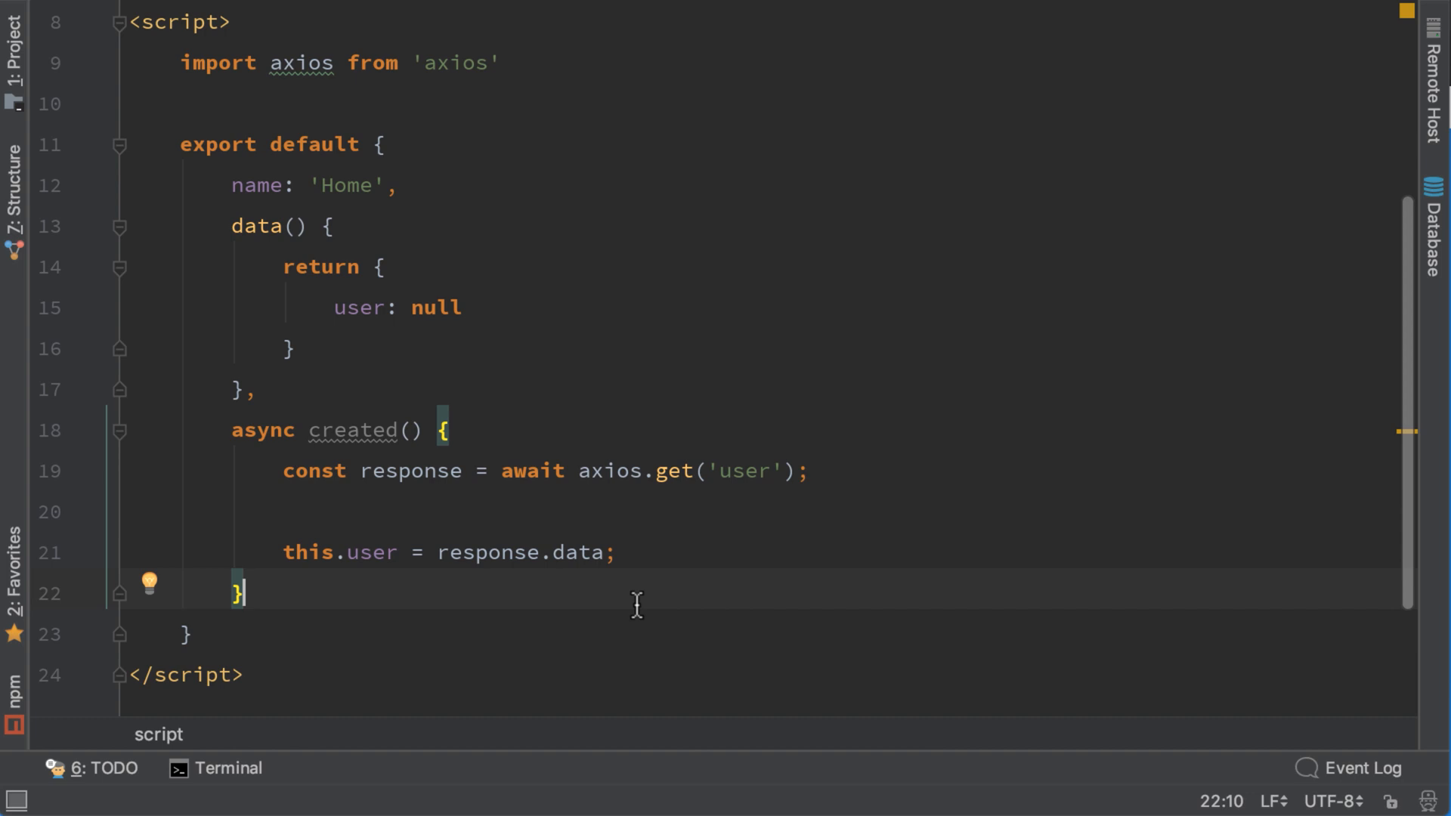
{"action": "mouse_move", "coordinate": [575, 527]}
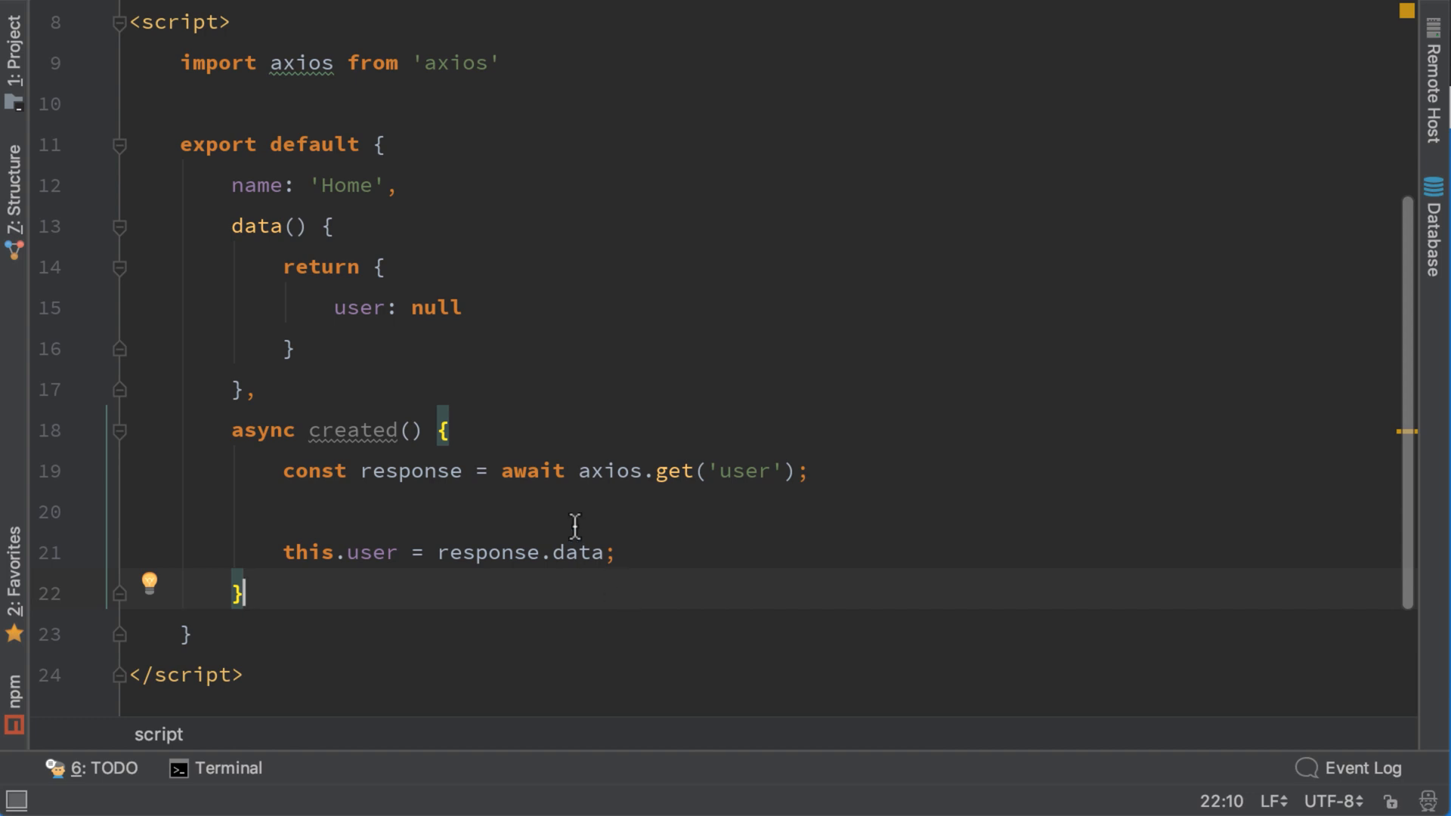
{"action": "scroll", "scroll_direction": "down", "scroll_amount": 3}
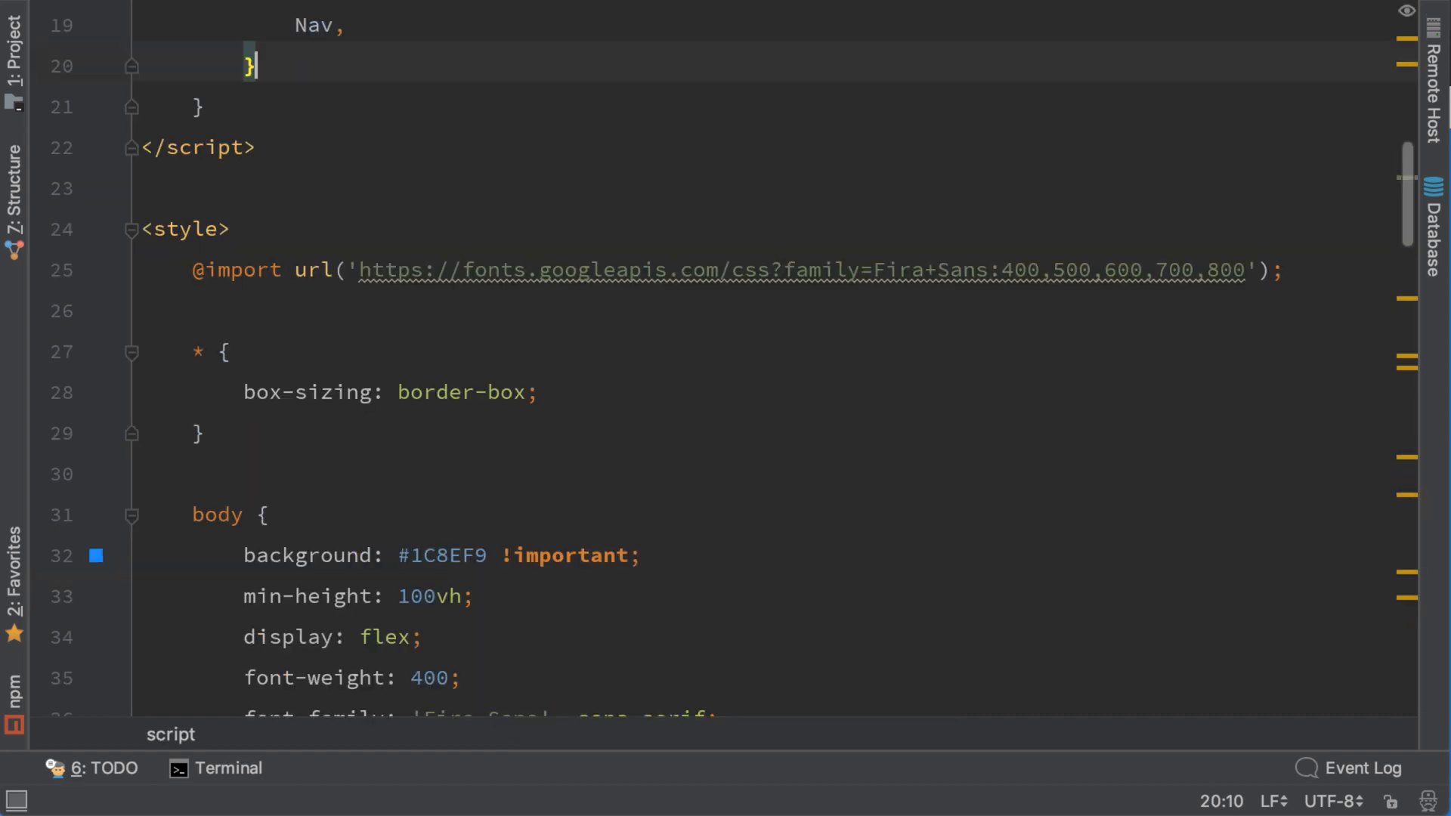
{"action": "scroll", "scroll_direction": "up", "scroll_amount": 3}
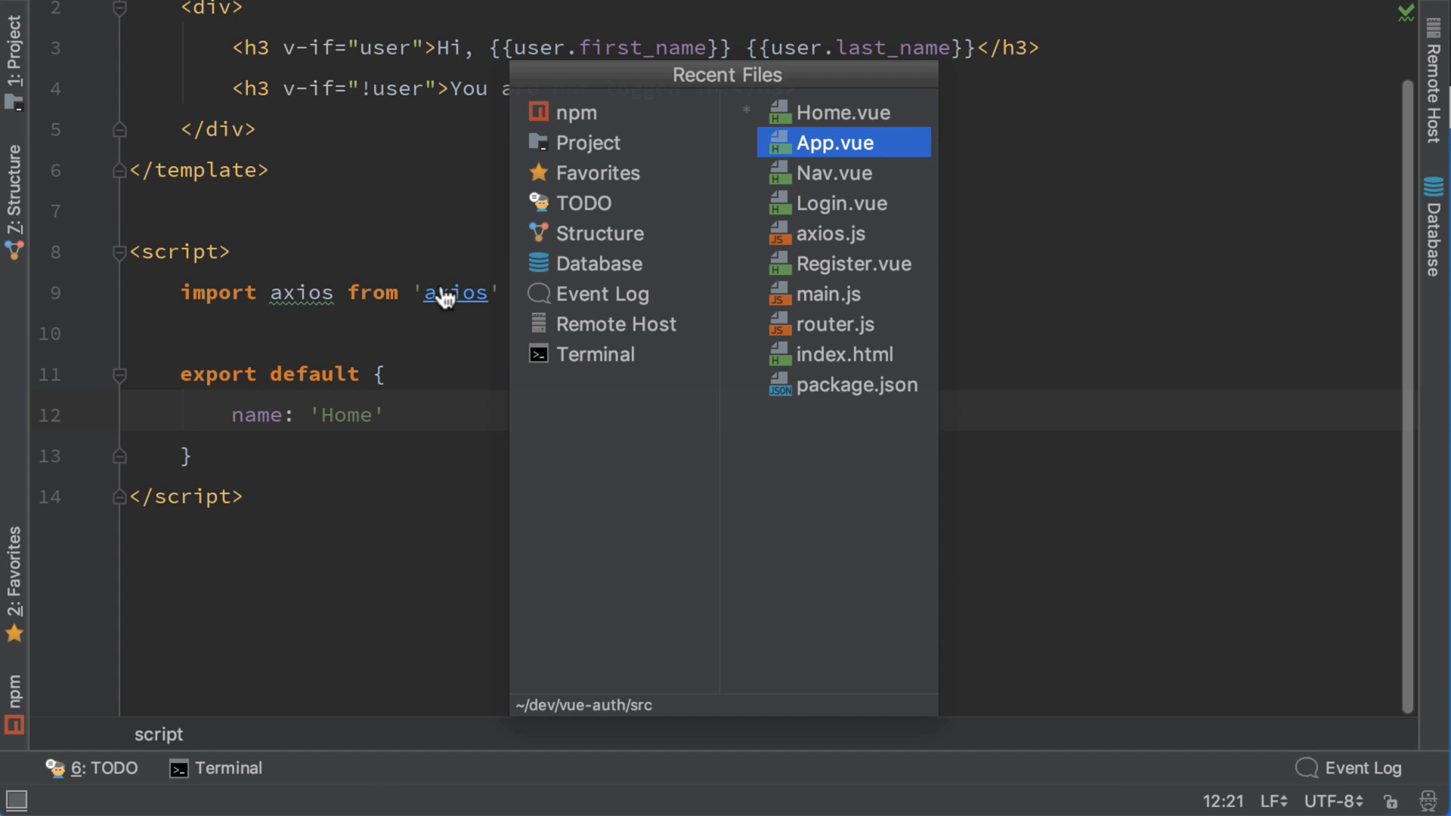
Add import axios from 'axios' to App.vue, checking Home.vue in between
{"action": "left_click", "coordinate": [834, 142]}
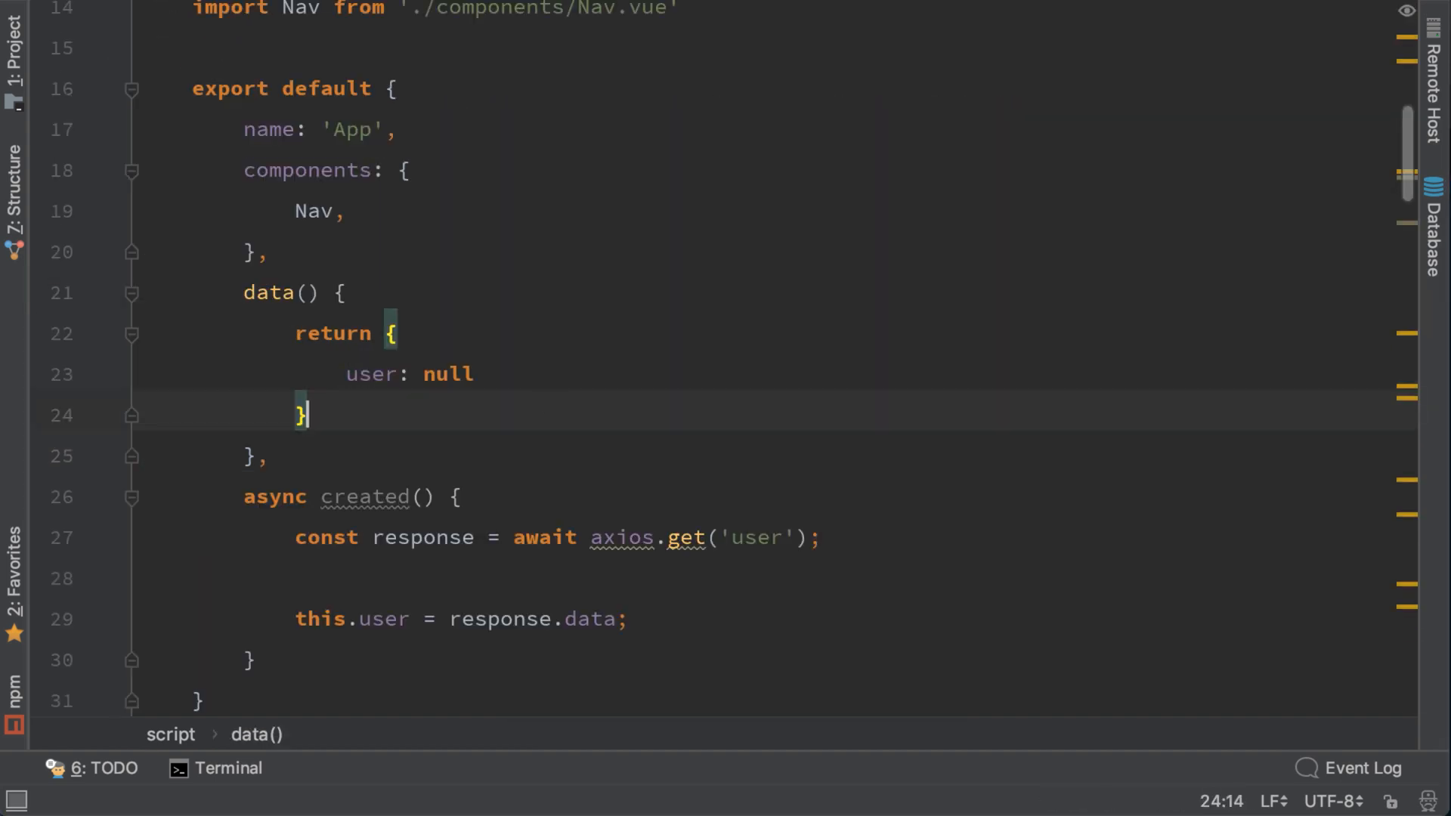
{"action": "type", "text": "import axios from 'axios'"}
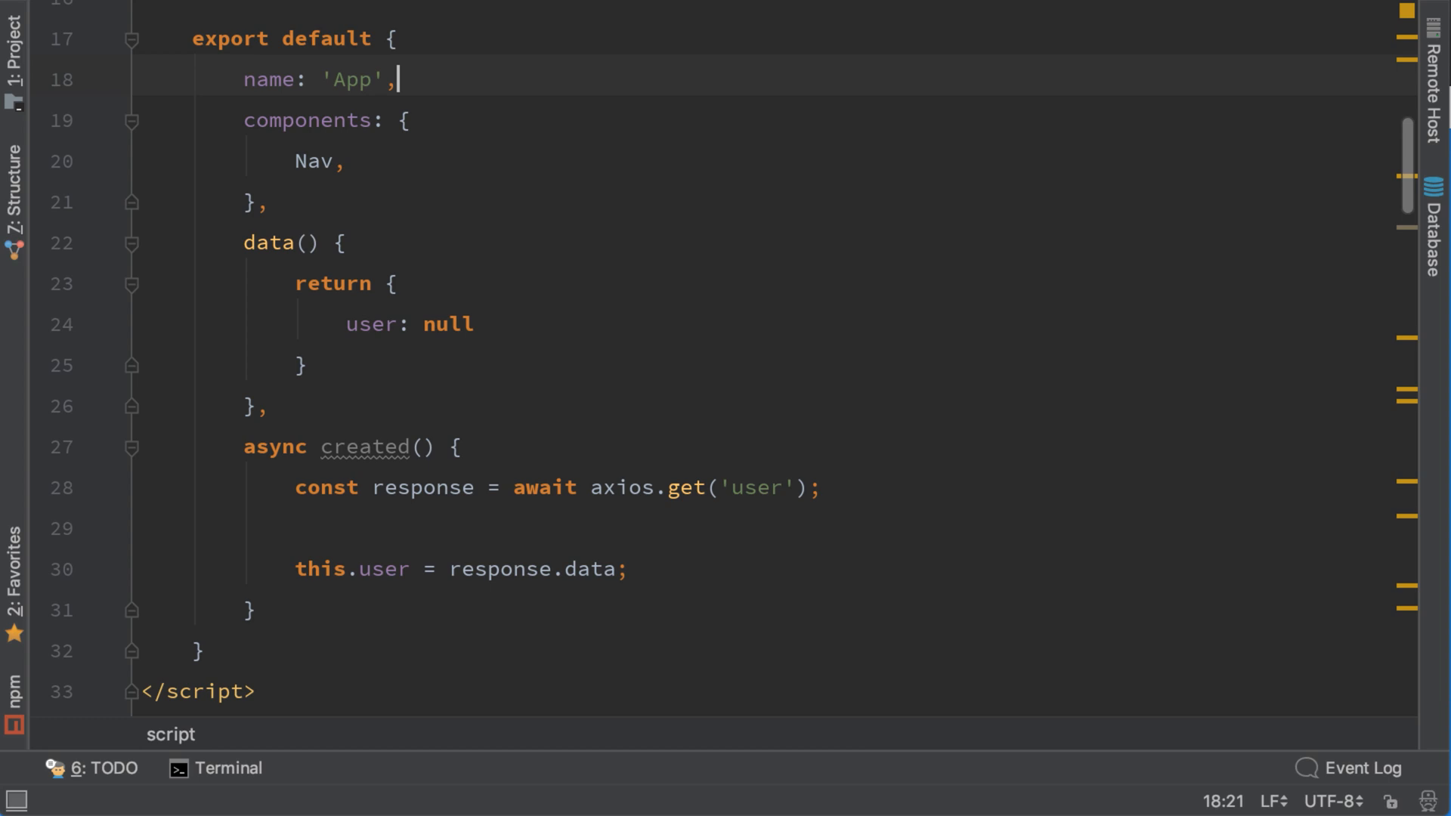
{"action": "key", "text": "Ctrl+E"}
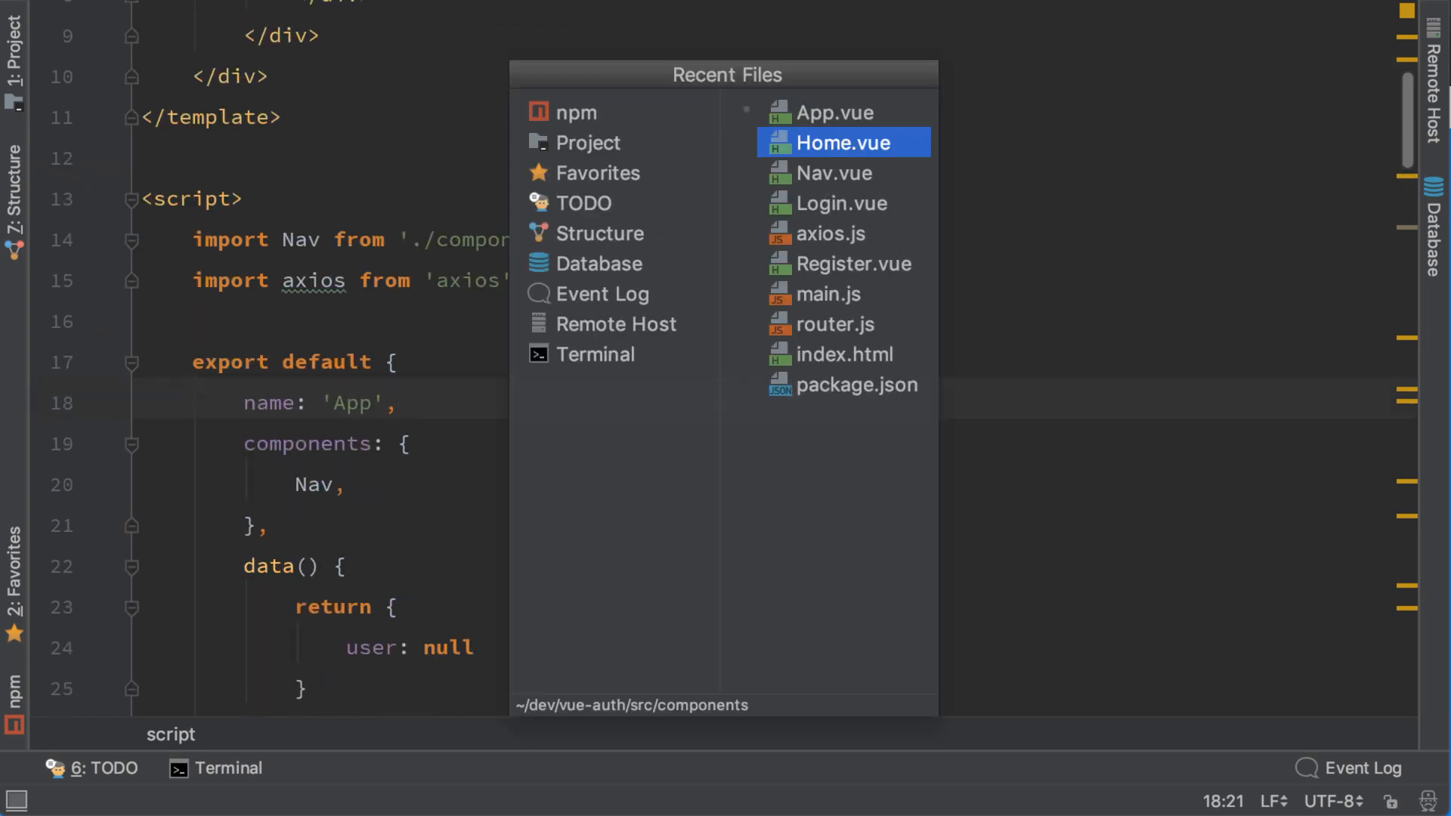
{"action": "left_click", "coordinate": [841, 142]}
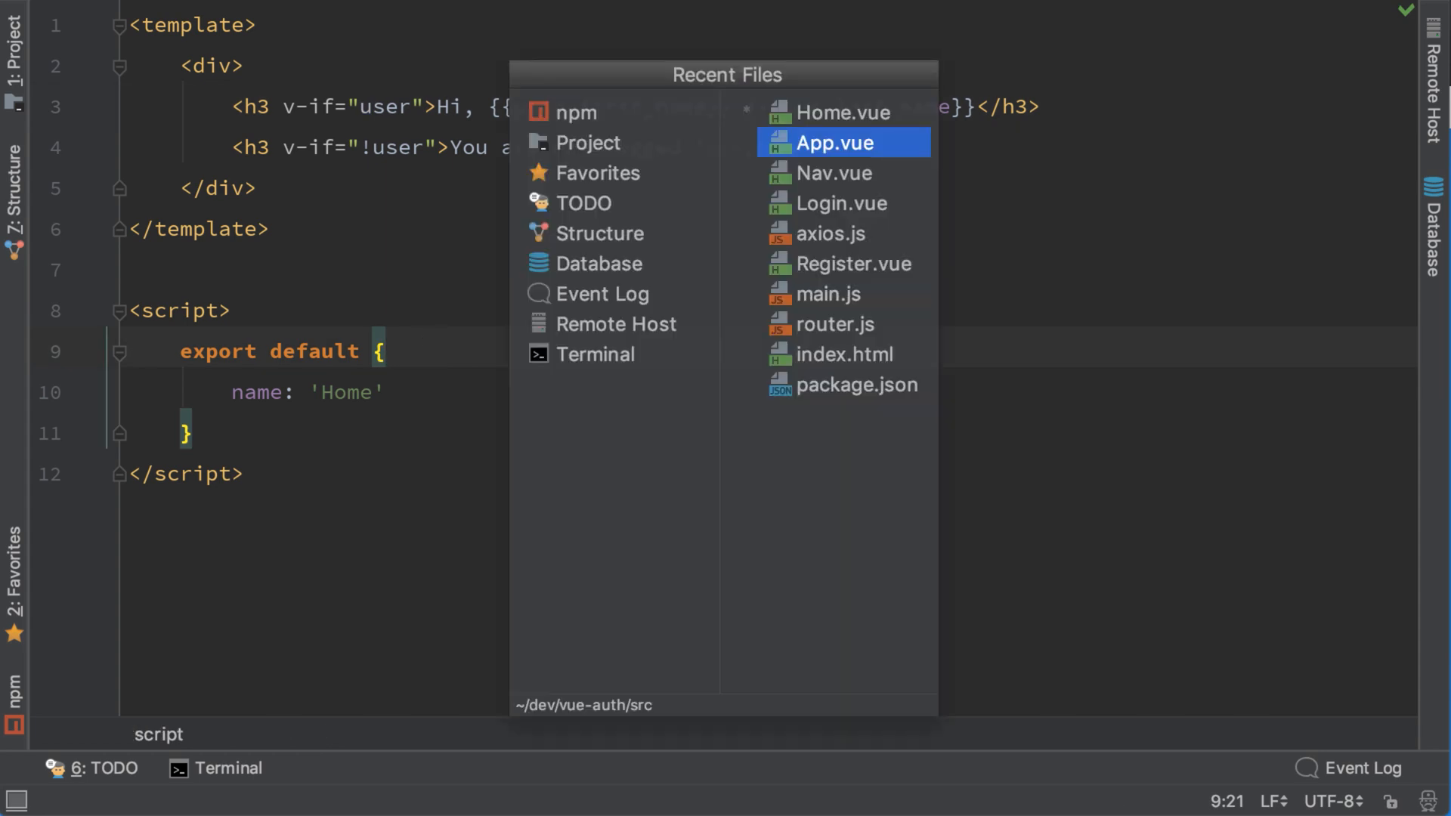
{"action": "left_click", "coordinate": [833, 142]}
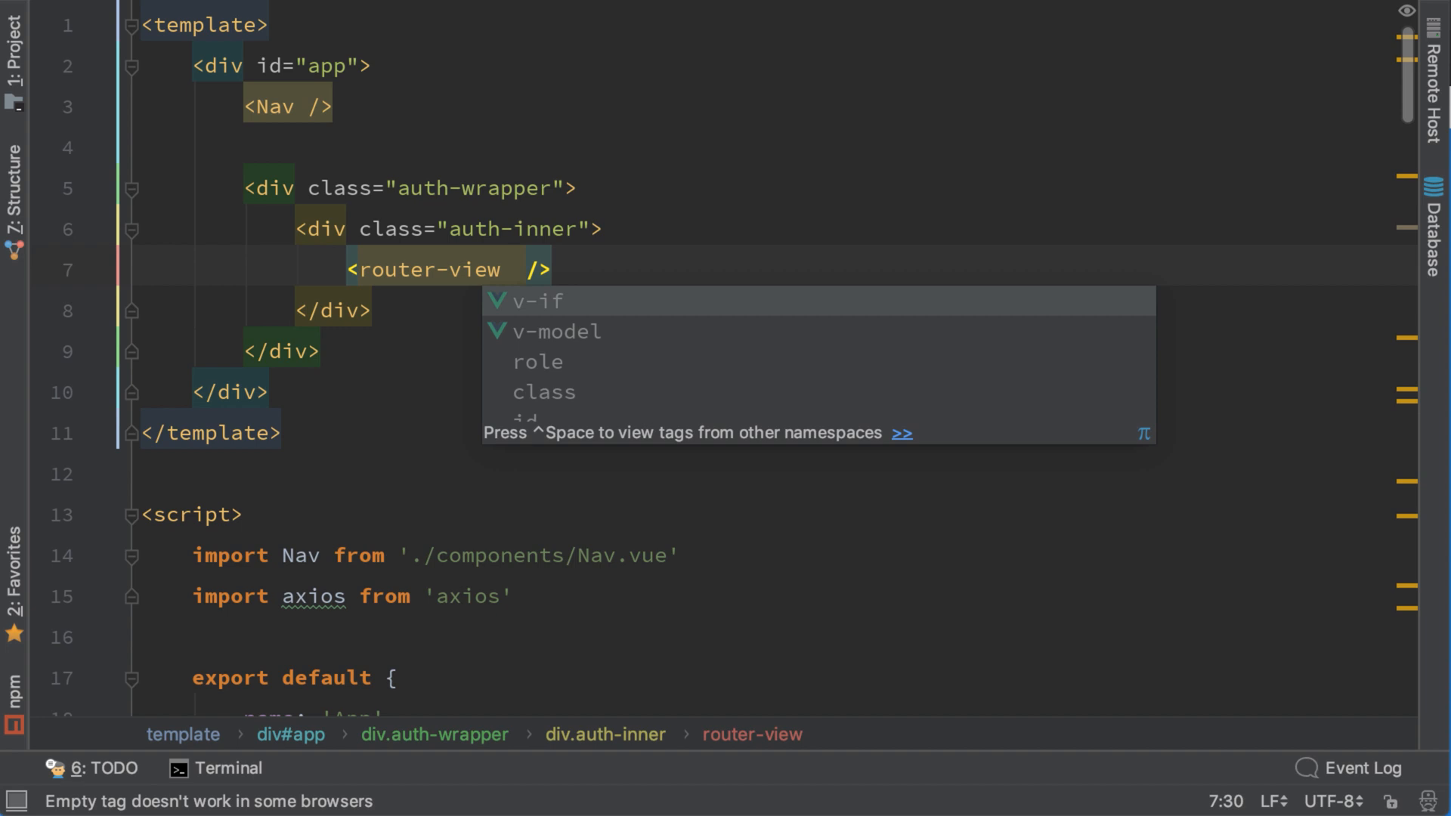
Bind :user="user" on App.vue's <router-view /> tag and bring up the project file list
{"action": "type", "text": ":user=\"user"}
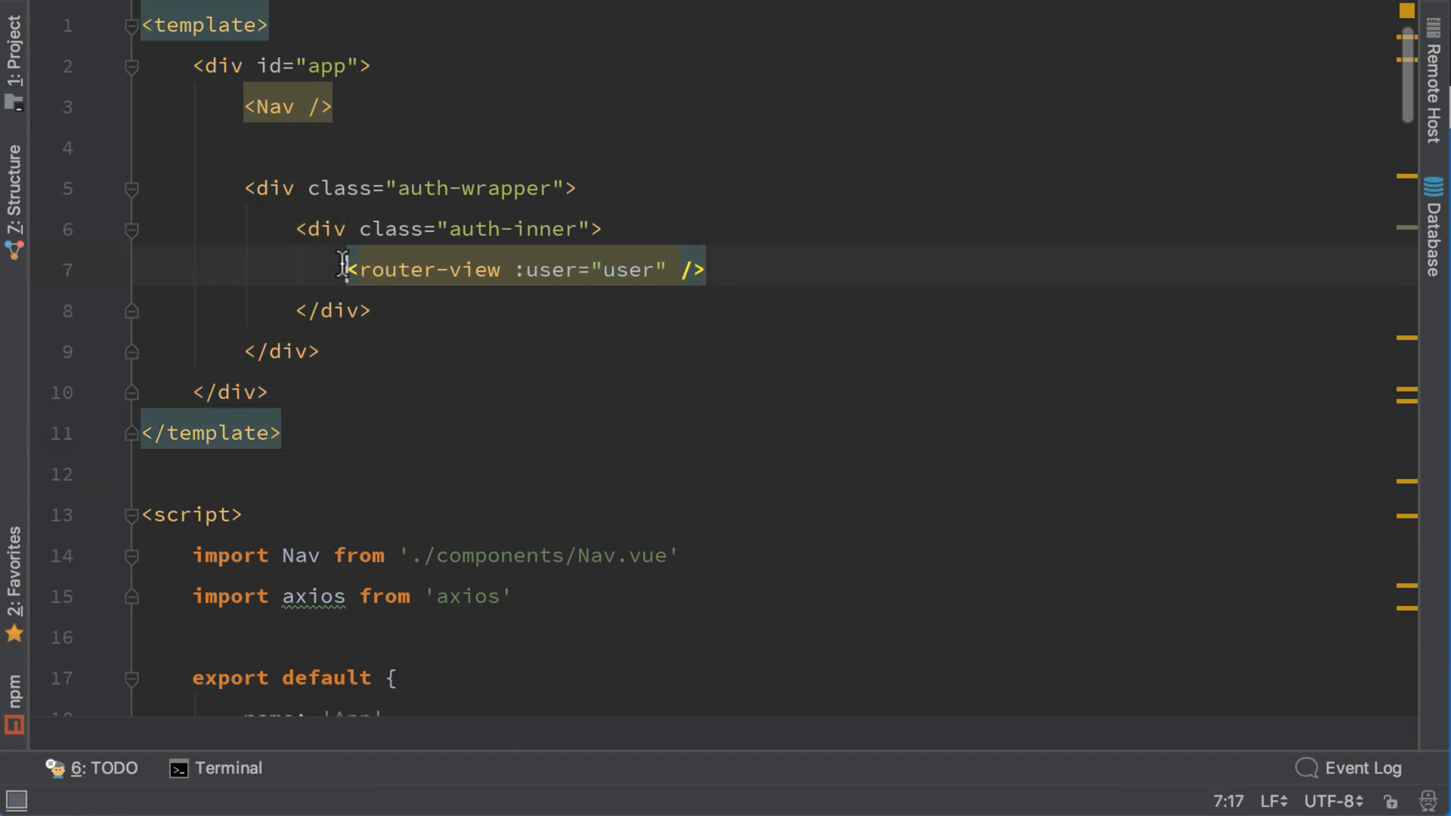
{"action": "triple_click", "coordinate": [523, 269]}
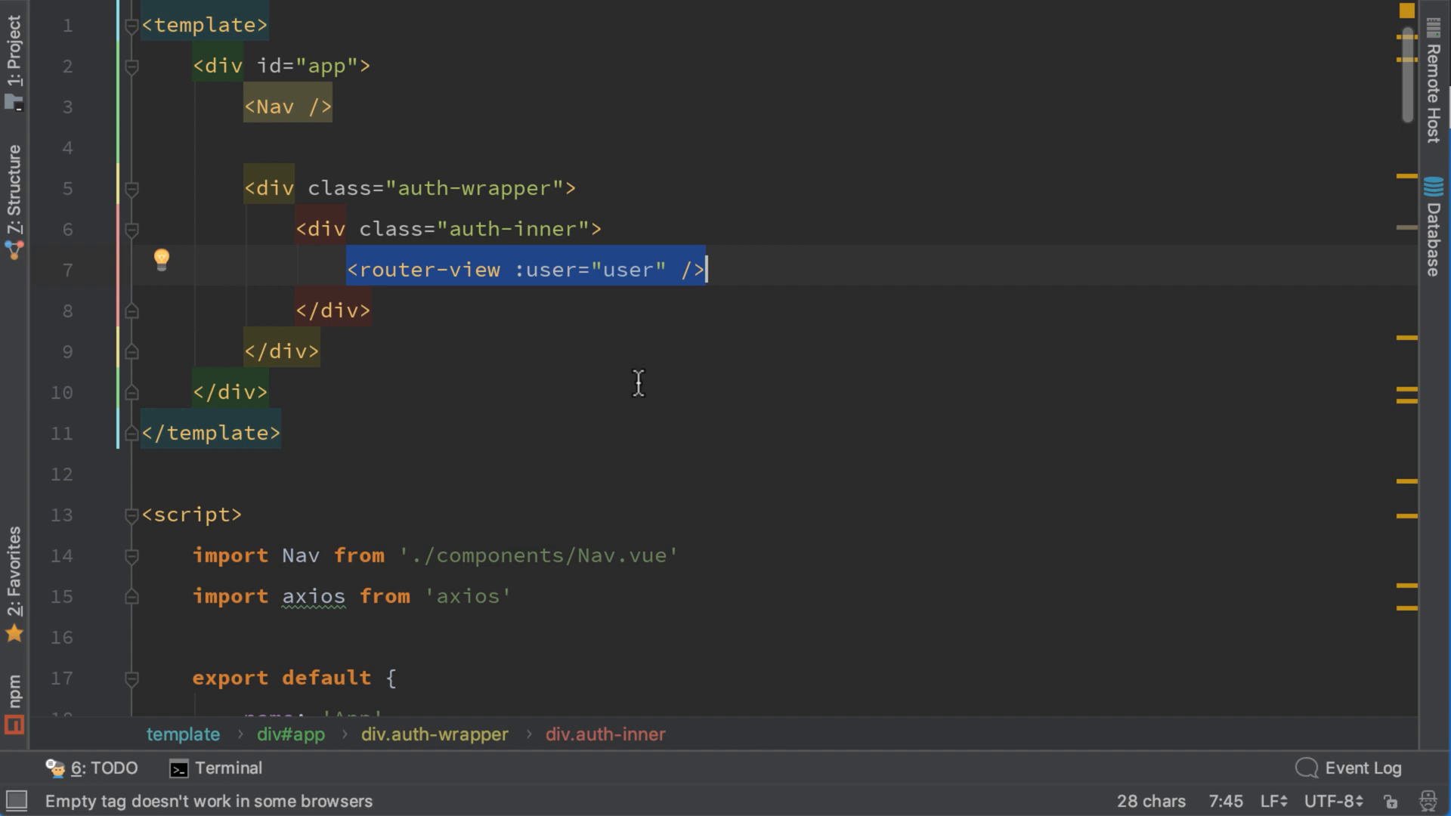
{"action": "left_click", "coordinate": [13, 36]}
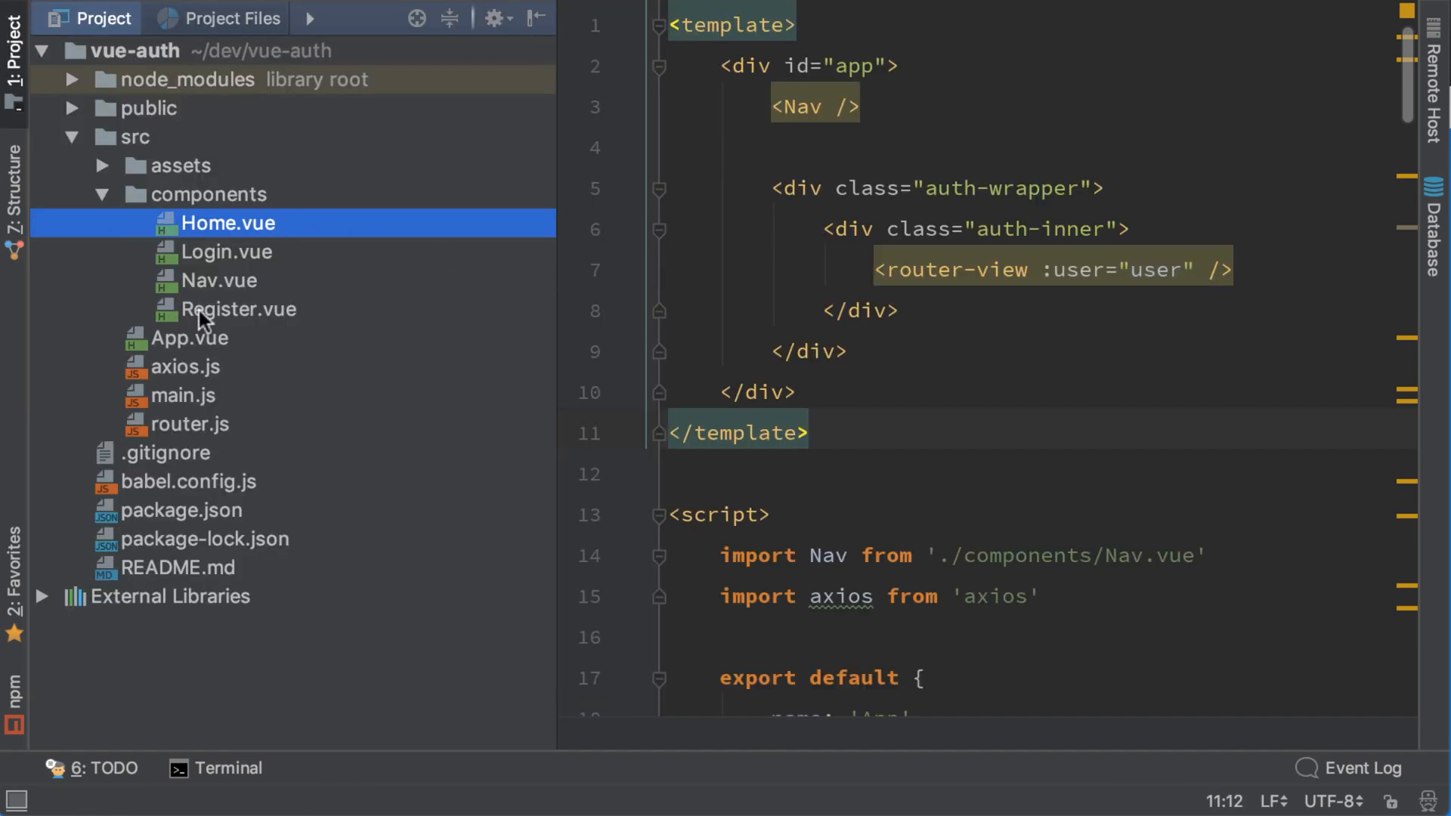
{"action": "left_click", "coordinate": [1099, 270]}
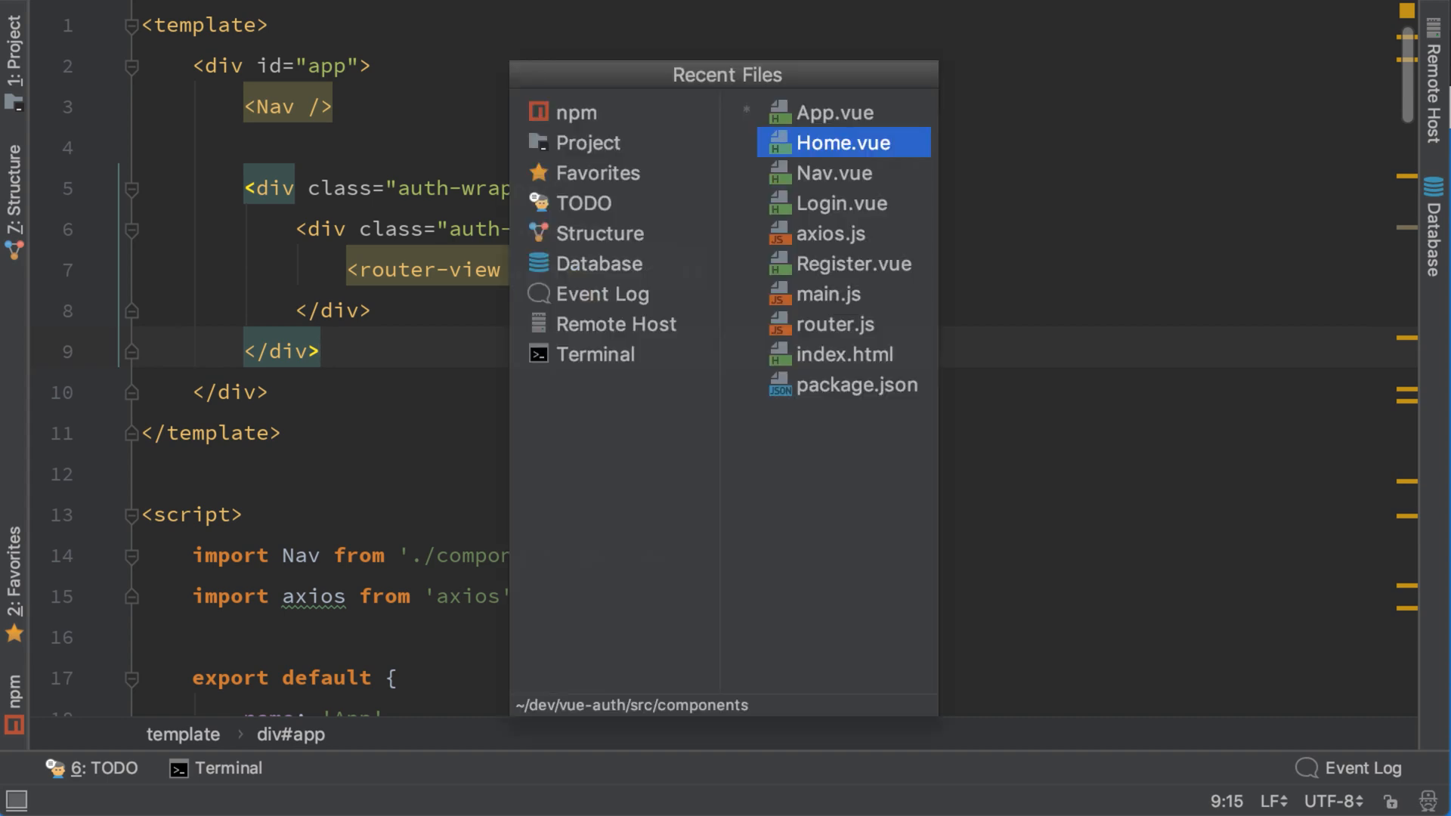
Declare props: ['user'] in Home.vue's export default object
{"action": "left_click", "coordinate": [841, 143]}
{"action": "type", "text": "pr"}
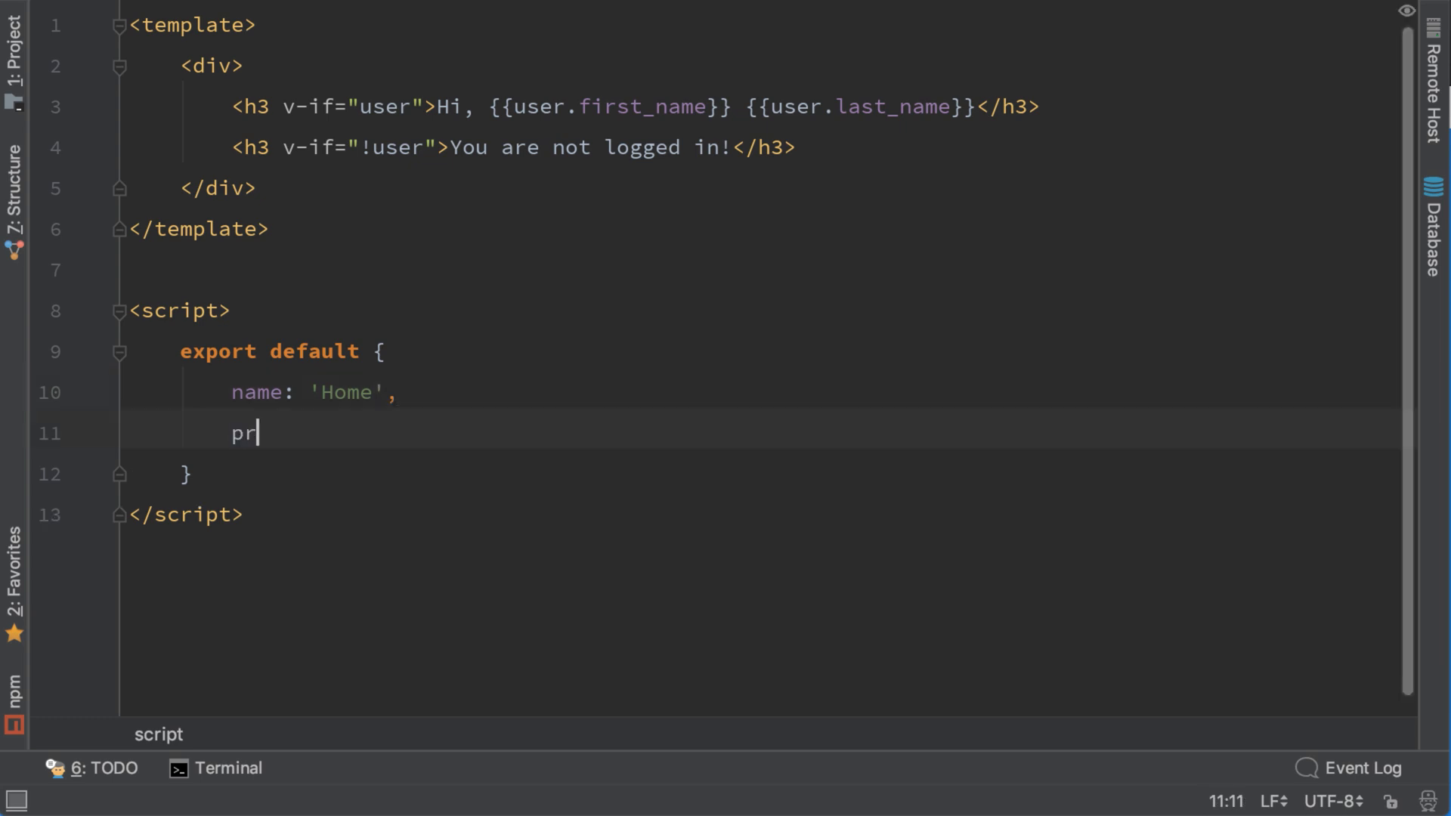
{"action": "type", "text": "ops:"}
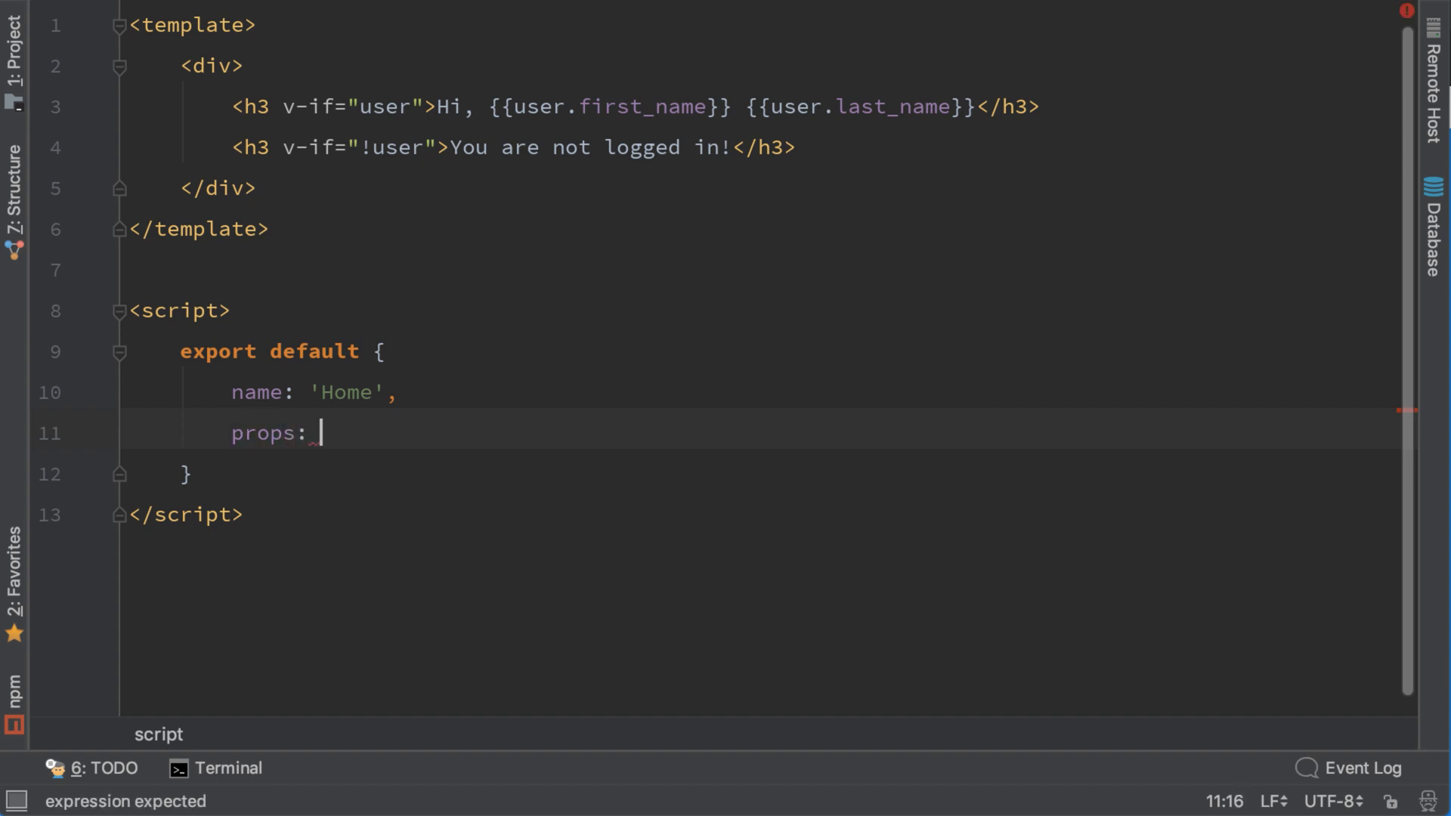
{"action": "type", "text": "['']"}
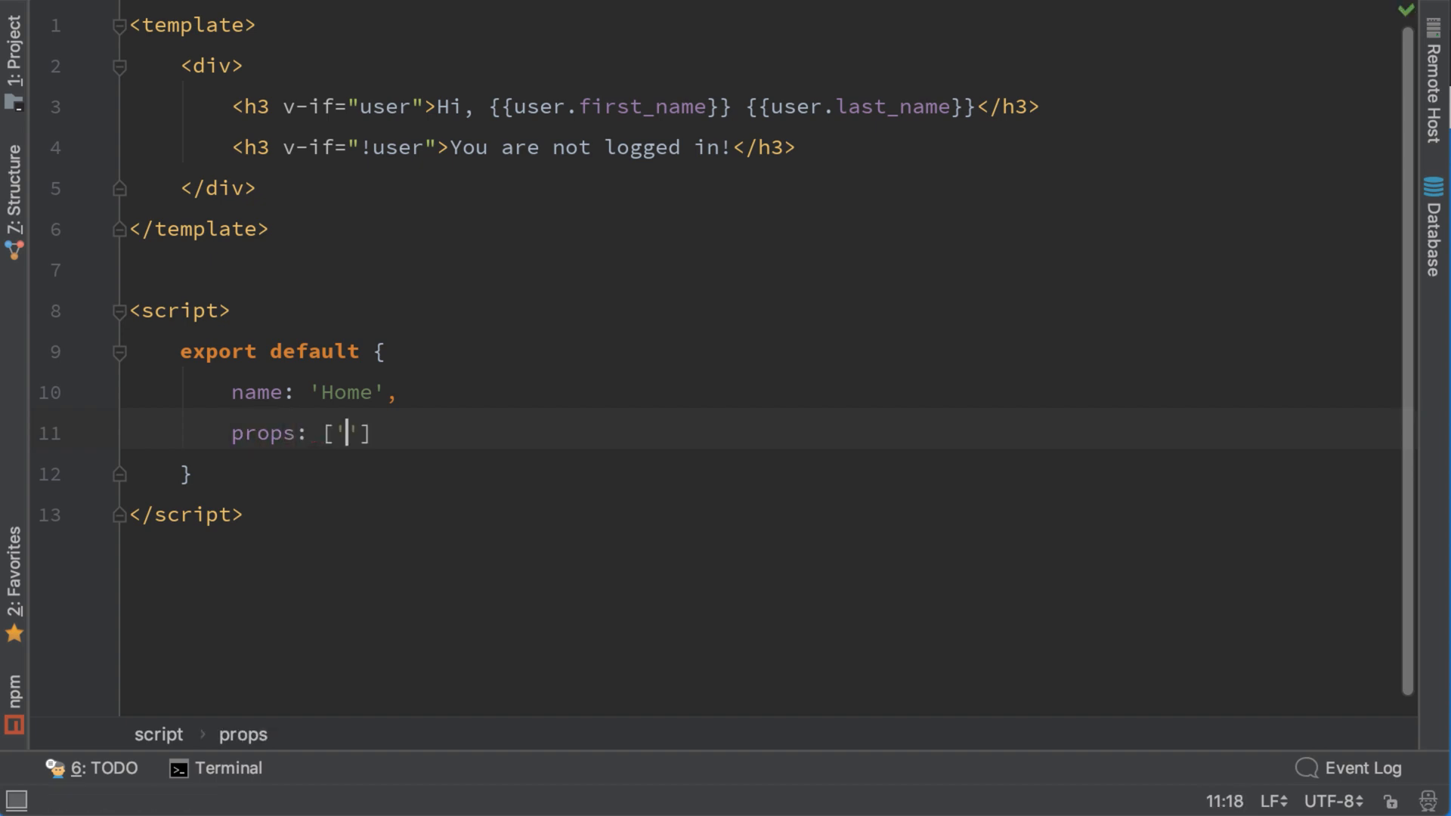
{"action": "type", "text": "user"}
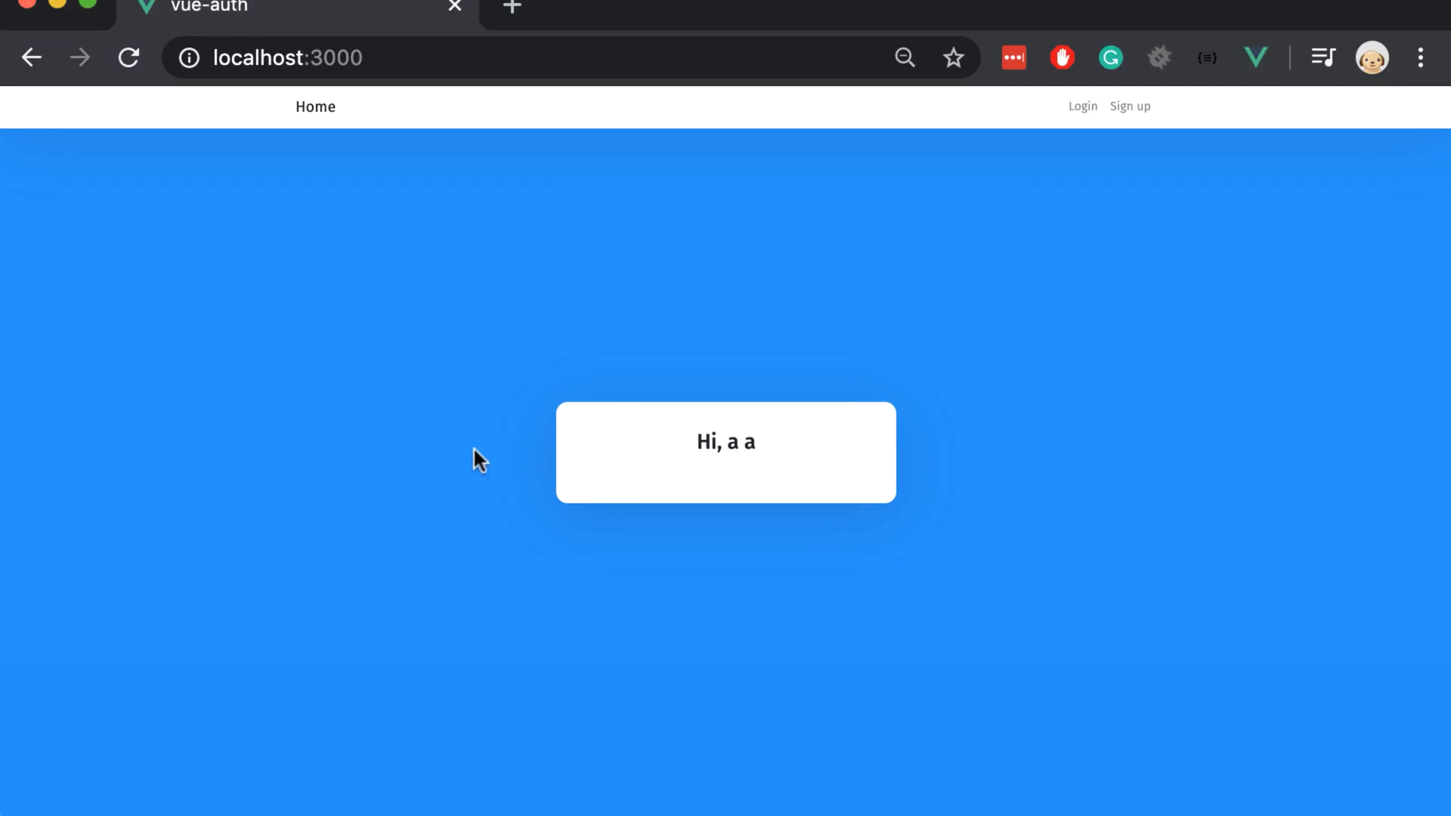
{"action": "mouse_move", "coordinate": [449, 609]}
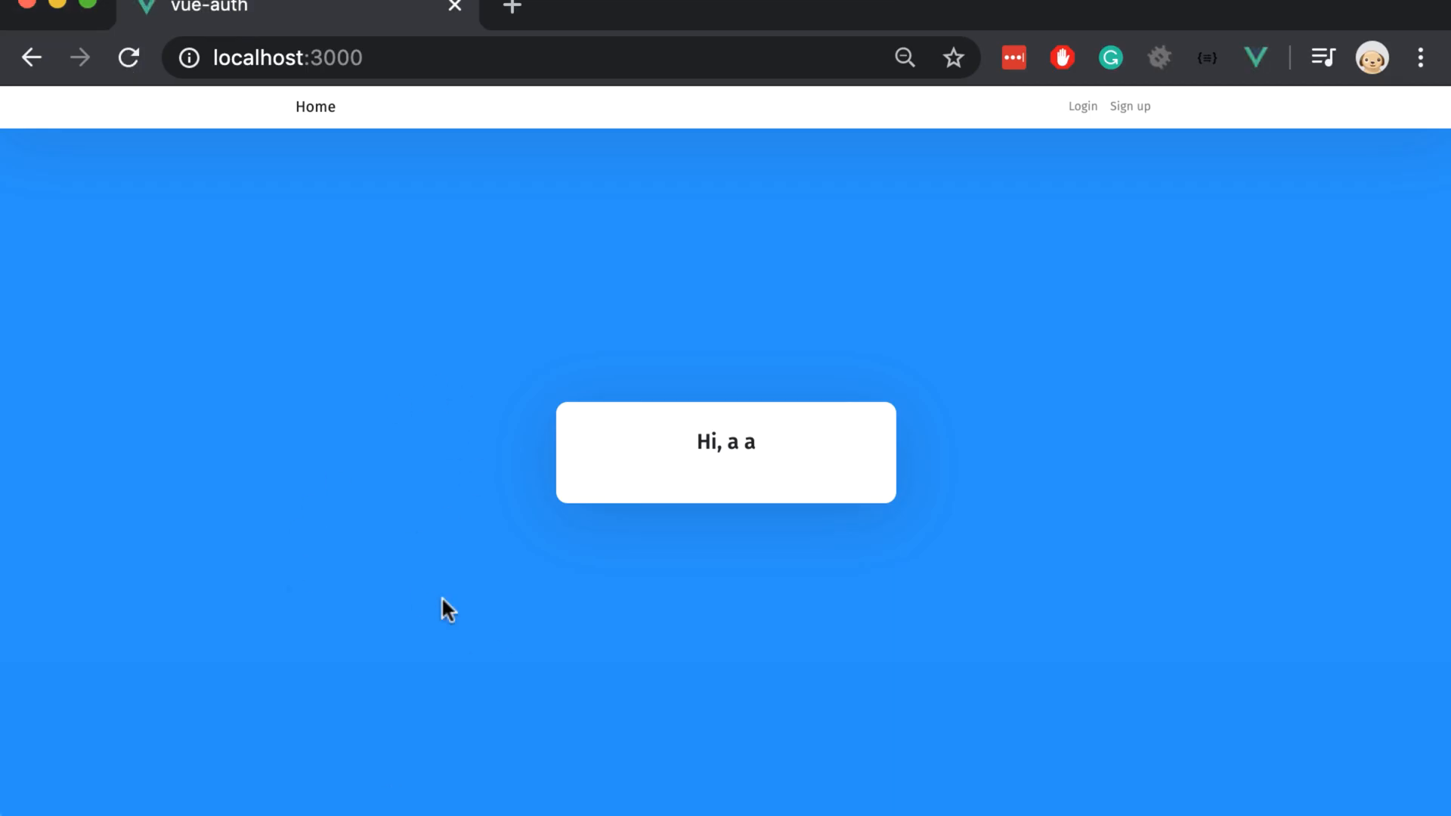
{"action": "mouse_move", "coordinate": [370, 445]}
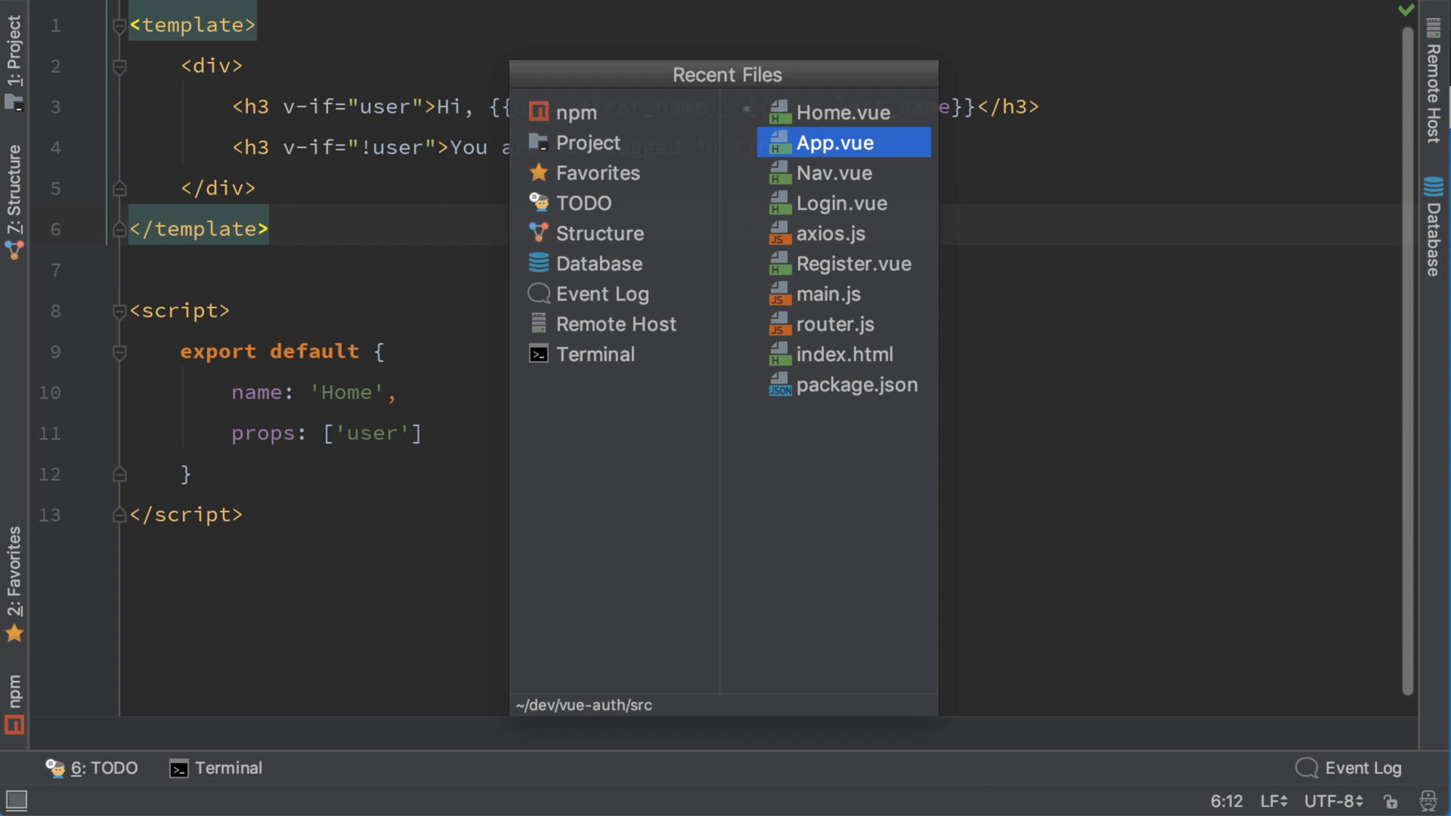
Bind :user="user" on the <Nav /> tag in App.vue
{"action": "left_click", "coordinate": [836, 142]}
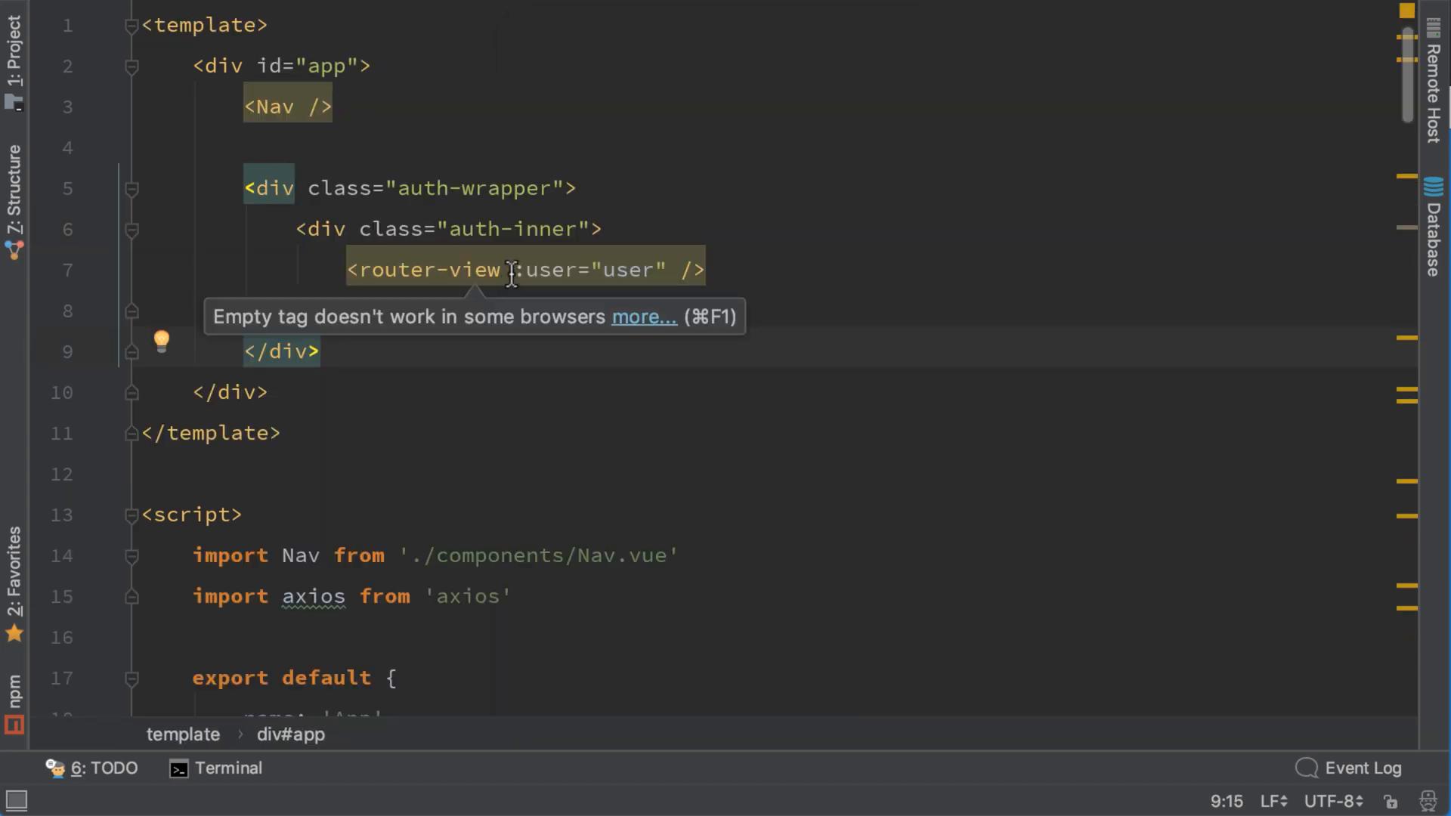
{"action": "type", "text": ":"}
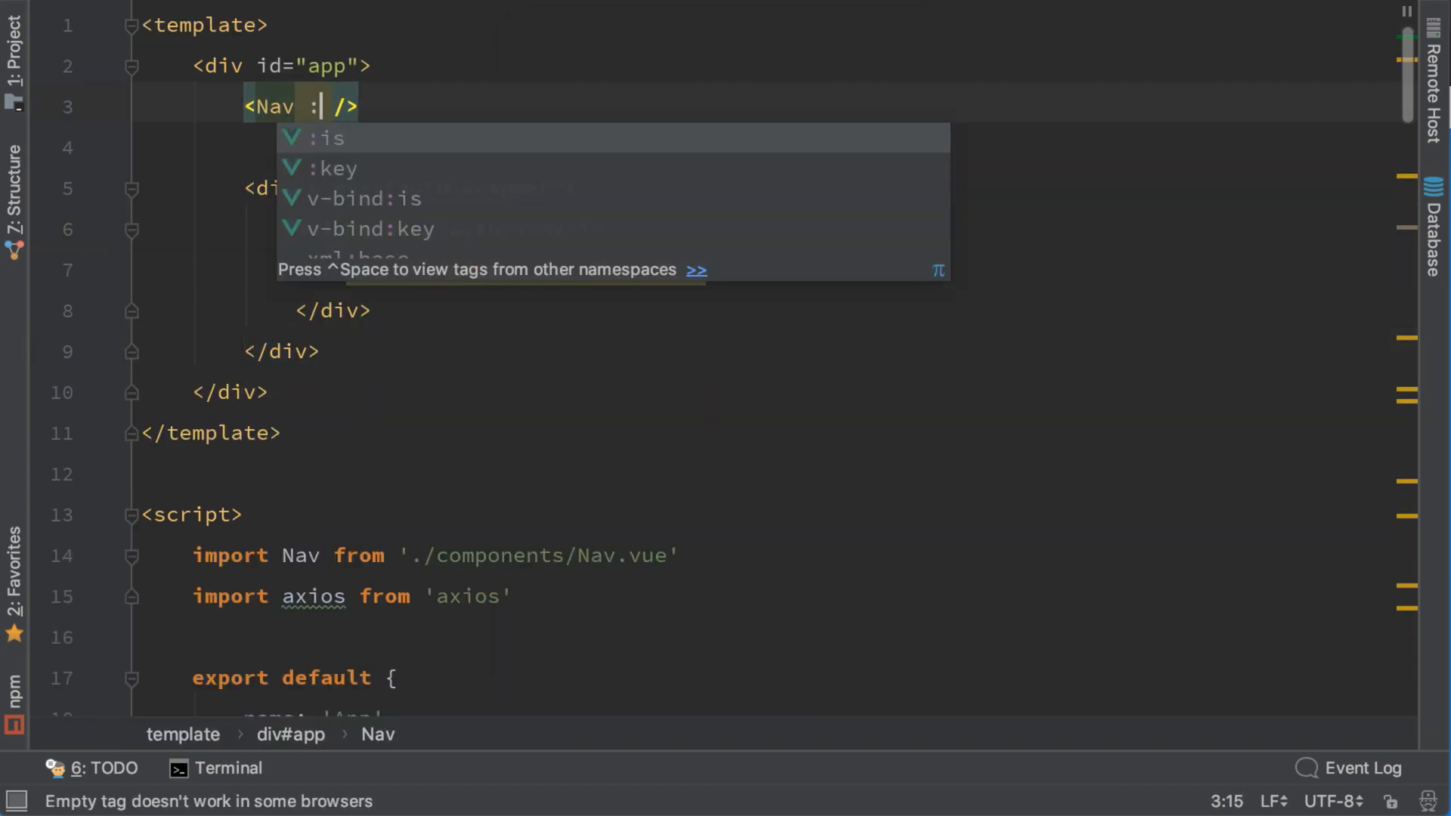
{"action": "type", "text": "user=\"use"}
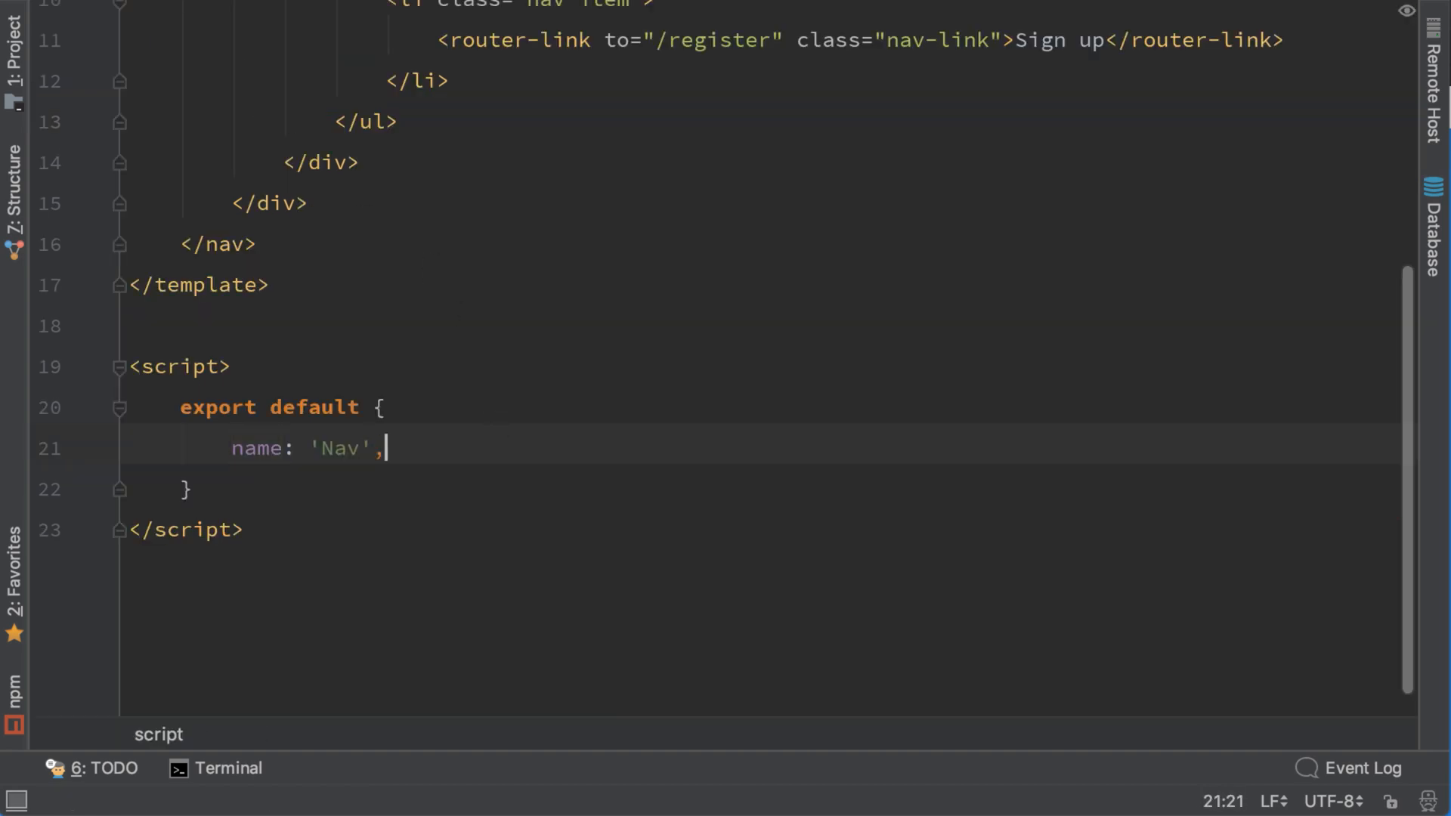
Declare props: ['user'] below name: 'Nav' in Nav.vue
{"action": "type", "text": "props"}
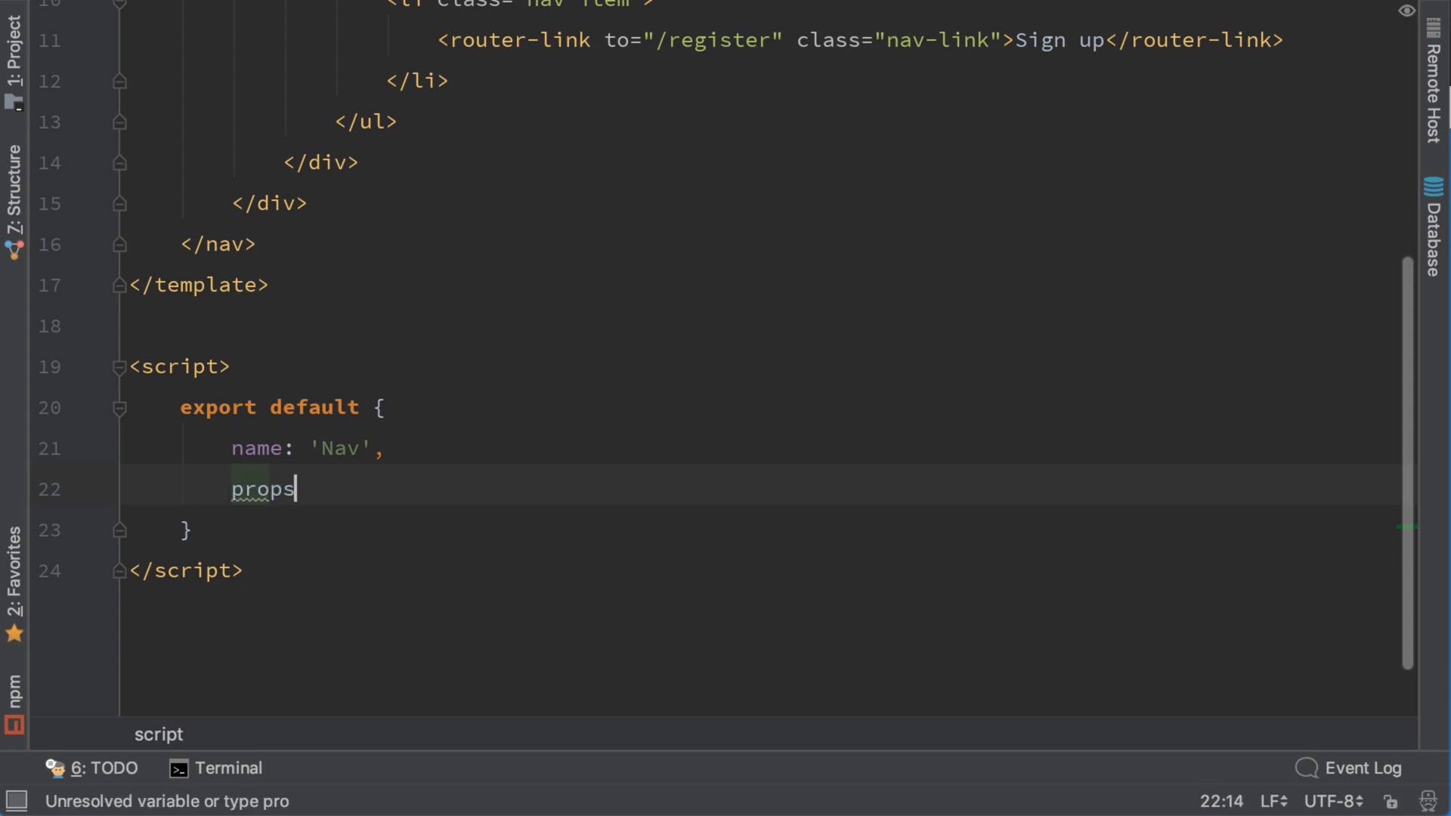
{"action": "type", "text": ": ['user']"}
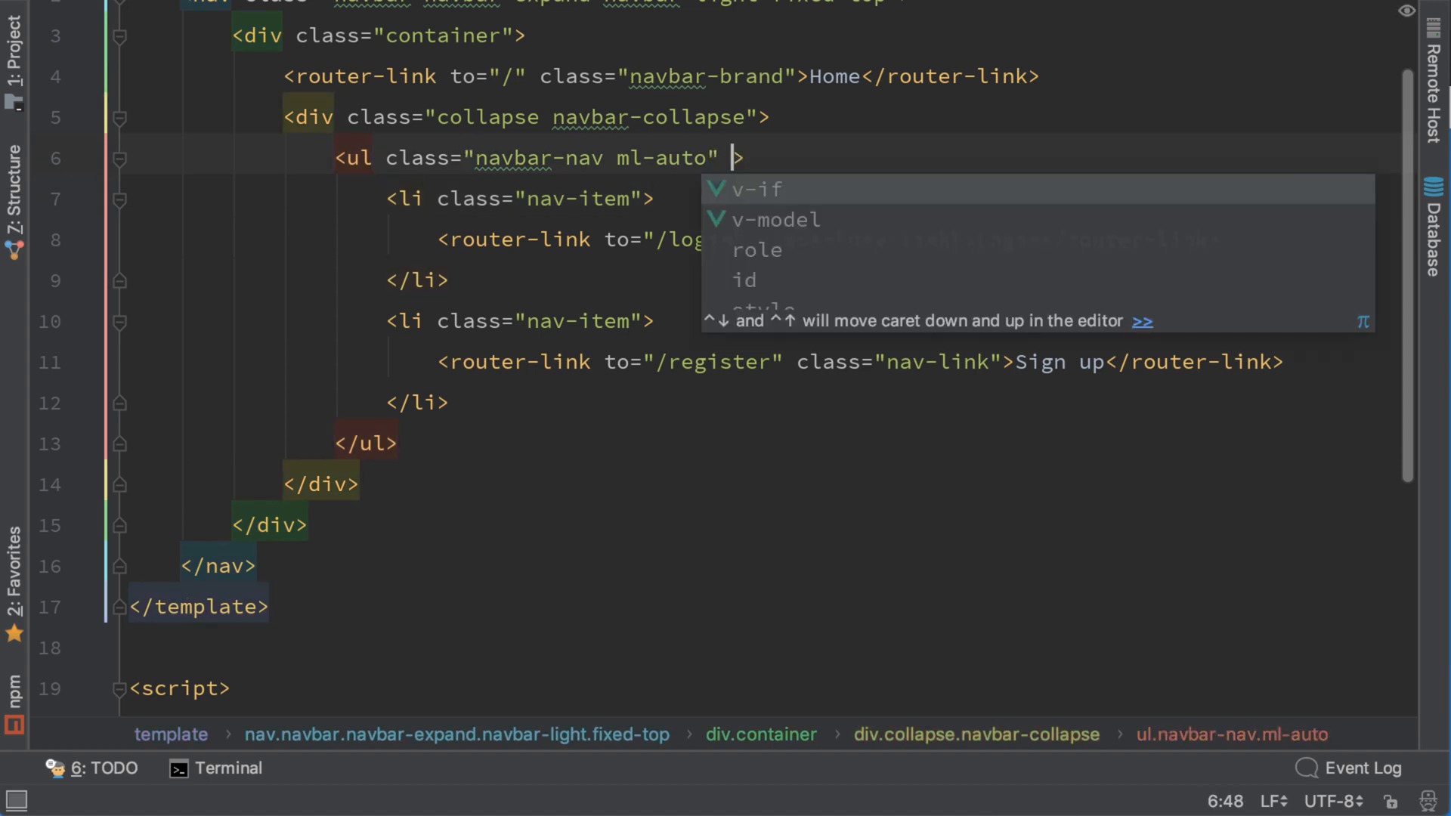
Guard the Login/Sign up list with v-if="!user" and add a v-if="user" list with a Logout link
{"action": "type", "text": "v-if=\"!\""}
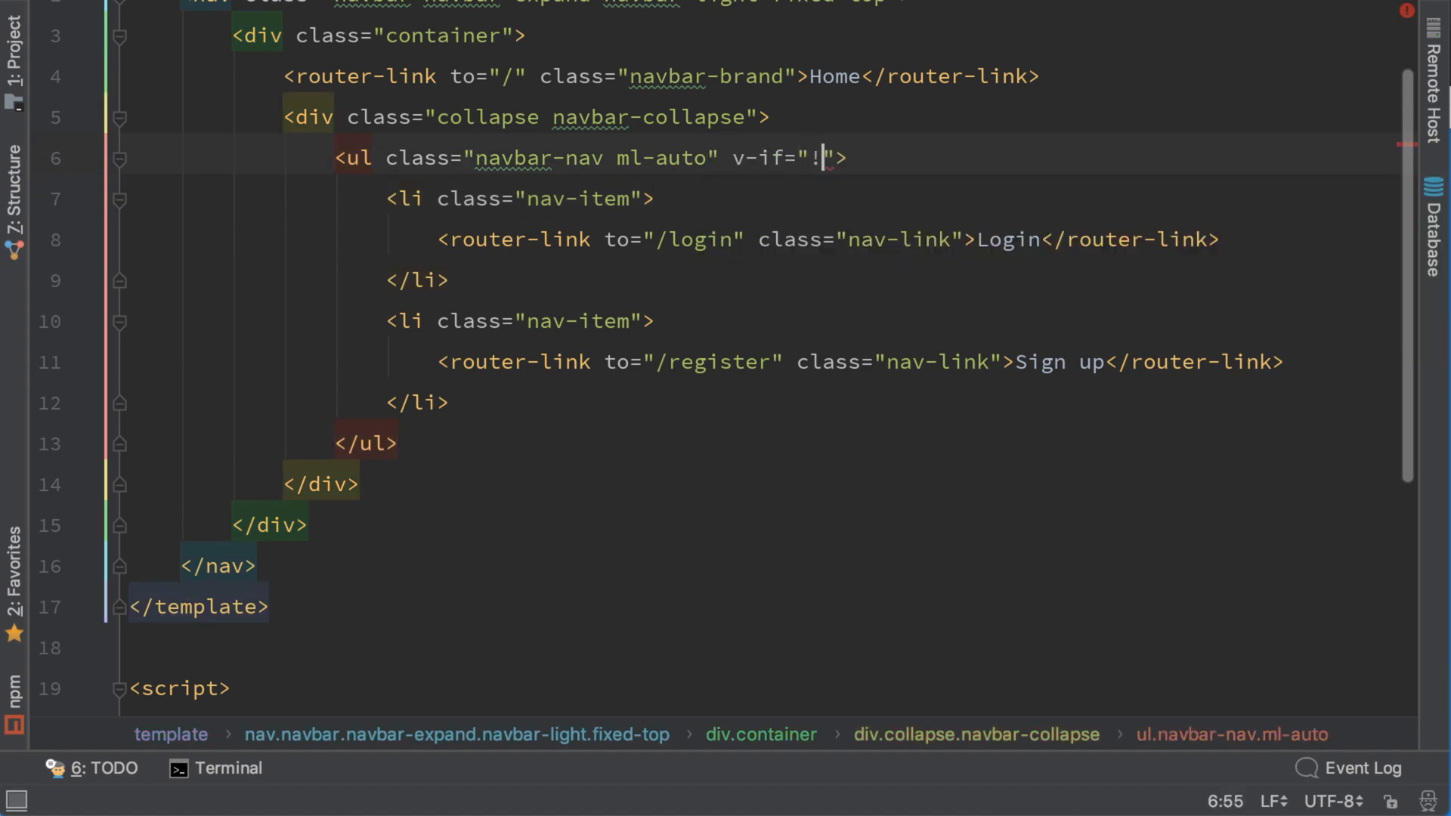
{"action": "type", "text": "user"}
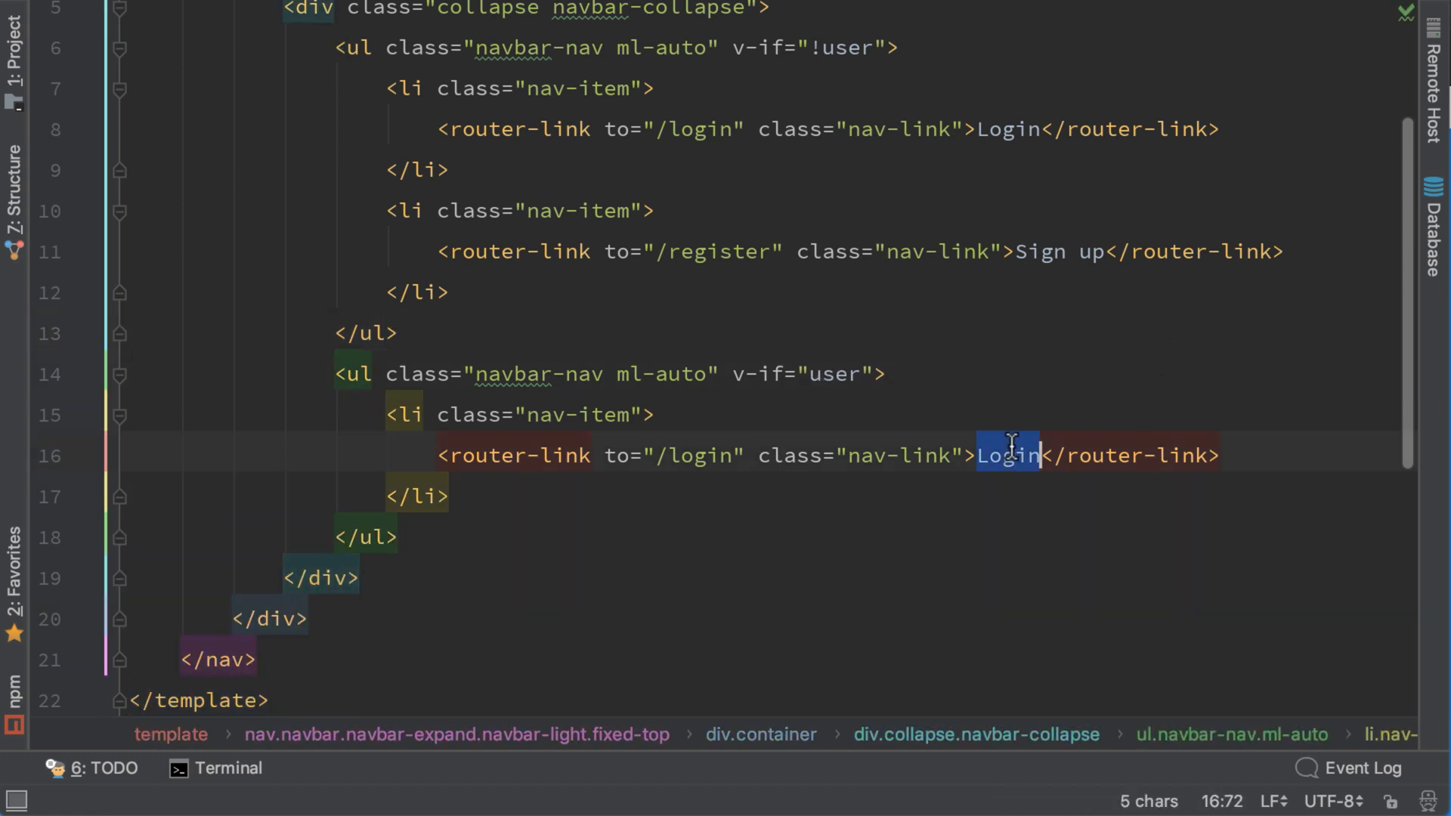
{"action": "type", "text": "Logout"}
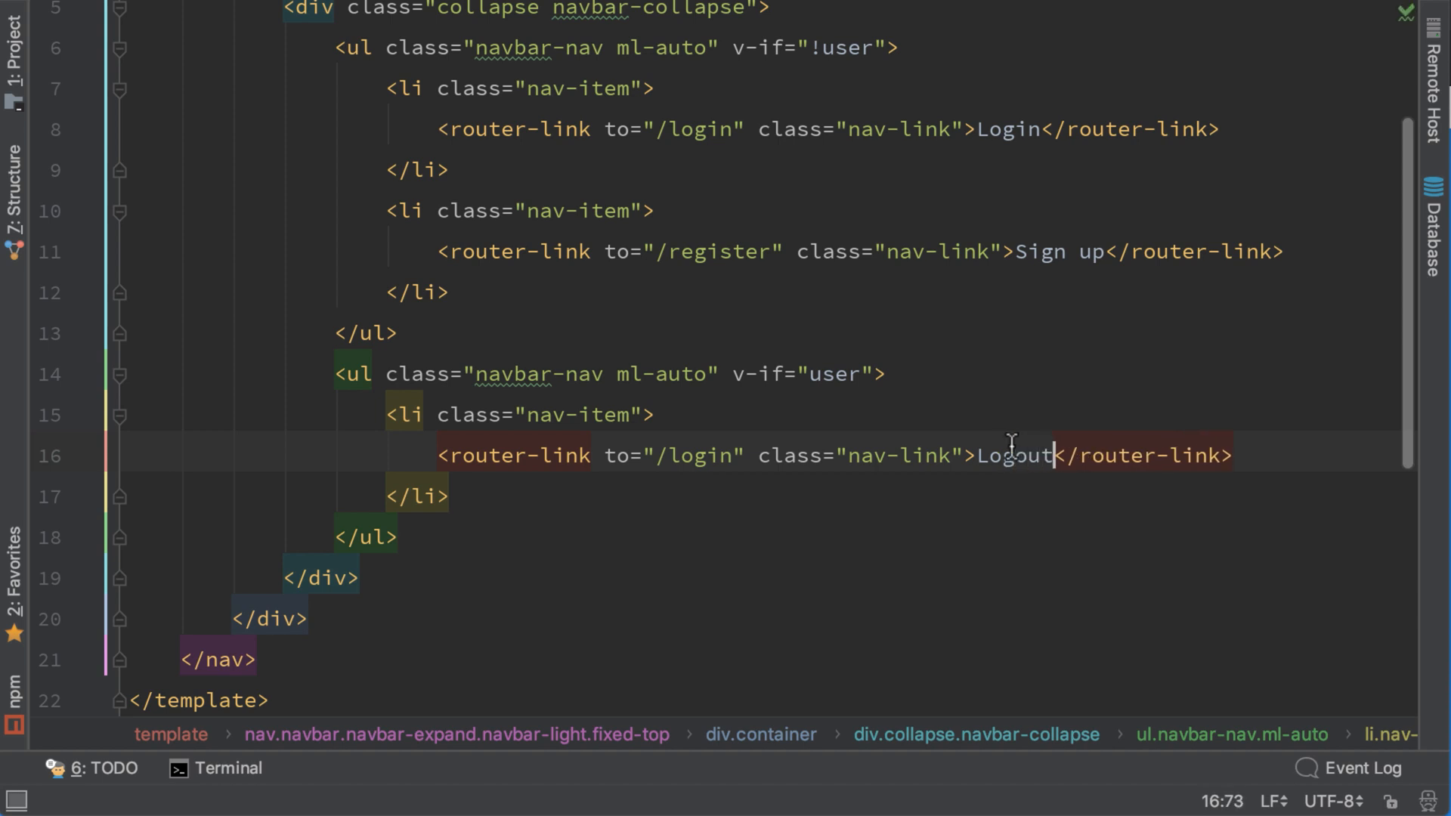
{"action": "mouse_move", "coordinate": [727, 588]}
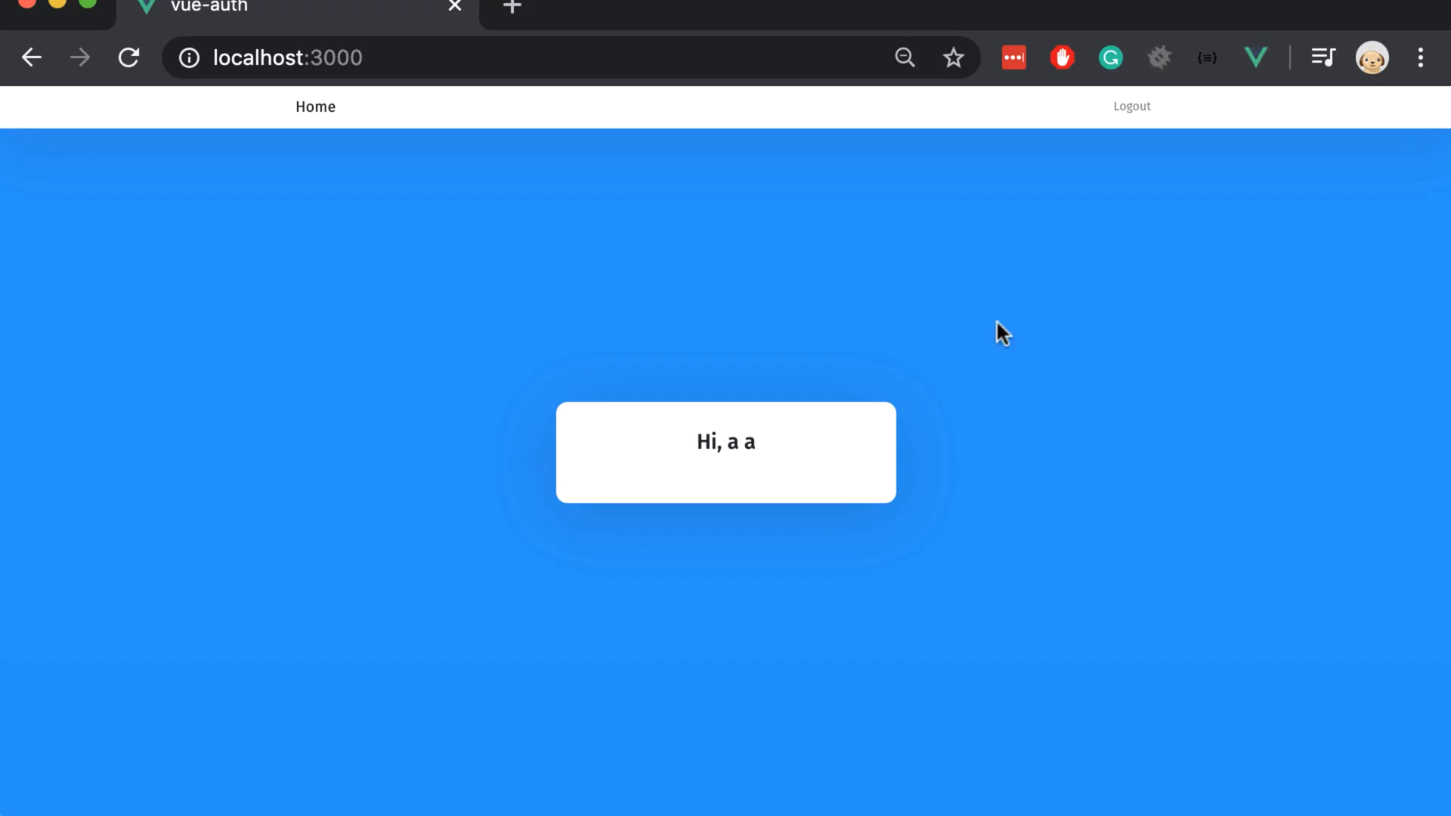
{"action": "mouse_move", "coordinate": [1133, 106]}
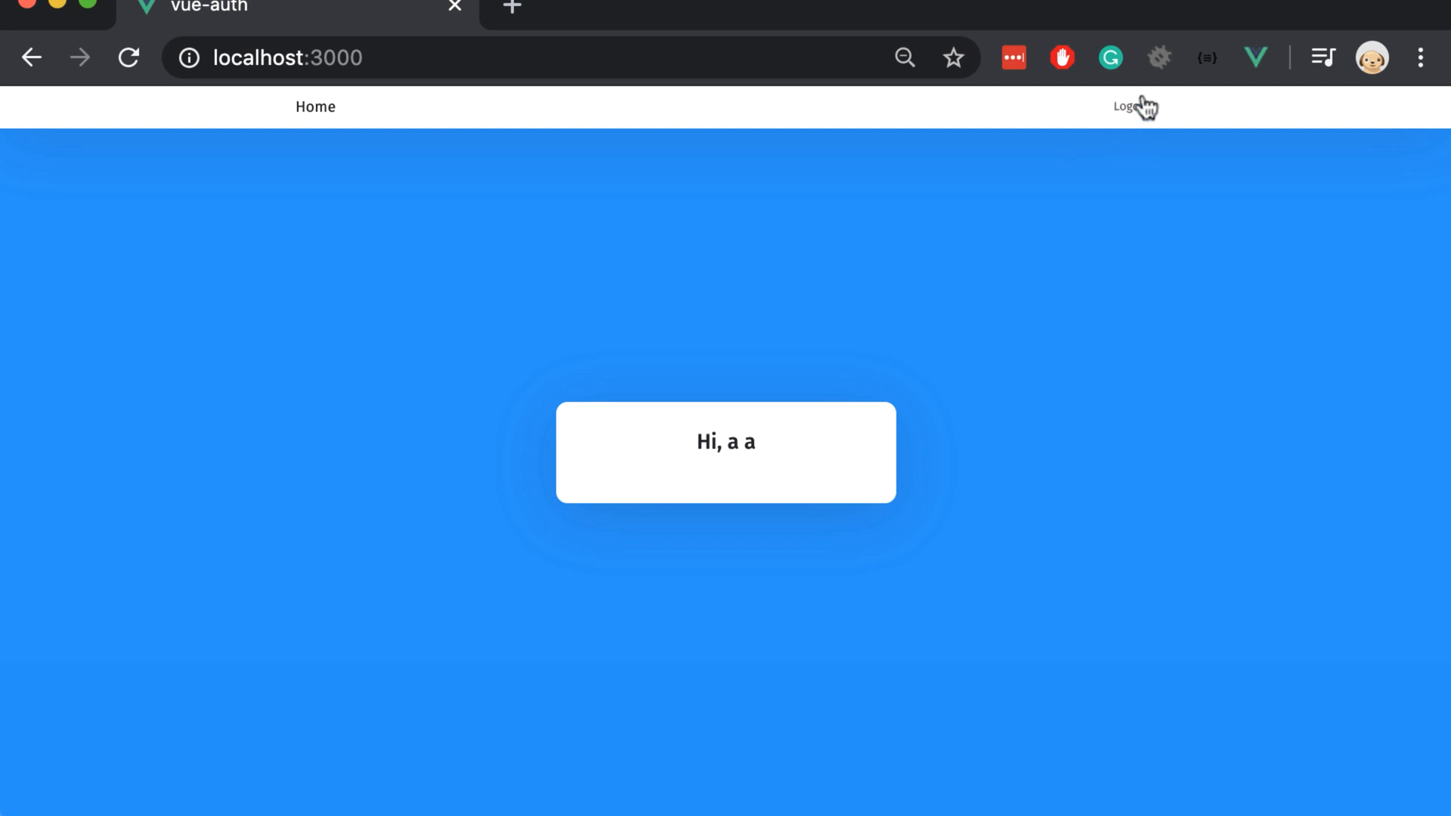
Follow the navbar's Logout link to localhost:3000/login
{"action": "left_click", "coordinate": [1131, 106]}
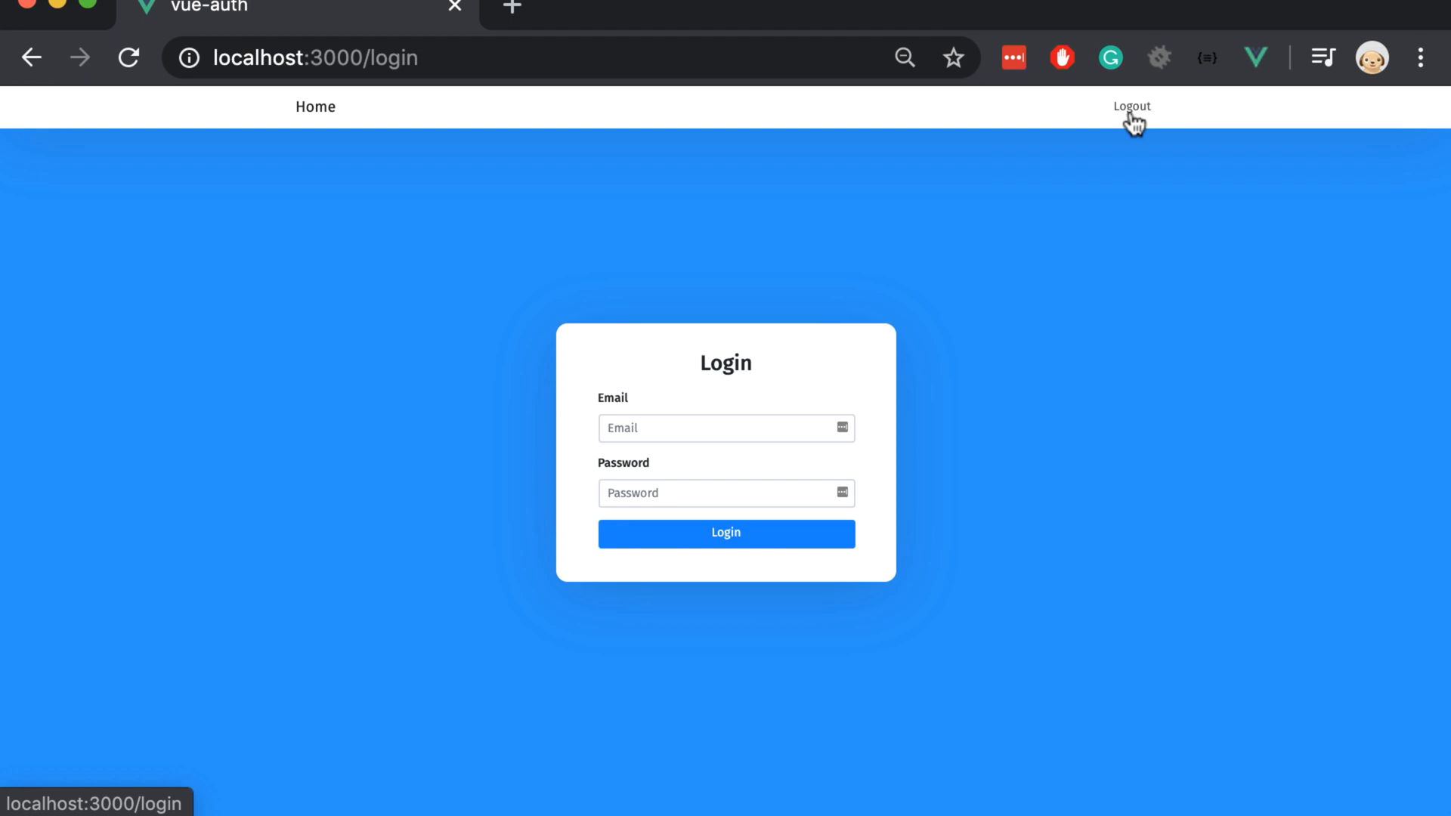
{"action": "mouse_move", "coordinate": [1132, 121]}
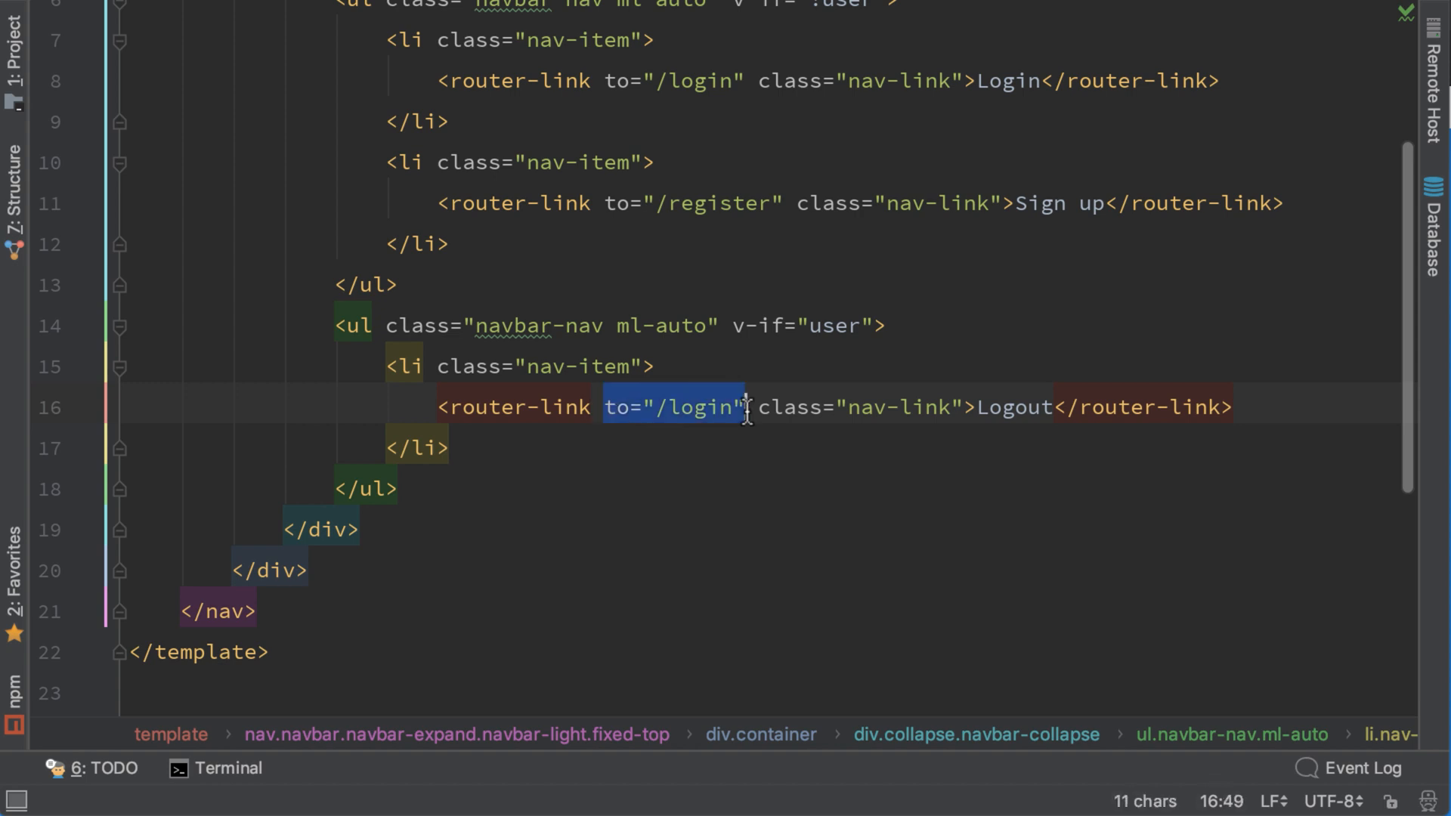
Replace the Logout router-link to="/login" with an <a href="javascript:void(0)"> anchor
{"action": "key", "text": "Delete"}
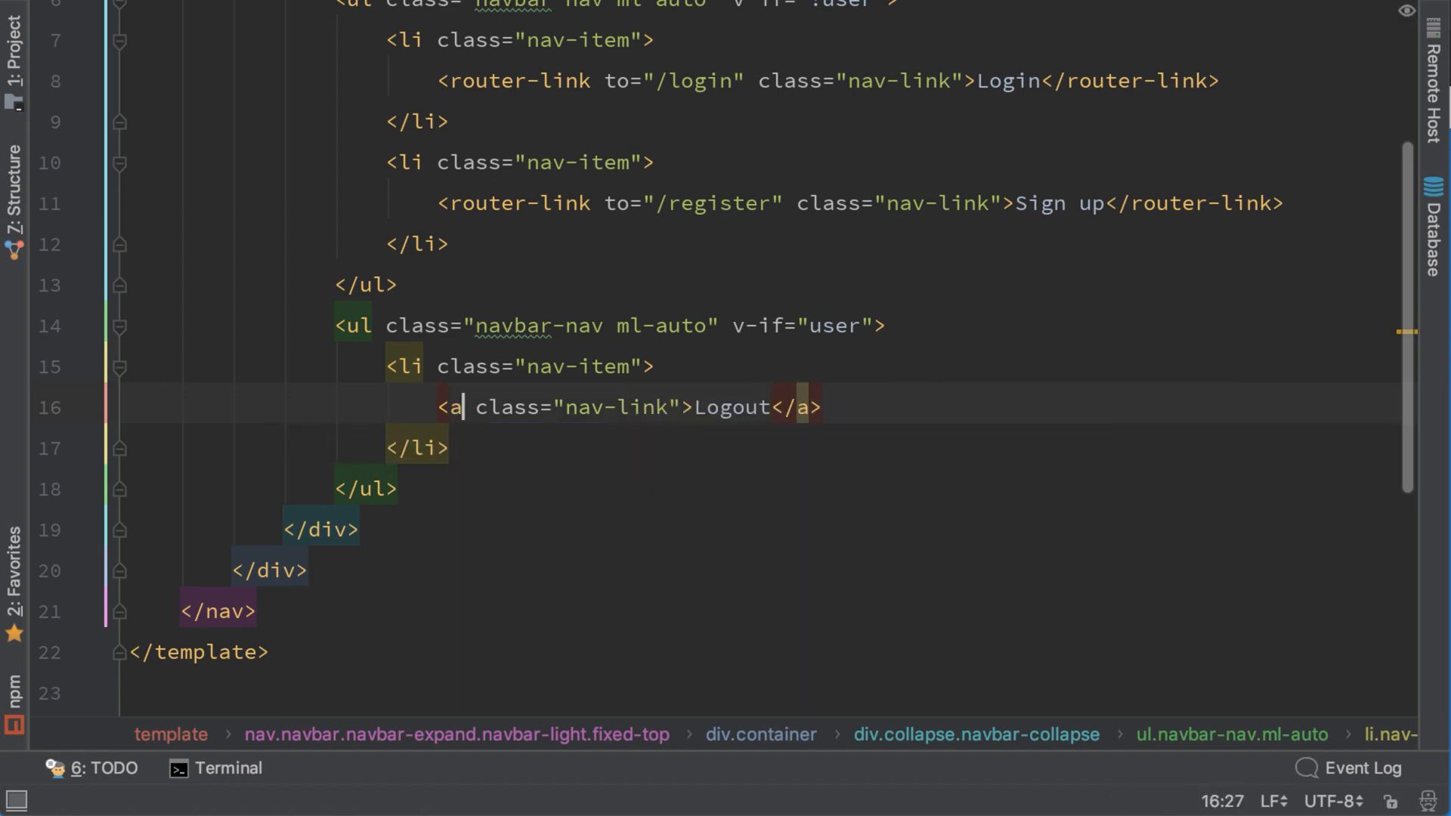
{"action": "type", "text": "href=\"jav"}
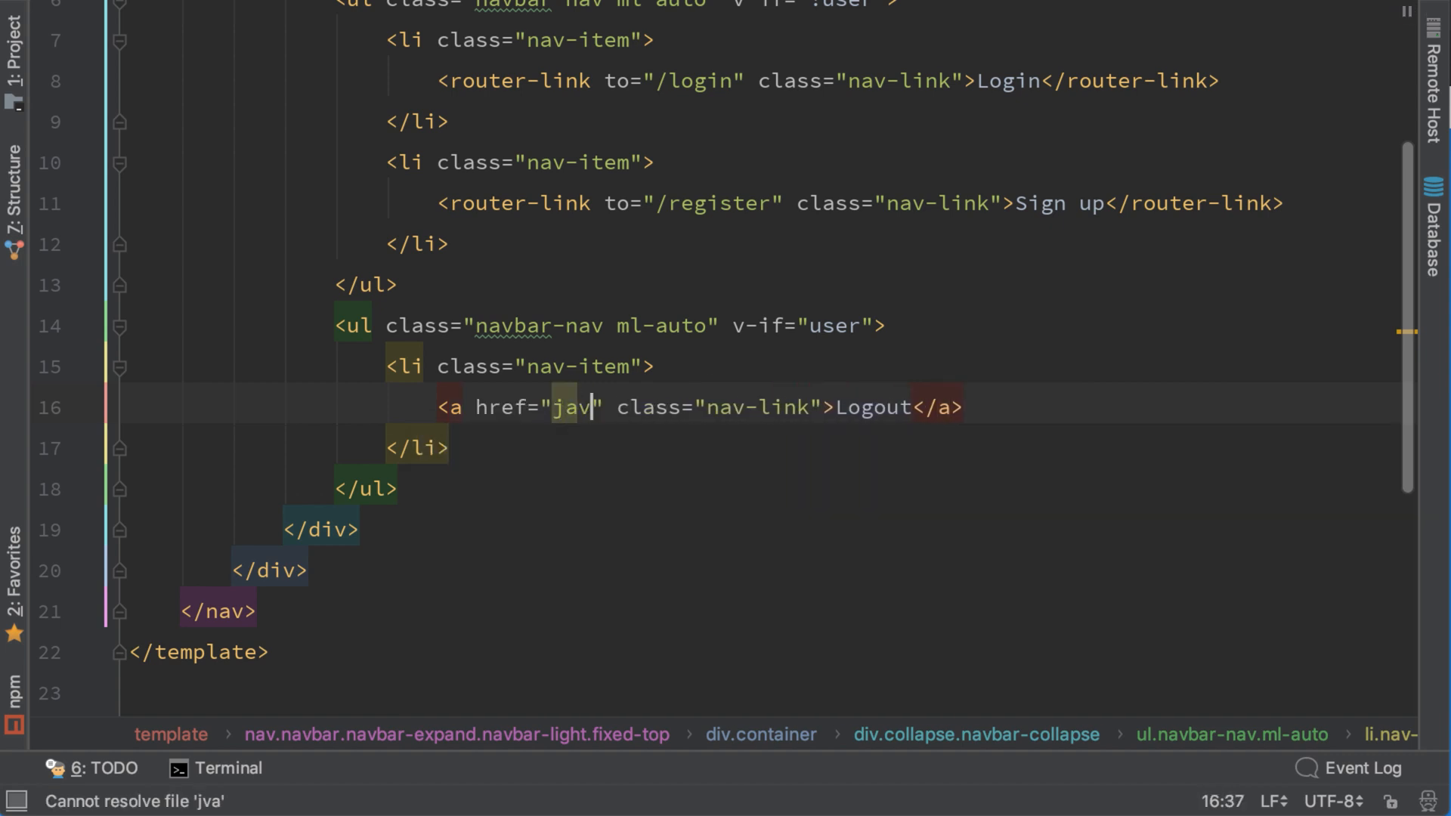
{"action": "type", "text": "ascript:"}
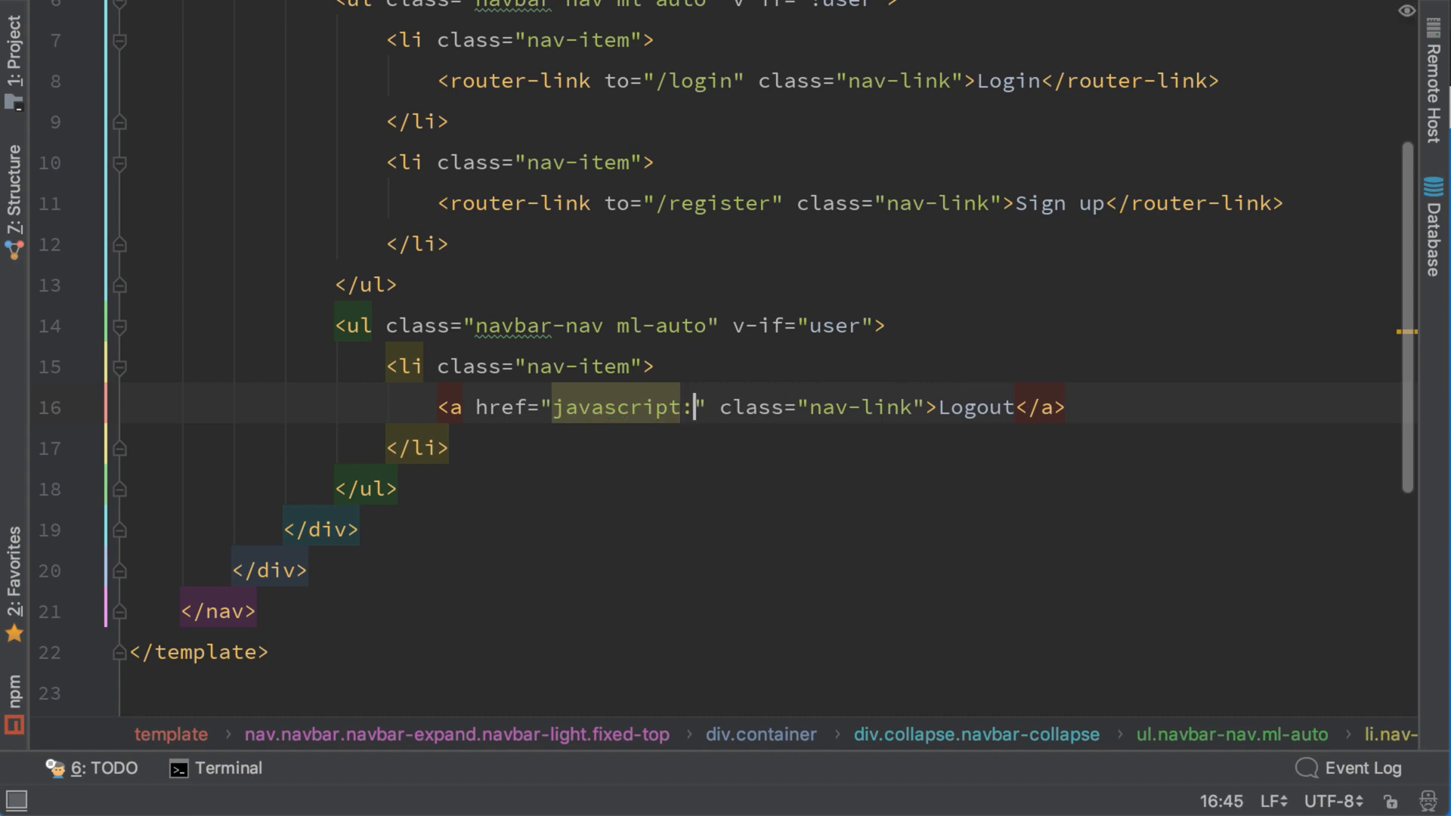
{"action": "type", "text": "void(9)"}
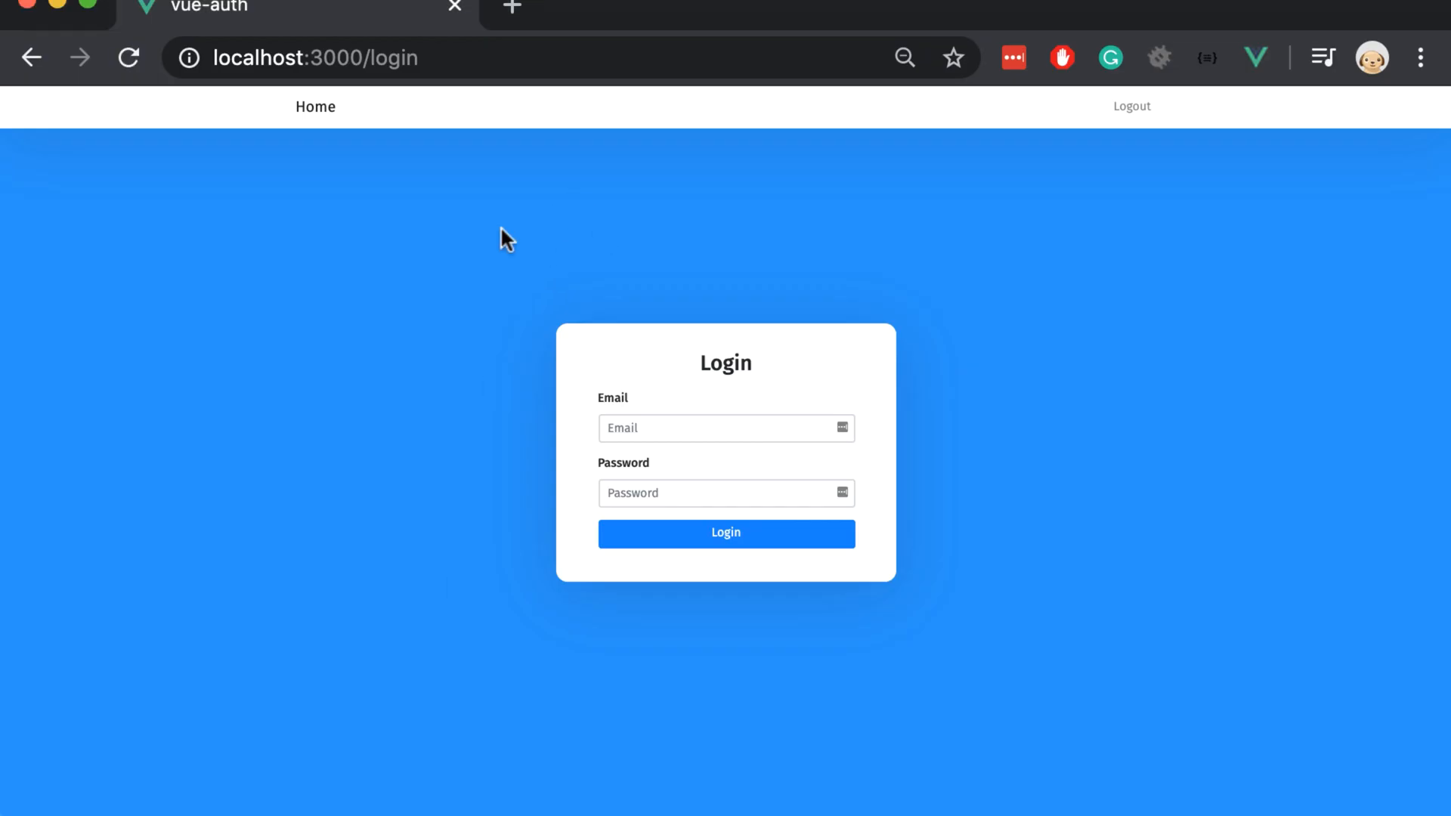
{"action": "left_click", "coordinate": [726, 533]}
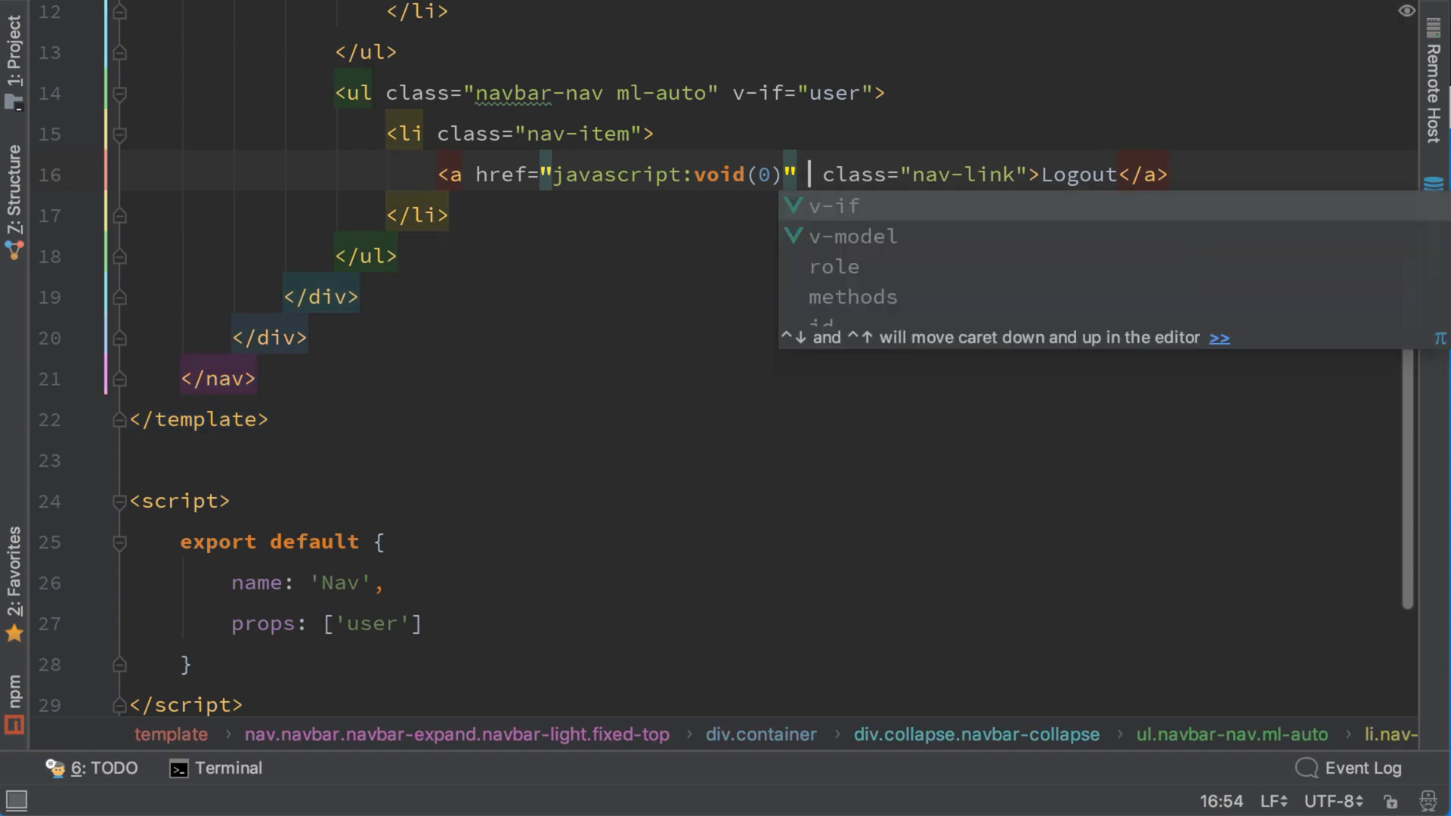
{"action": "type", "text": "@c"}
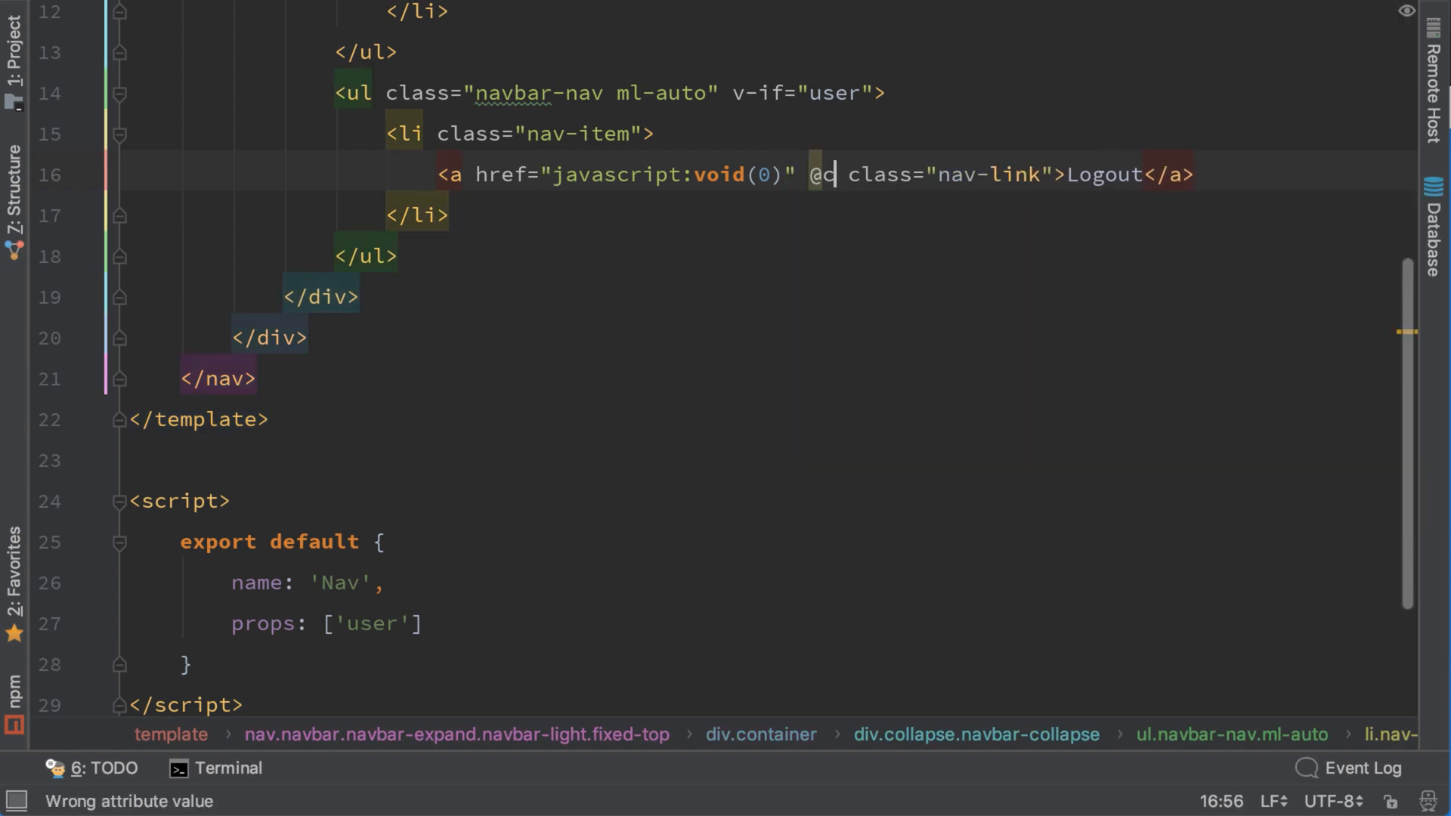
{"action": "type", "text": "click=\"ha"}
{"action": "type", "text": "m"}
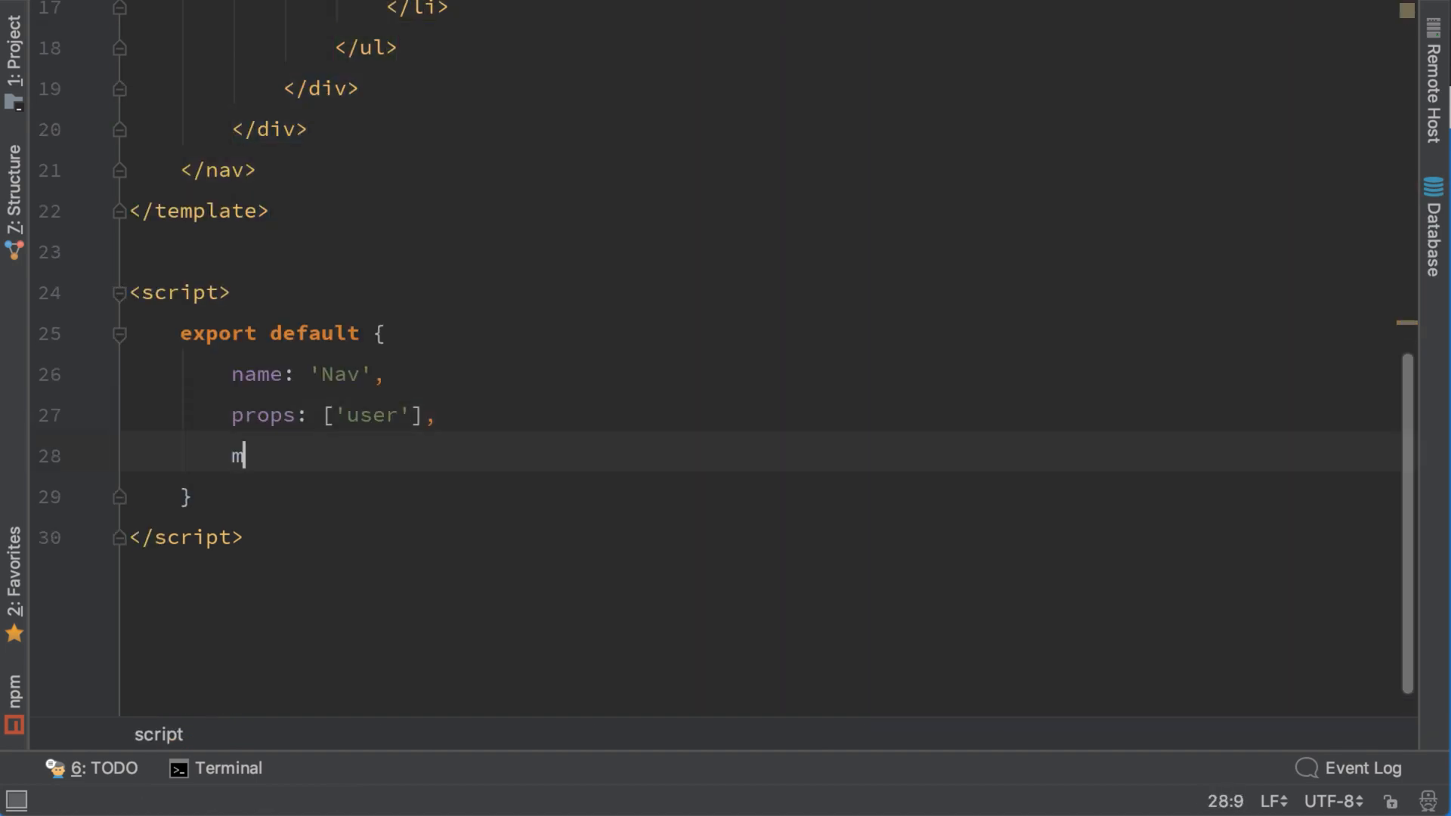
{"action": "type", "text": "ethods:"}
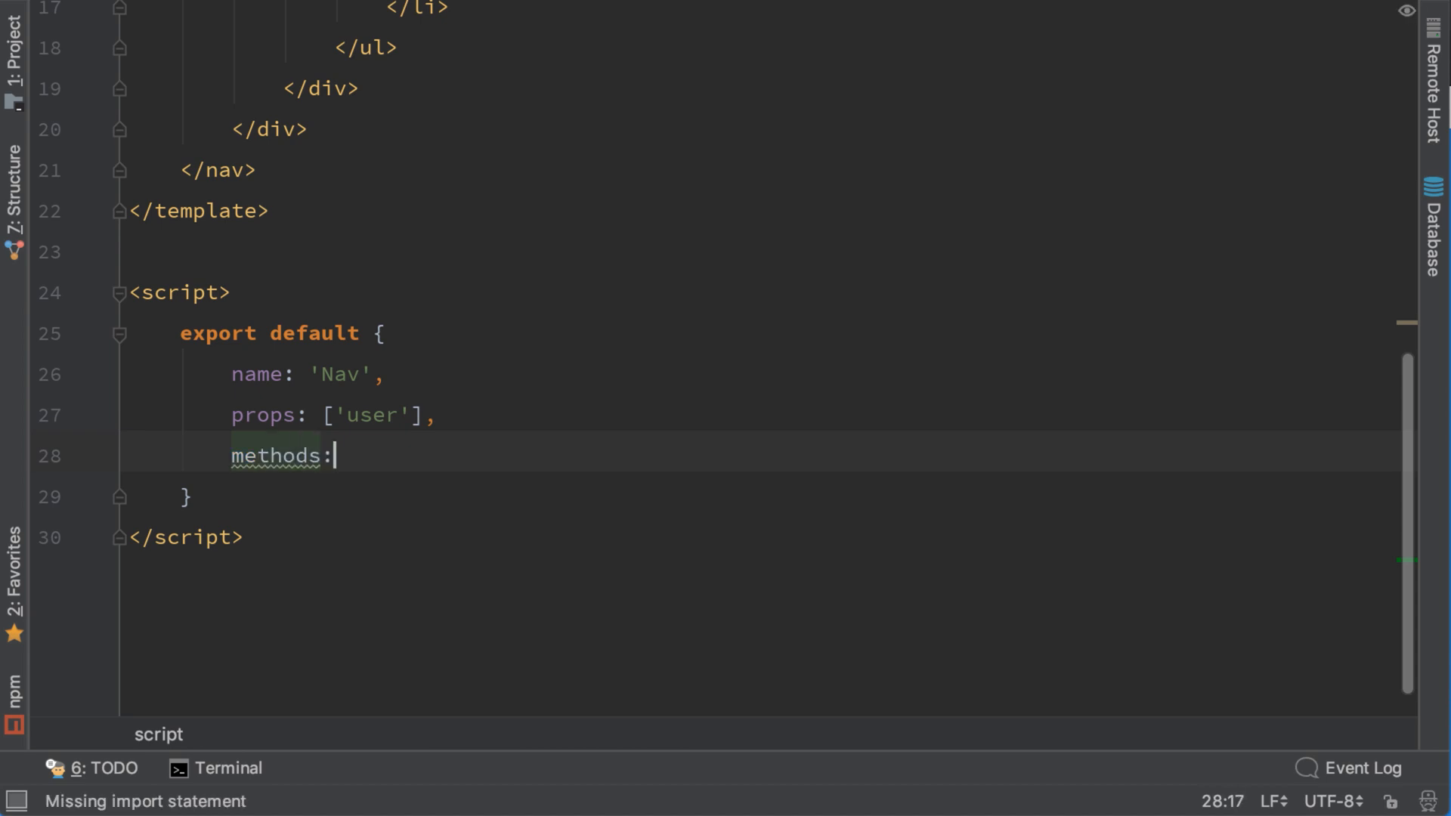
{"action": "type", "text": "{"}
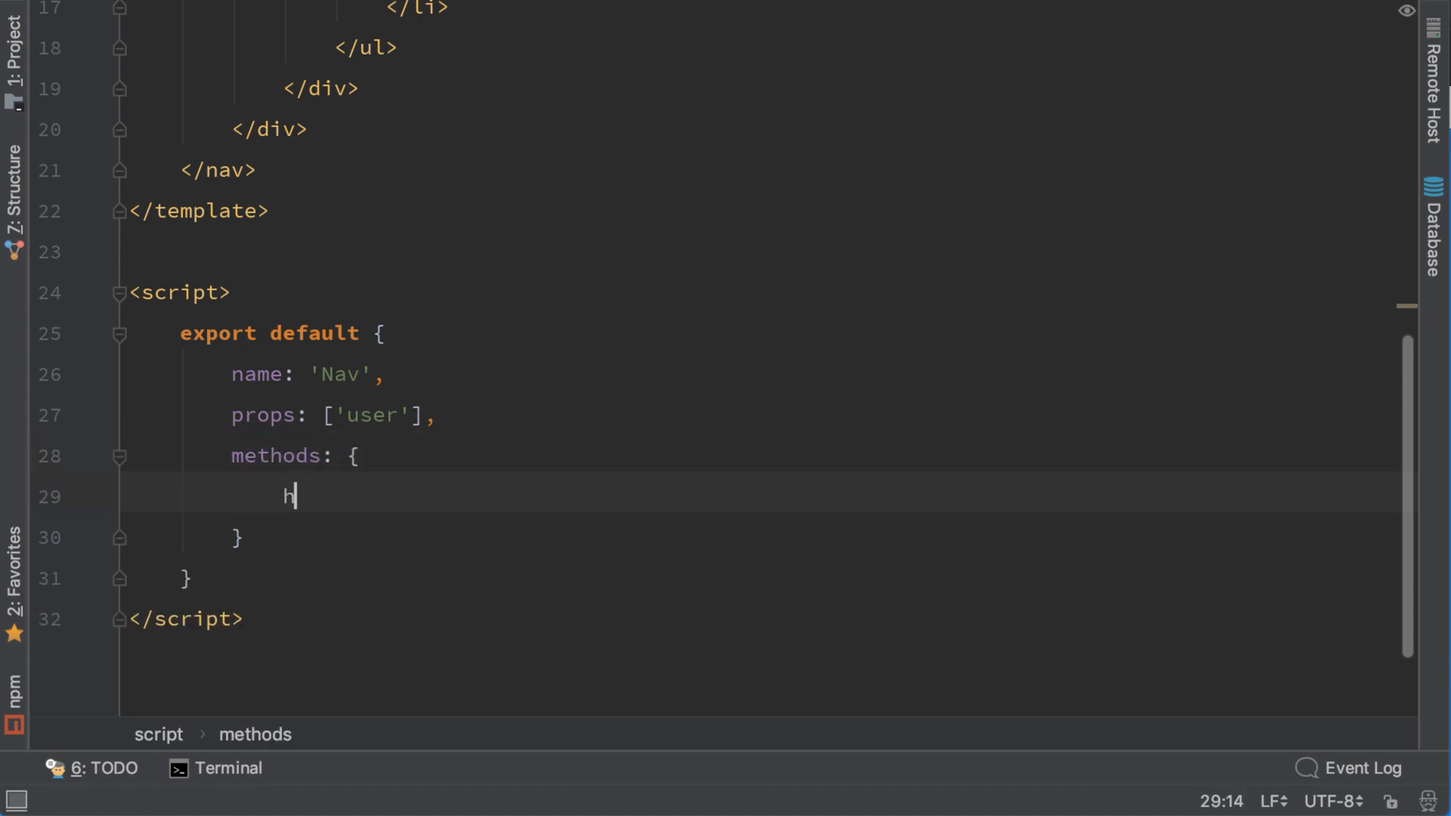
{"action": "type", "text": "andleClick"}
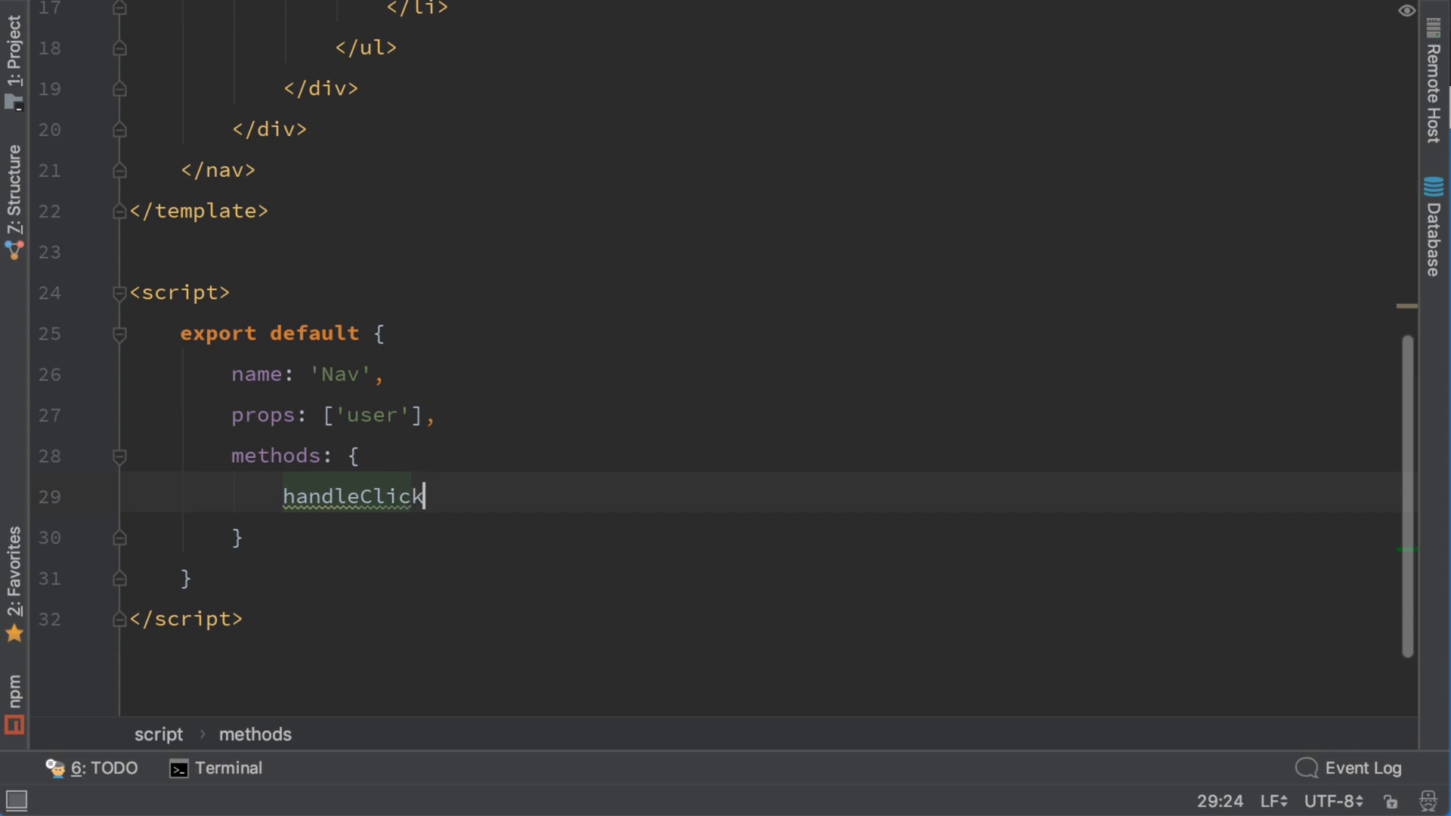
{"action": "type", "text": "() {"}
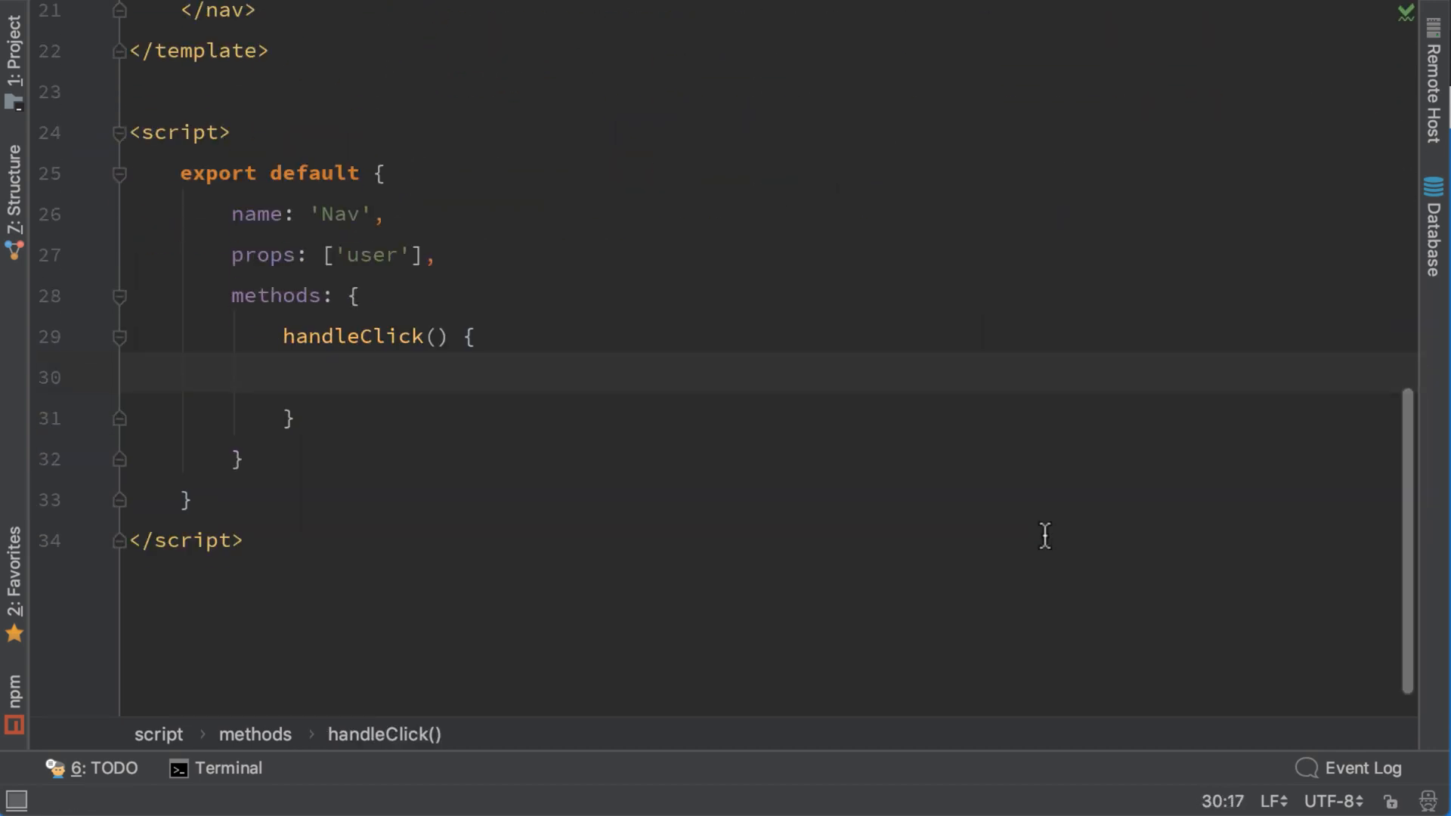
Make handleClick remove 'token' from localStorage and redirect with this.$router.push('/')
{"action": "scroll", "scroll_direction": "down", "scroll_amount": 3}
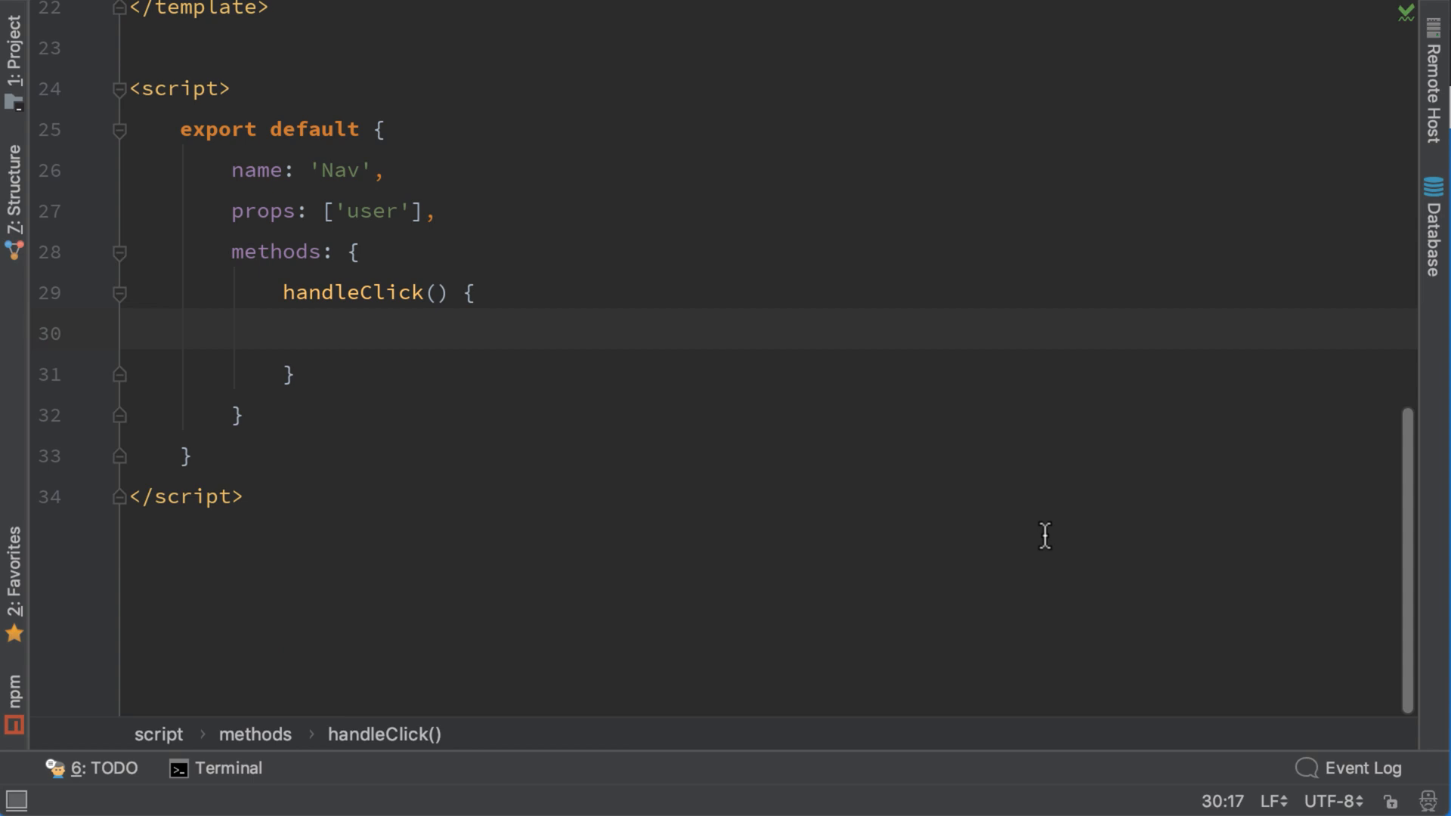
{"action": "type", "text": "localStorage.removeItem('tok"}
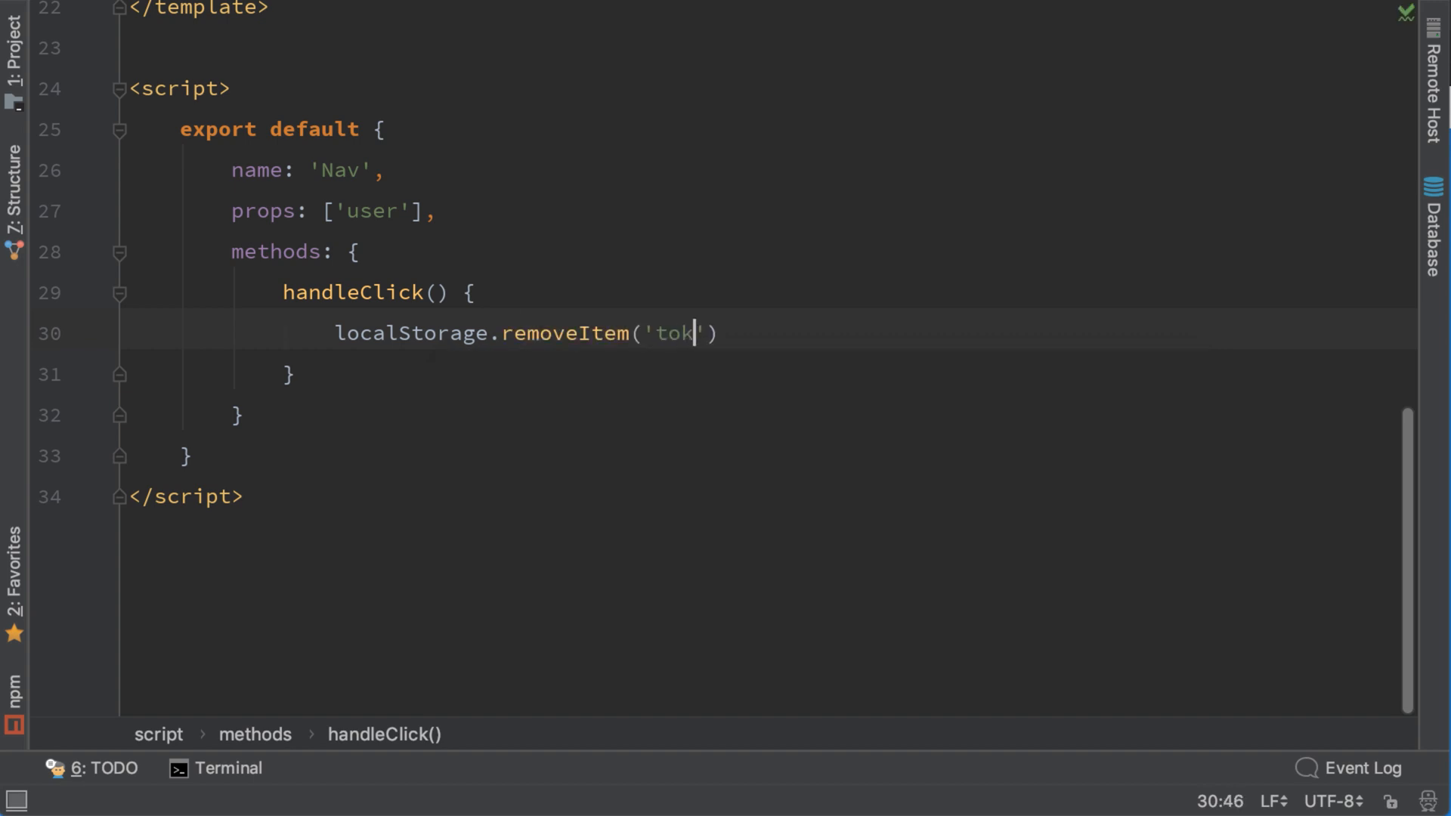
{"action": "type", "text": "en);"}
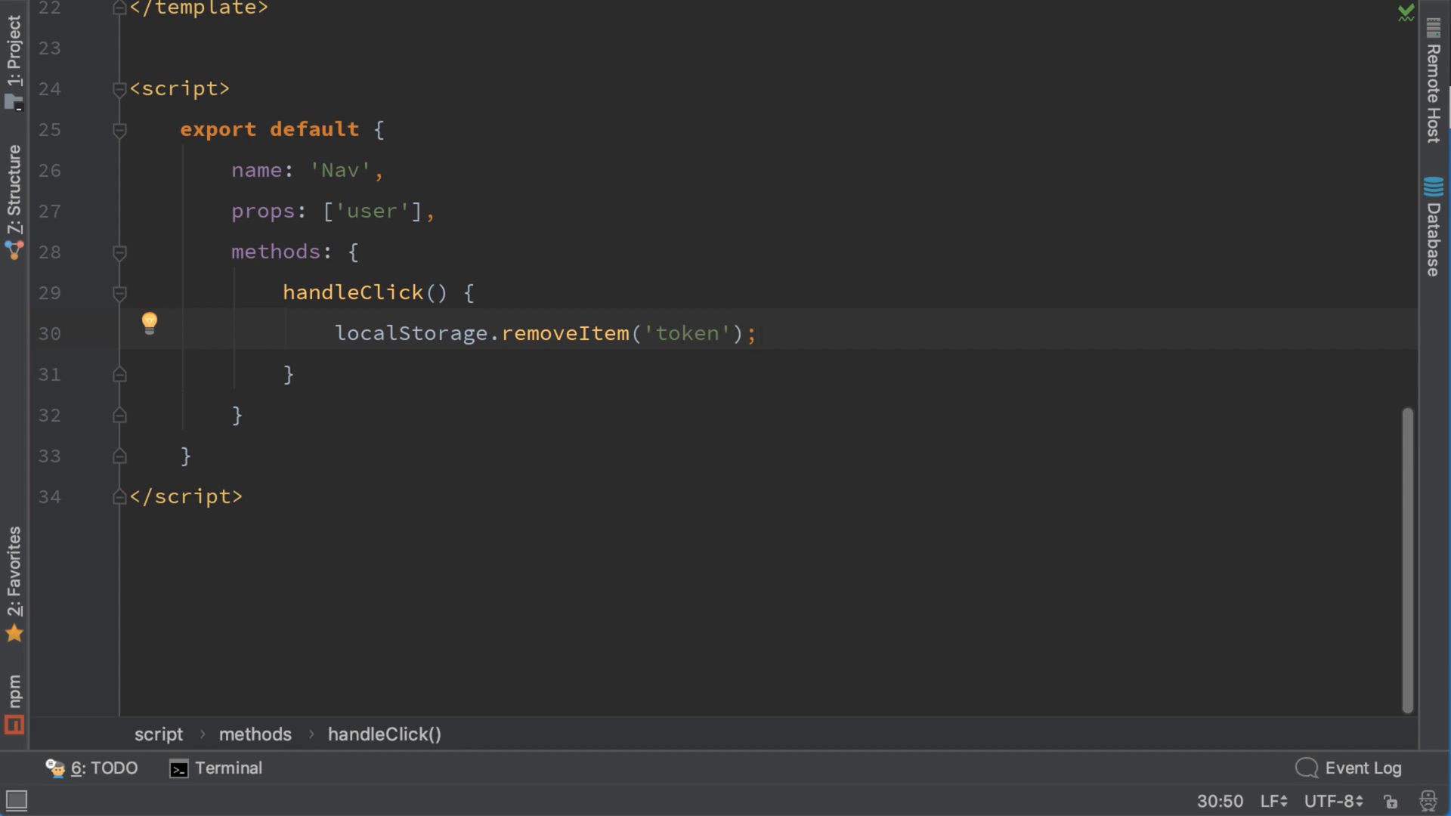
{"action": "key", "text": "enter"}
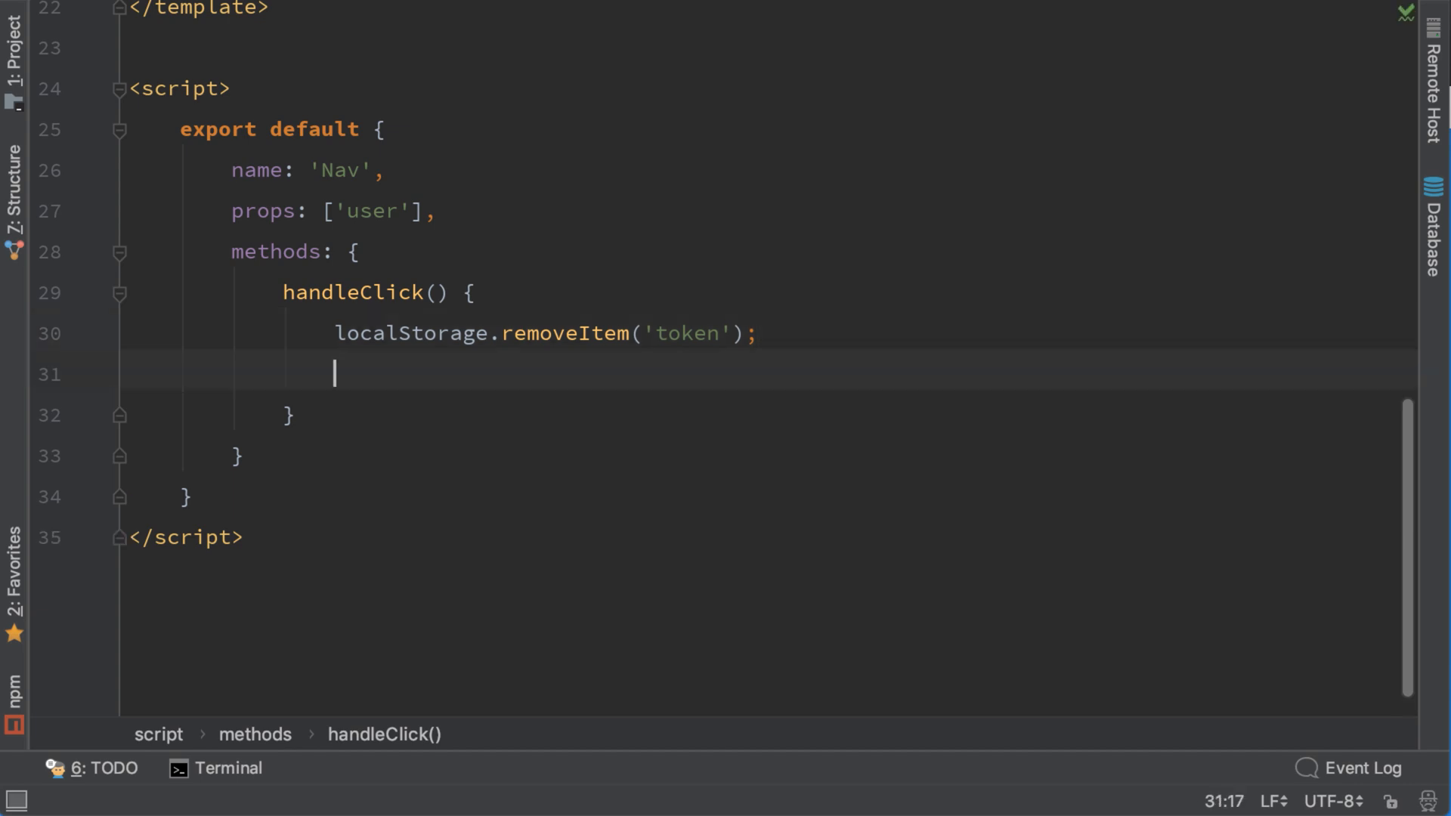
{"action": "type", "text": "thi"}
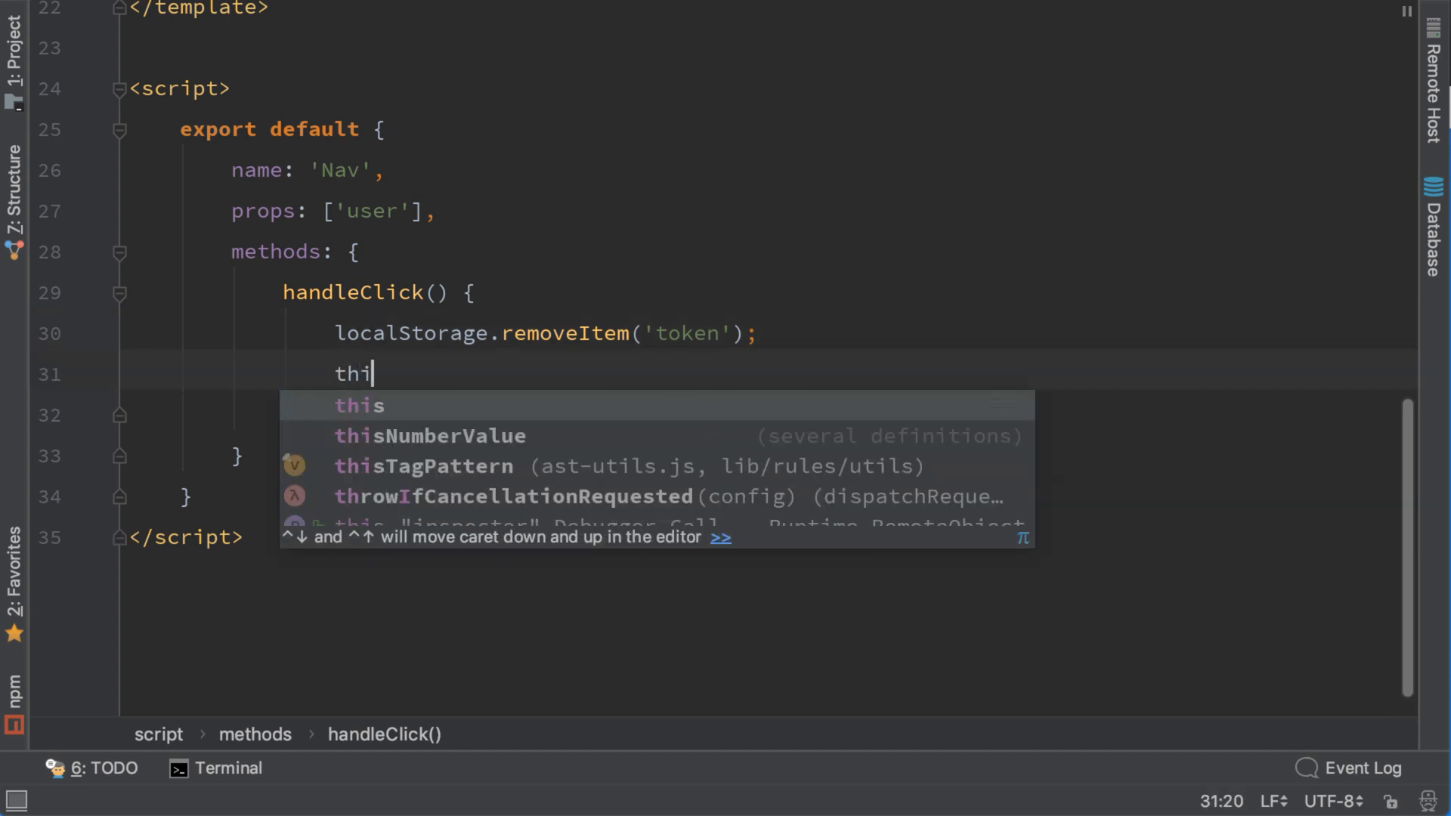
{"action": "type", "text": "s.$r"}
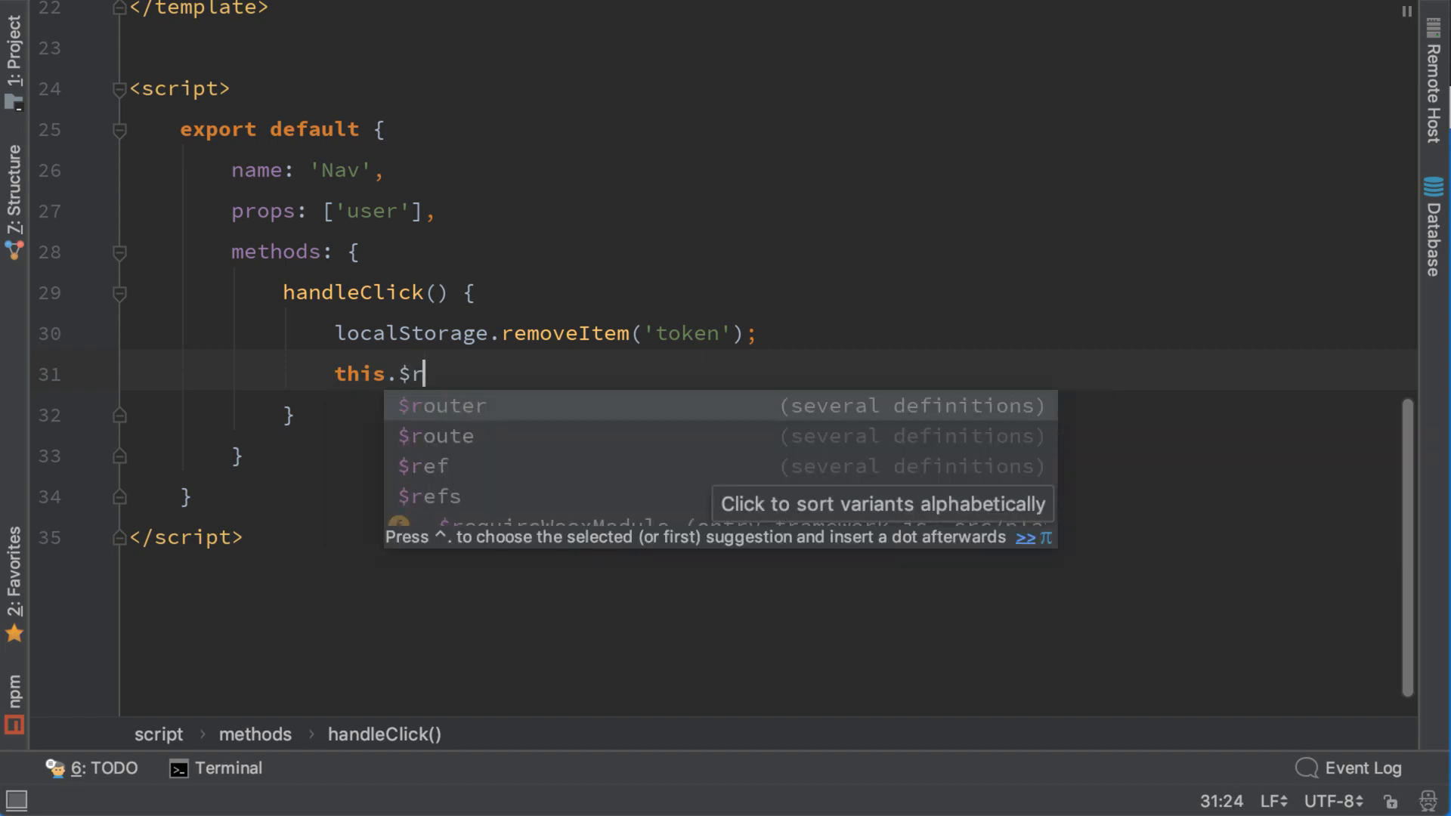
{"action": "type", "text": "outer."}
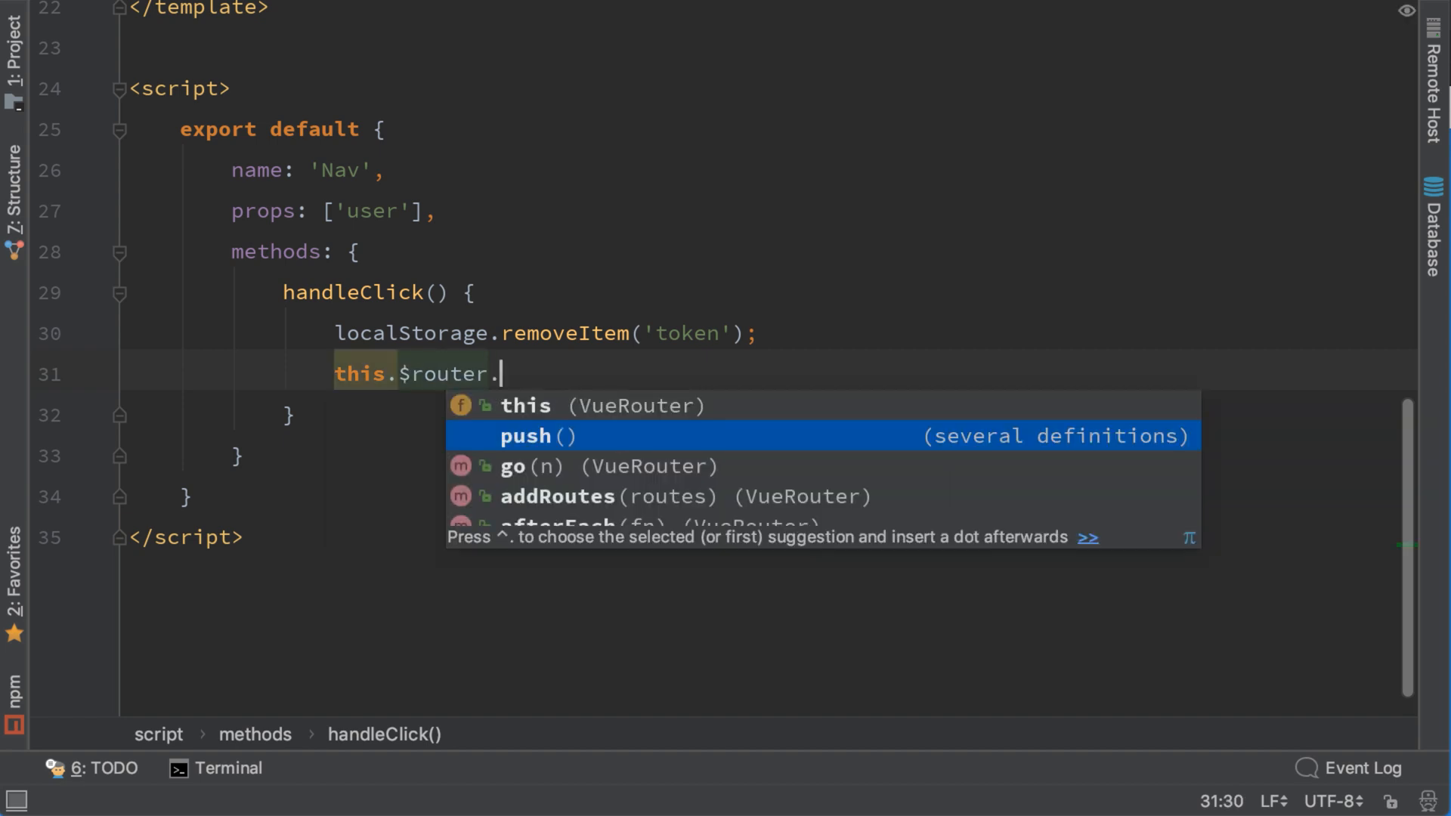
{"action": "type", "text": "push('/')"}
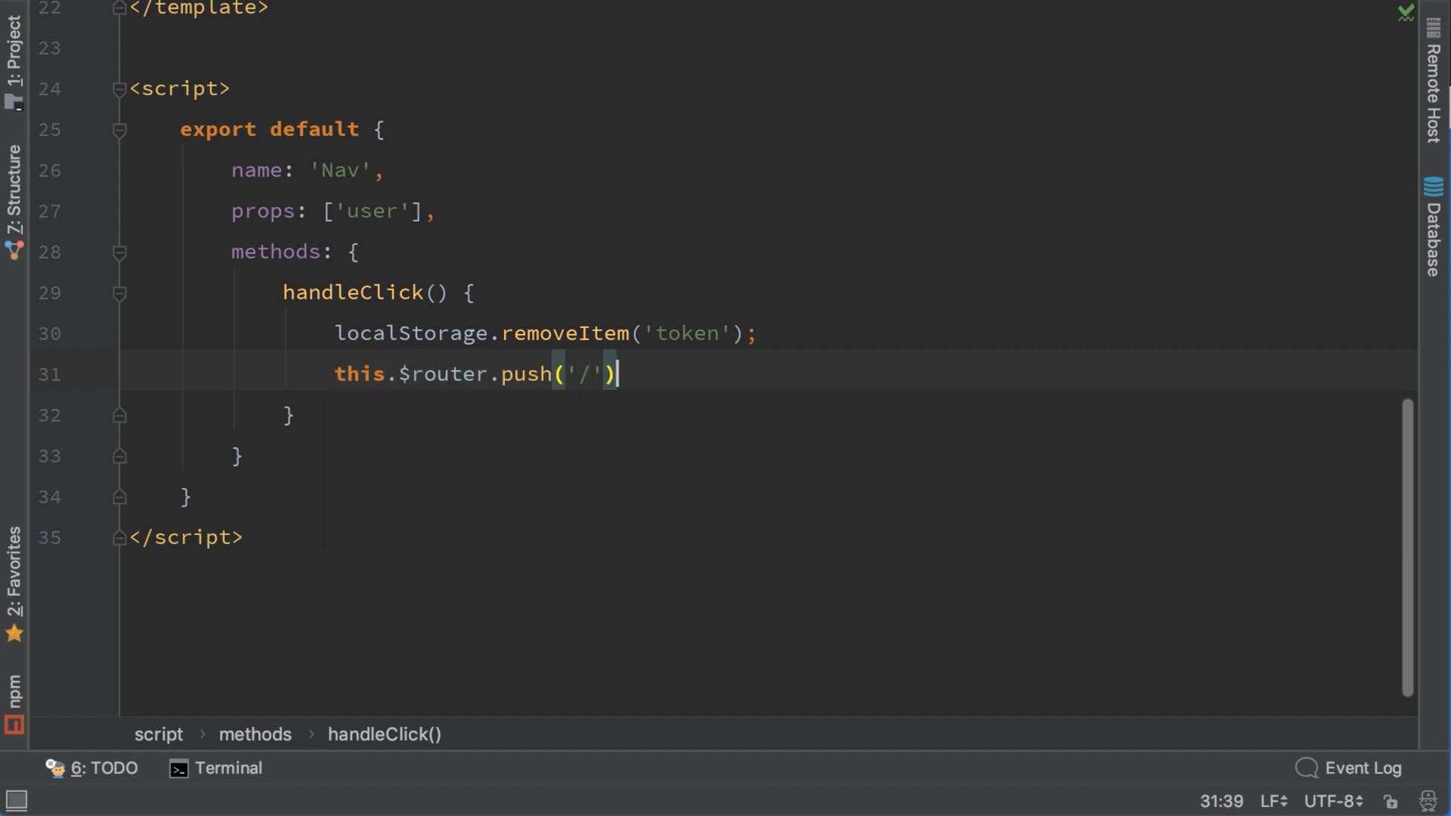
{"action": "type", "text": ";"}
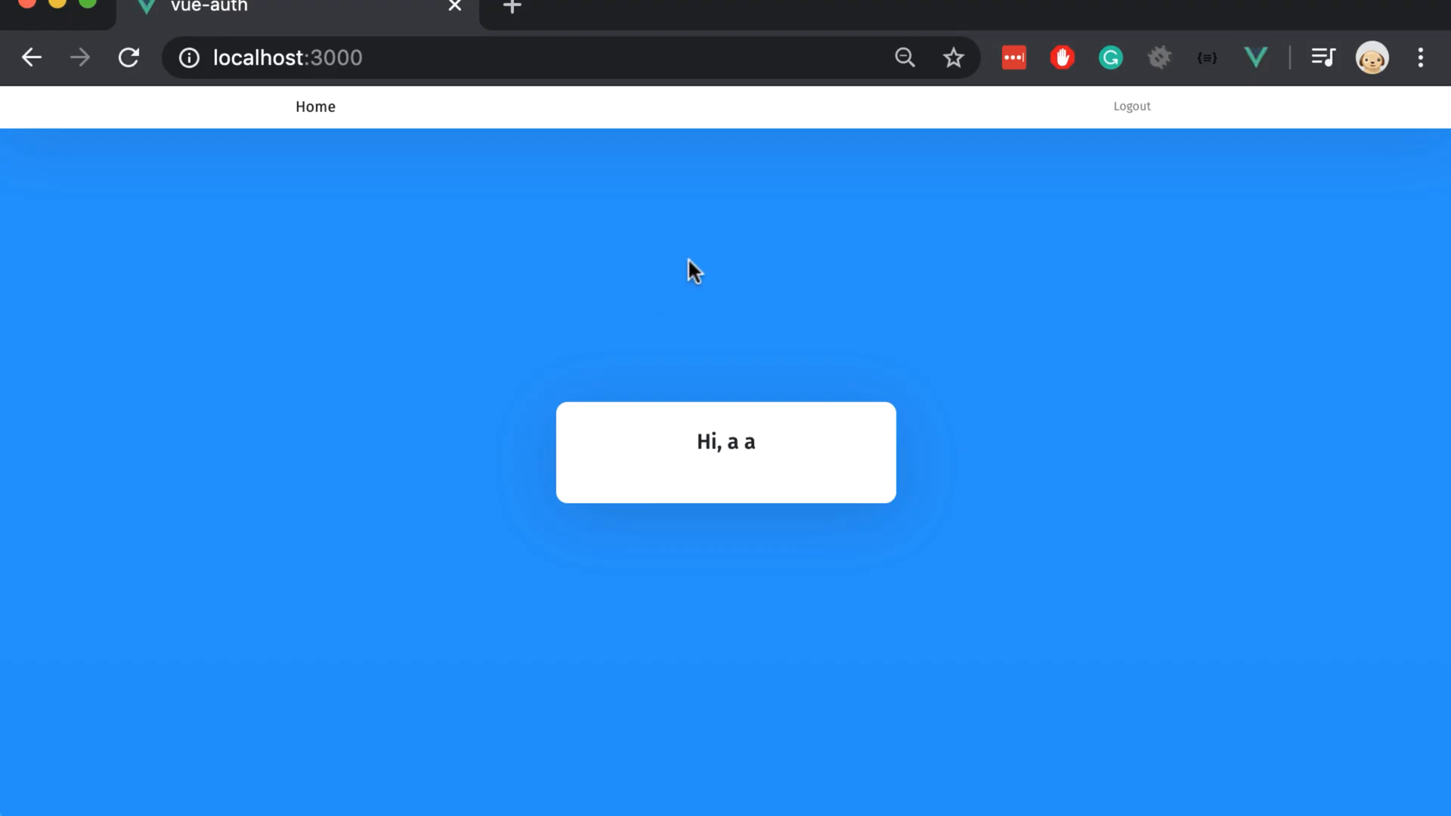
{"action": "mouse_move", "coordinate": [1132, 121]}
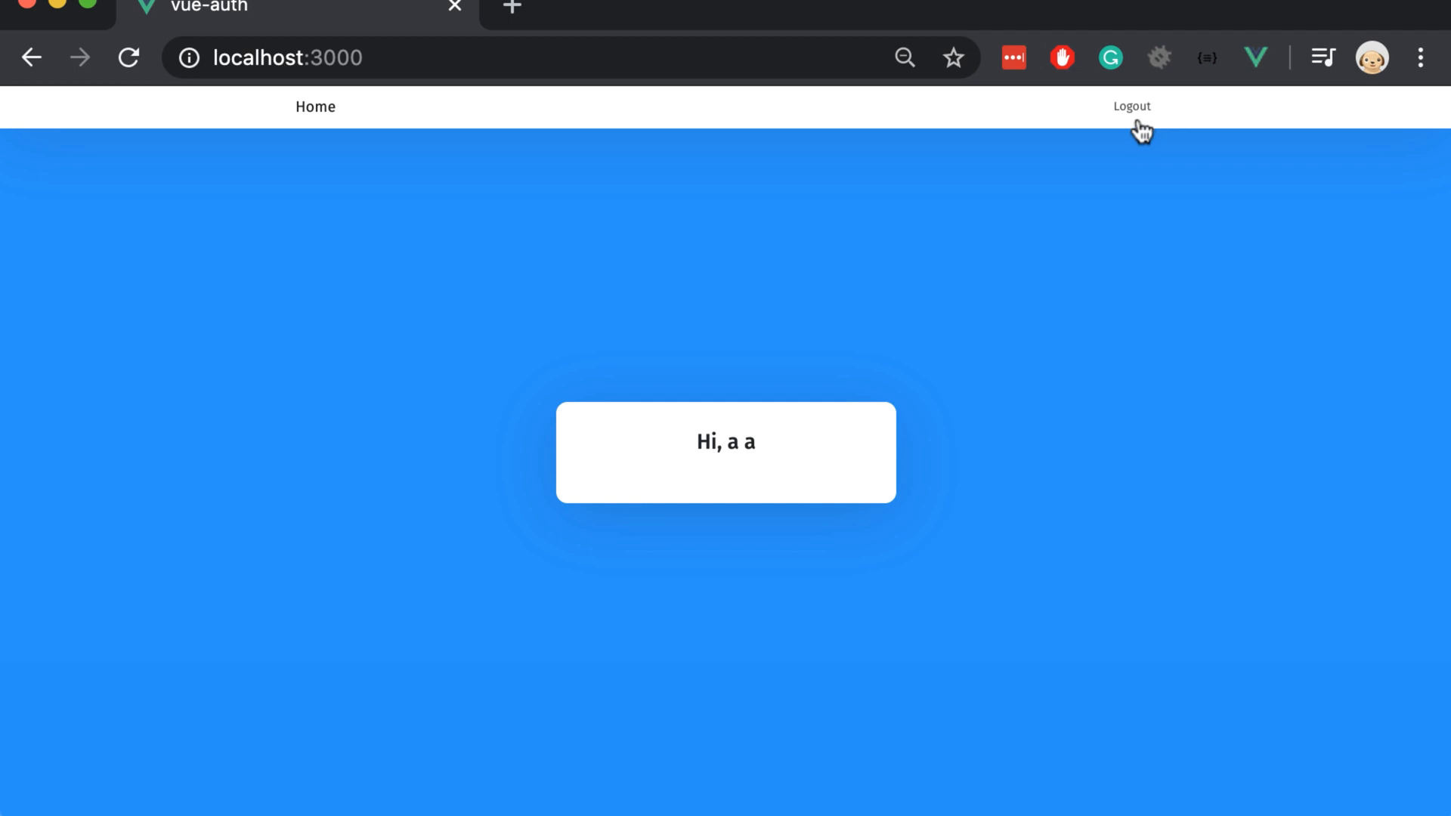
{"action": "mouse_move", "coordinate": [628, 344]}
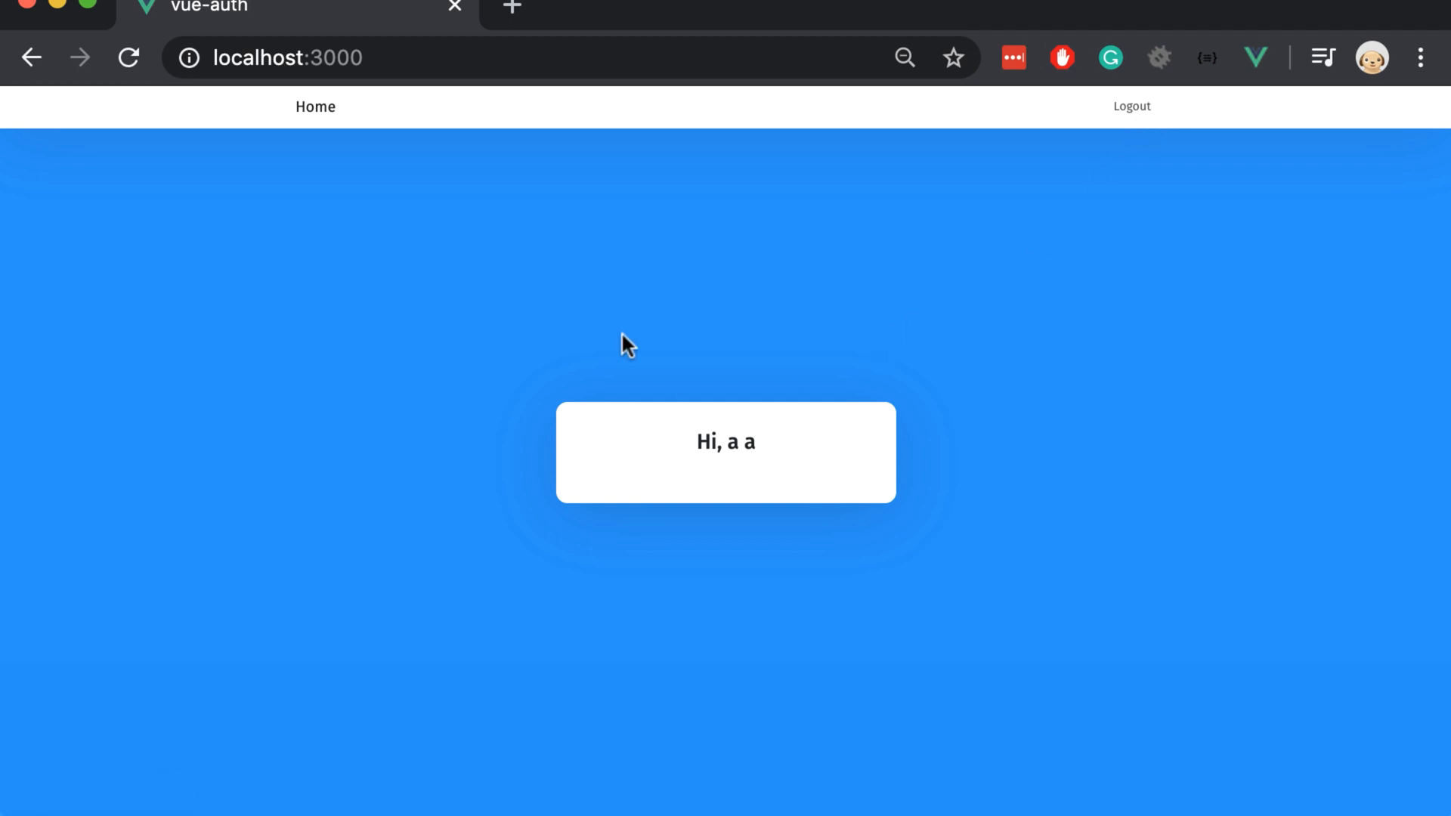
Log out via the navbar so the page reads 'You are not logged in!' with Login and Sign up shown
{"action": "left_click", "coordinate": [1132, 106]}
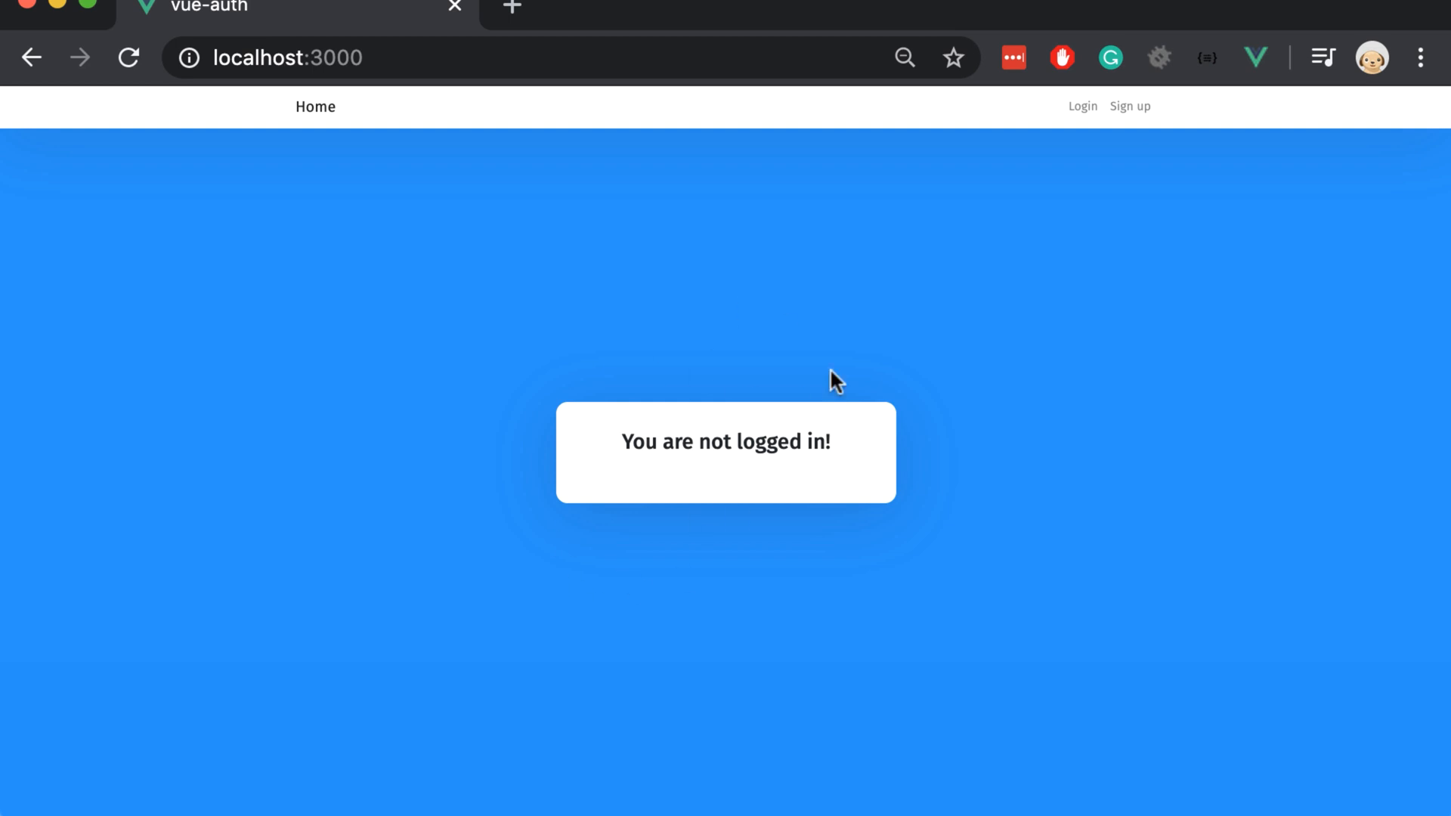
{"action": "mouse_move", "coordinate": [802, 366]}
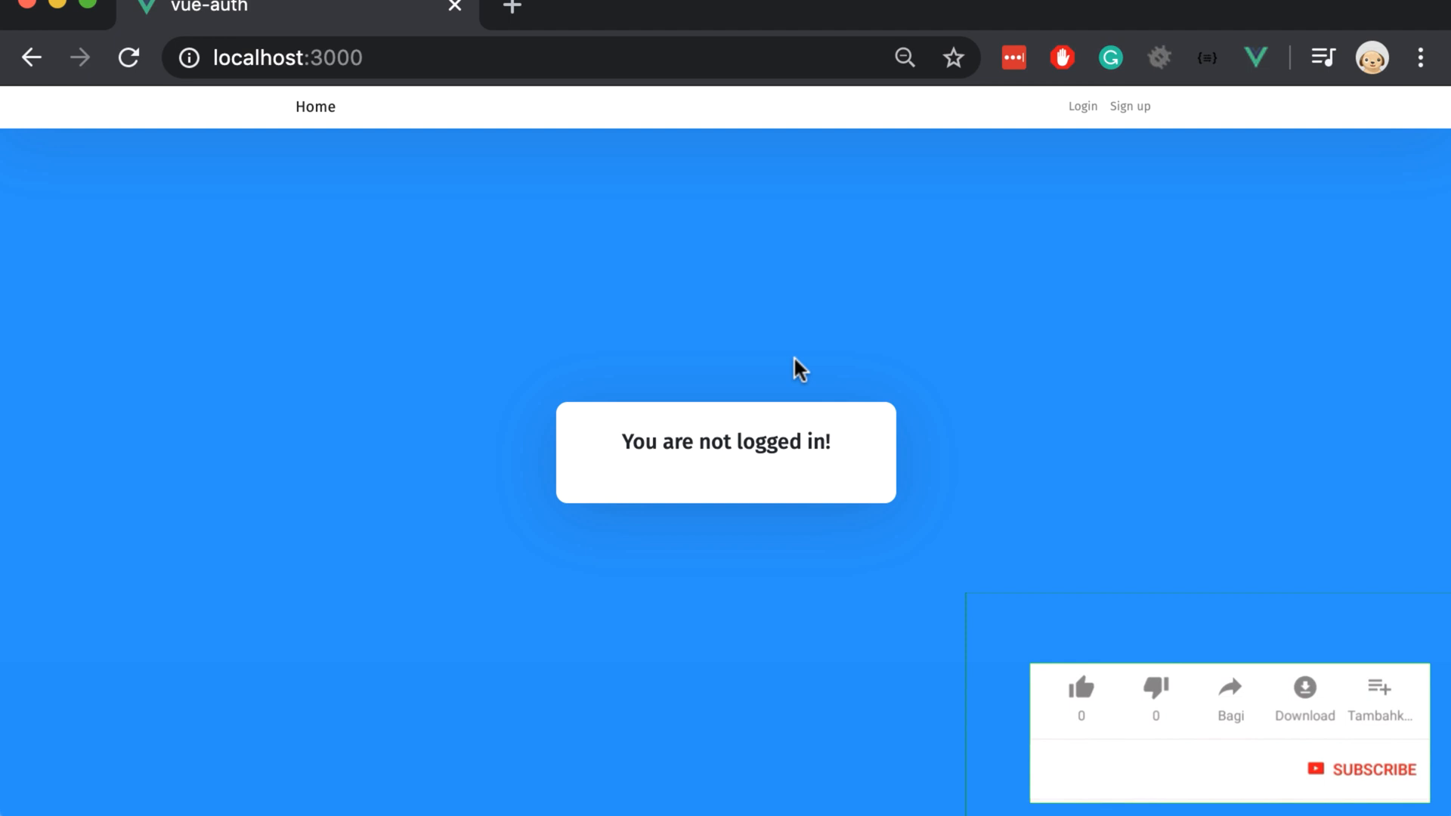
{"action": "left_click", "coordinate": [1081, 688]}
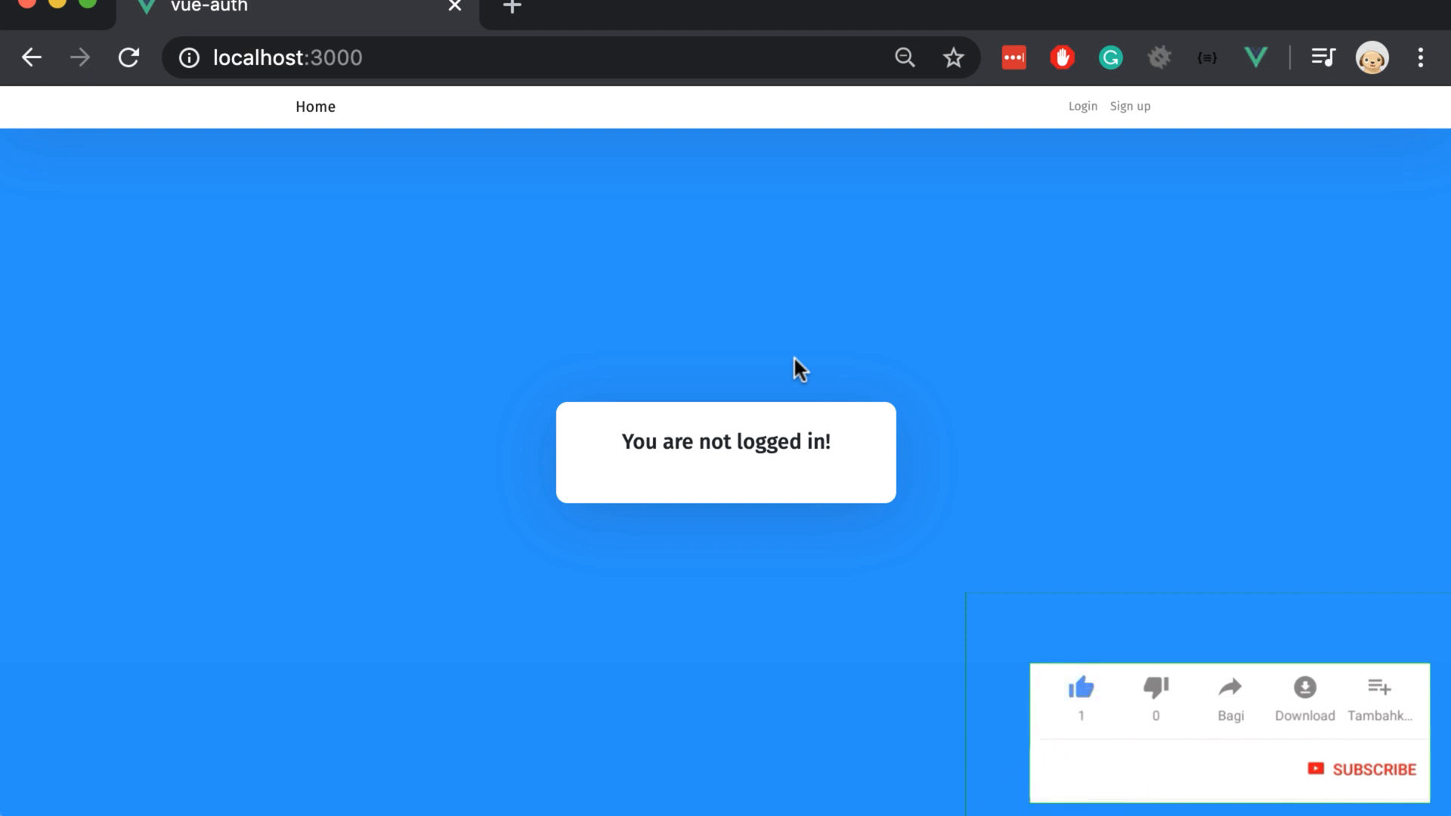